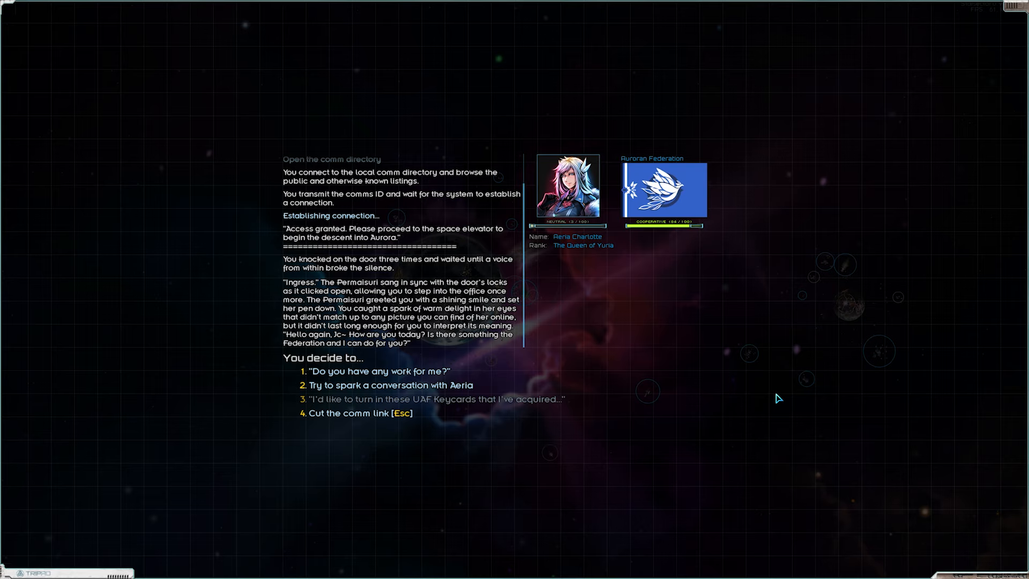
pyautogui.moveTo(633, 319)
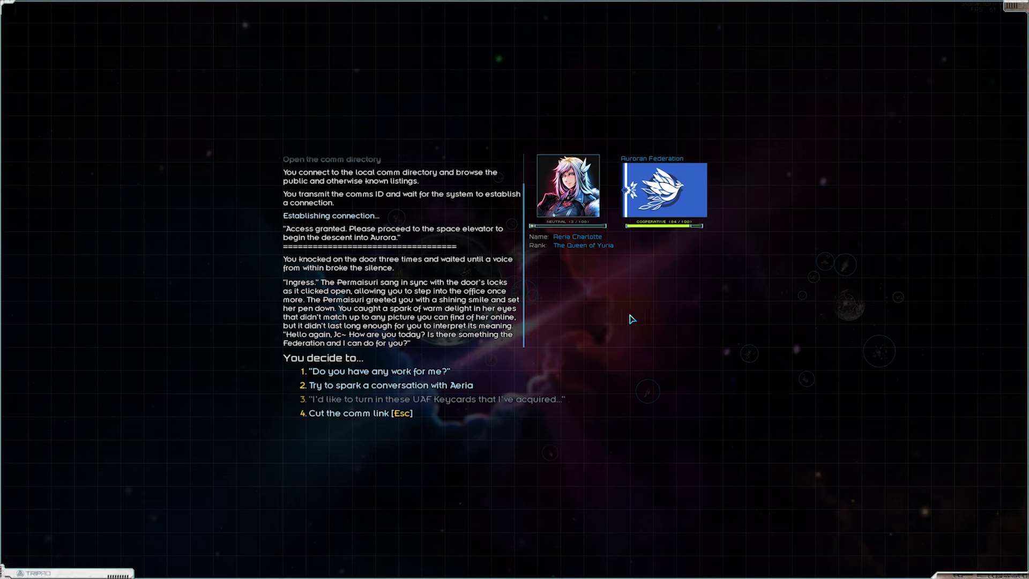
pyautogui.moveTo(511, 299)
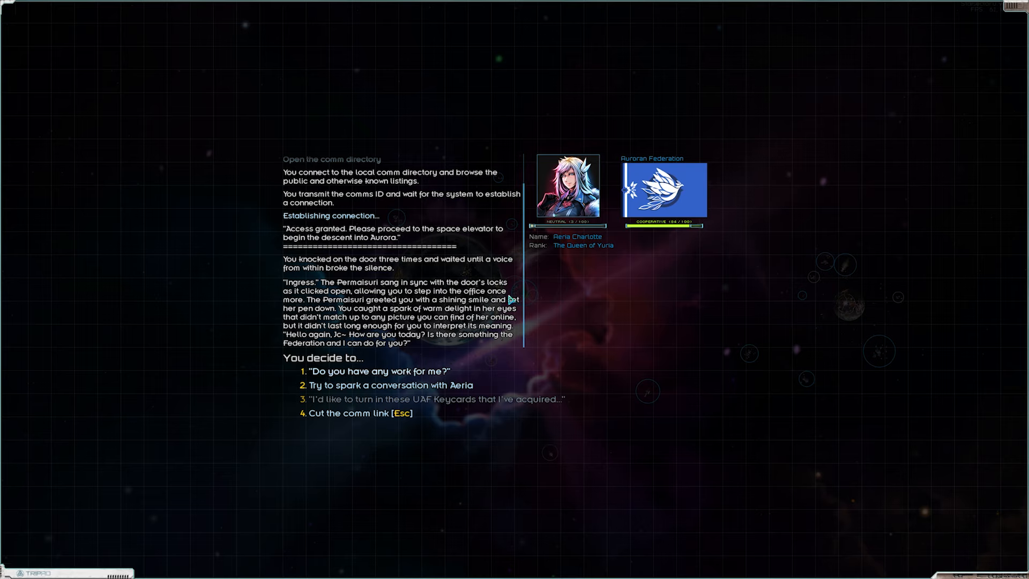
pyautogui.moveTo(607, 303)
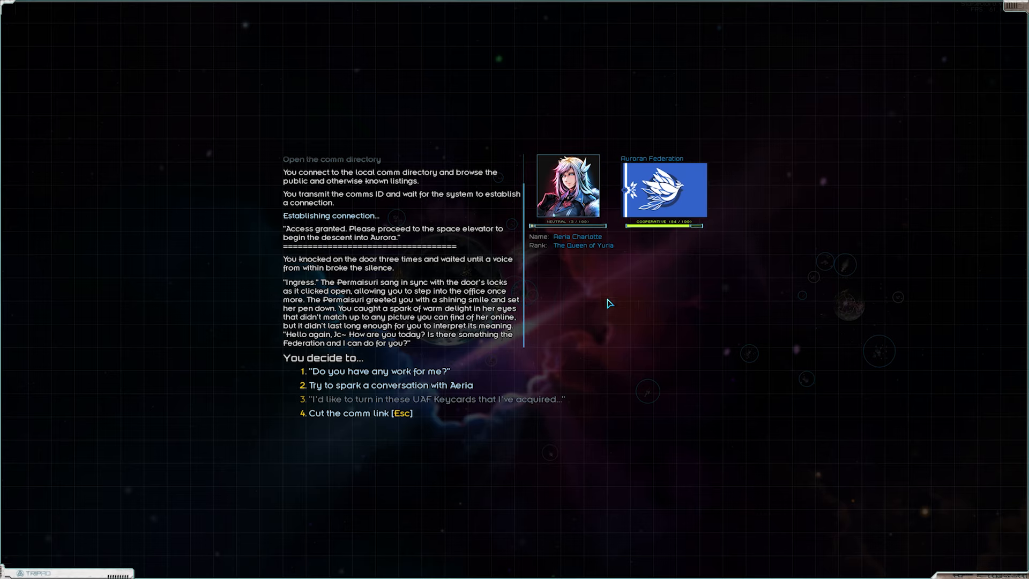
pyautogui.moveTo(591, 304)
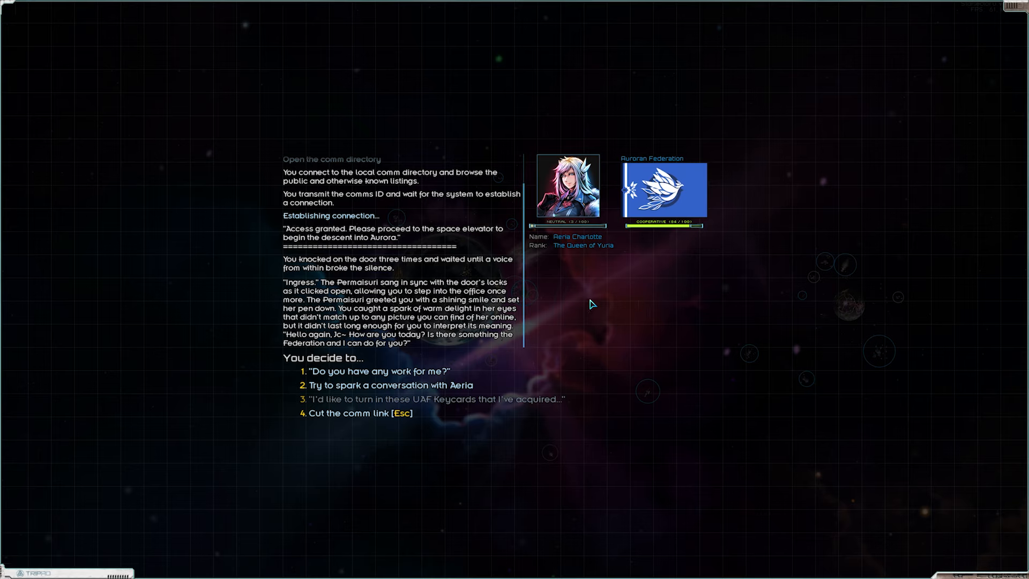
pyautogui.moveTo(575, 261)
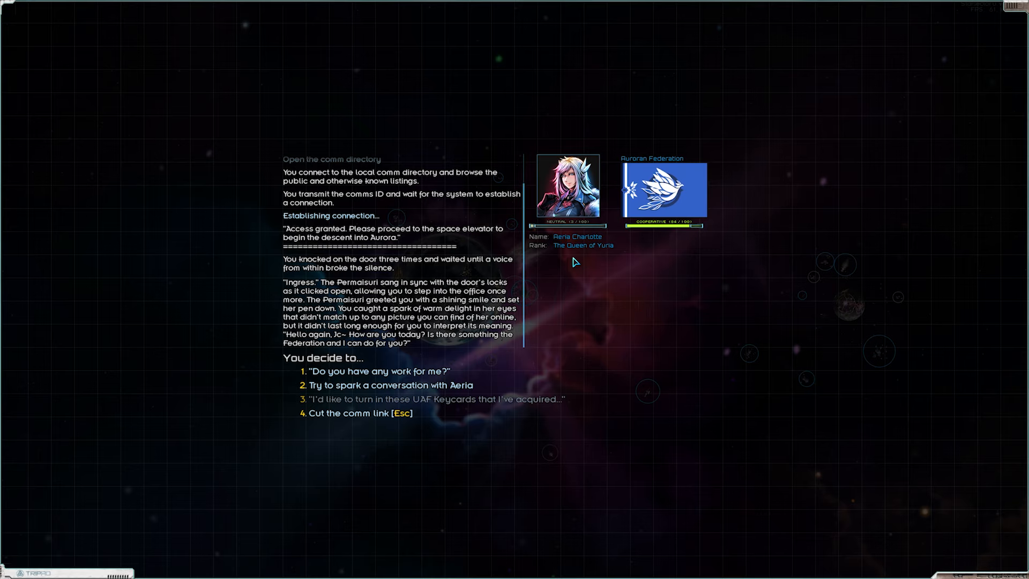
# Ask Aeria Charlotte for work and read her full reply of offers
pyautogui.click(379, 371)
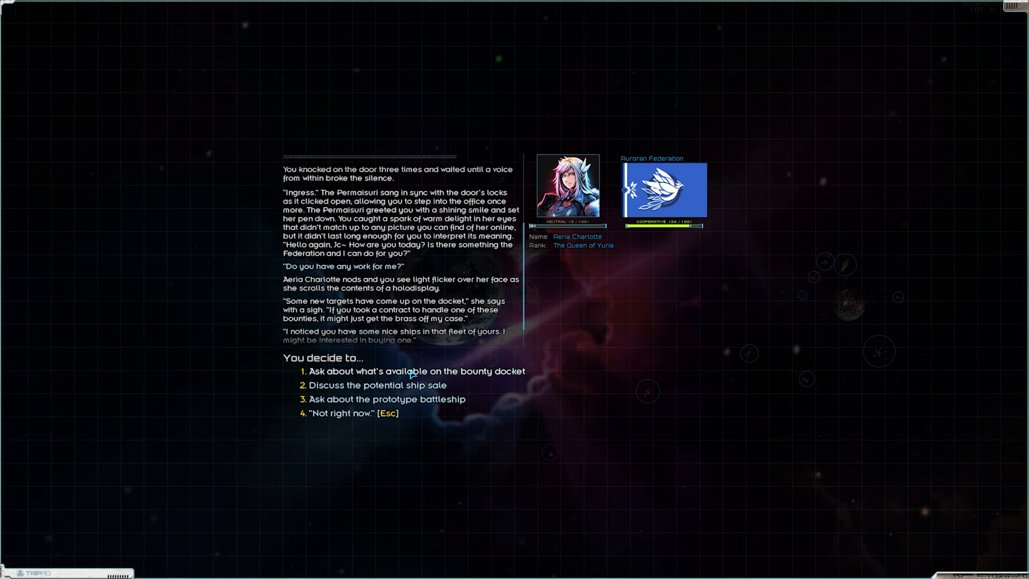
pyautogui.click(387, 399)
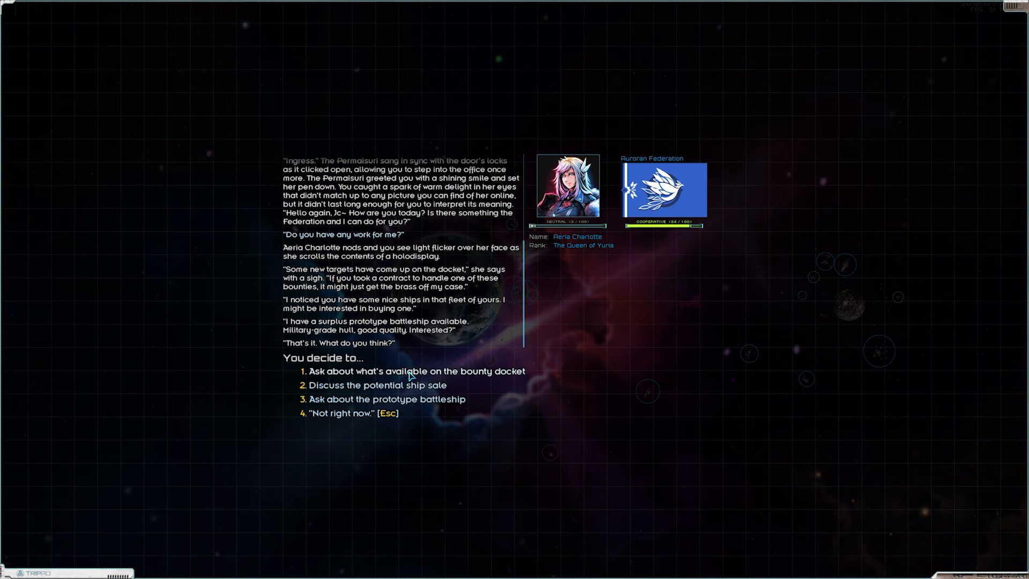
pyautogui.moveTo(424, 403)
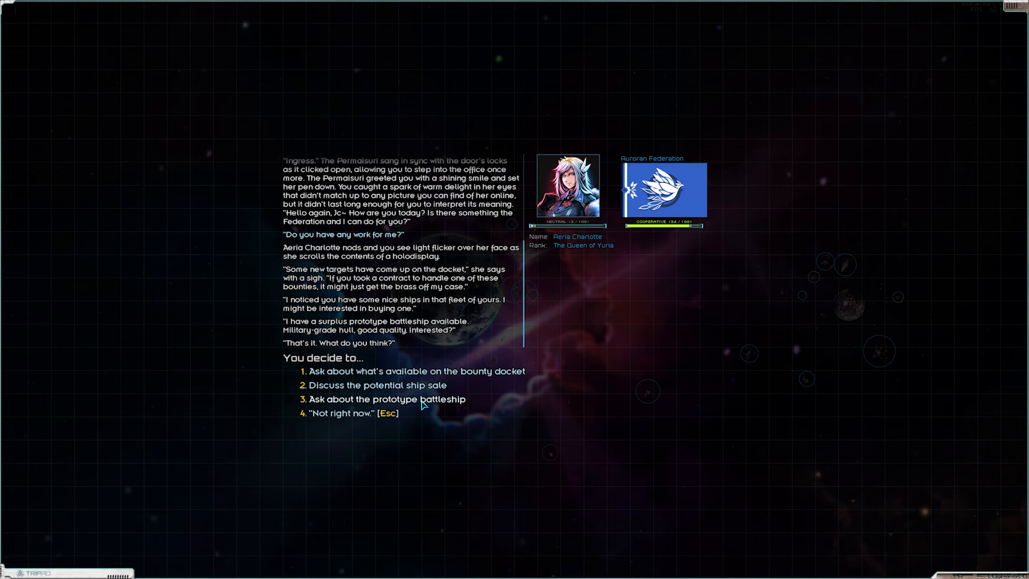
# Inspect the Fusoreina II(MP) prototype battleship for 320,000 credits and decline it
pyautogui.click(387, 399)
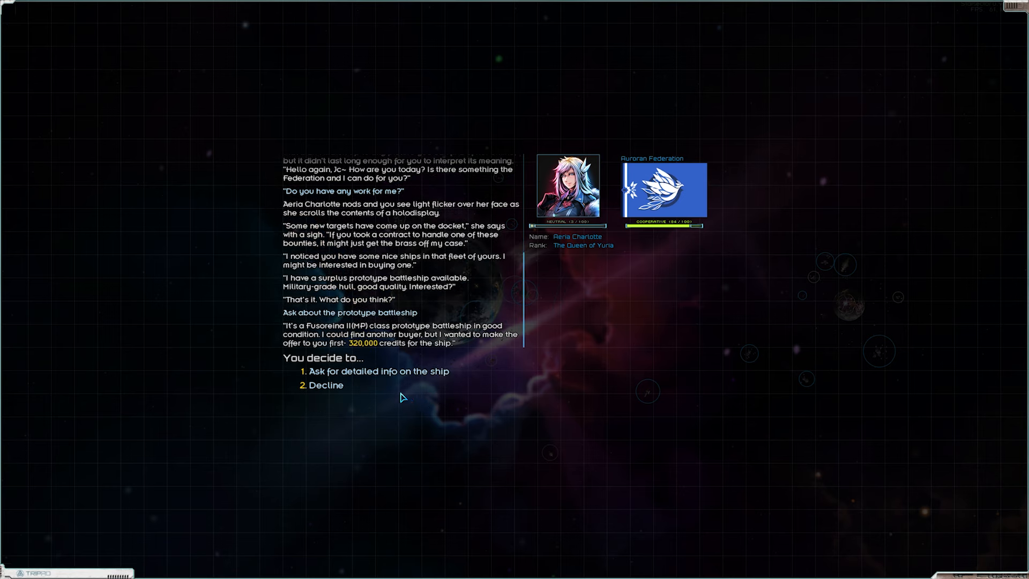
pyautogui.click(379, 371)
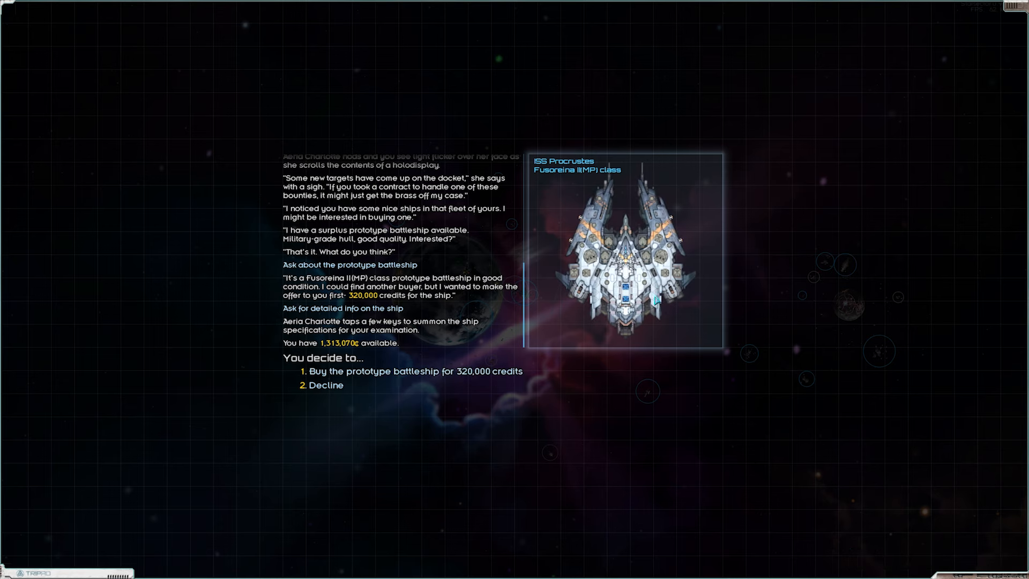
pyautogui.moveTo(662, 223)
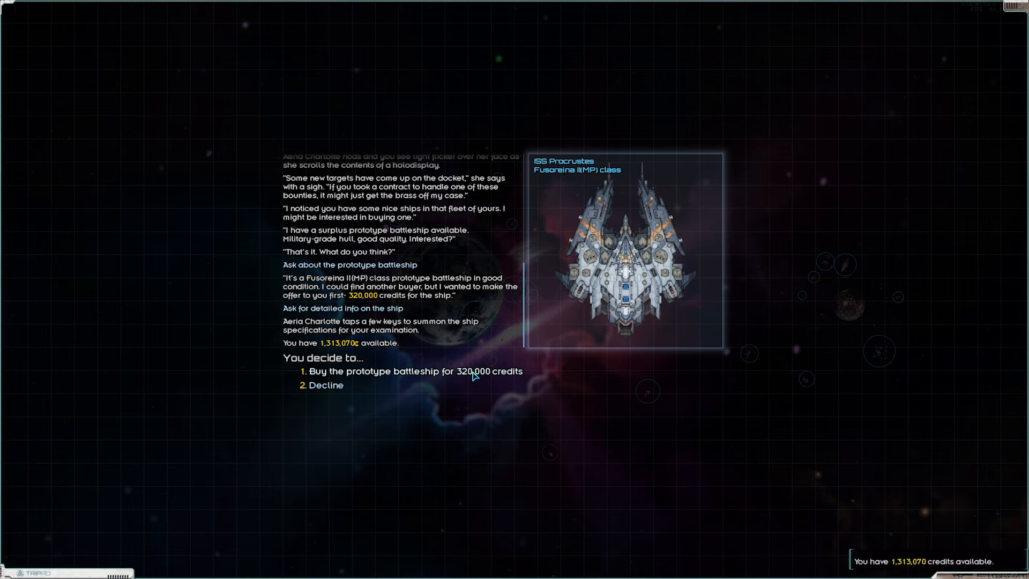
pyautogui.moveTo(344, 405)
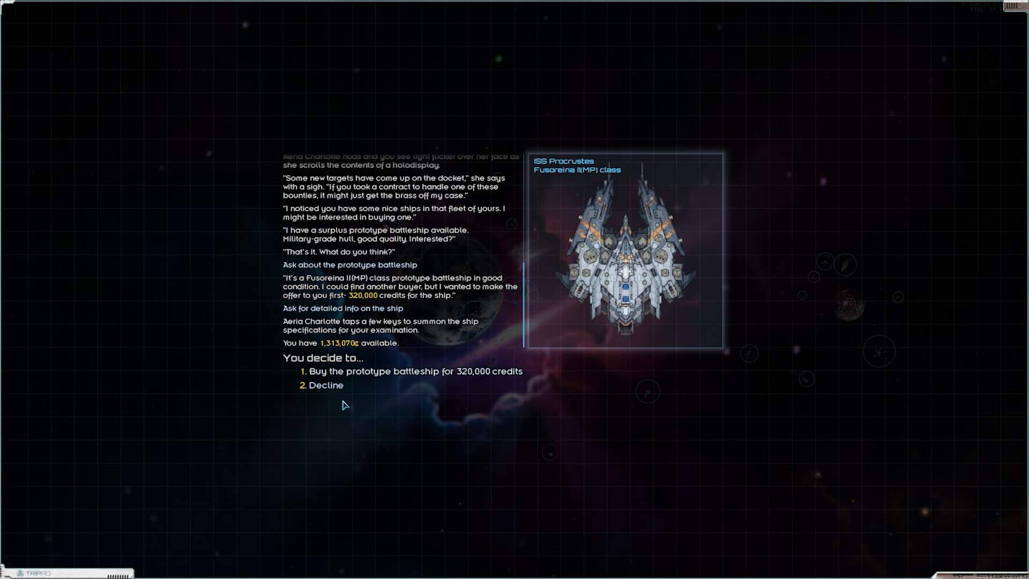
pyautogui.click(326, 385)
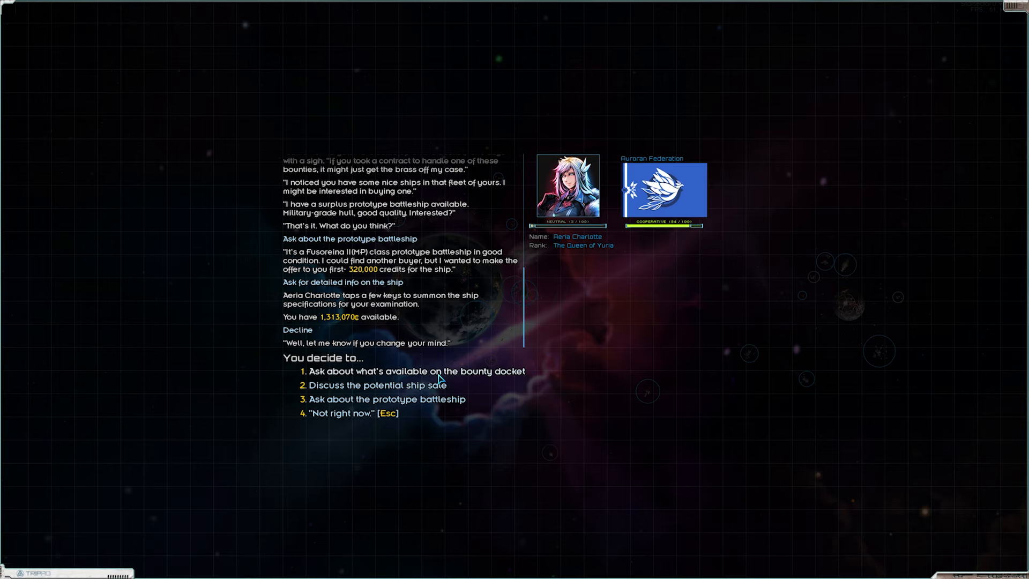
# Take the offered Pather bounty in Alpha Jiao paying 91,000 credits with 120 days
pyautogui.click(414, 371)
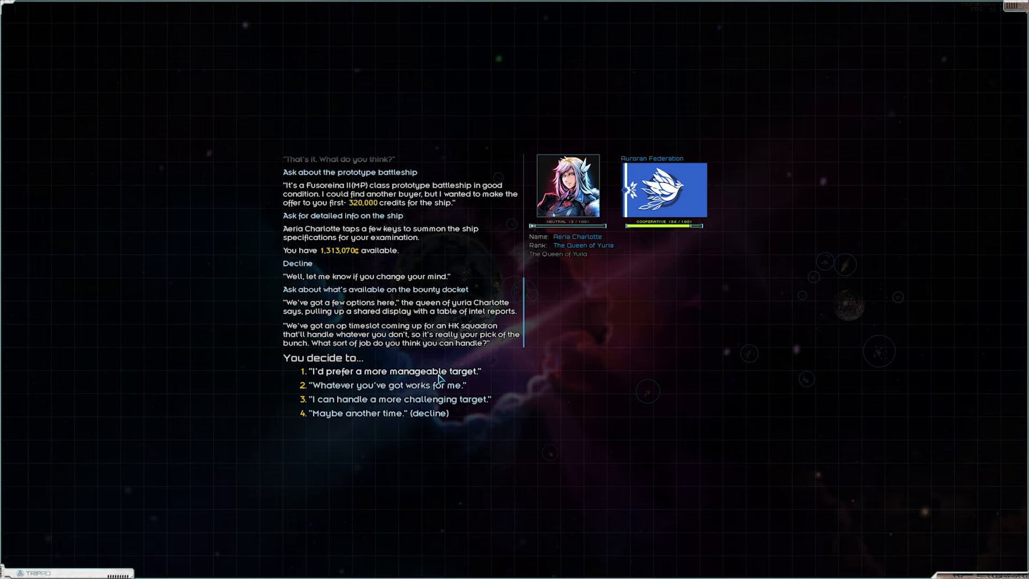
pyautogui.click(386, 385)
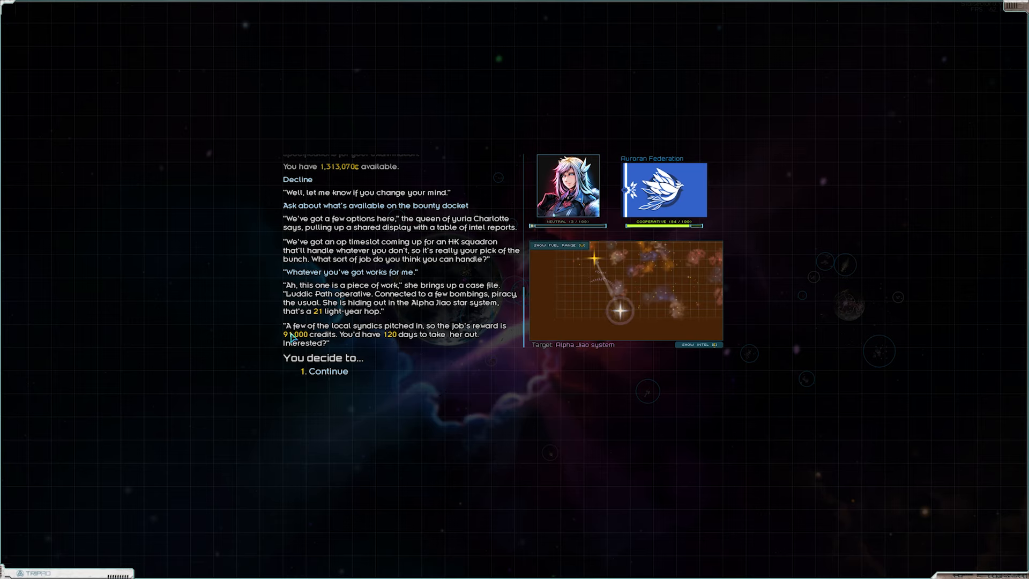
pyautogui.moveTo(595, 262)
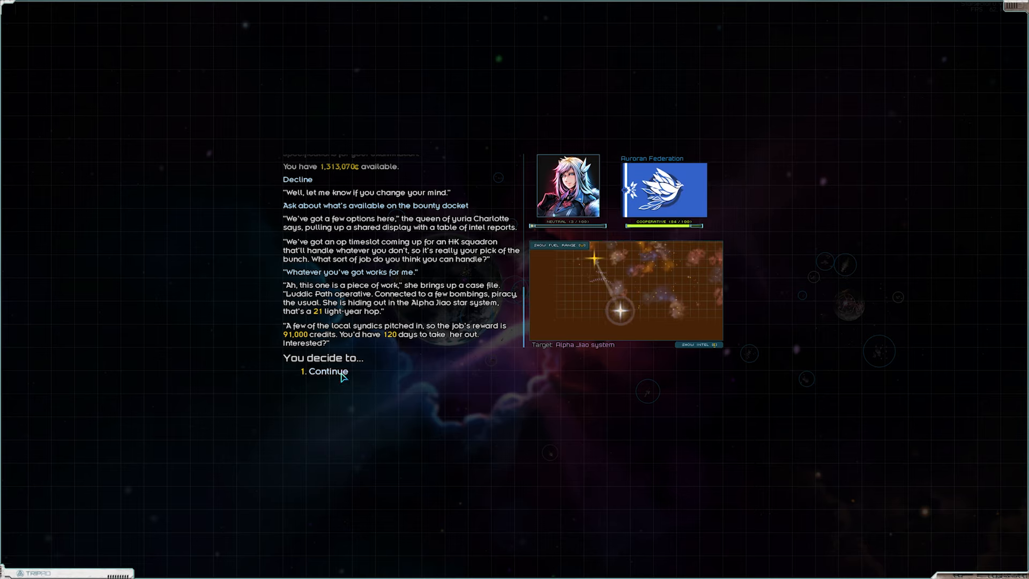
pyautogui.click(327, 371)
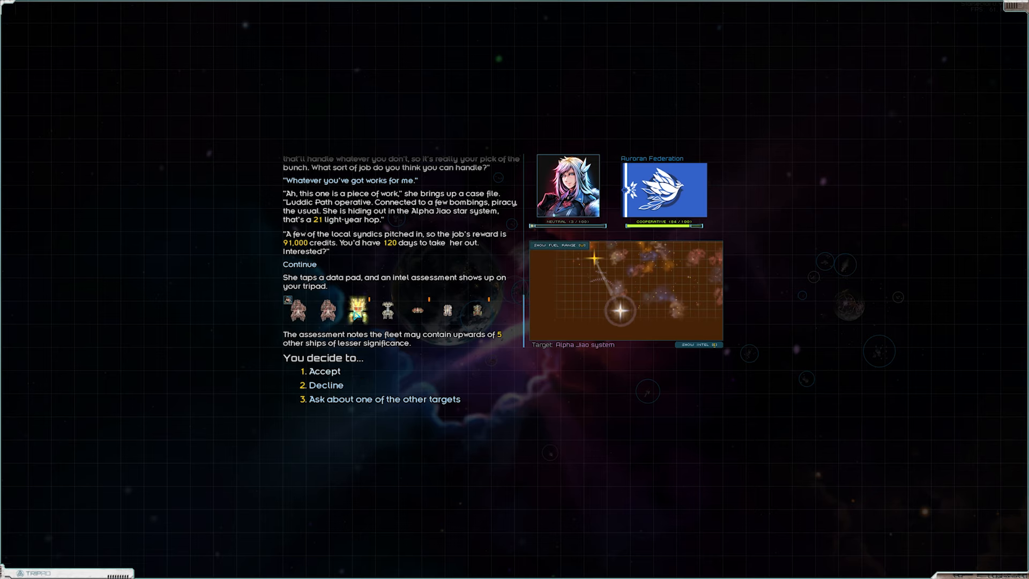
pyautogui.moveTo(357, 310)
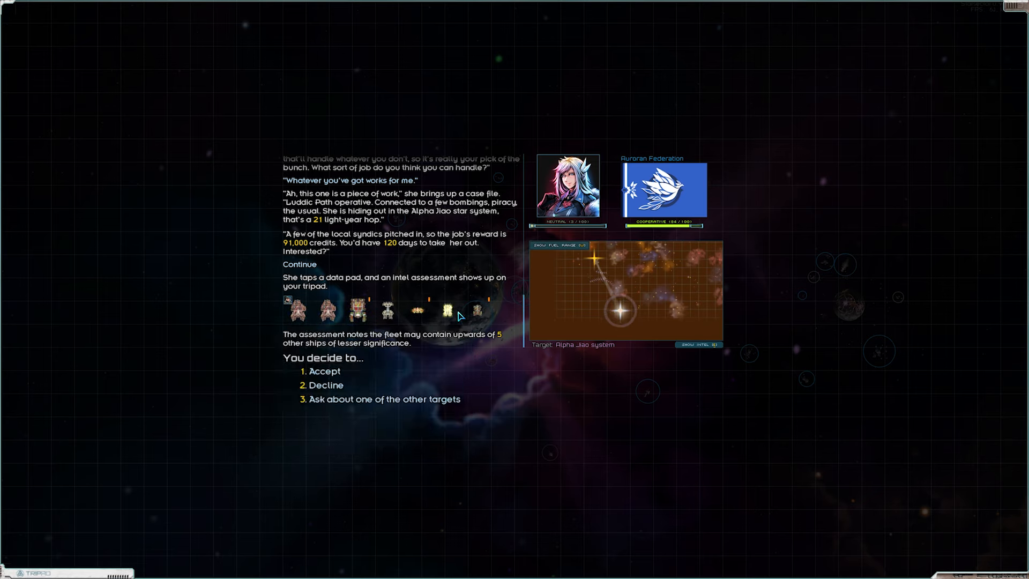
pyautogui.moveTo(356, 309)
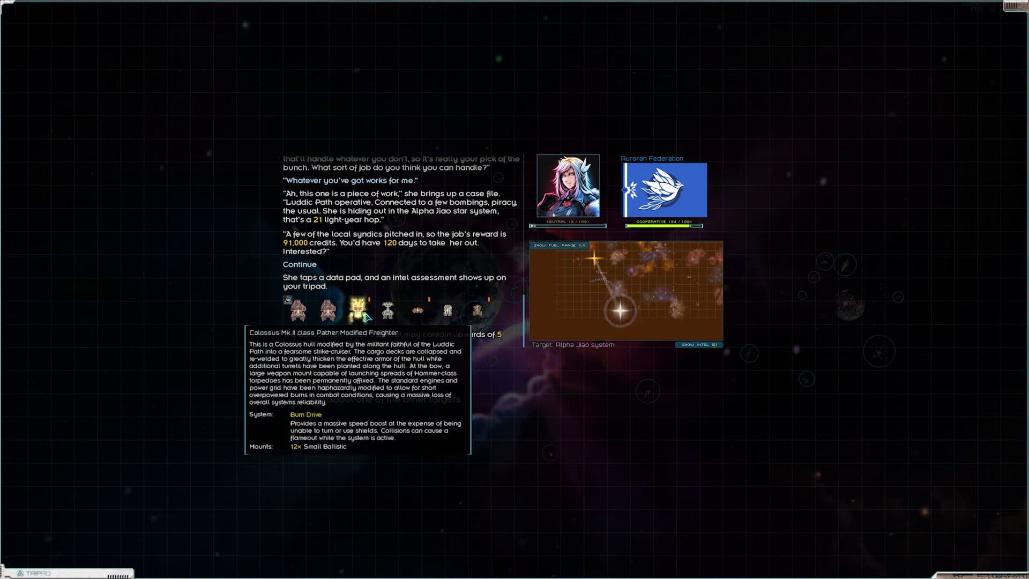
pyautogui.moveTo(297, 308)
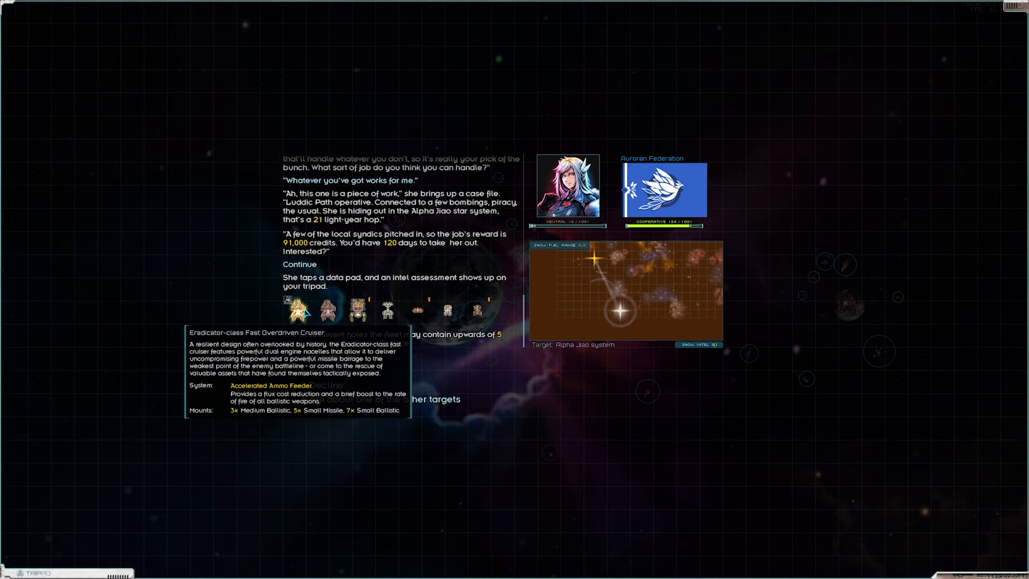
pyautogui.moveTo(327, 309)
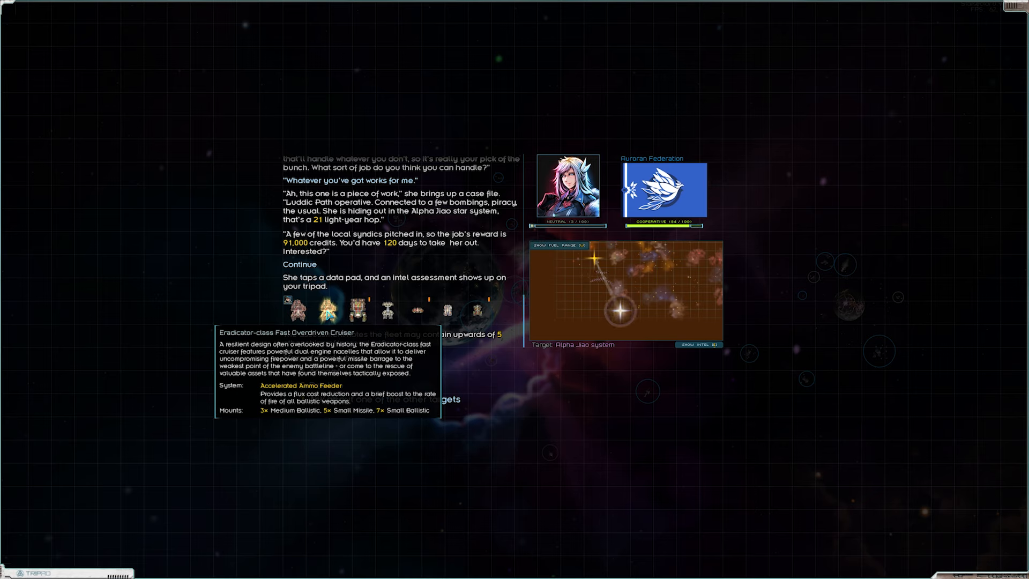
pyautogui.moveTo(356, 309)
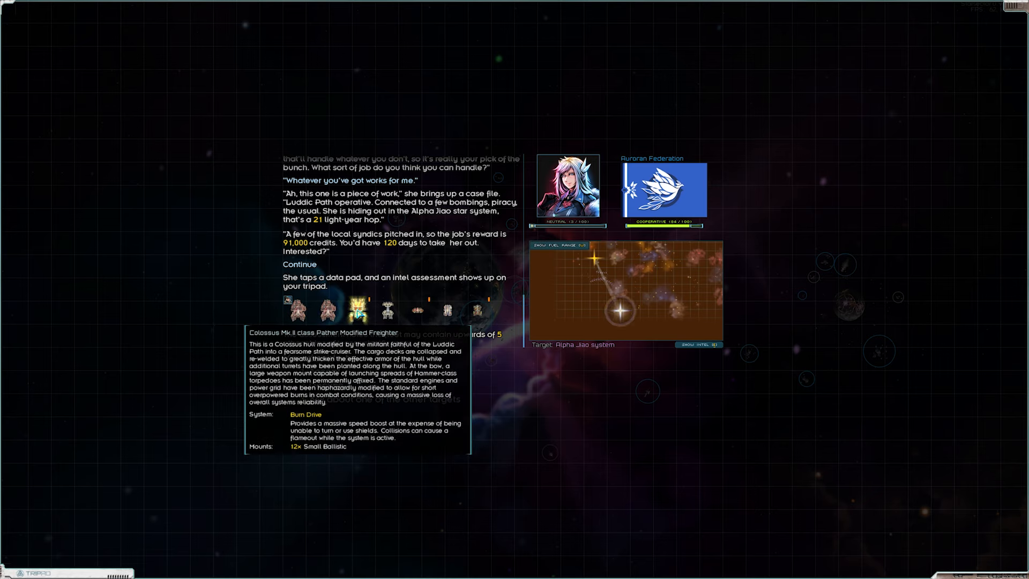
pyautogui.moveTo(387, 311)
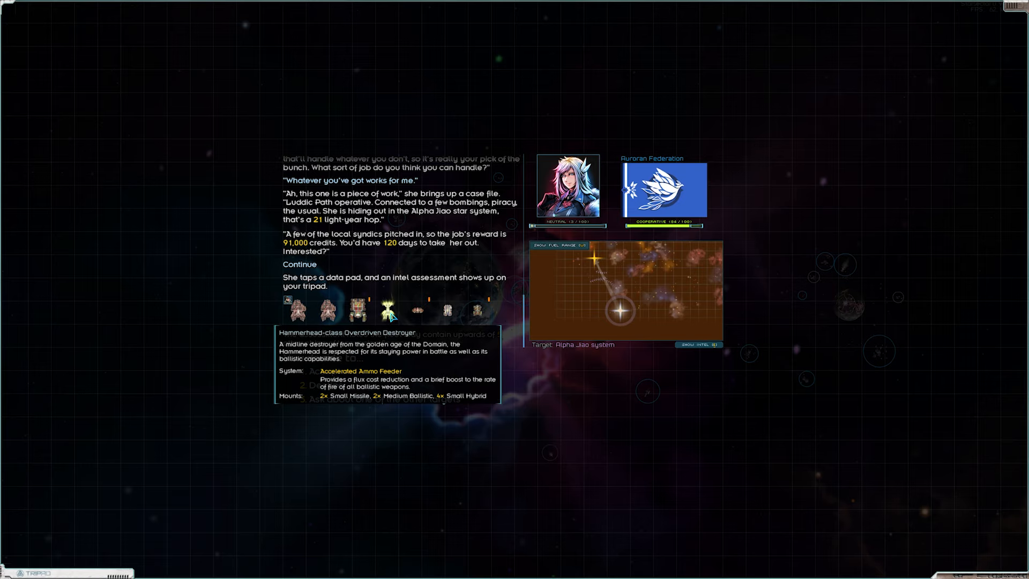
pyautogui.moveTo(394, 318)
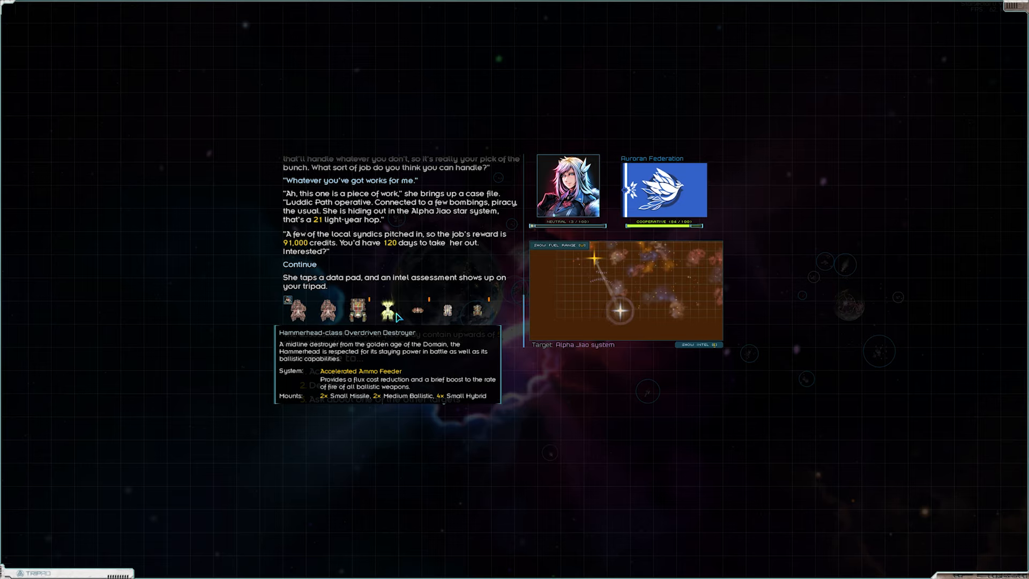
pyautogui.moveTo(417, 311)
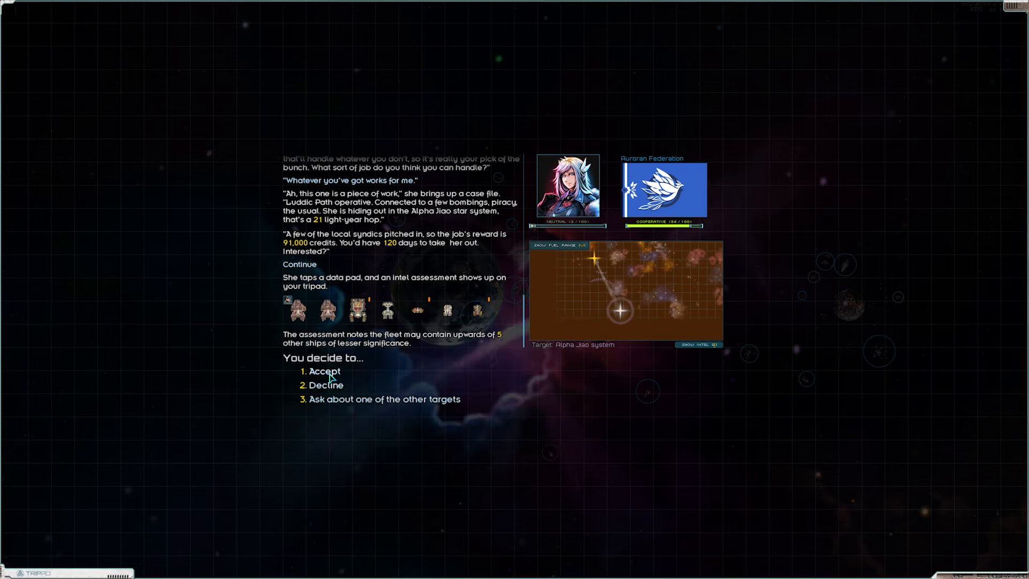
pyautogui.click(323, 371)
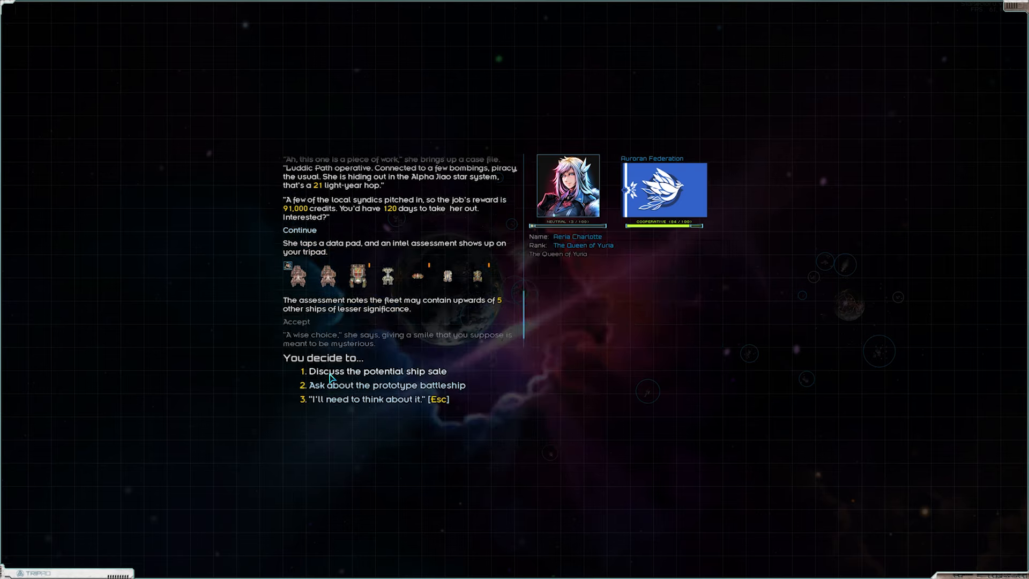
pyautogui.click(296, 321)
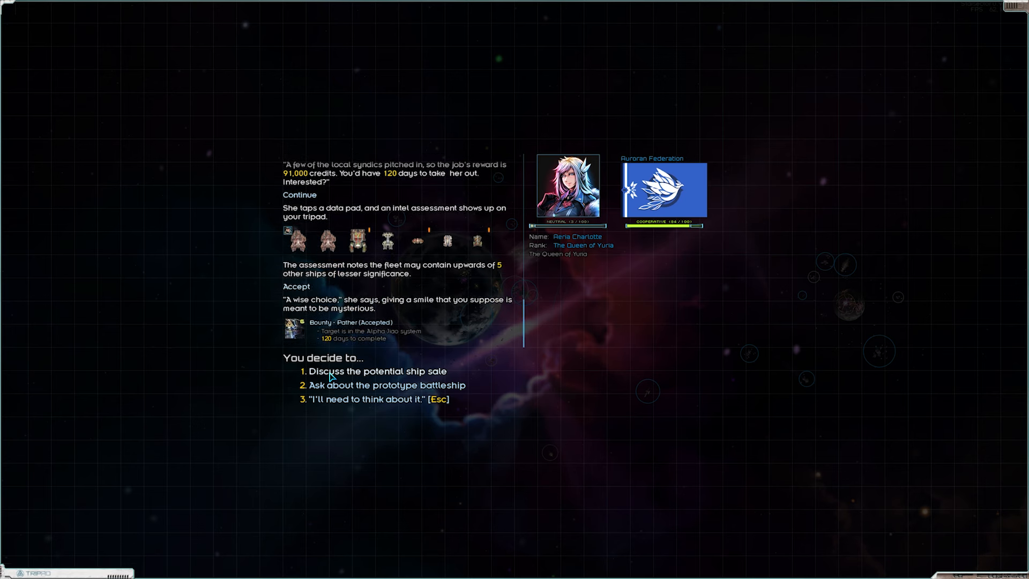
pyautogui.moveTo(355, 403)
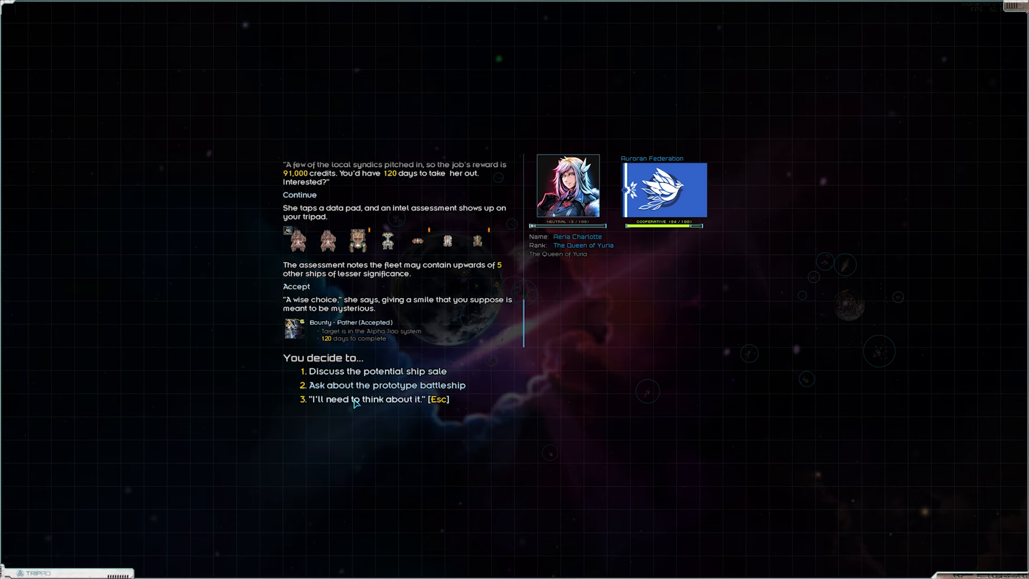
# Cut the comm link with the contact and head out toward the jump point
pyautogui.click(364, 399)
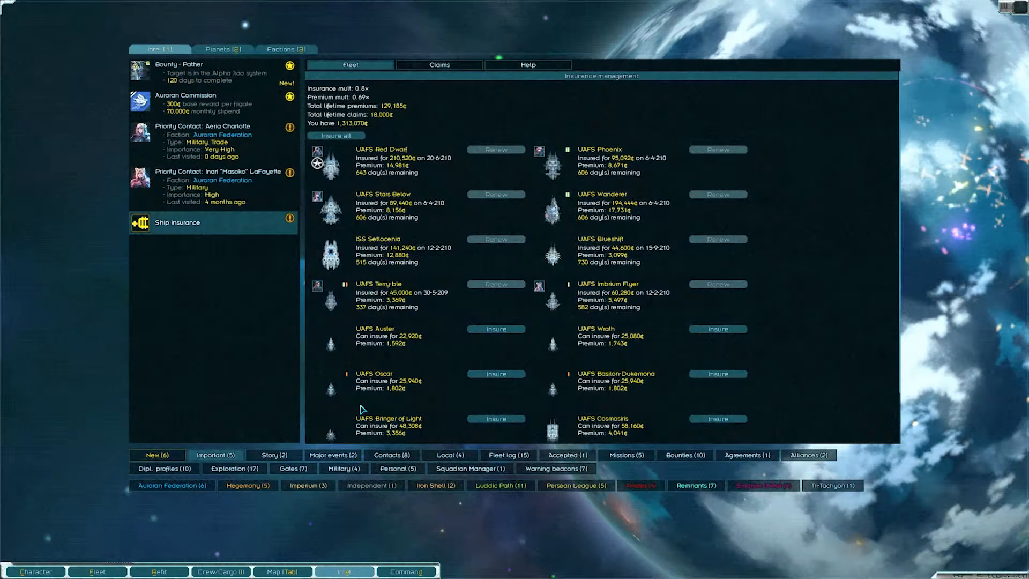
pyautogui.moveTo(216, 243)
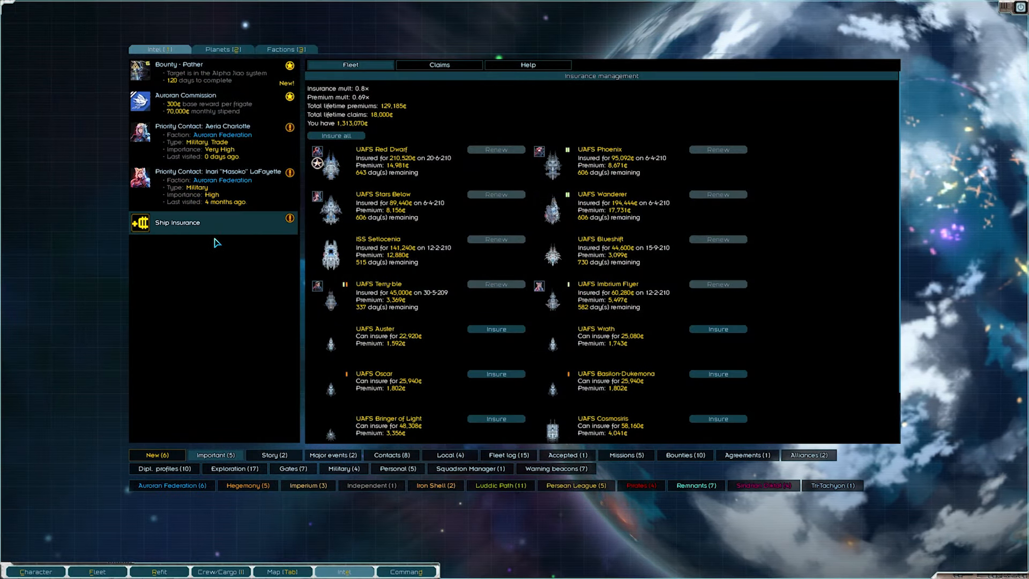
pyautogui.click(198, 69)
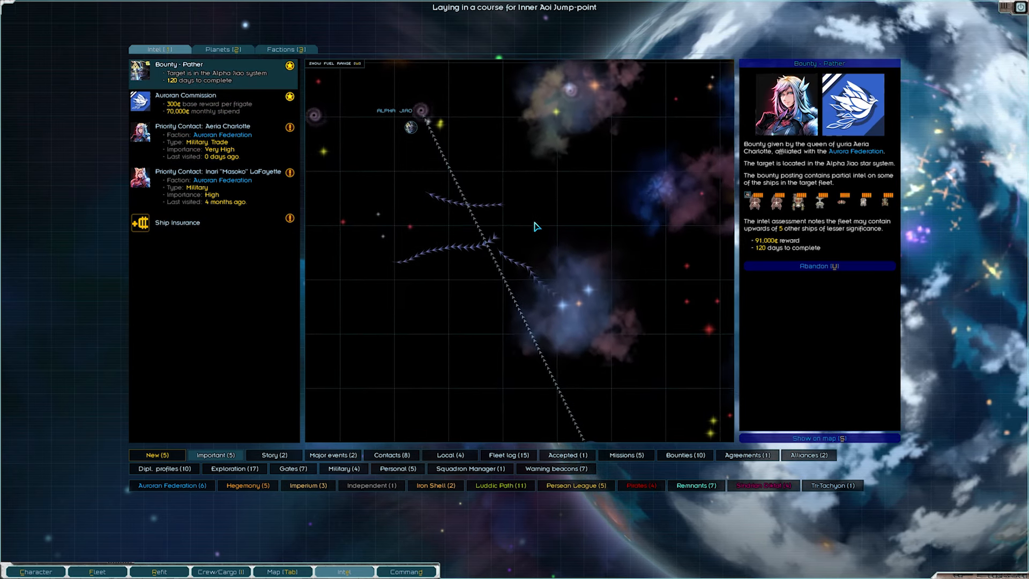
pyautogui.moveTo(432, 119)
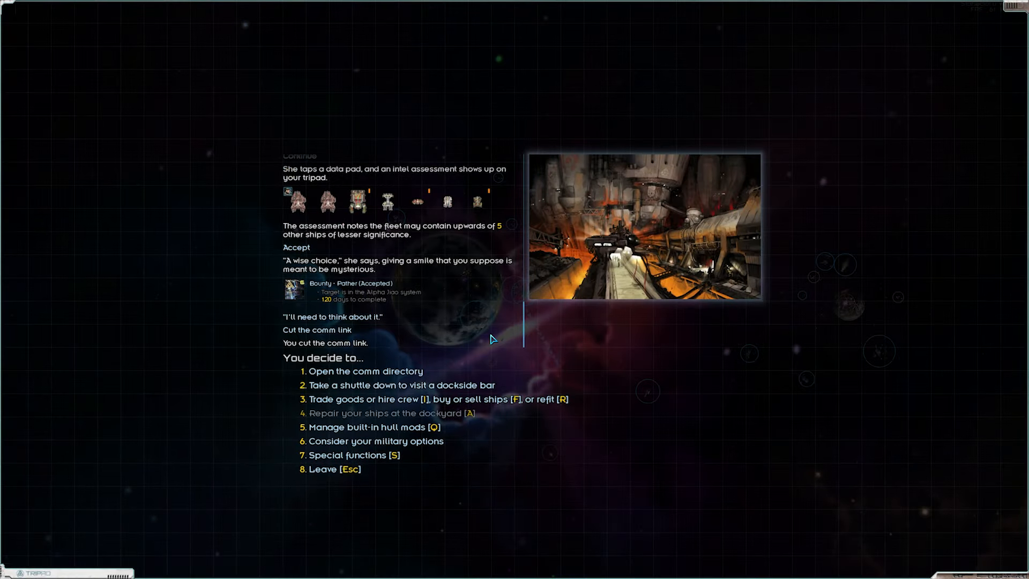
pyautogui.moveTo(500, 336)
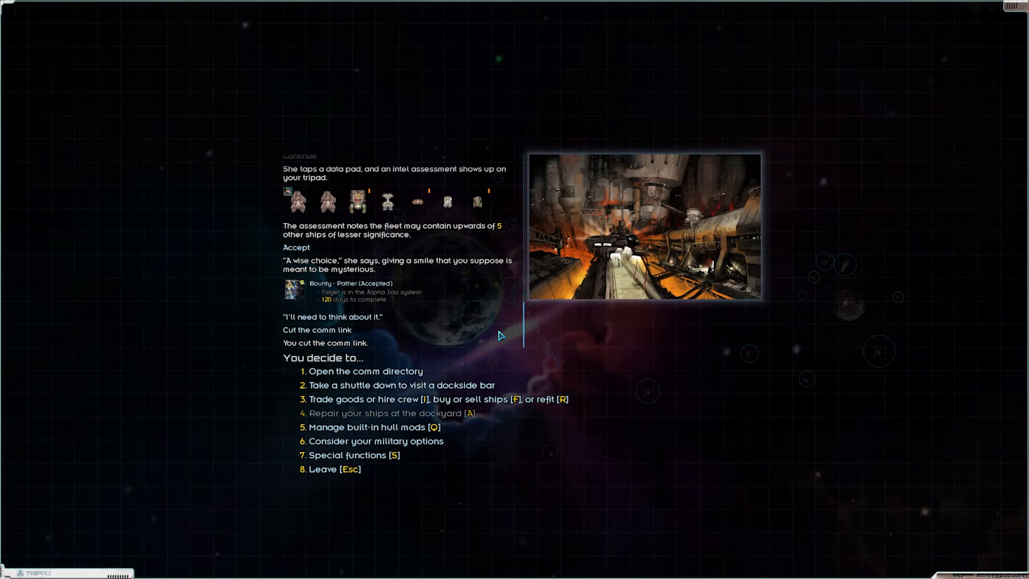
pyautogui.moveTo(504, 340)
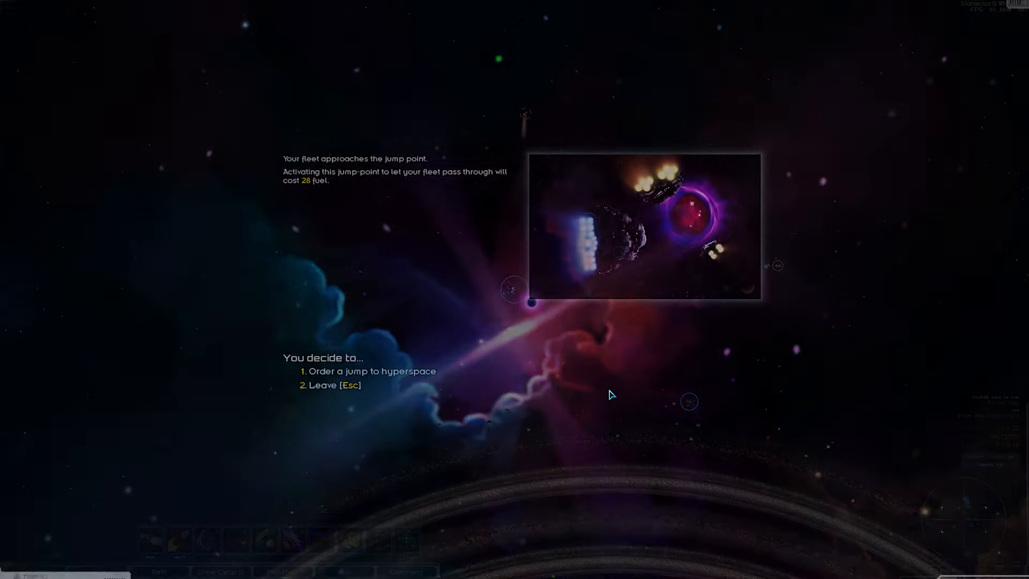
# Order the jump into hyperspace on course for Alpha Jiao
pyautogui.click(372, 371)
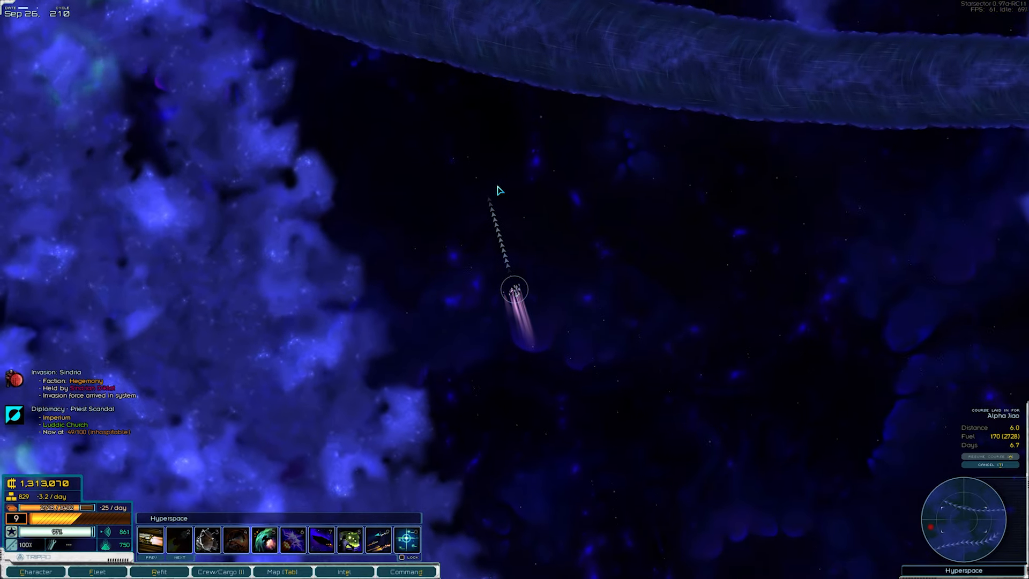
pyautogui.moveTo(458, 184)
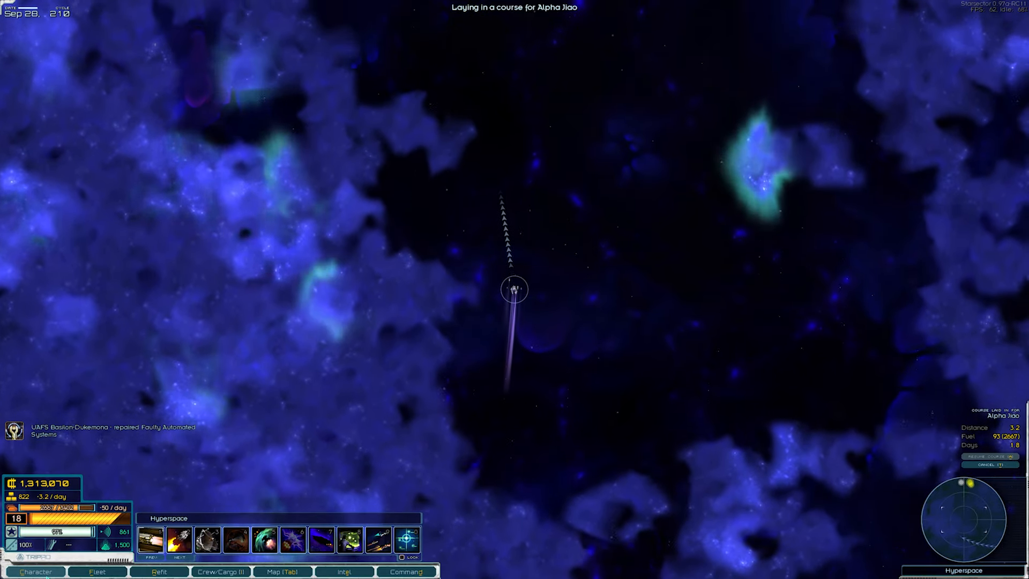
# Review the character's skills, then bring up the fleet roster with officers
pyautogui.click(37, 571)
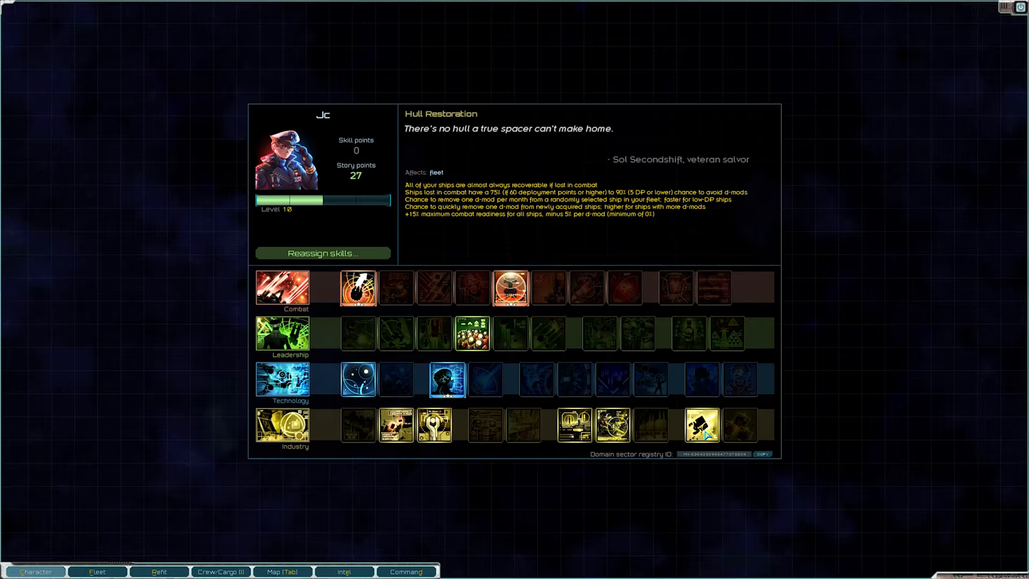
pyautogui.click(98, 571)
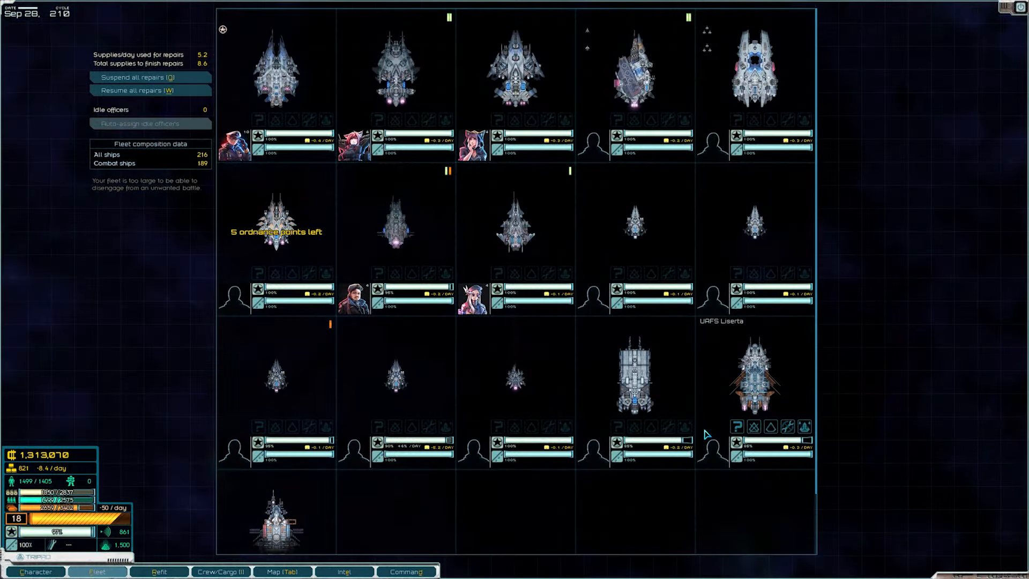
pyautogui.moveTo(491, 352)
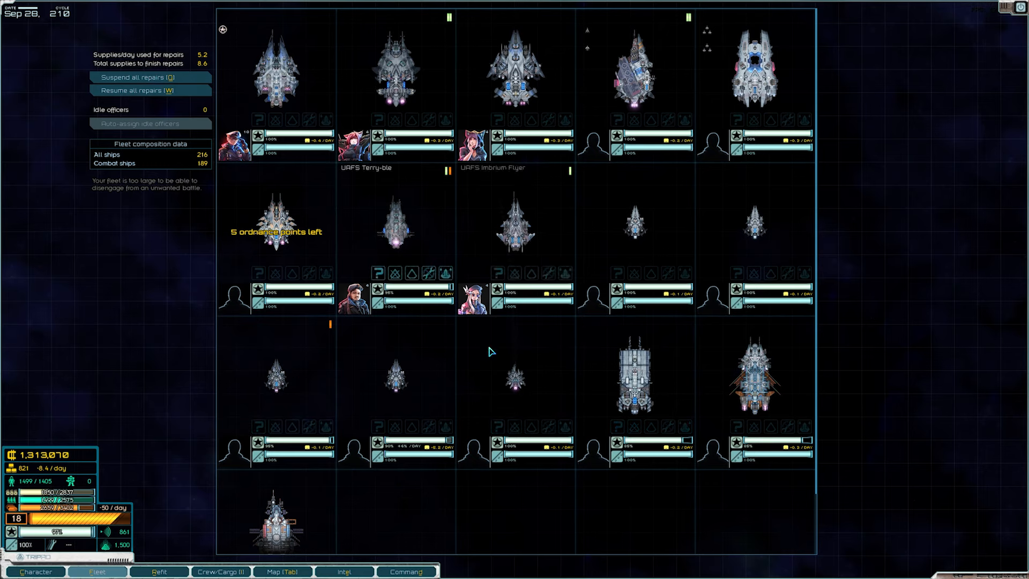
pyautogui.moveTo(634, 69)
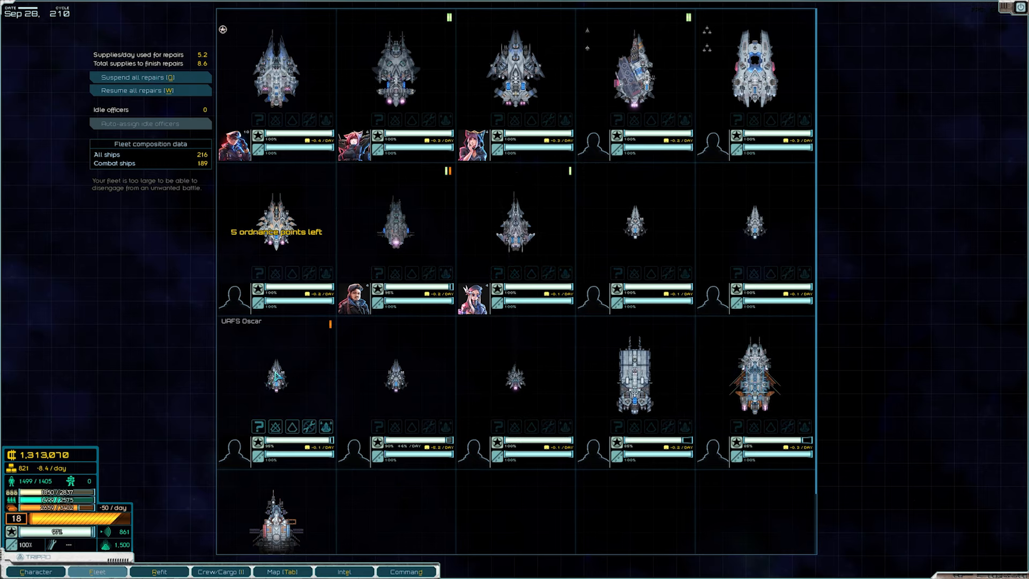
pyautogui.moveTo(729, 230)
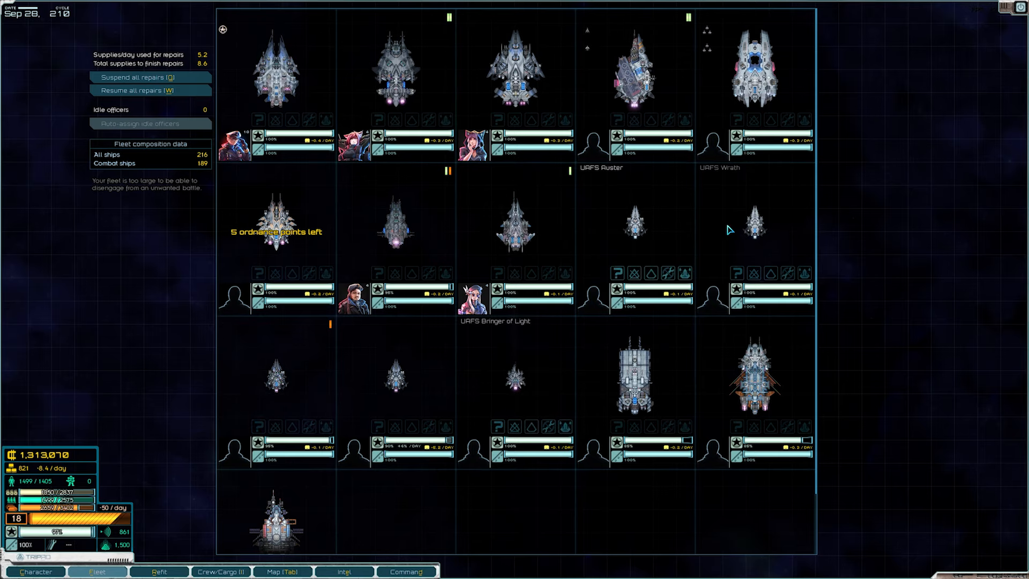
pyautogui.moveTo(489, 302)
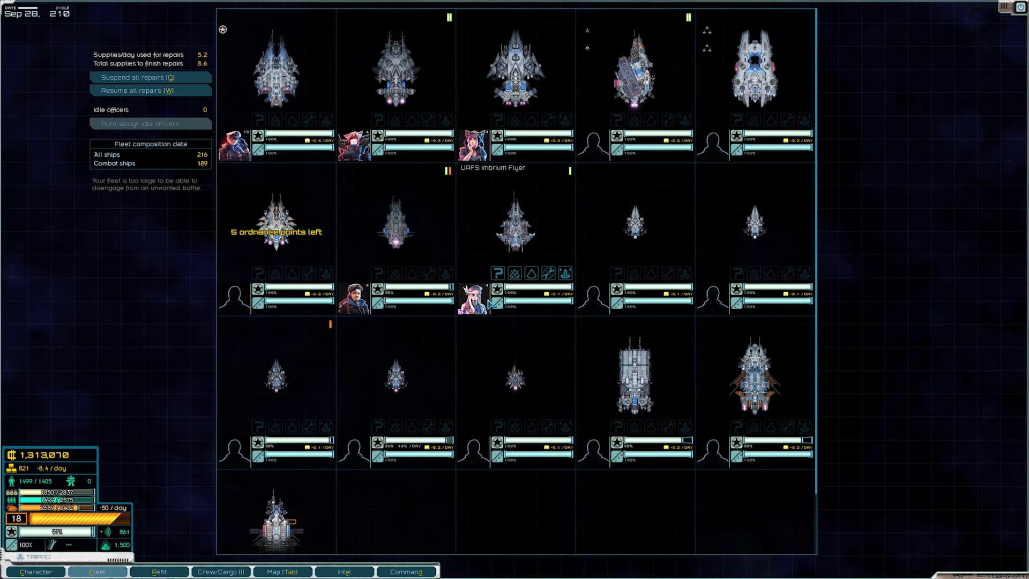
pyautogui.moveTo(276, 223)
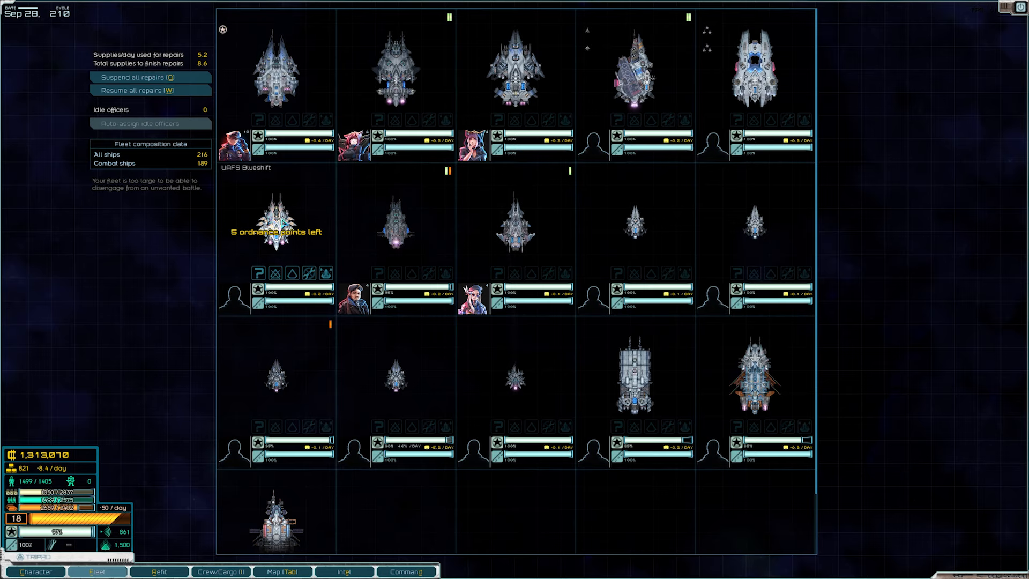
pyautogui.moveTo(235, 285)
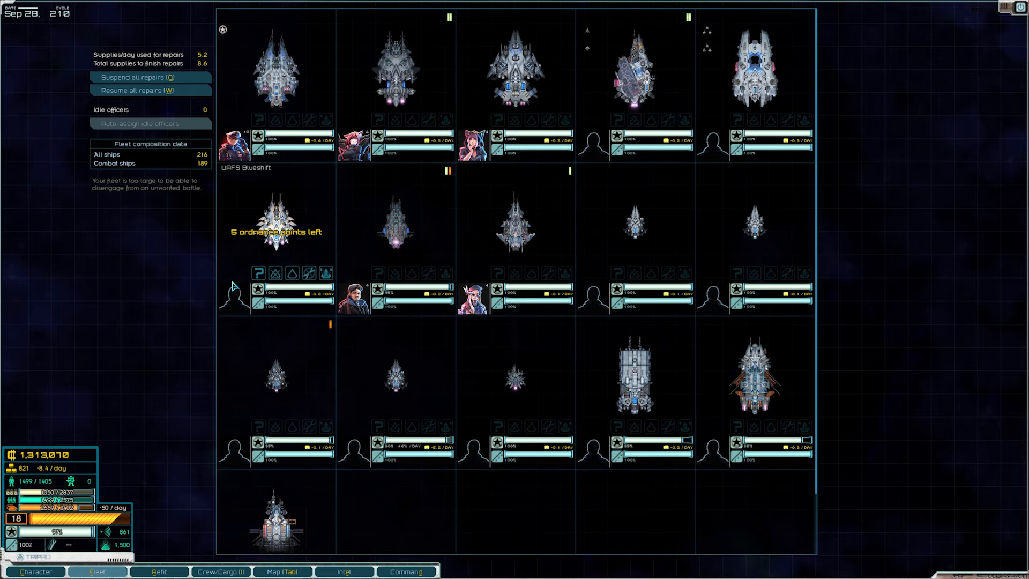
pyautogui.moveTo(235, 296)
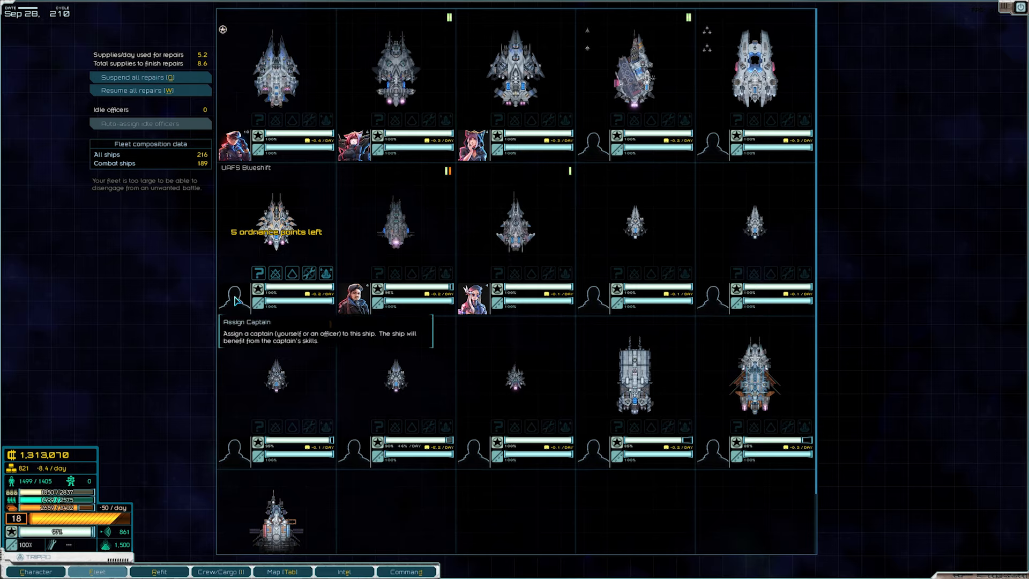
pyautogui.moveTo(325, 273)
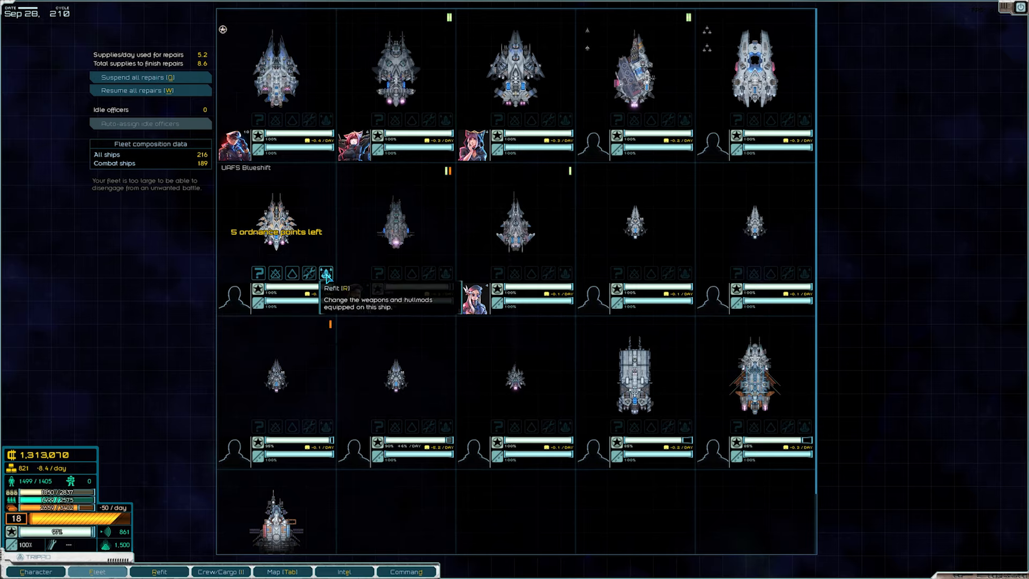
# Install the [Pei2] Assign cautious personality hull mod on UAFS Blueshift
pyautogui.click(326, 273)
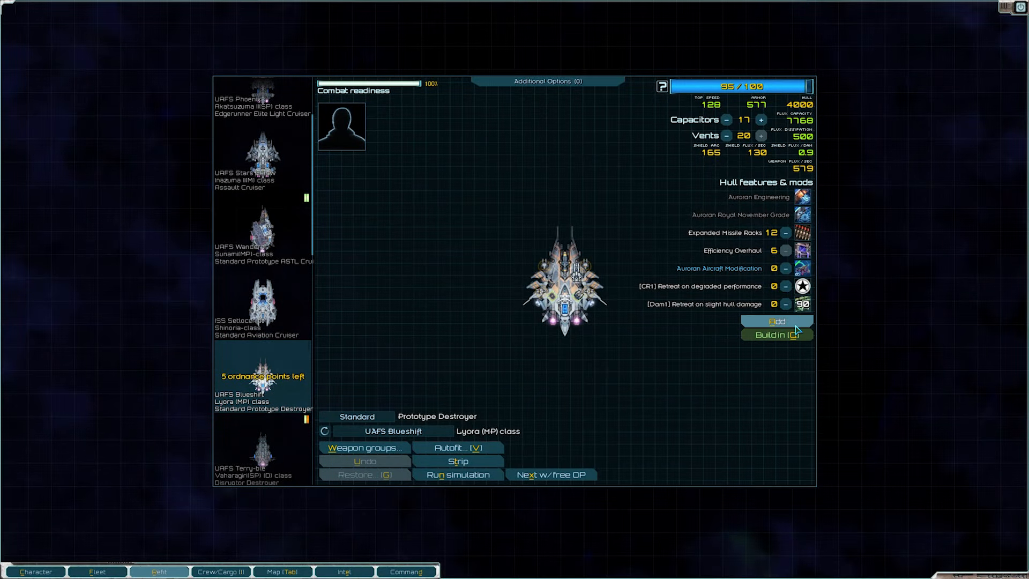
pyautogui.click(776, 320)
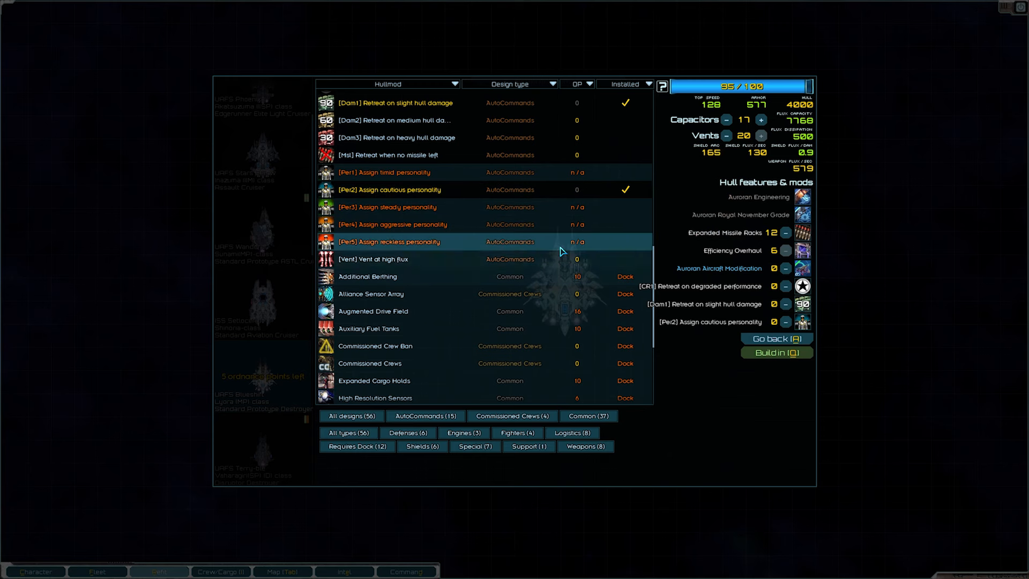
pyautogui.click(776, 339)
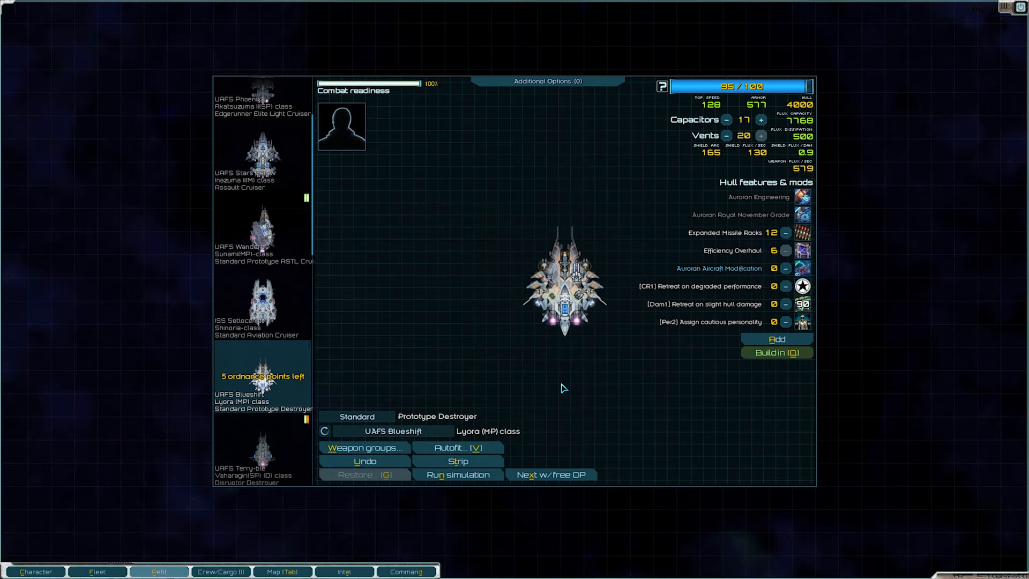
pyautogui.moveTo(411, 86)
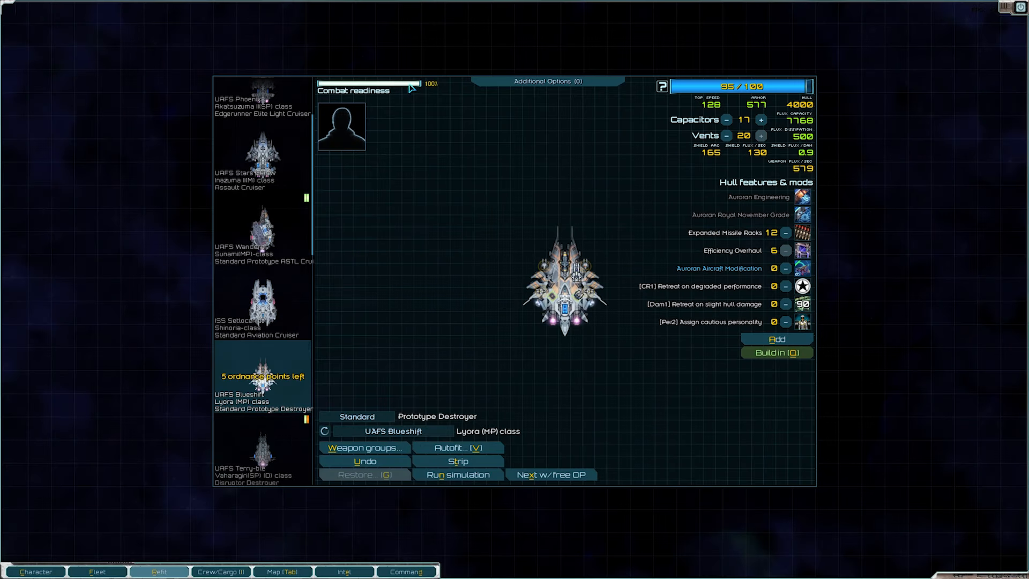
pyautogui.moveTo(715, 322)
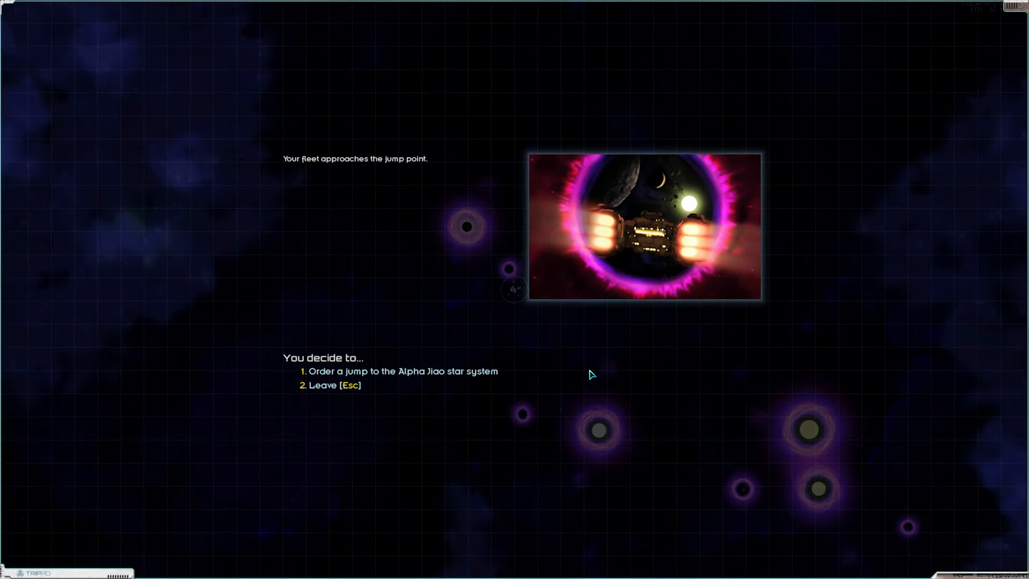
# Order the jump into the Alpha Jiao star system
pyautogui.click(404, 371)
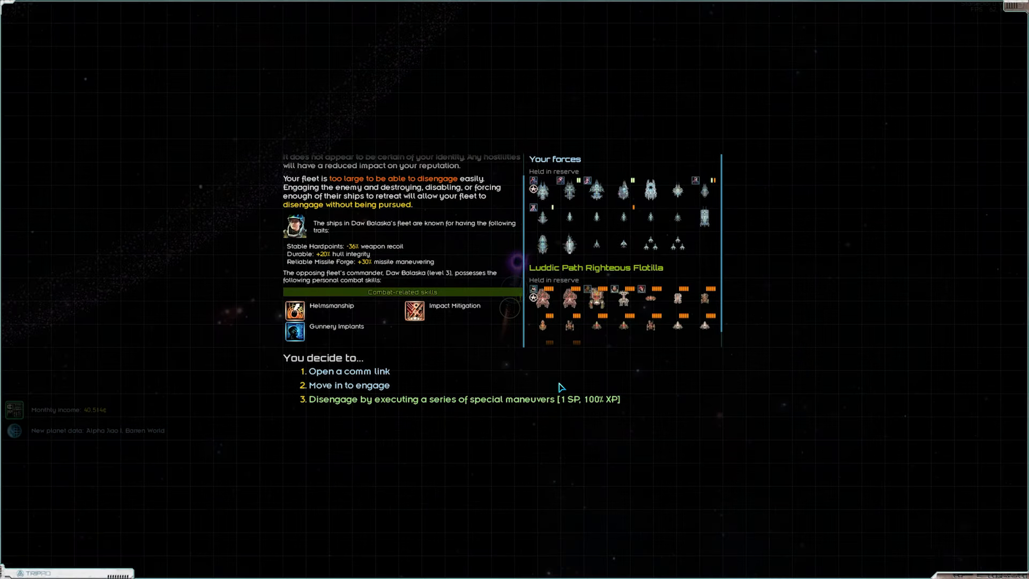
pyautogui.moveTo(102, 436)
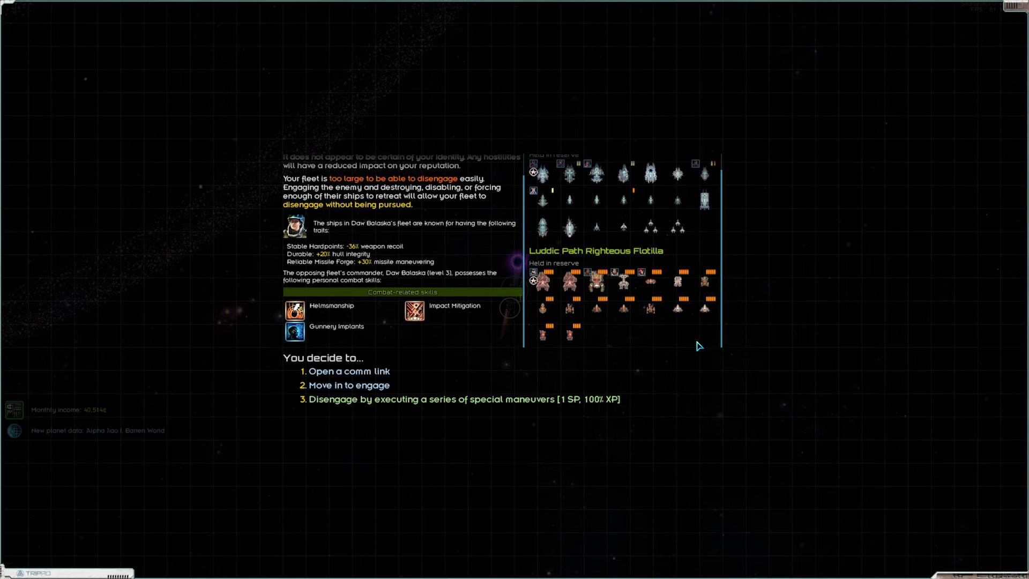
pyautogui.moveTo(683, 337)
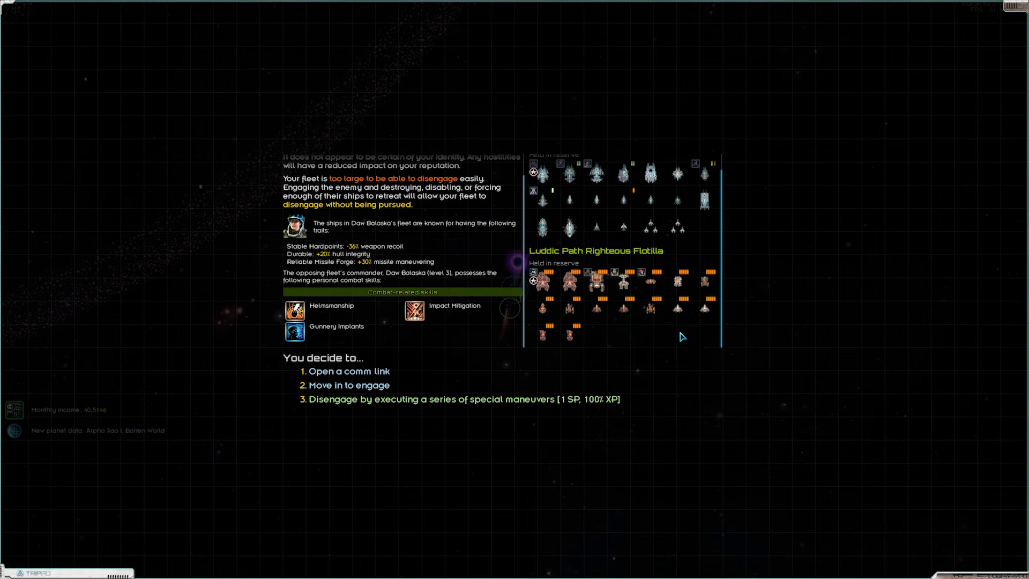
pyautogui.moveTo(569, 283)
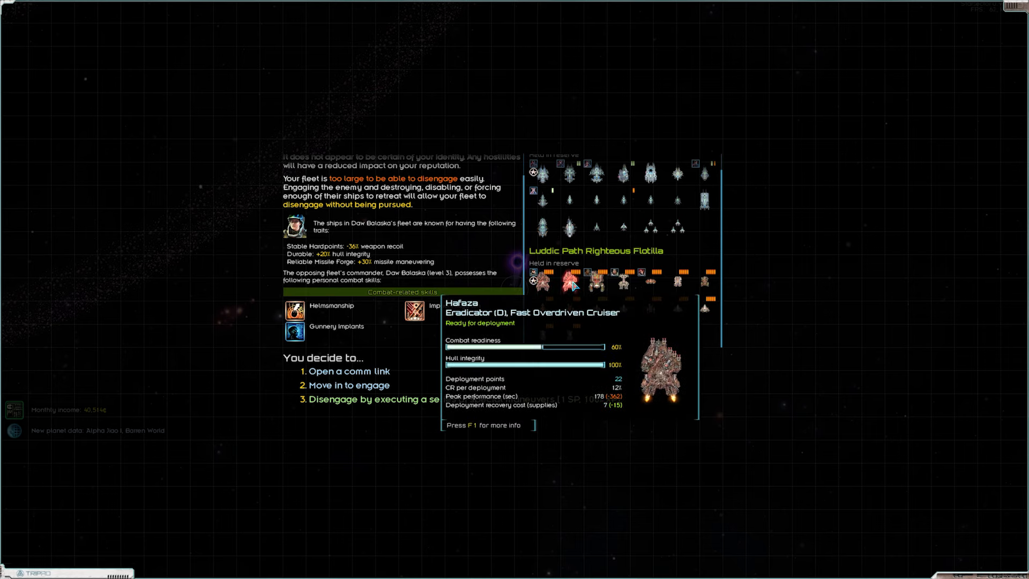
pyautogui.moveTo(596, 288)
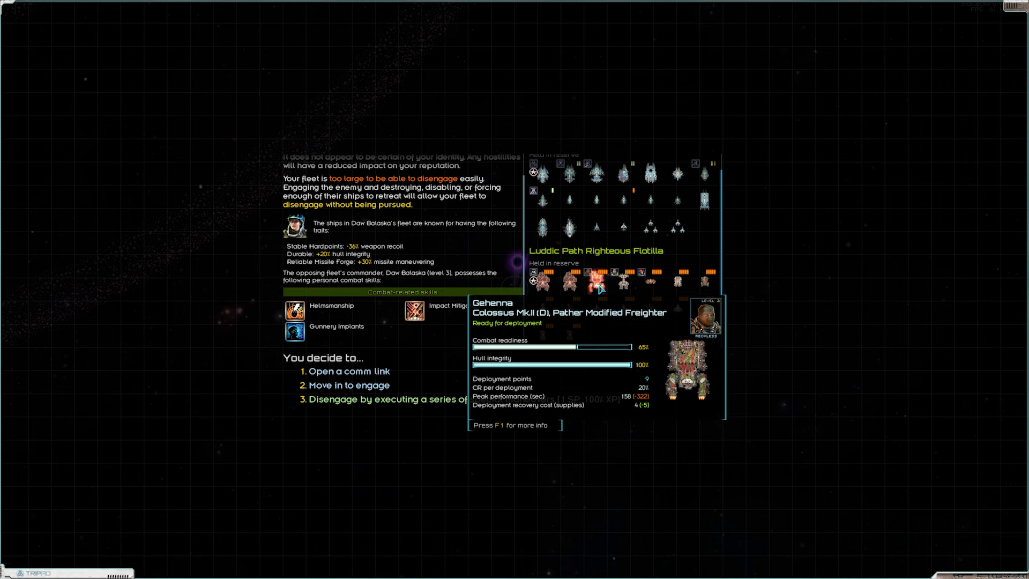
# Check enemy ship details, then move in to engage the Luddic Path flotilla
pyautogui.press('f1')
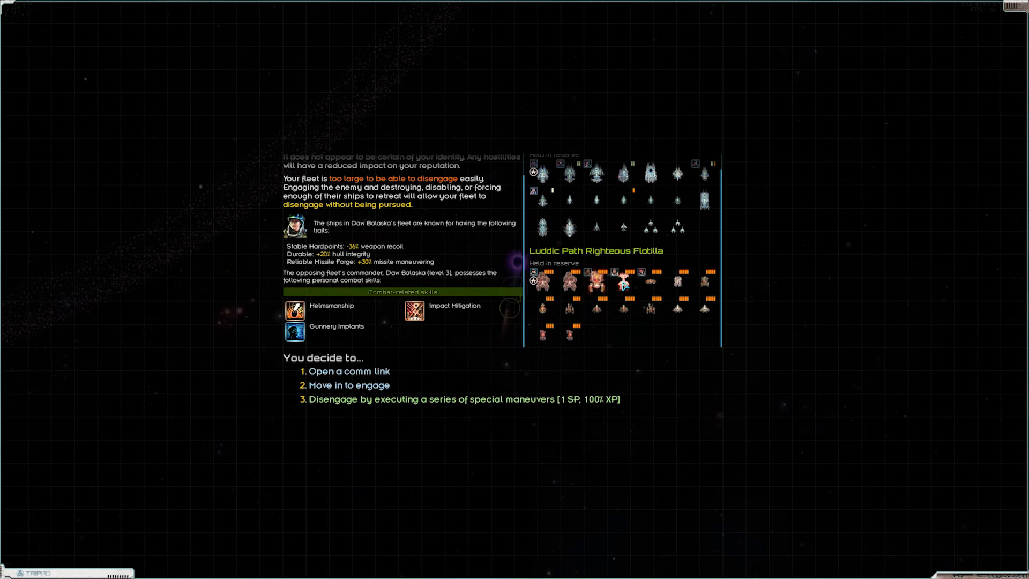
pyautogui.moveTo(597, 281)
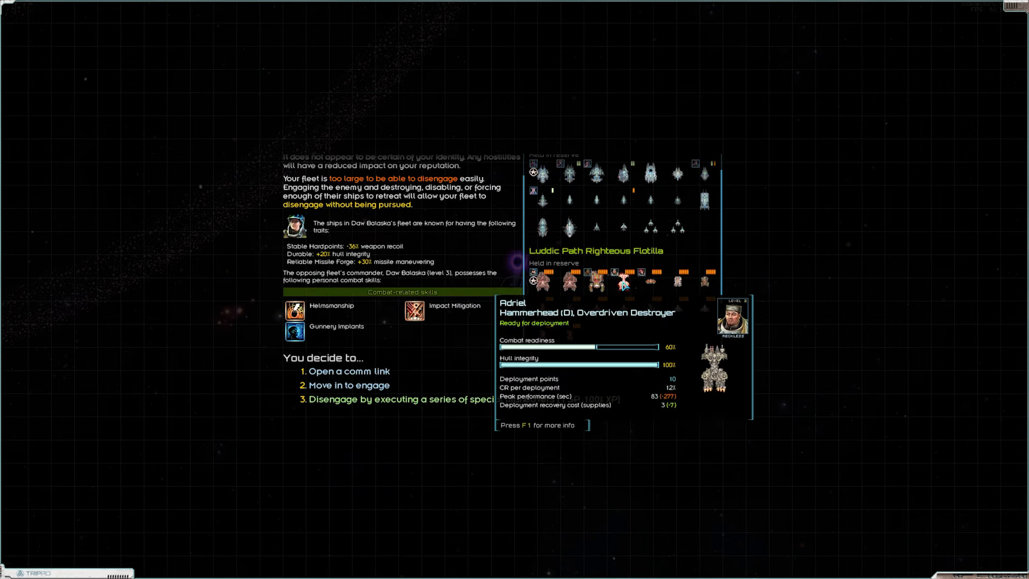
pyautogui.moveTo(680, 281)
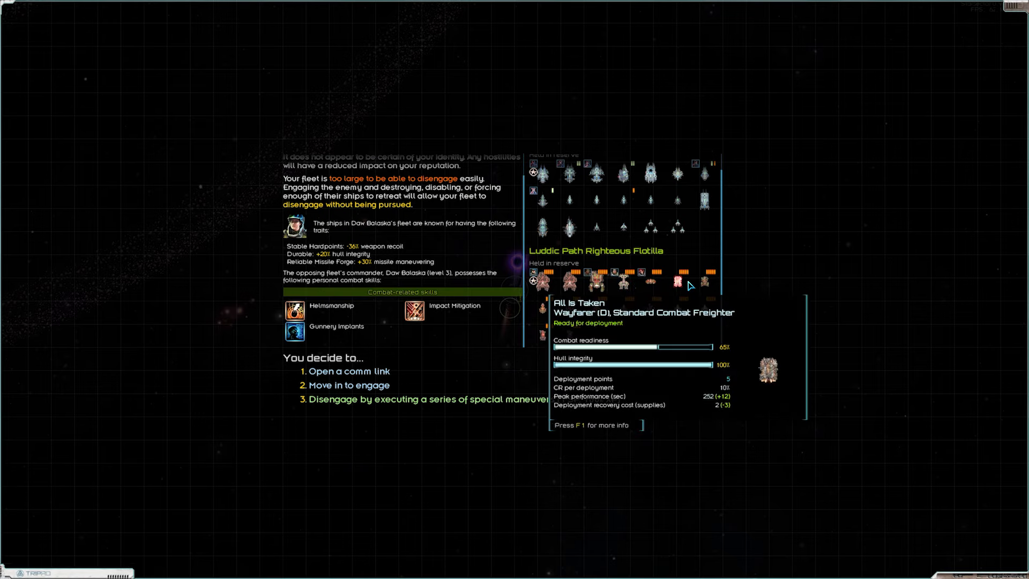
pyautogui.moveTo(624, 316)
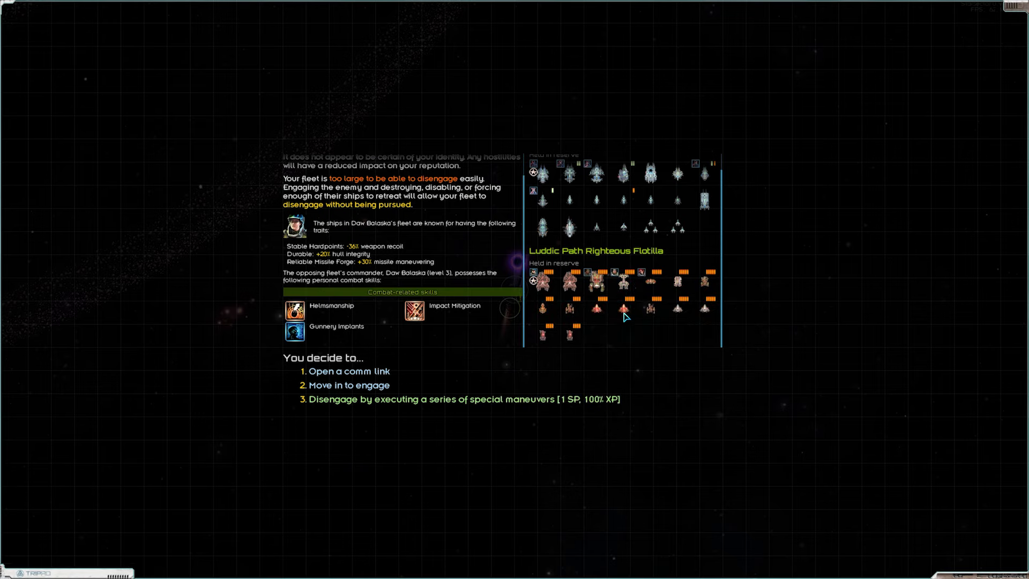
pyautogui.moveTo(704, 311)
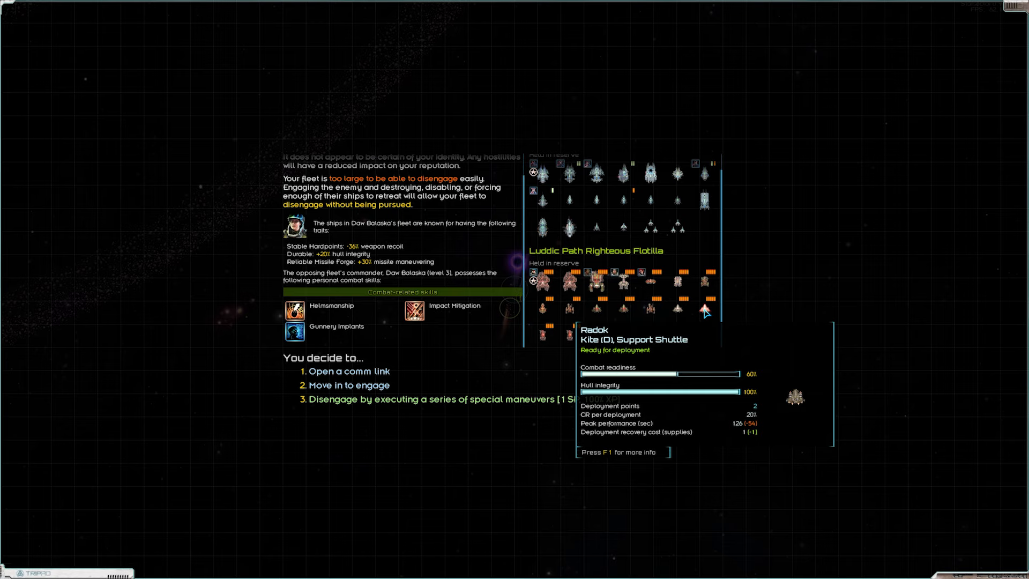
pyautogui.moveTo(718, 255)
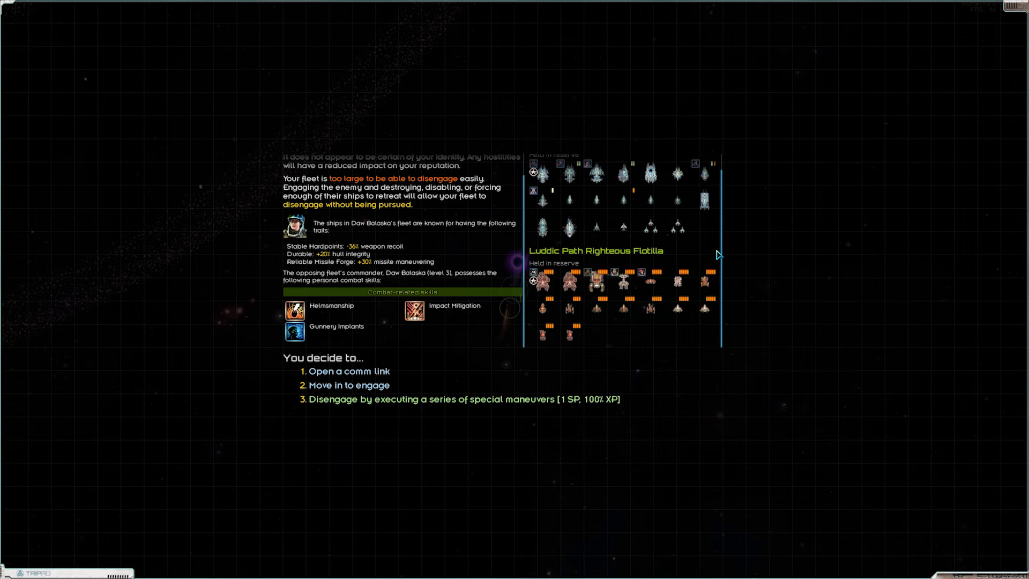
pyautogui.moveTo(685, 346)
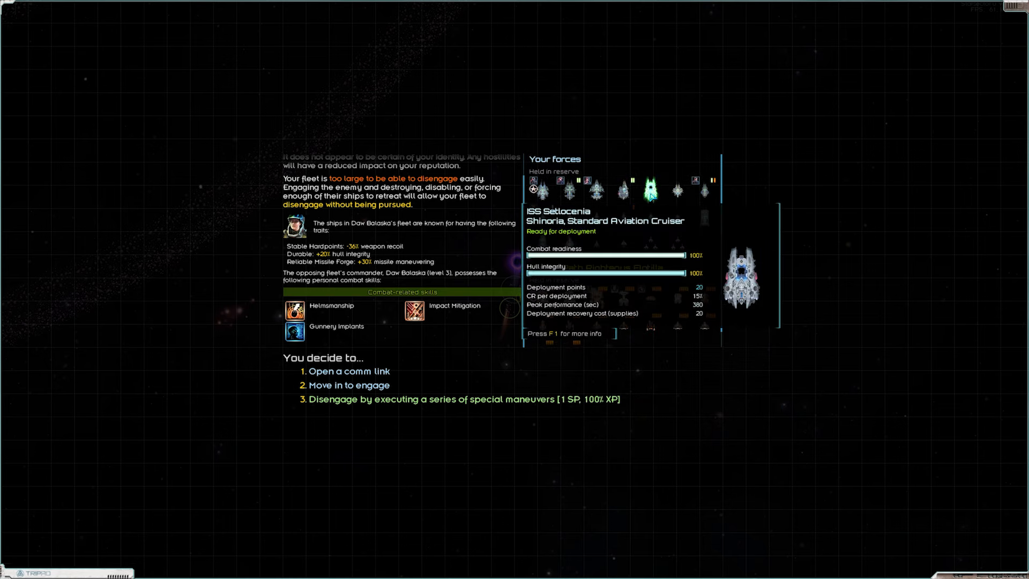
pyautogui.press('f1')
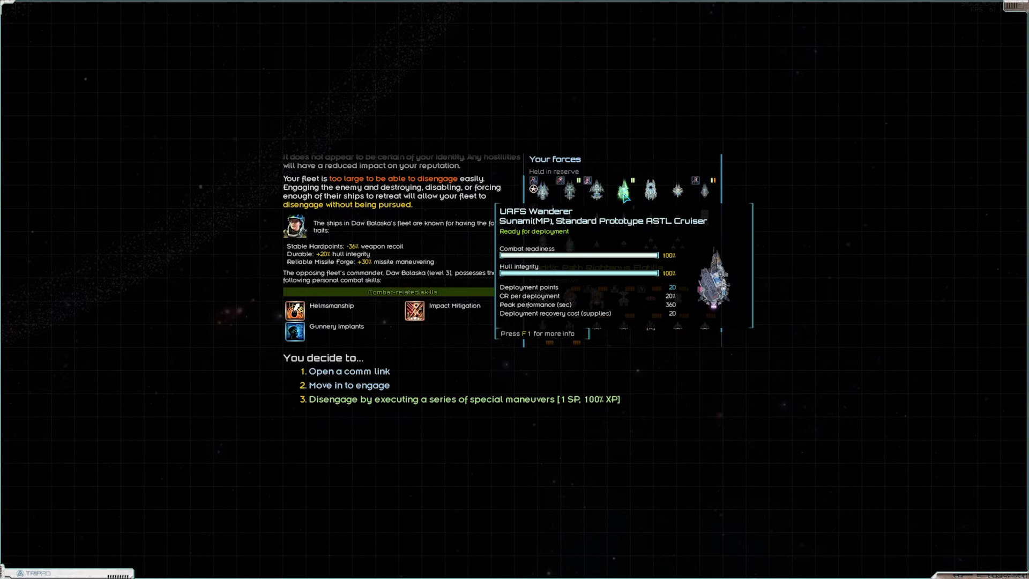
pyautogui.press('f1')
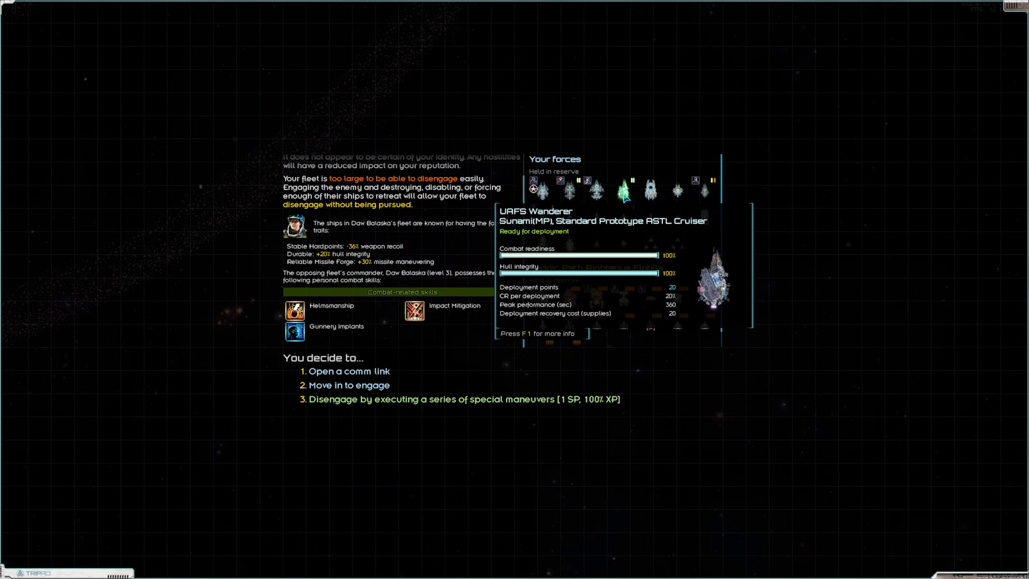
pyautogui.moveTo(736, 319)
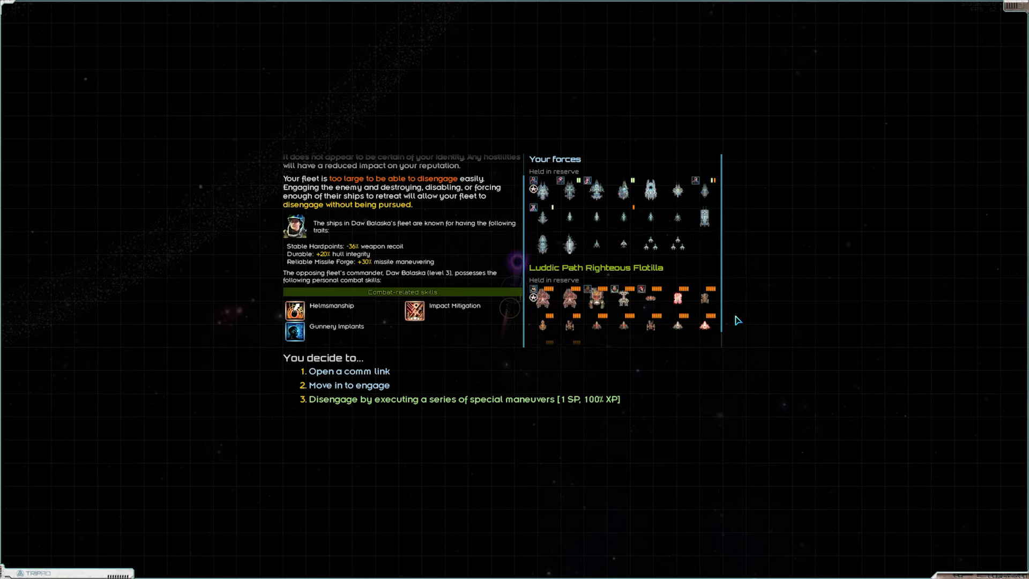
pyautogui.moveTo(646, 304)
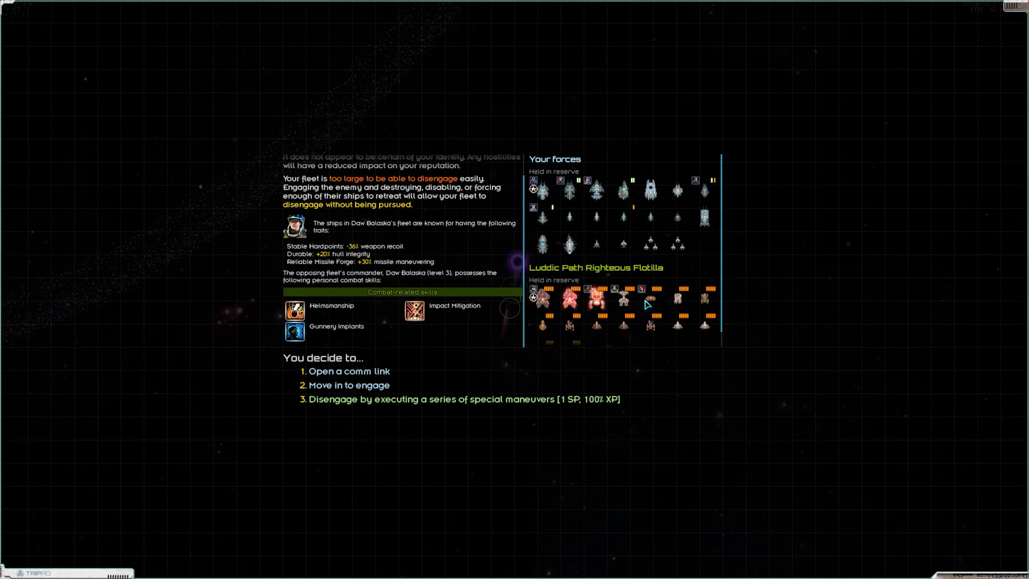
pyautogui.moveTo(687, 274)
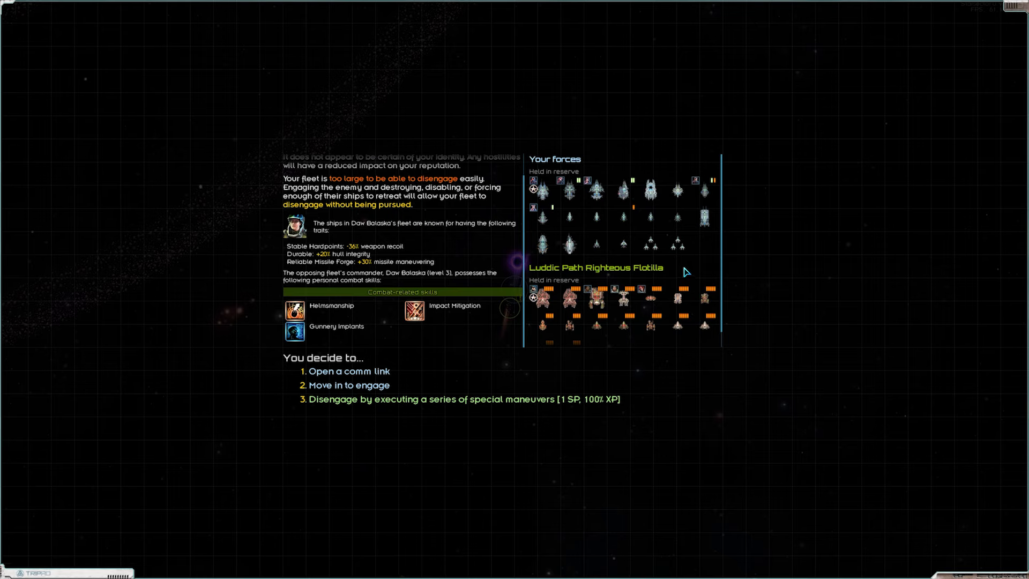
pyautogui.moveTo(678, 192)
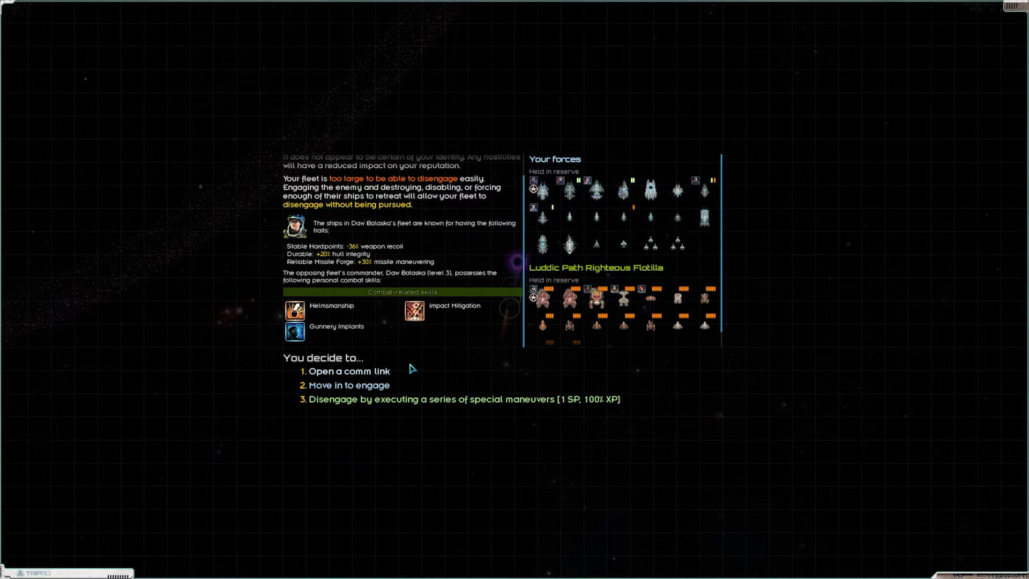
pyautogui.click(348, 385)
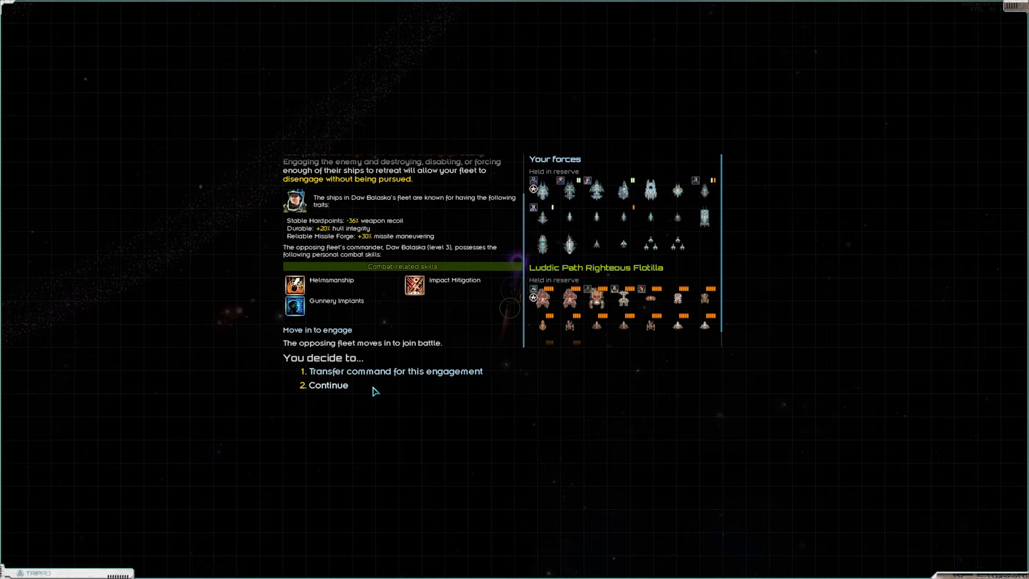
pyautogui.click(329, 385)
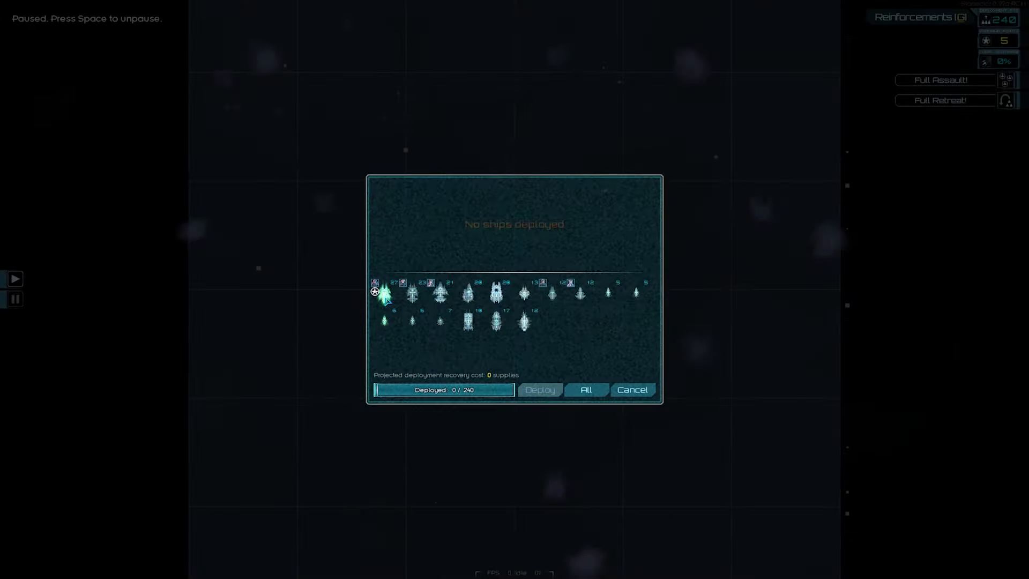
pyautogui.moveTo(383, 294)
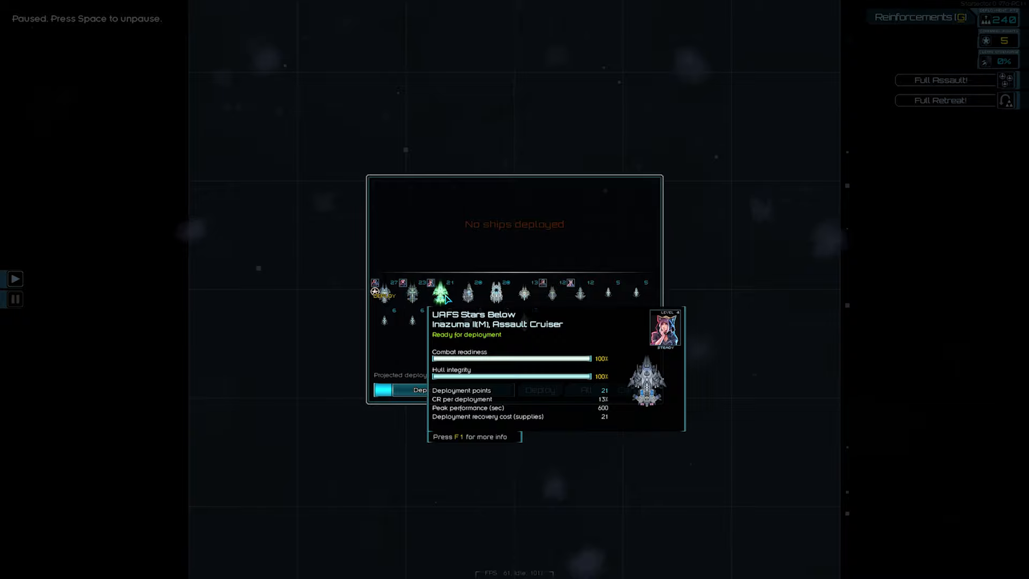
# Mark the Stars Below and two more ships, then deploy the wave into battle
pyautogui.click(445, 293)
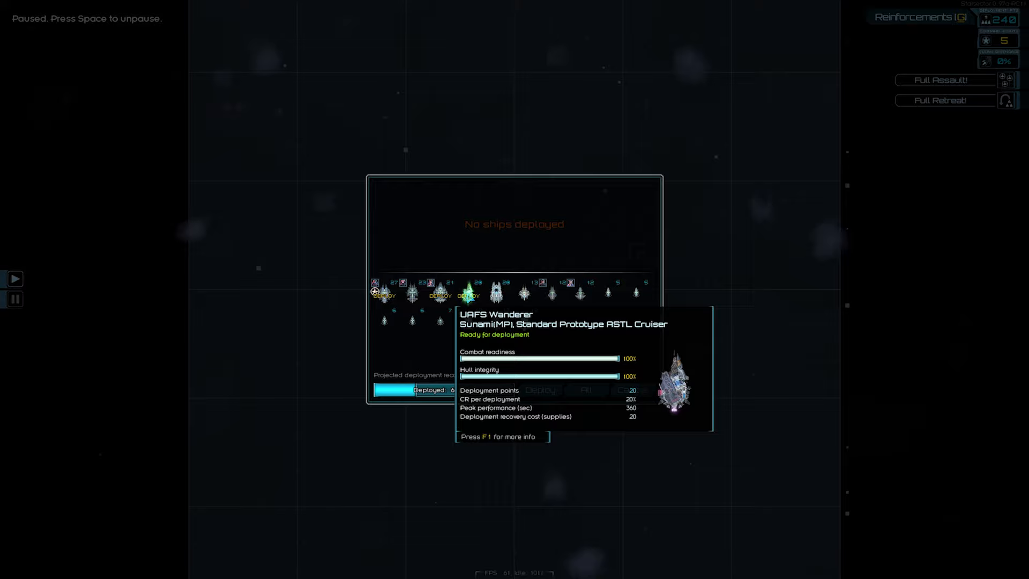
pyautogui.moveTo(572, 349)
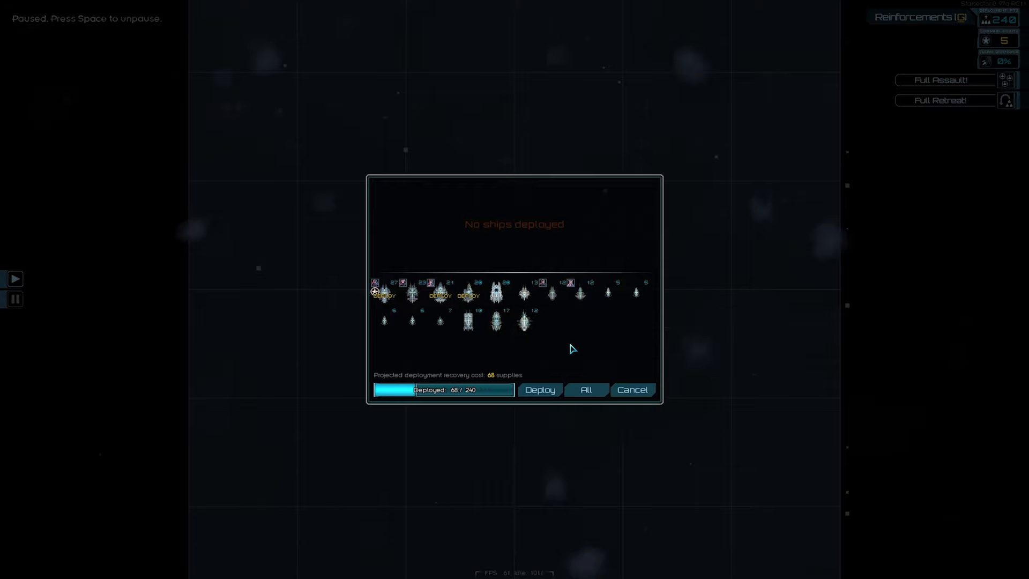
pyautogui.click(524, 292)
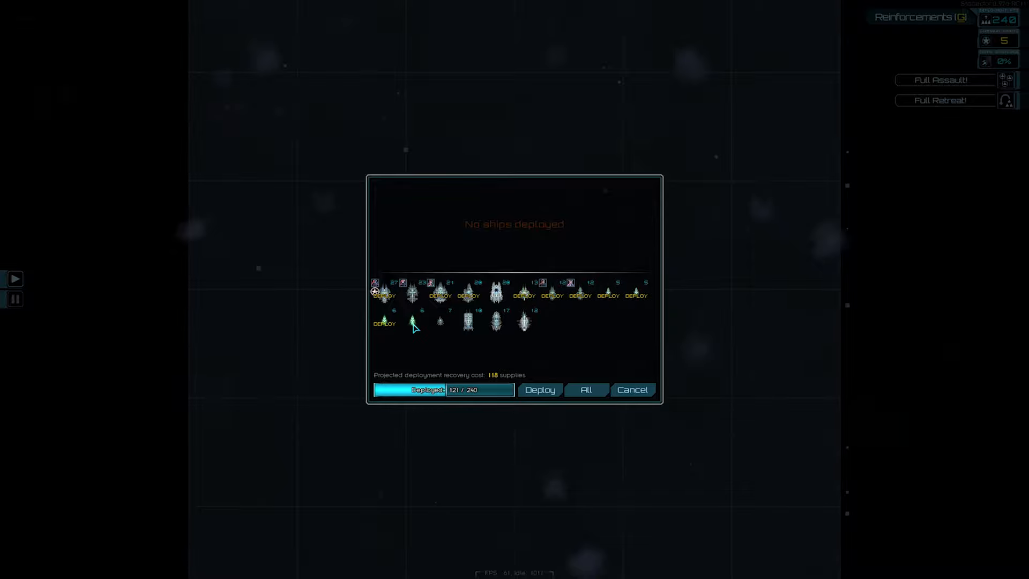
pyautogui.click(411, 318)
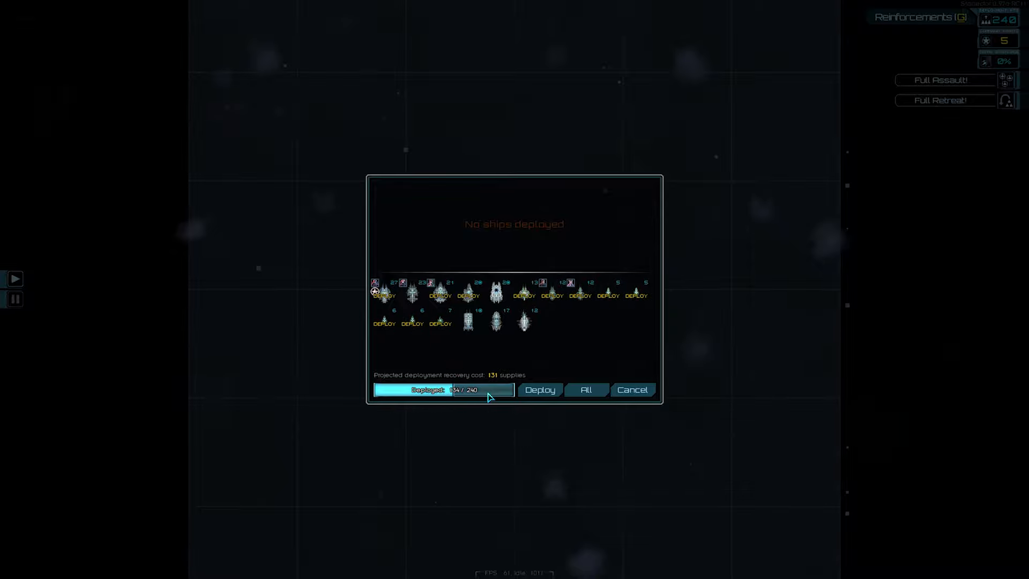
pyautogui.moveTo(595, 363)
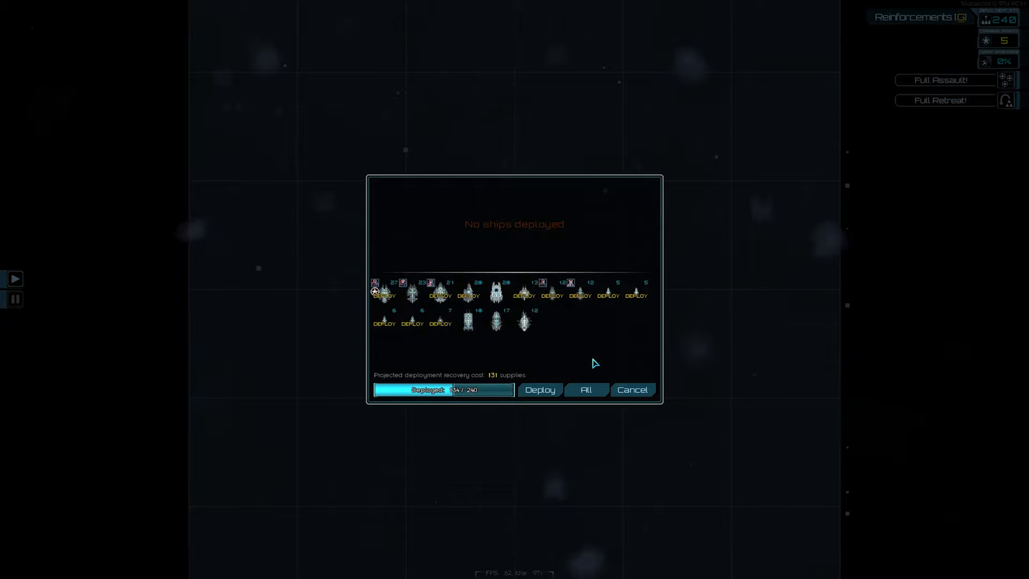
pyautogui.moveTo(430, 344)
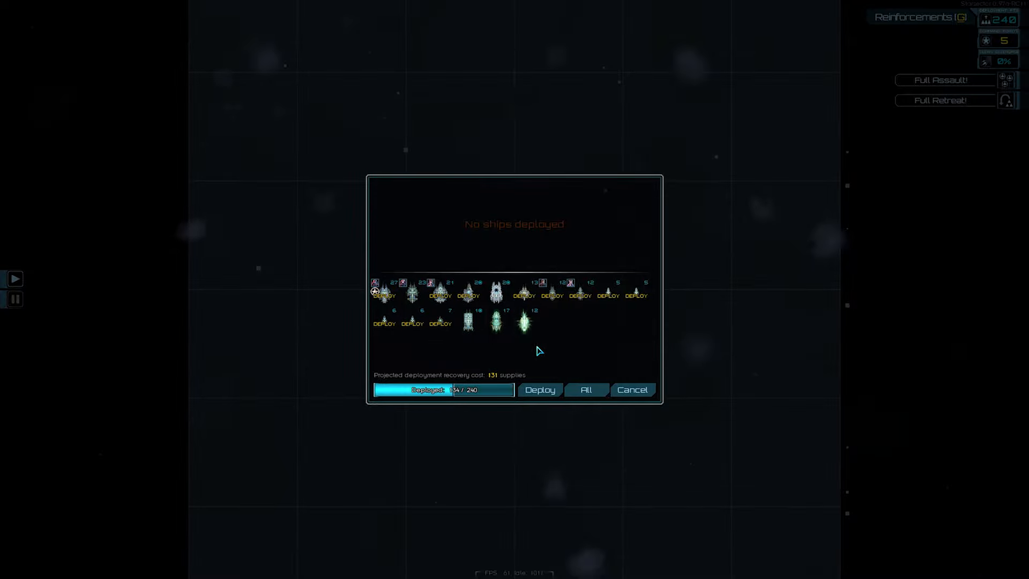
pyautogui.click(539, 390)
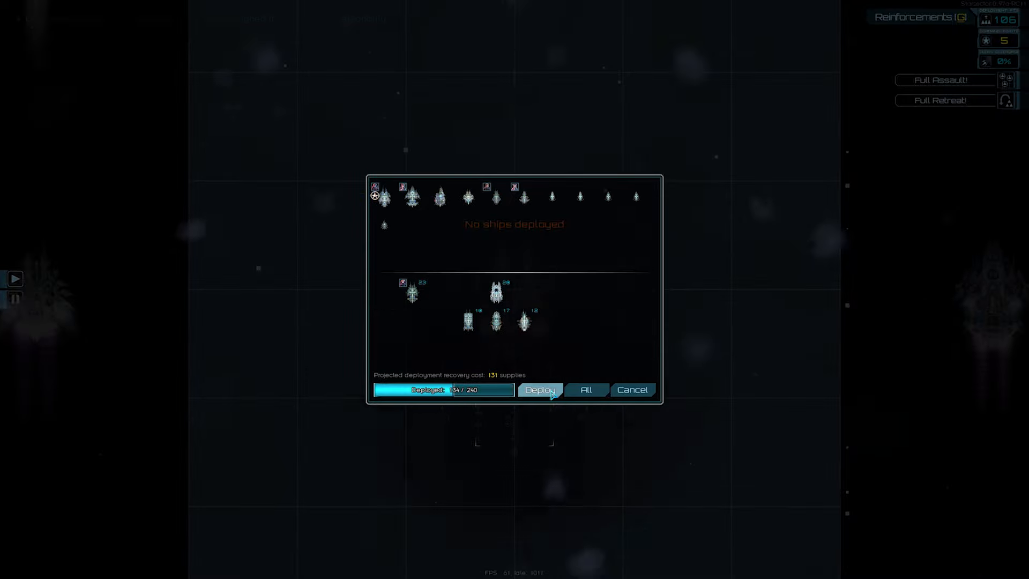
# Assign an Engage order on the enemy Burnt Offering Brawler from the tactical map
pyautogui.click(539, 389)
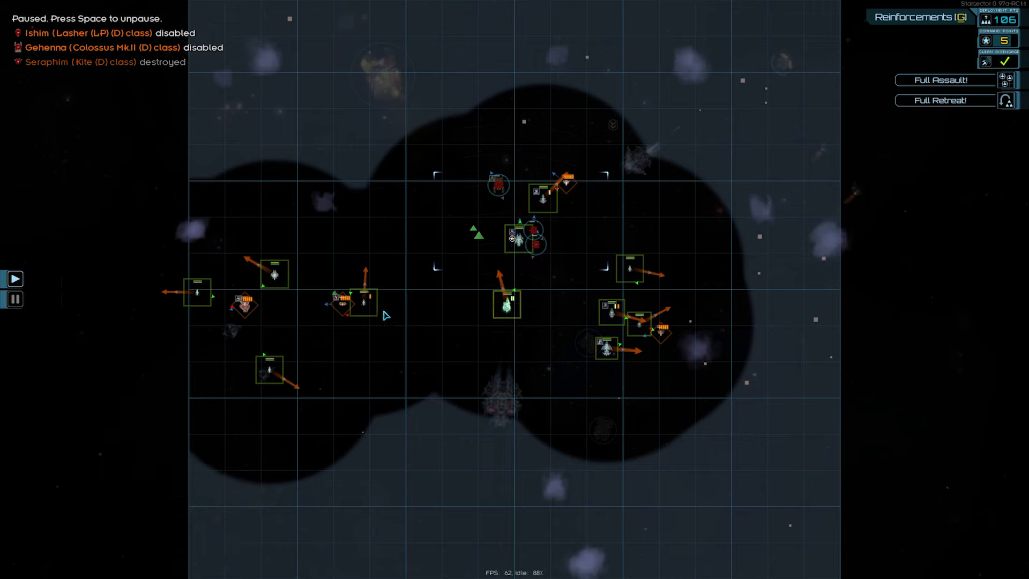
pyautogui.moveTo(573, 188)
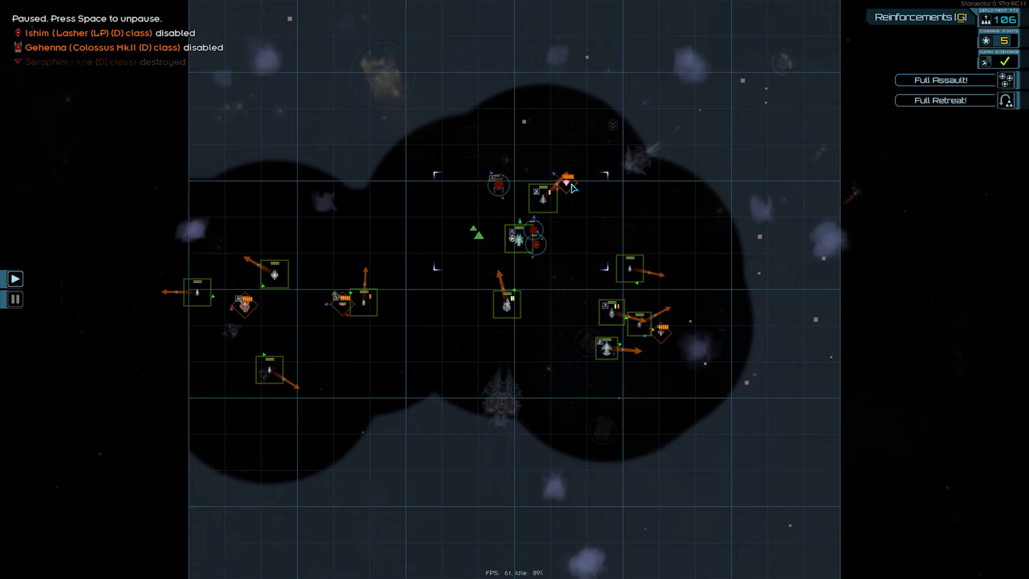
pyautogui.click(660, 331)
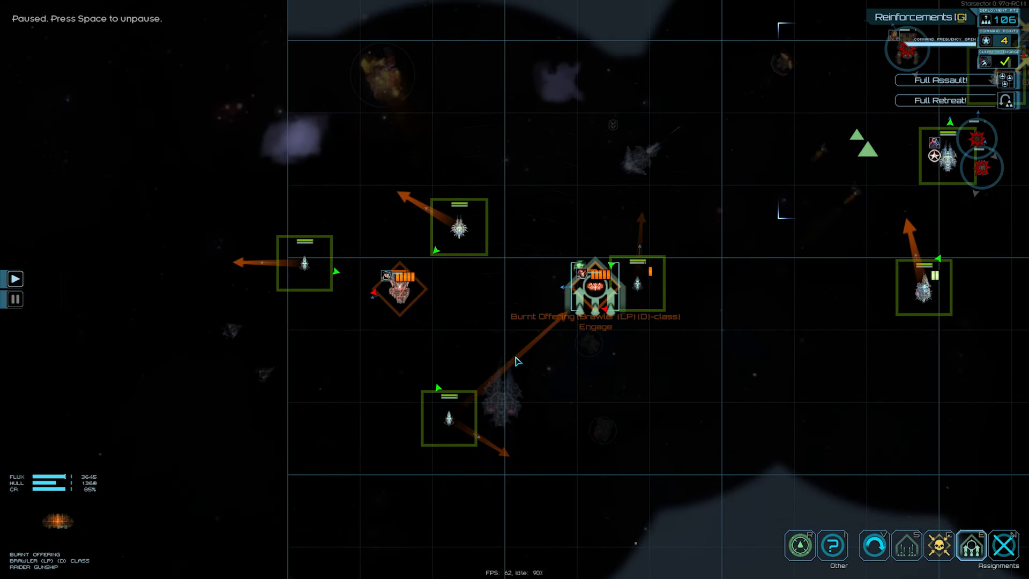
# Assign a second Engage order targeting the enemy cruiser Azazel
pyautogui.click(400, 287)
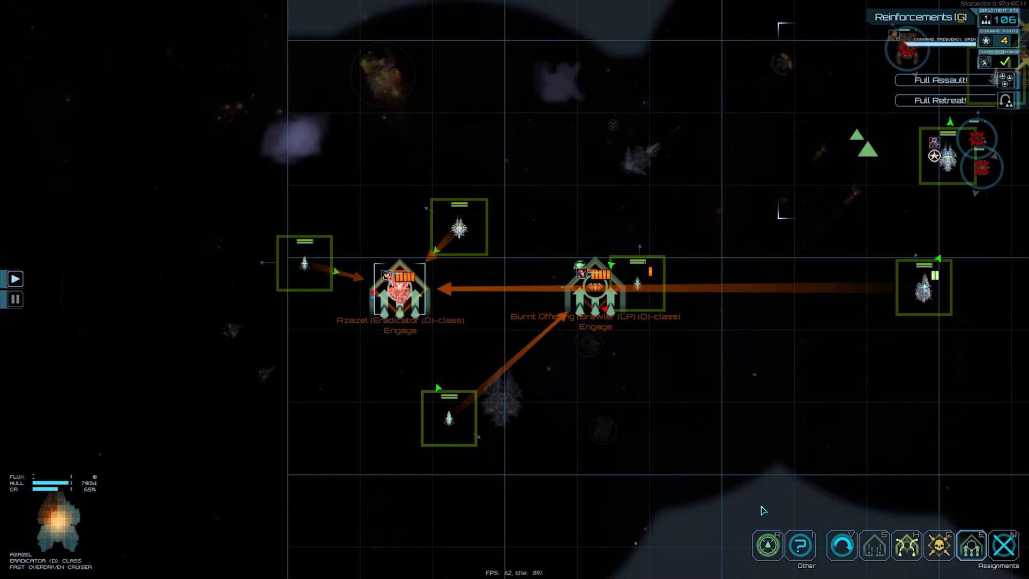
pyautogui.moveTo(733, 253)
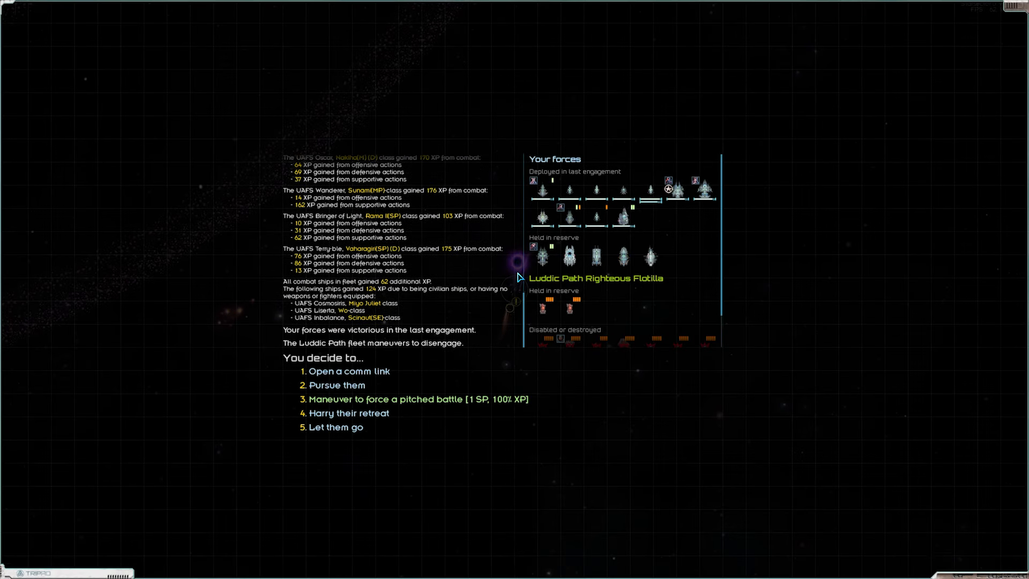
pyautogui.moveTo(643, 215)
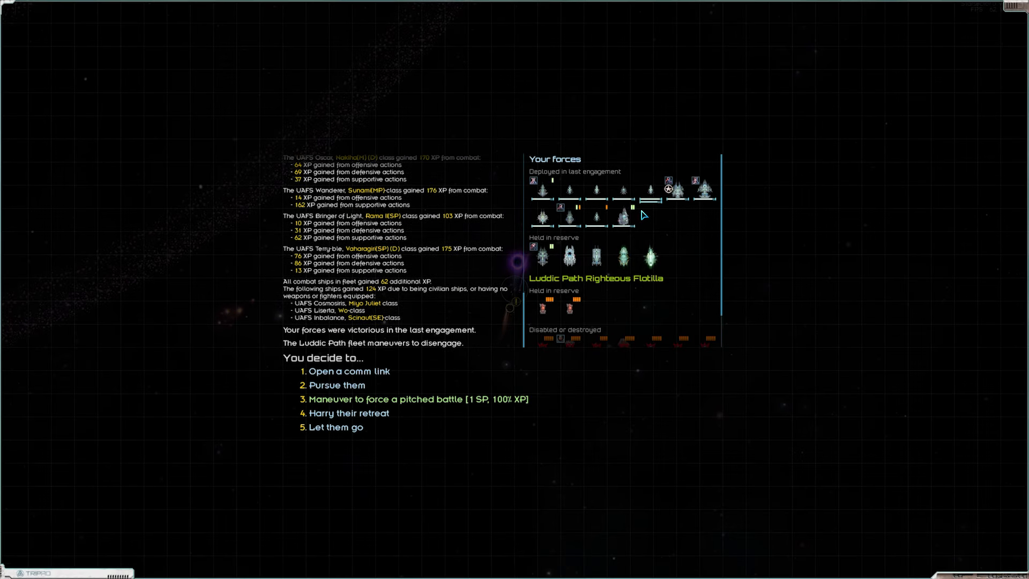
pyautogui.moveTo(650, 195)
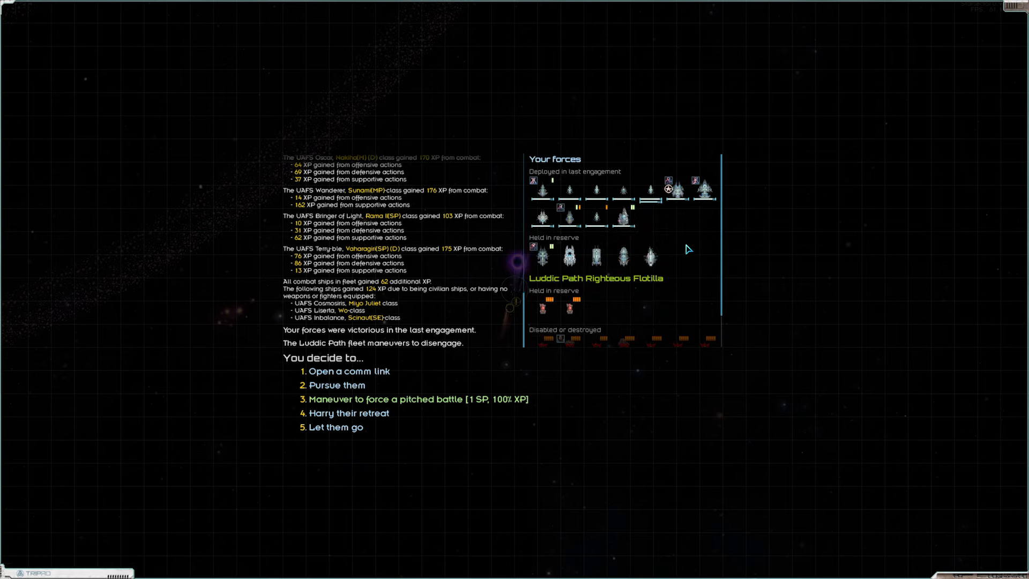
pyautogui.moveTo(649, 192)
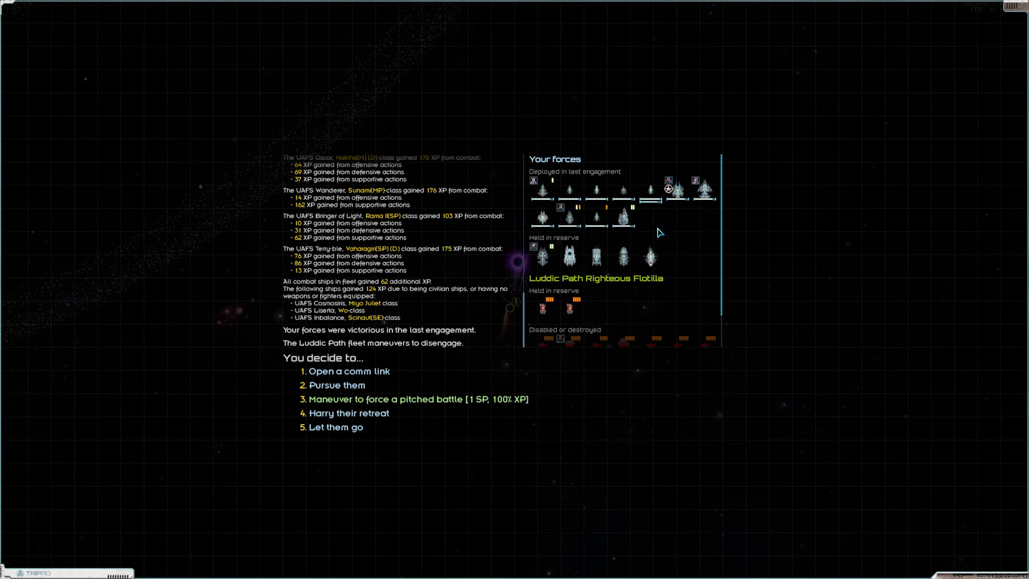
pyautogui.scroll(-3)
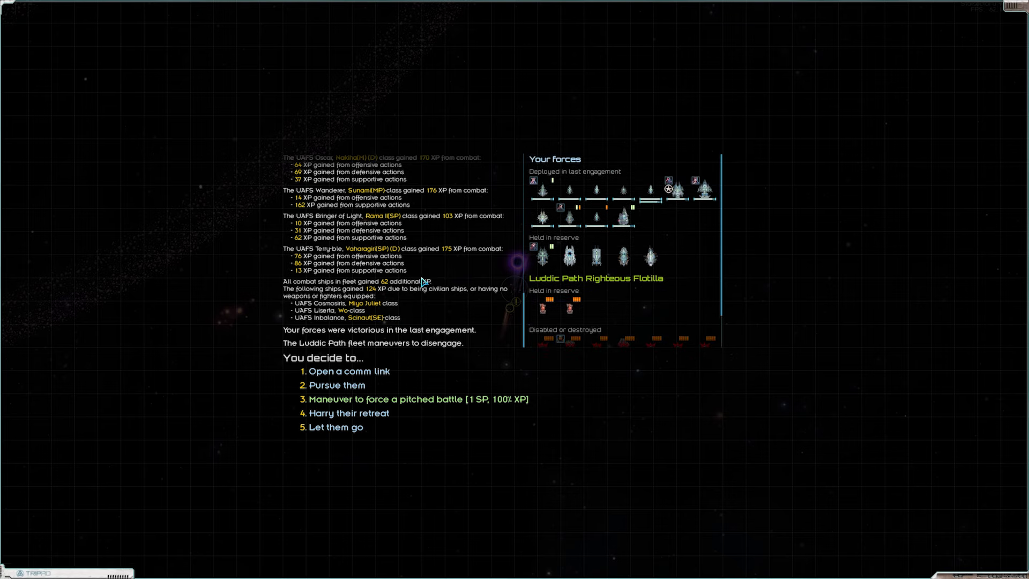
pyautogui.scroll(3)
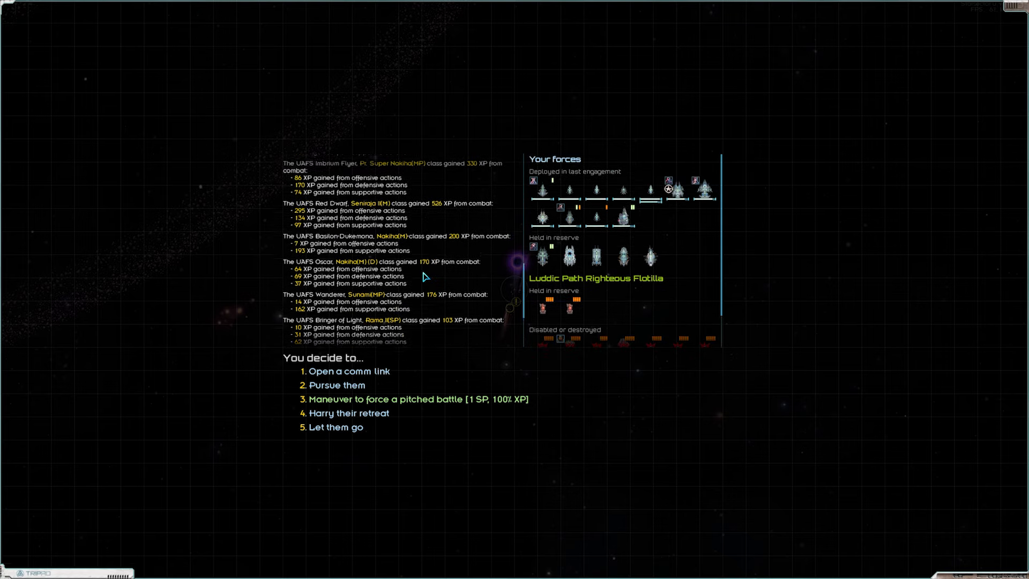
pyautogui.scroll(3)
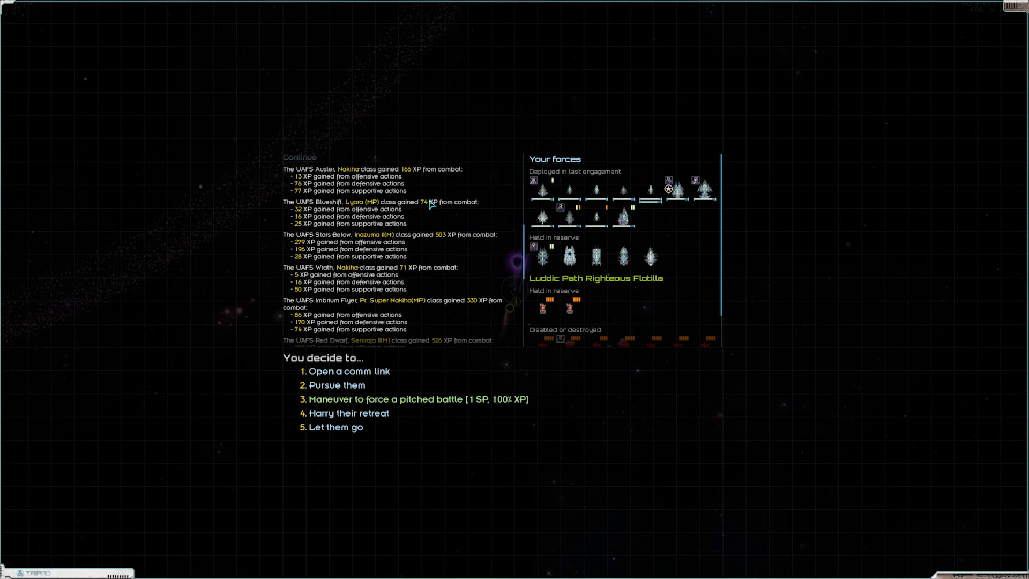
pyautogui.moveTo(429, 210)
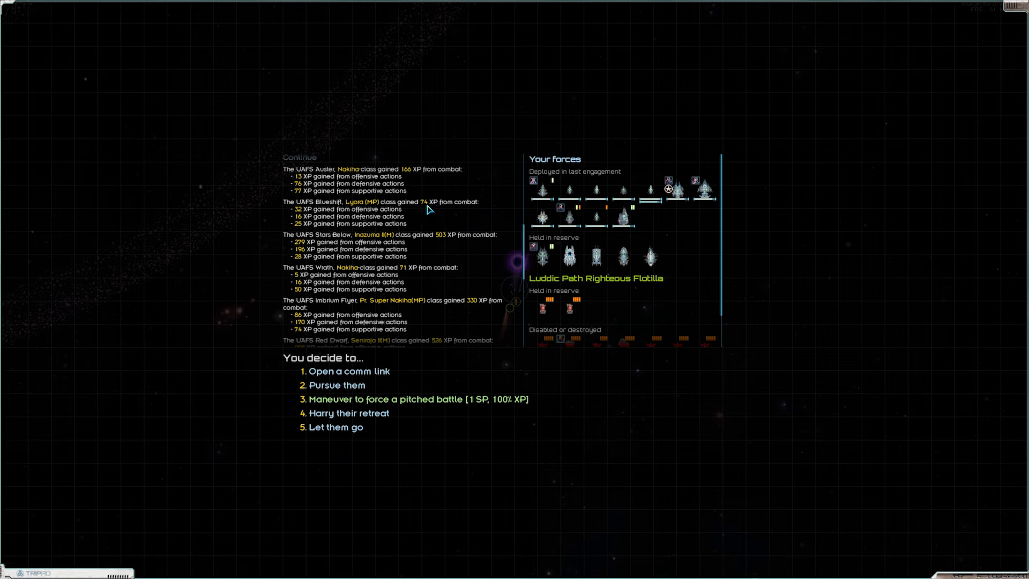
pyautogui.scroll(-3)
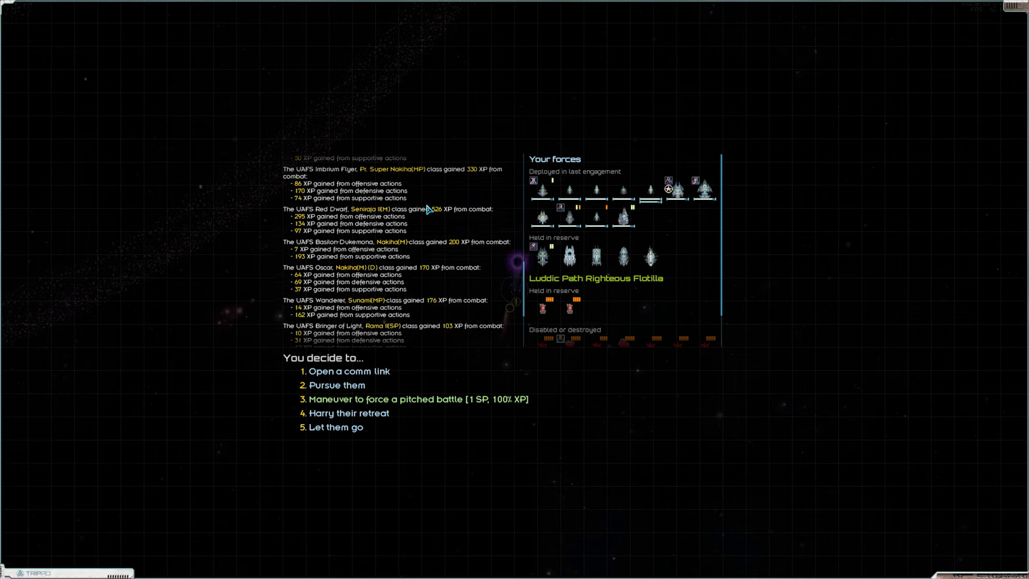
pyautogui.scroll(-3)
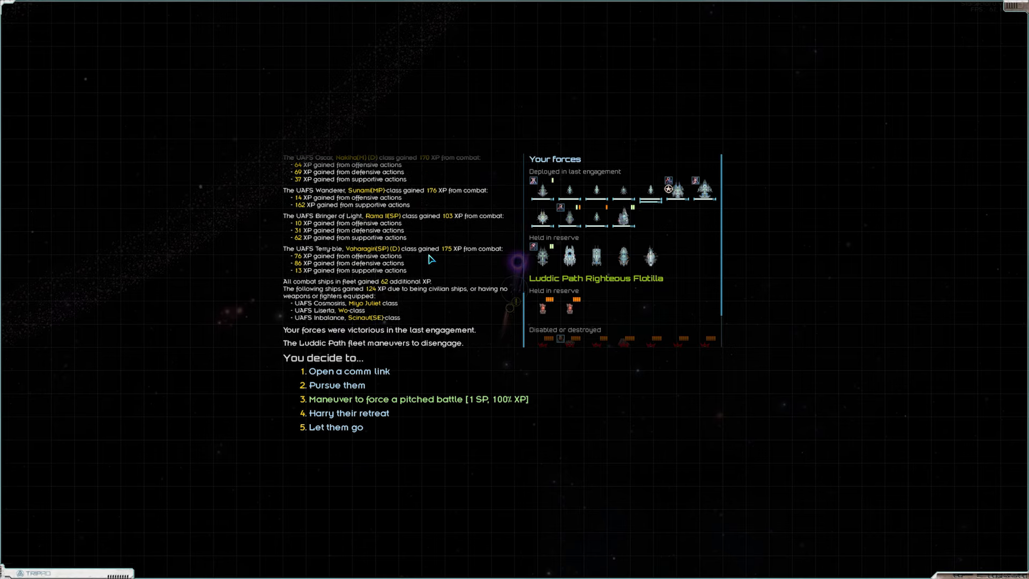
pyautogui.moveTo(435, 267)
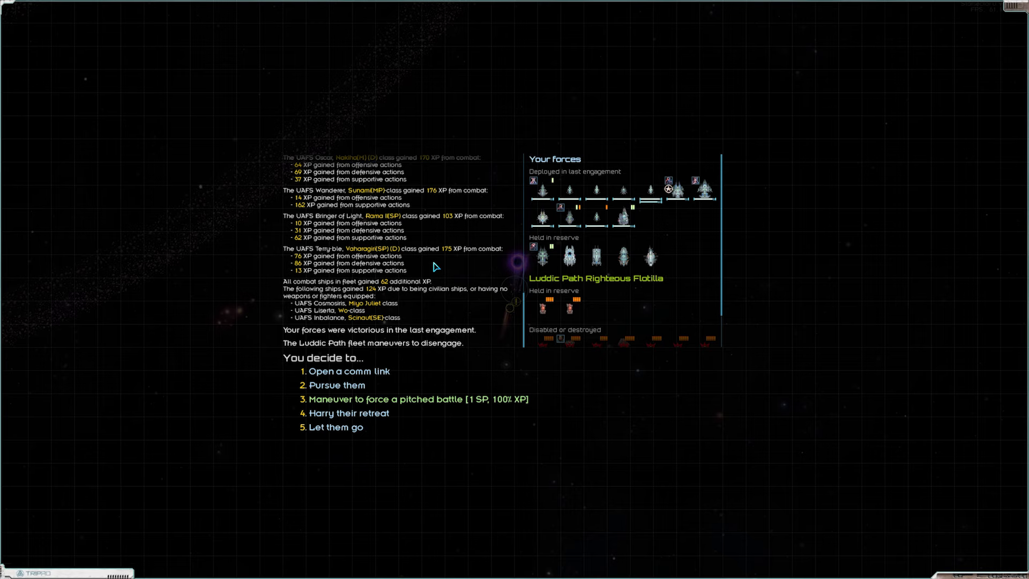
pyautogui.moveTo(426, 363)
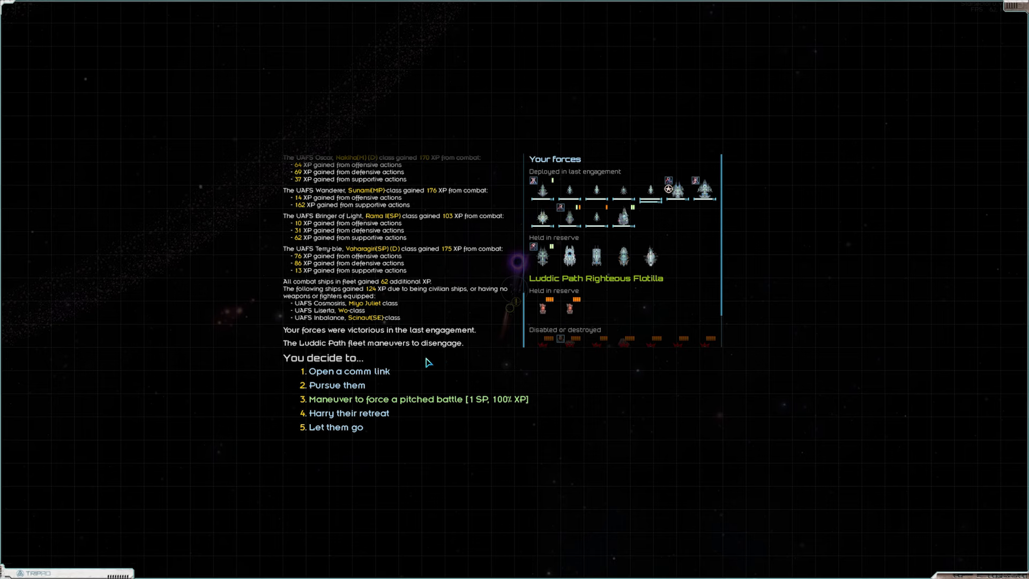
pyautogui.moveTo(440, 363)
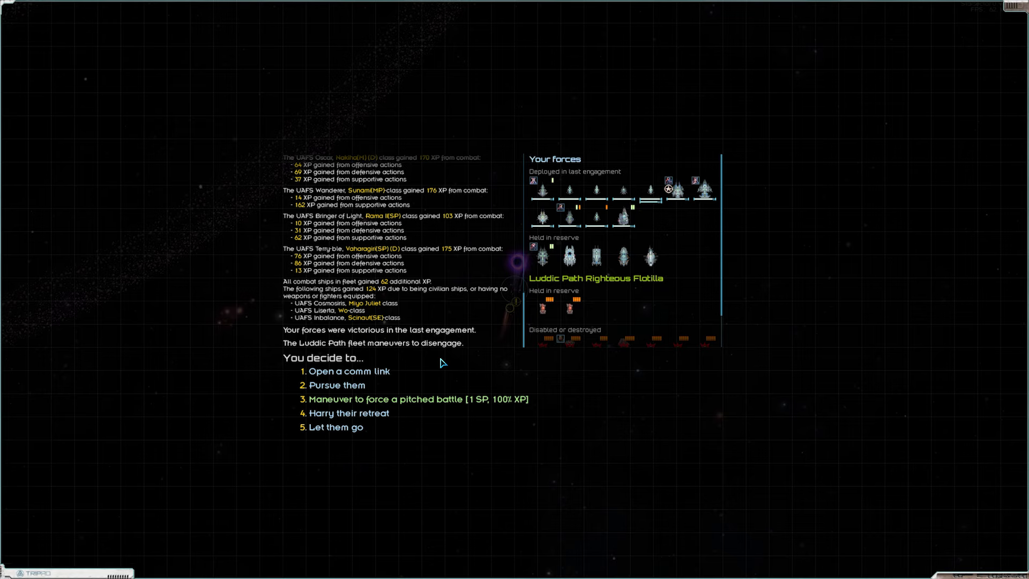
pyautogui.moveTo(556, 326)
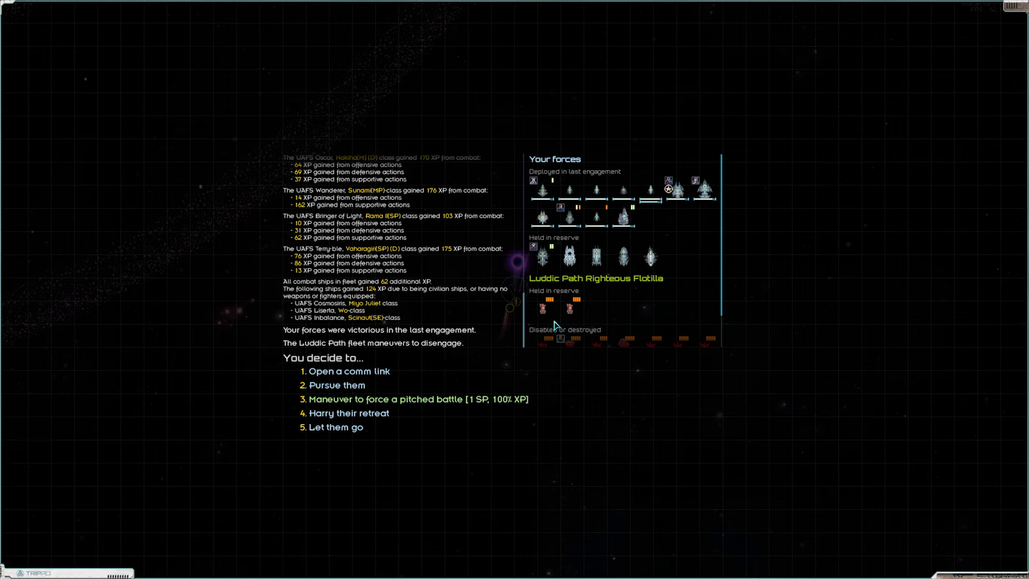
pyautogui.moveTo(352, 428)
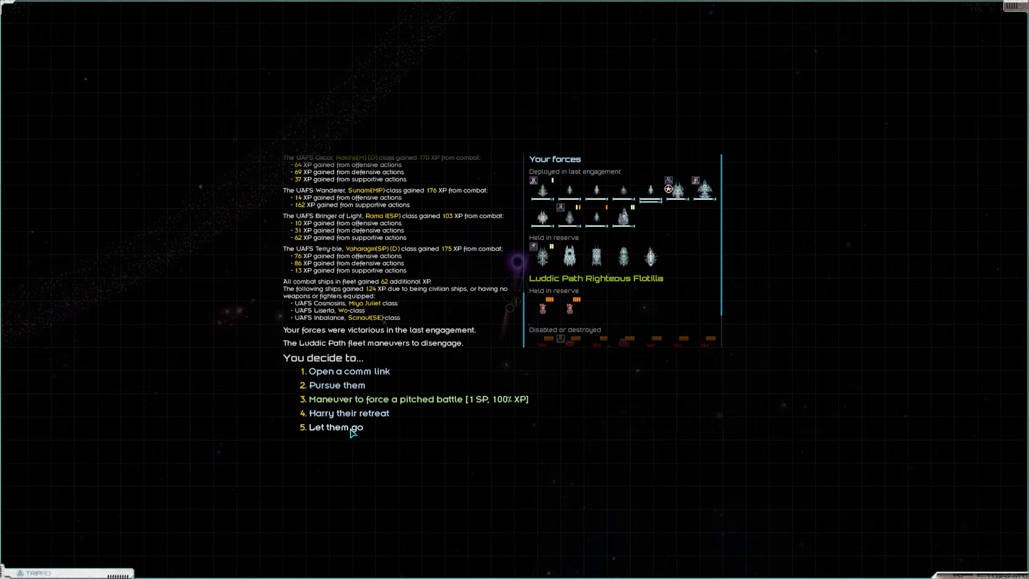
# Let the retreating fleet go, then take all salvage from the wreckage into cargo
pyautogui.click(337, 426)
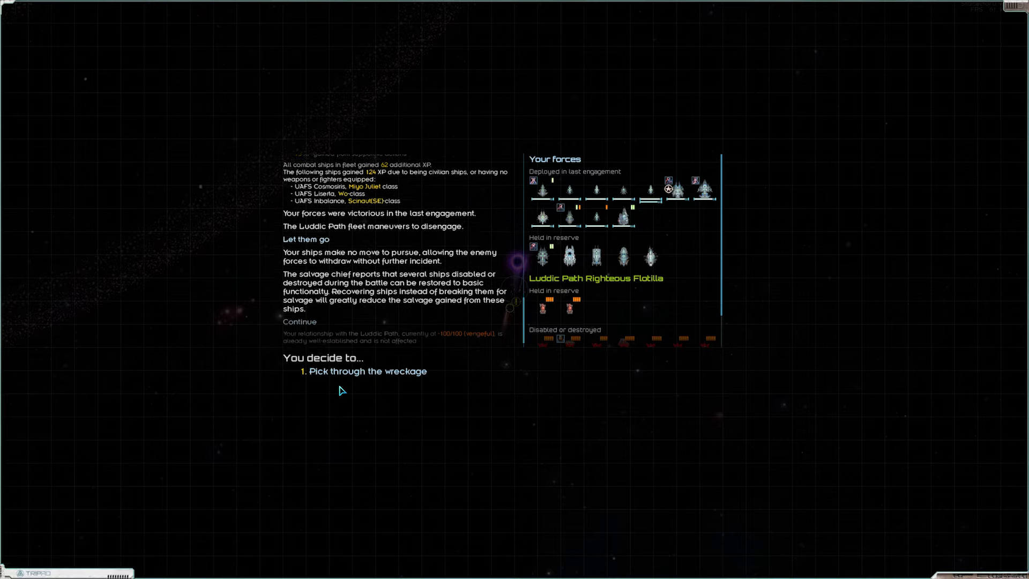
pyautogui.click(368, 371)
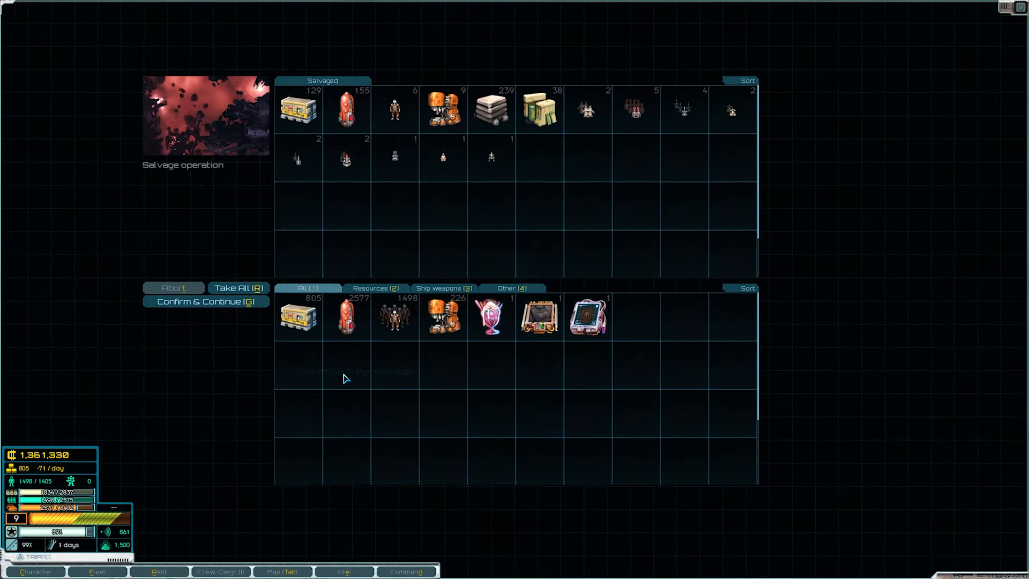
pyautogui.moveTo(254, 315)
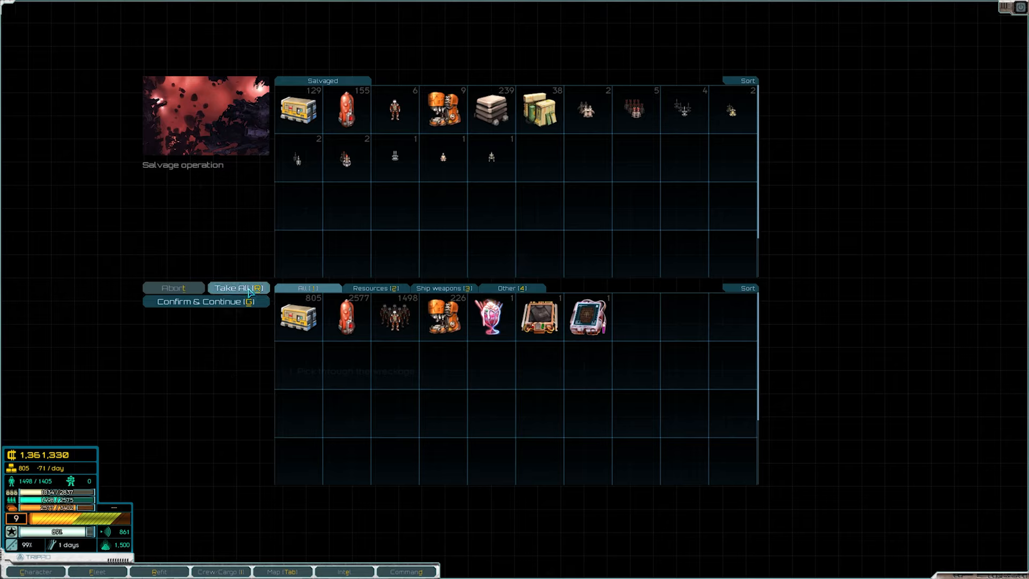
pyautogui.click(238, 288)
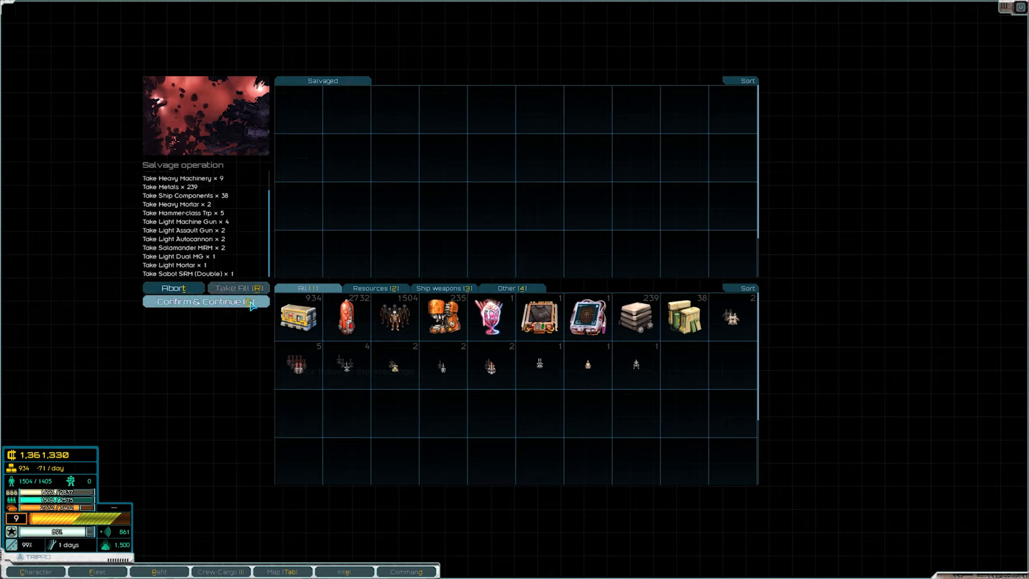
pyautogui.click(201, 301)
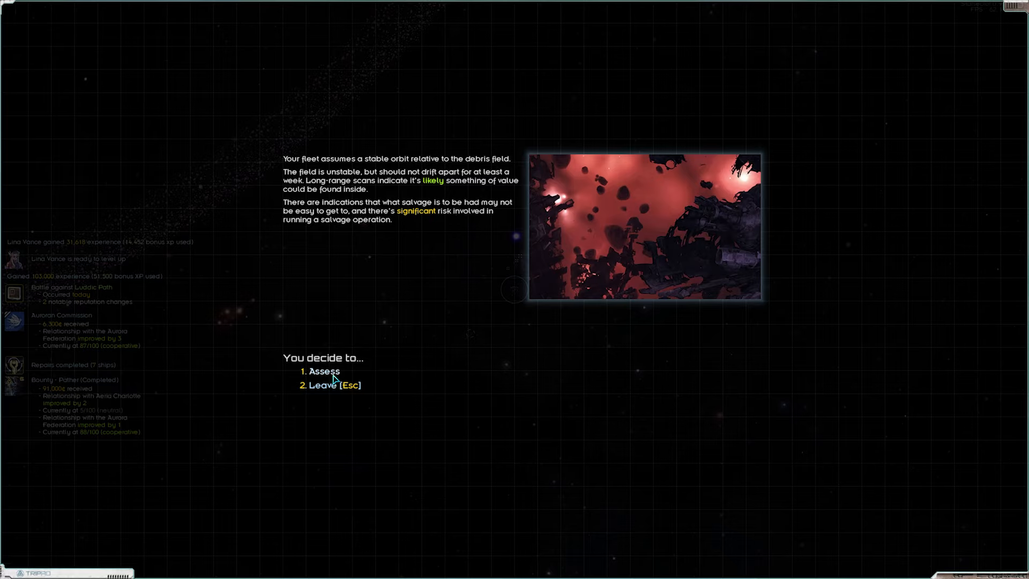
# Assess the debris field and take its entire salvage haul into cargo
pyautogui.click(322, 371)
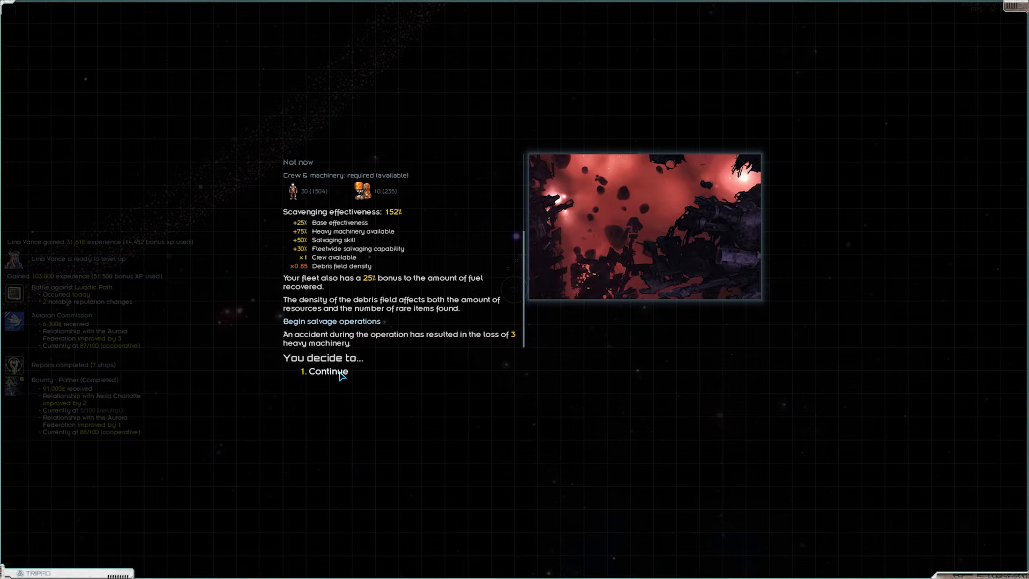
pyautogui.click(323, 372)
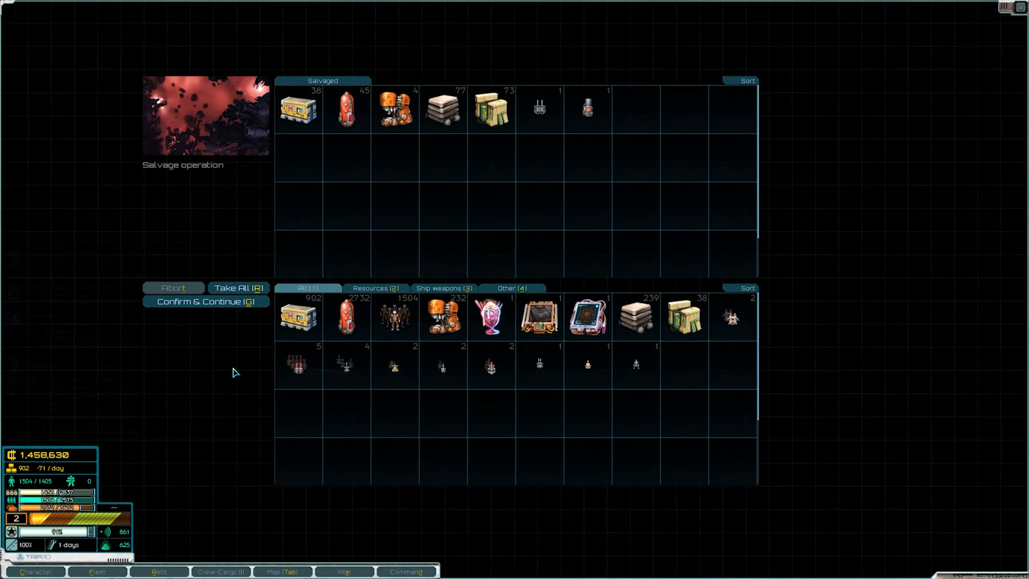
pyautogui.click(238, 288)
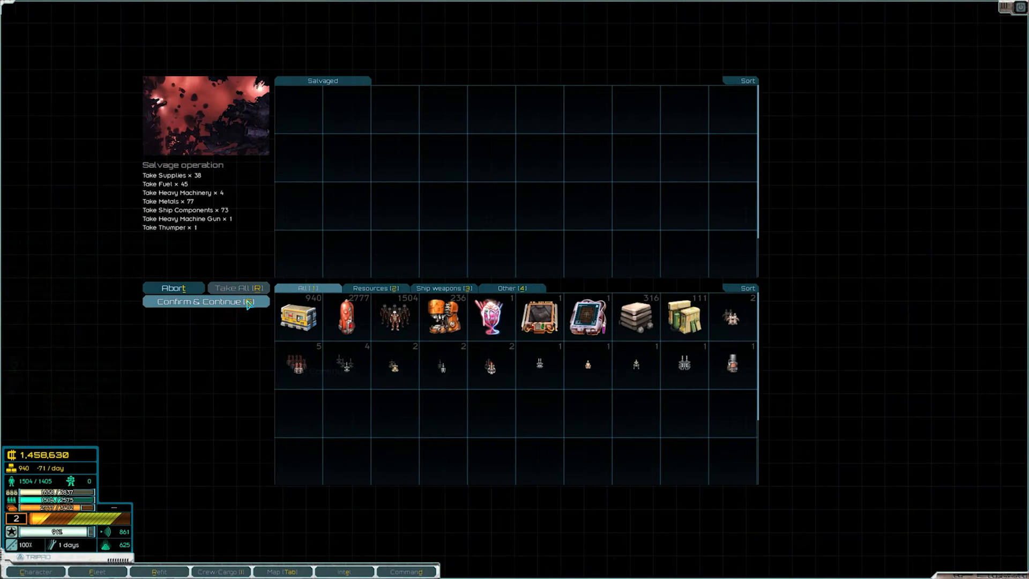
pyautogui.click(206, 302)
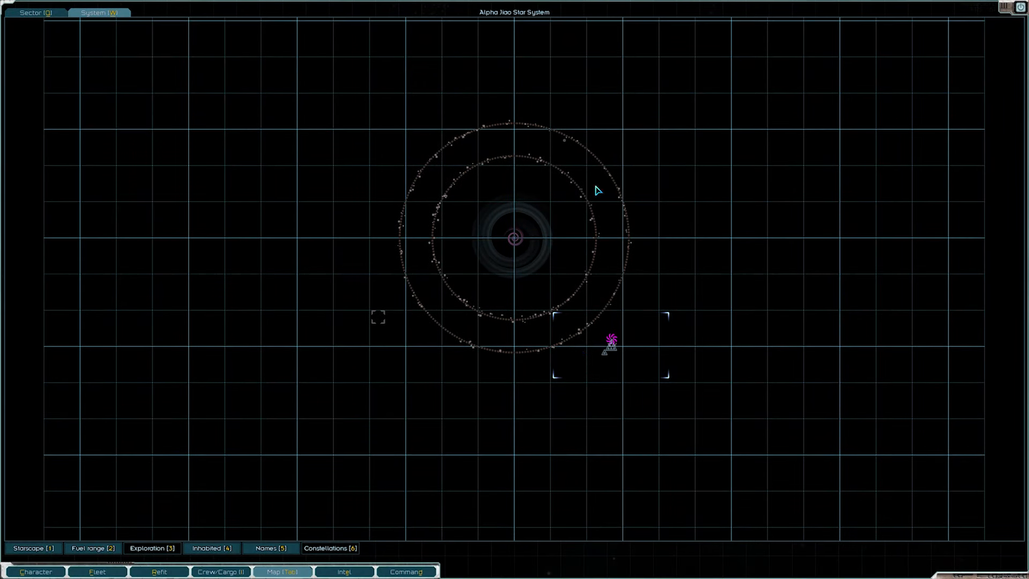
pyautogui.moveTo(566, 143)
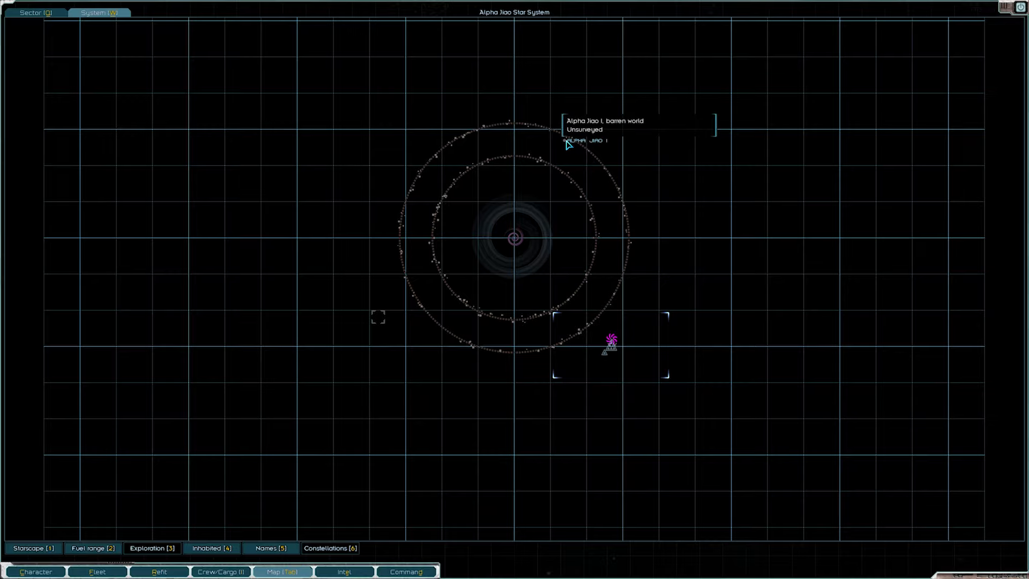
# Lay in a course for the barren world Alpha Jiao I
pyautogui.click(566, 143)
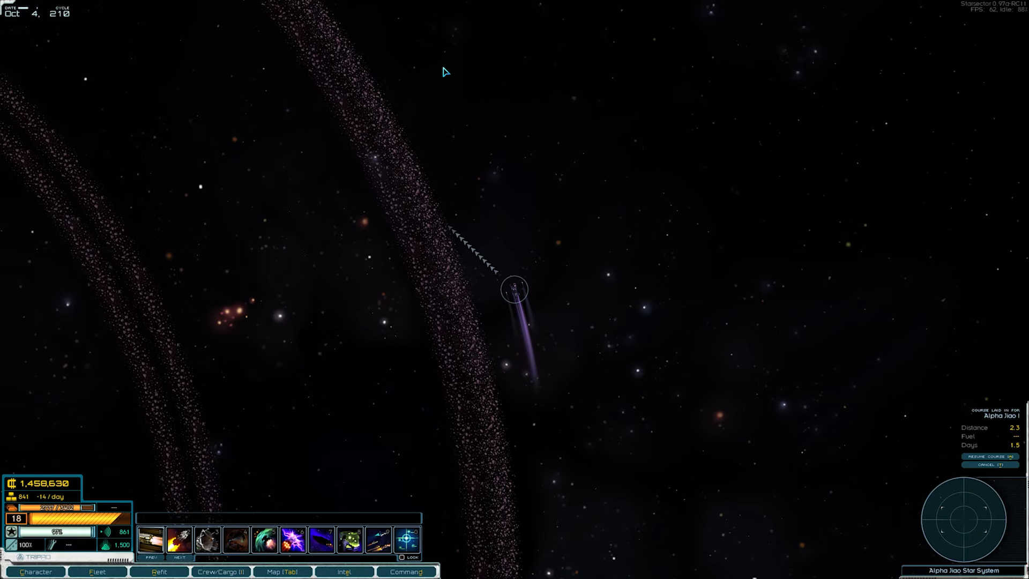
pyautogui.moveTo(393, 78)
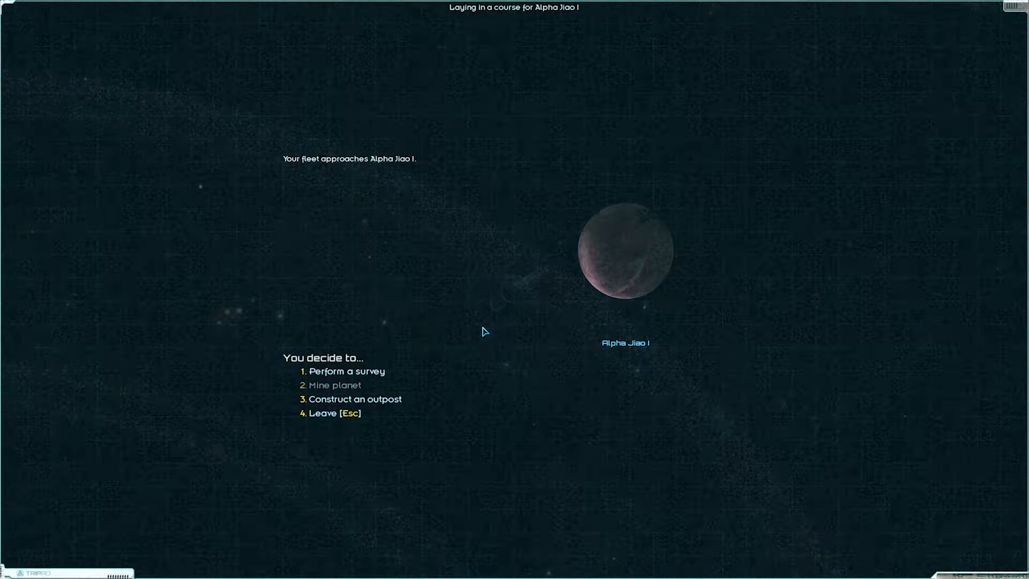
# Survey Alpha Jiao I, collecting Class I Survey Data, and return to space
pyautogui.click(346, 371)
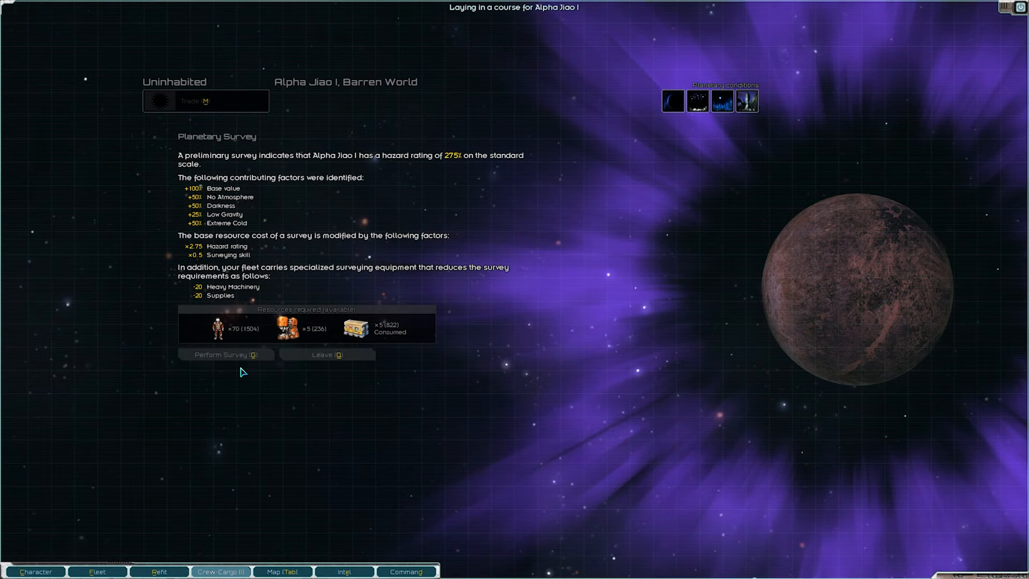
pyautogui.click(226, 355)
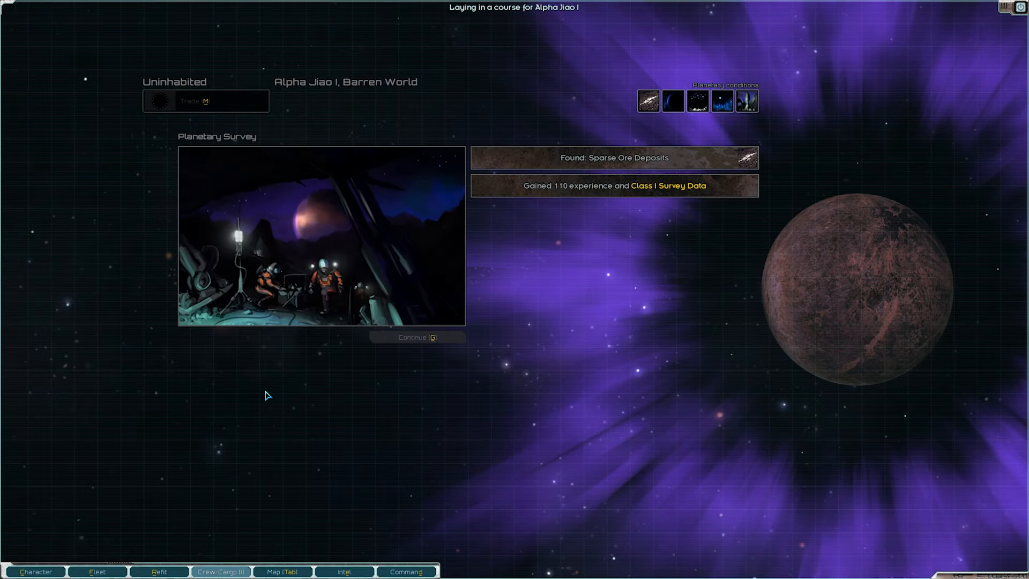
pyautogui.click(416, 336)
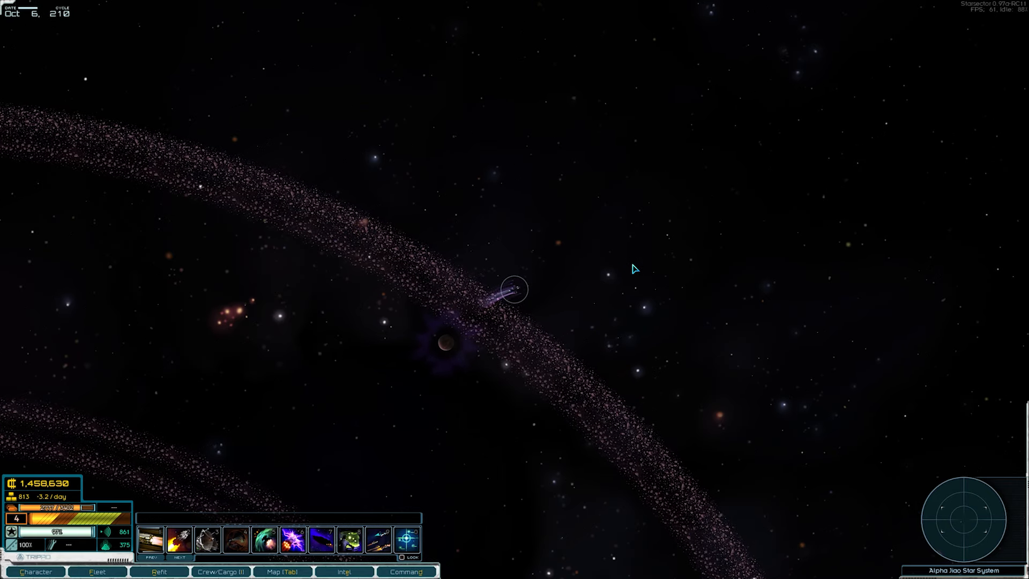
# Plot a hyperspace course to the EVA-01 Star Fortress from the sector map
pyautogui.click(282, 572)
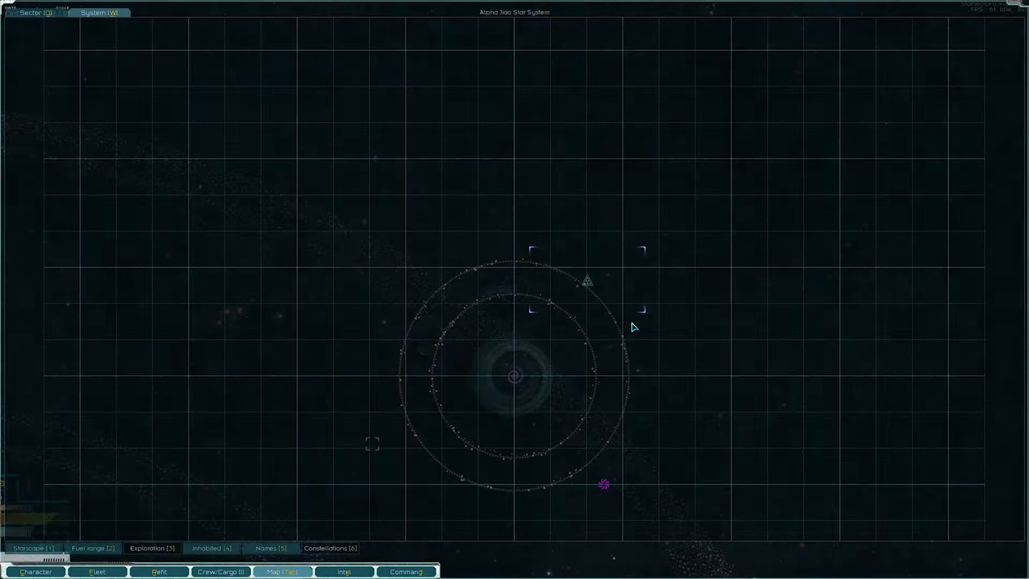
pyautogui.click(36, 12)
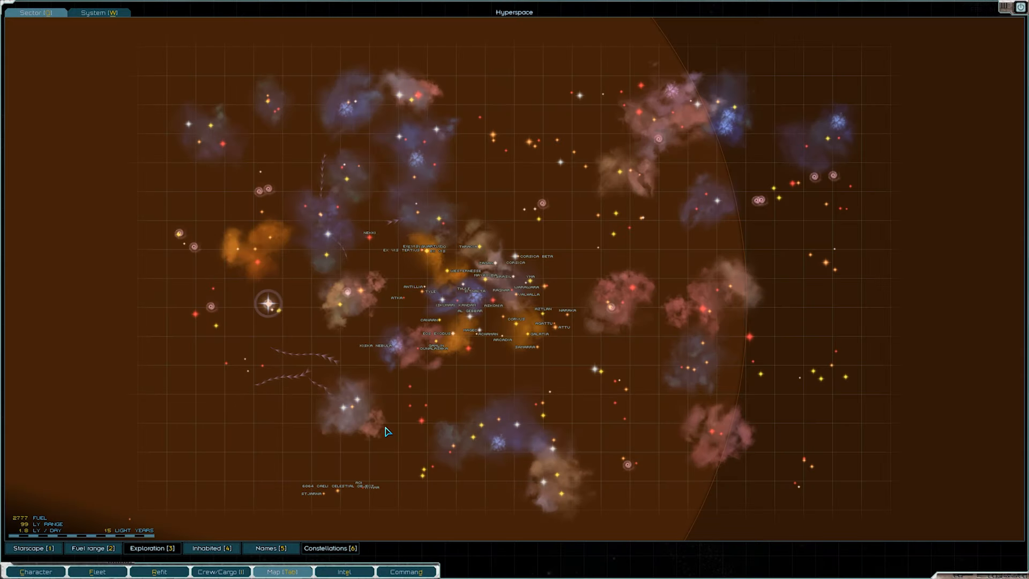
pyautogui.click(100, 13)
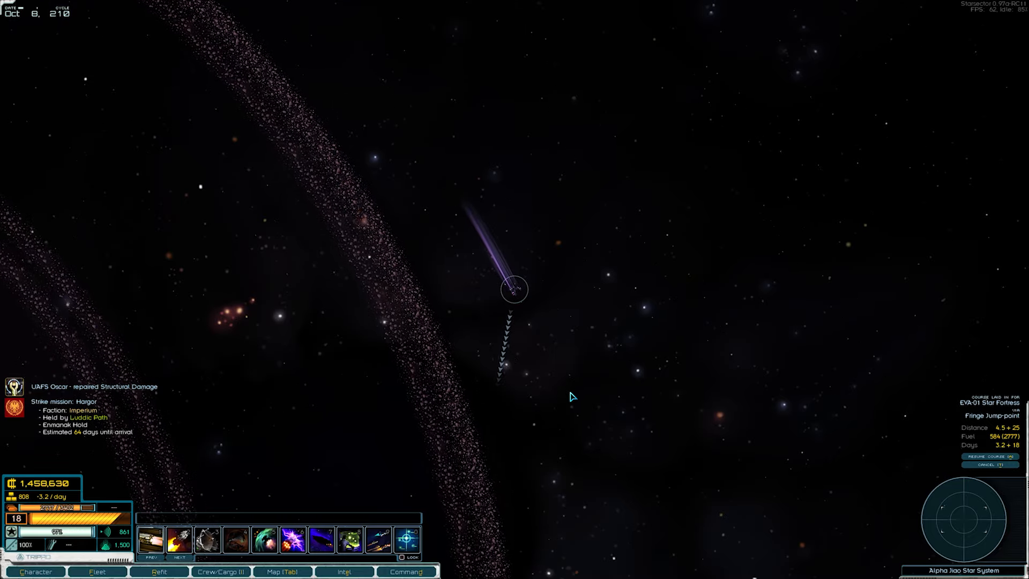
pyautogui.moveTo(542, 408)
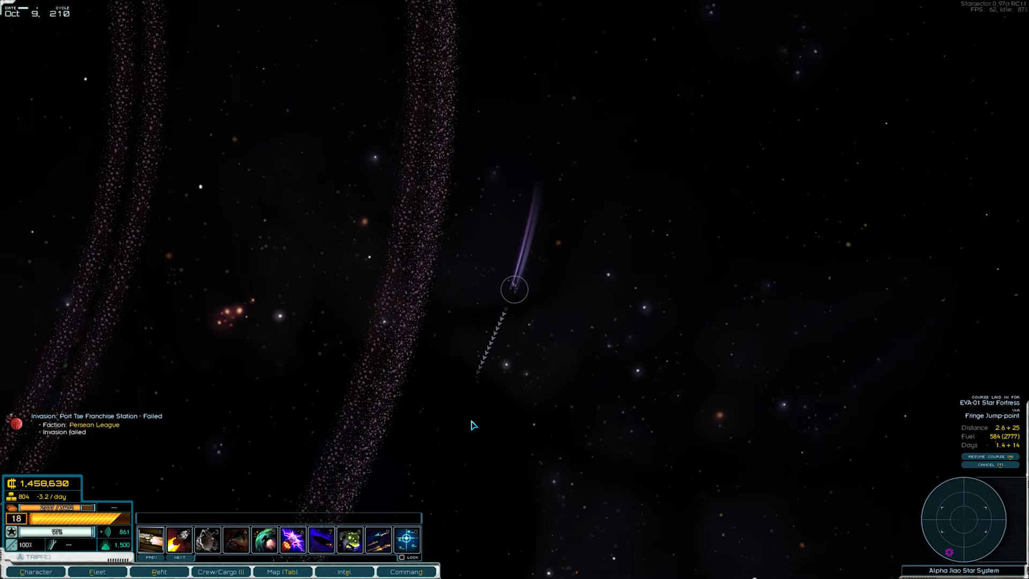
pyautogui.click(989, 456)
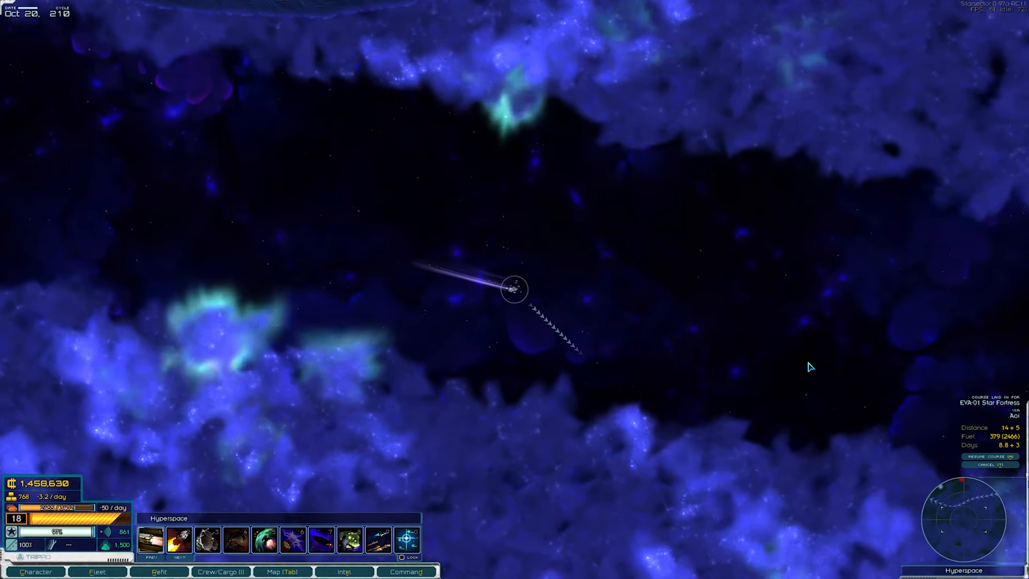
# Fly the fleet to the Aoi jump point and bring up its jump dialog
pyautogui.click(282, 571)
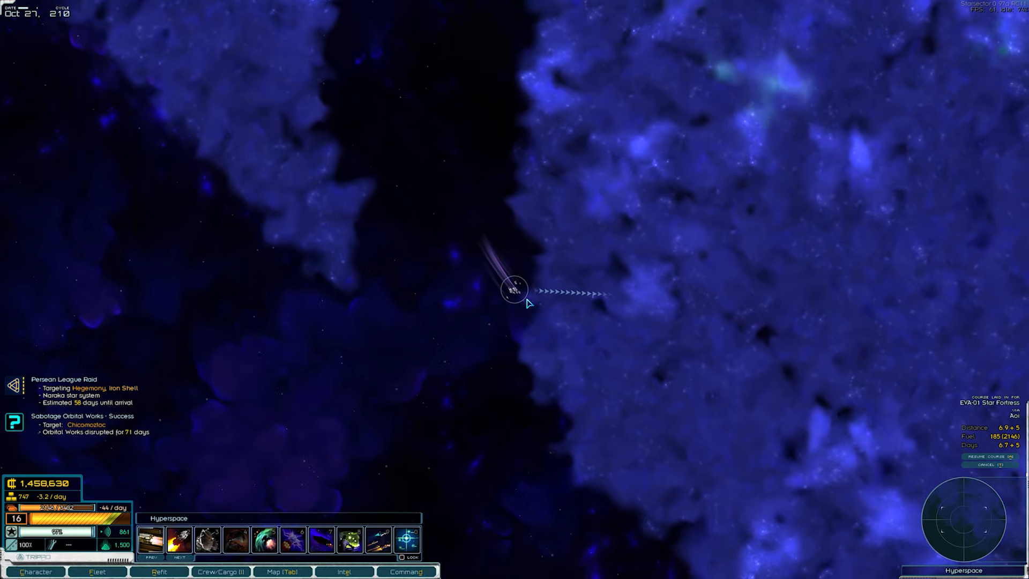
pyautogui.click(282, 571)
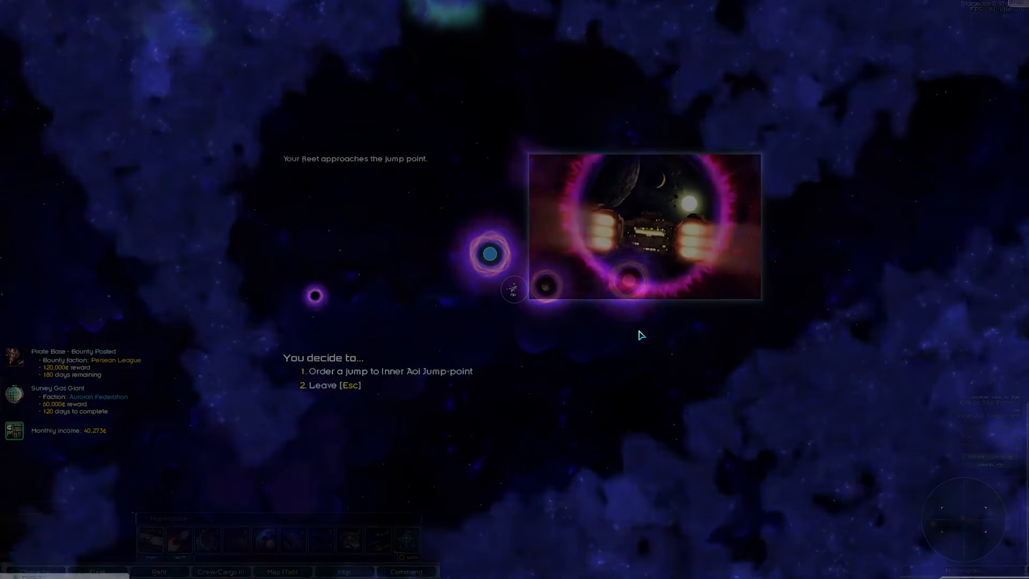
# Jump to Aoi, dock at EVA-01 Star Fortress and enter the Auroria open market
pyautogui.click(390, 371)
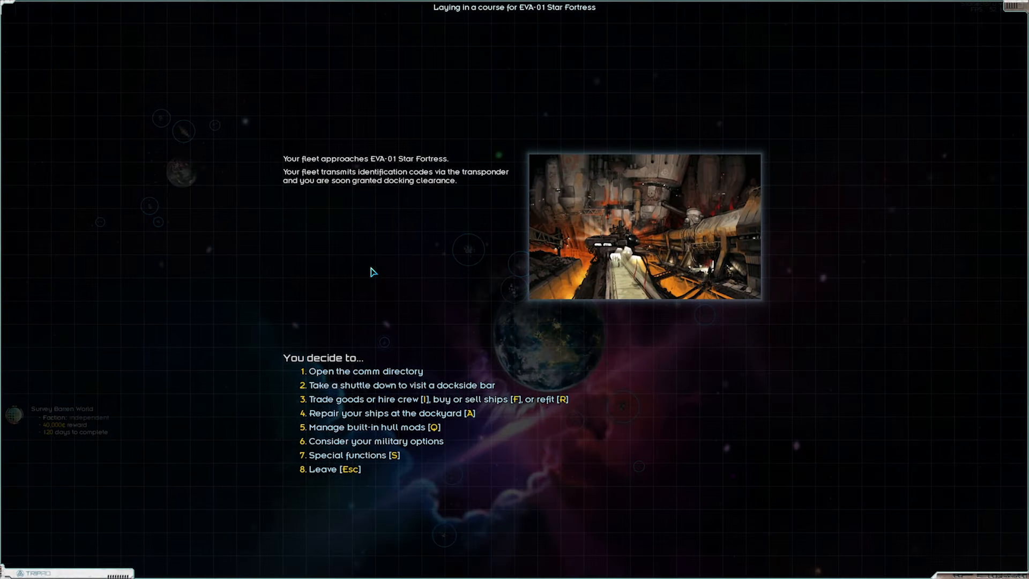
pyautogui.click(387, 414)
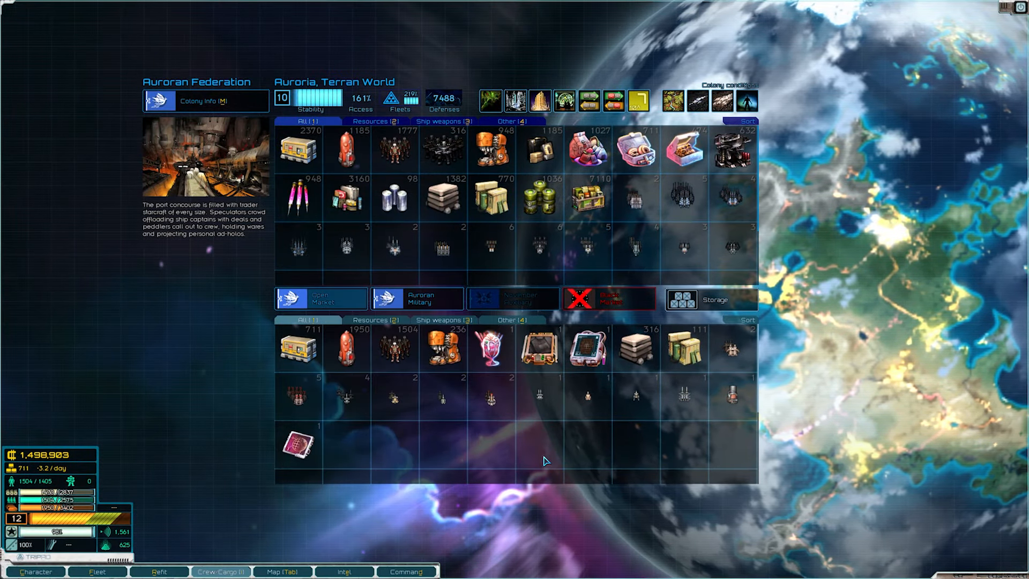
pyautogui.moveTo(635, 347)
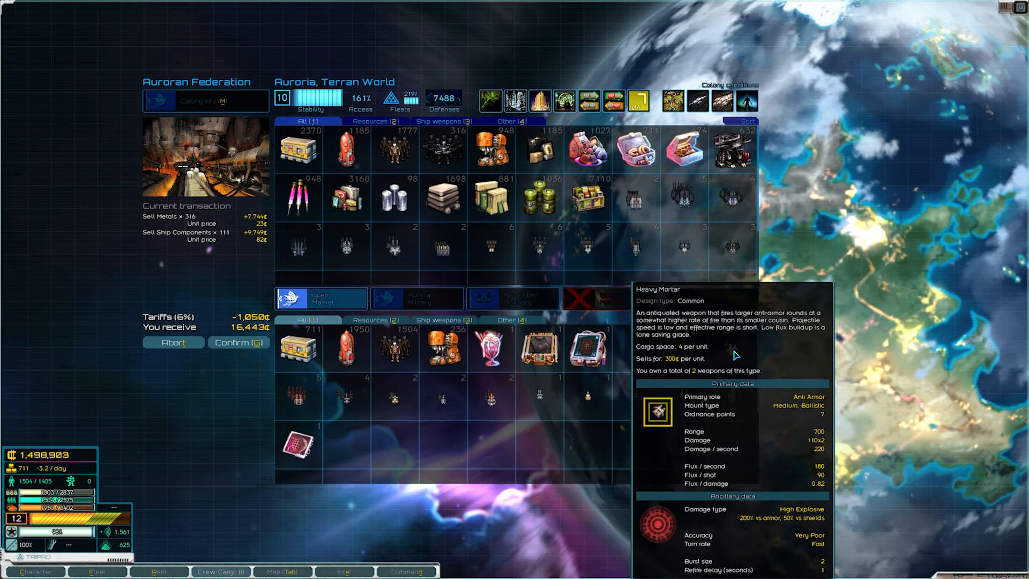
# Sell surplus salvage and buy fuel and 300 supplies at Auroria, leaving 1,448,762 credits
pyautogui.click(440, 397)
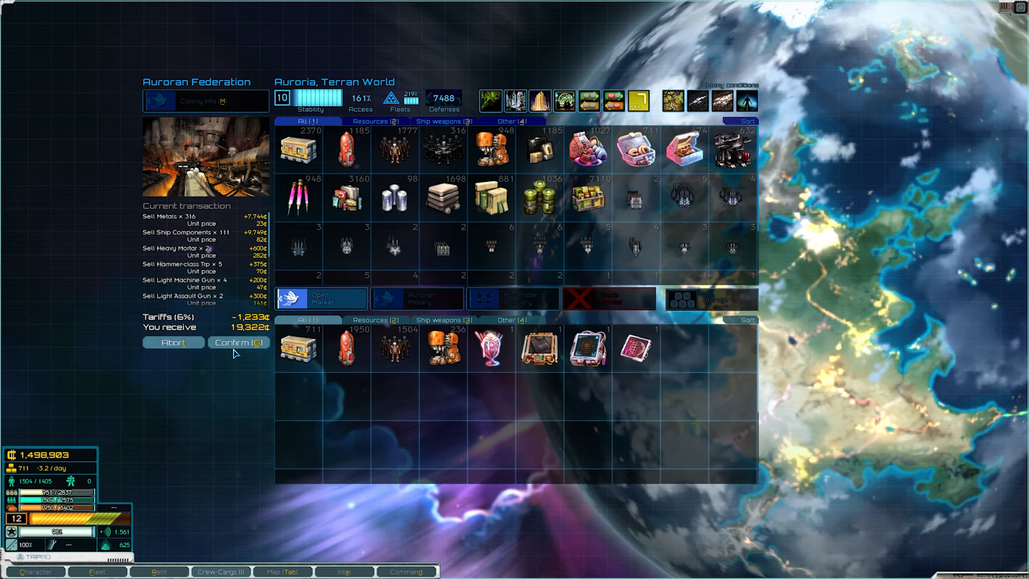
pyautogui.moveTo(347, 148)
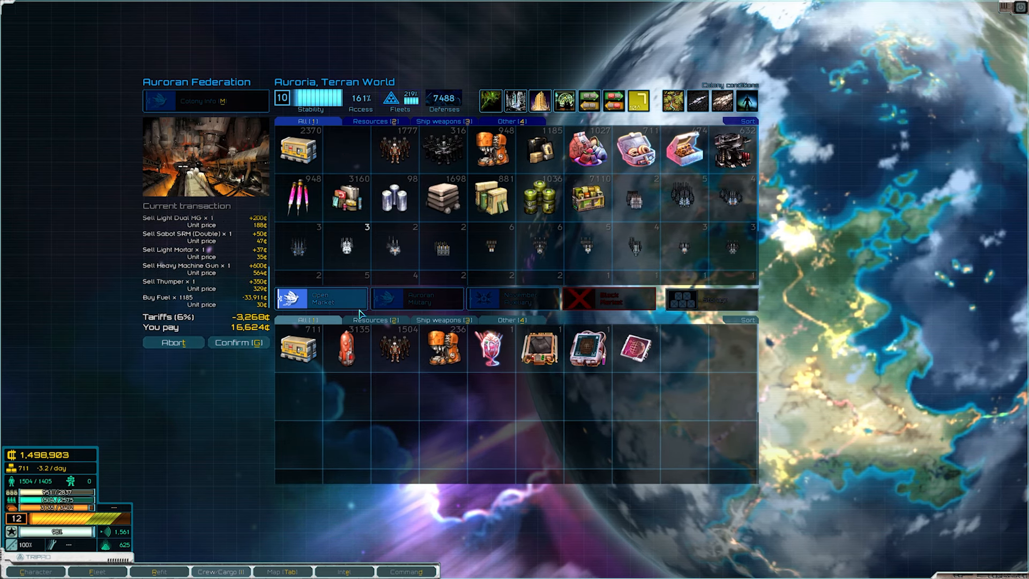
pyautogui.moveTo(299, 146)
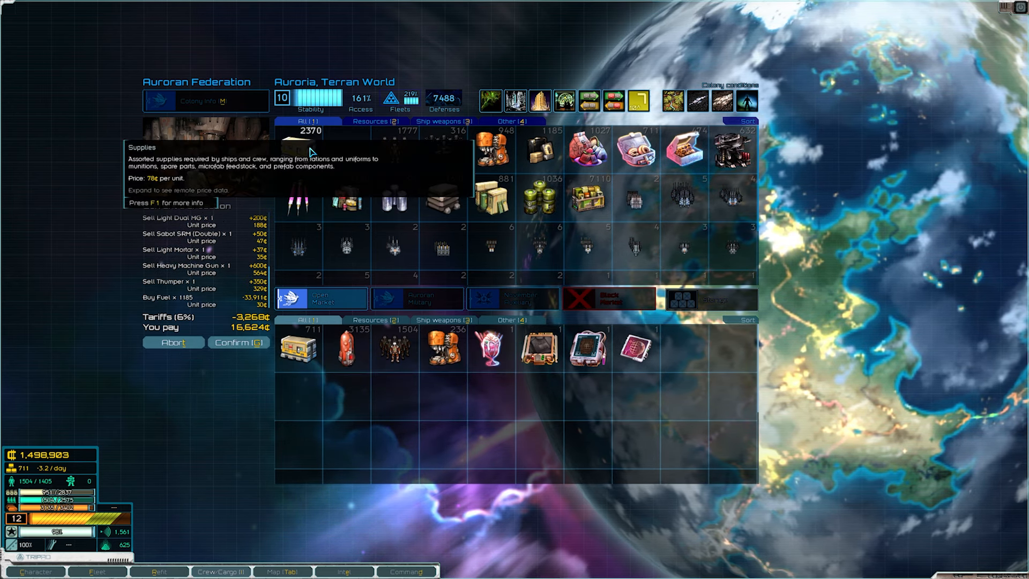
pyautogui.click(309, 145)
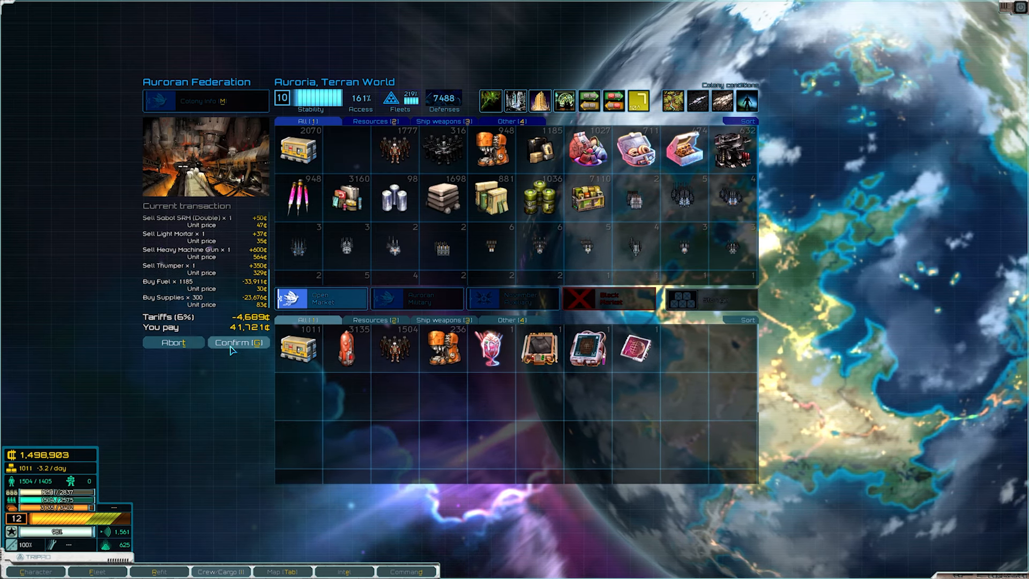
pyautogui.click(238, 343)
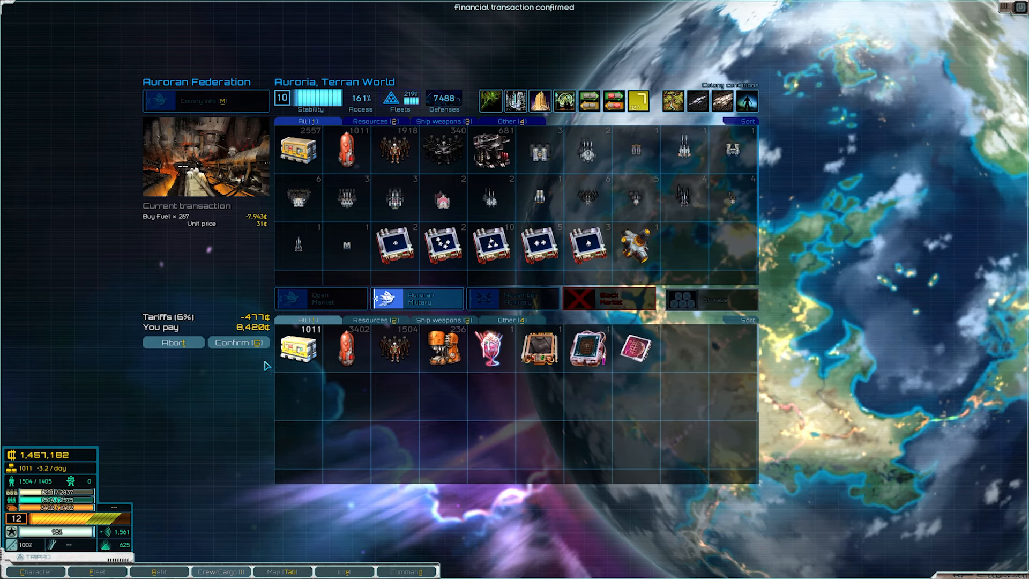
pyautogui.click(321, 299)
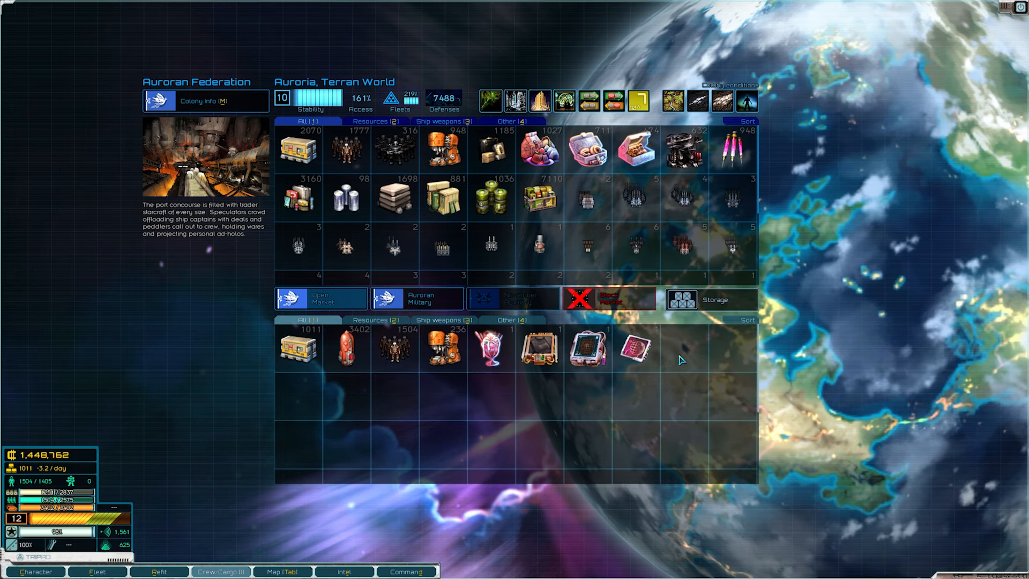
pyautogui.moveTo(460, 423)
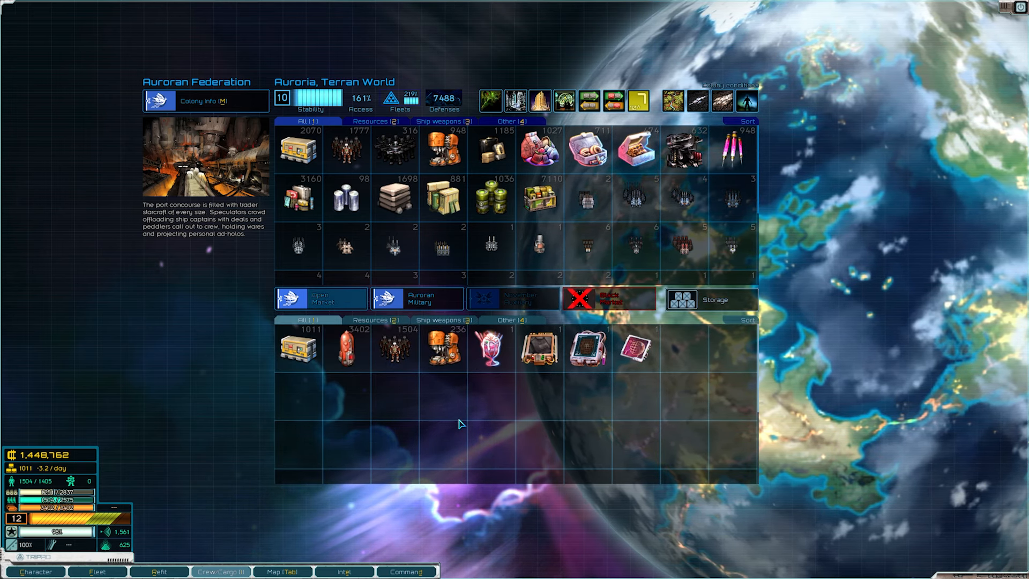
pyautogui.click(345, 572)
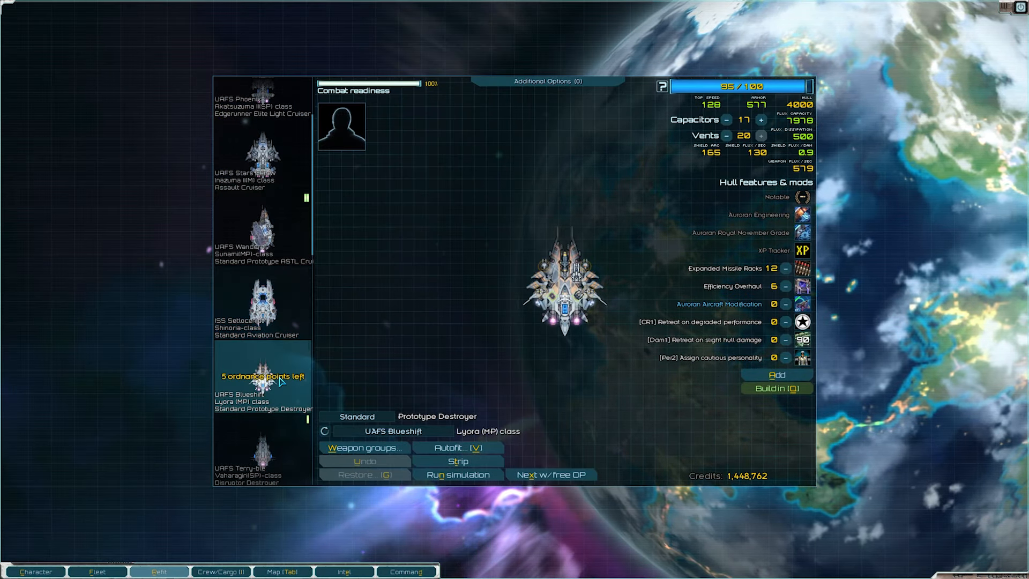
pyautogui.moveTo(553, 297)
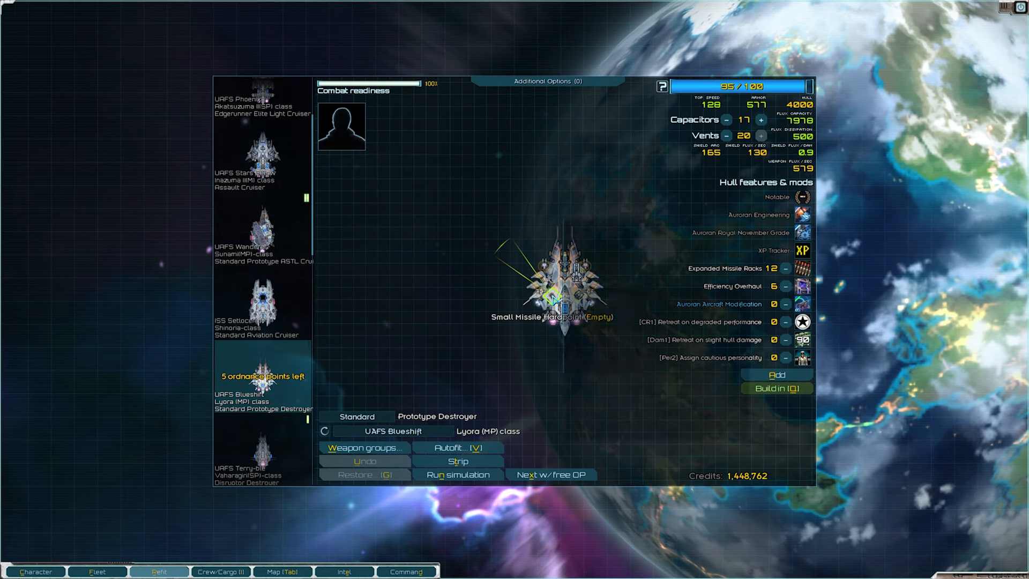
# Mount a Vocal SRM Pod on the Blueshift's empty missile hardpoint and auto-assign its weapon groups
pyautogui.click(553, 297)
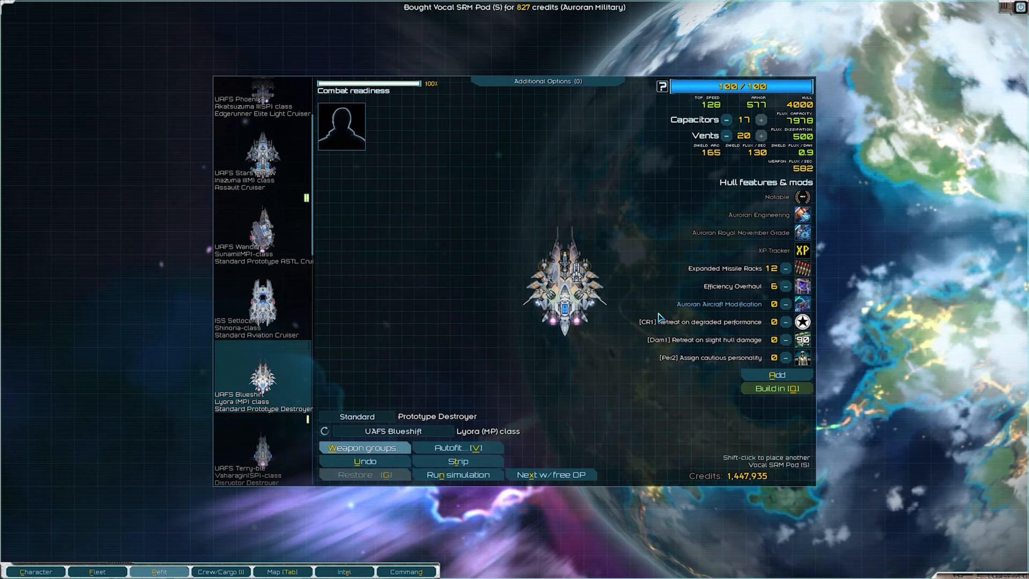
pyautogui.click(364, 447)
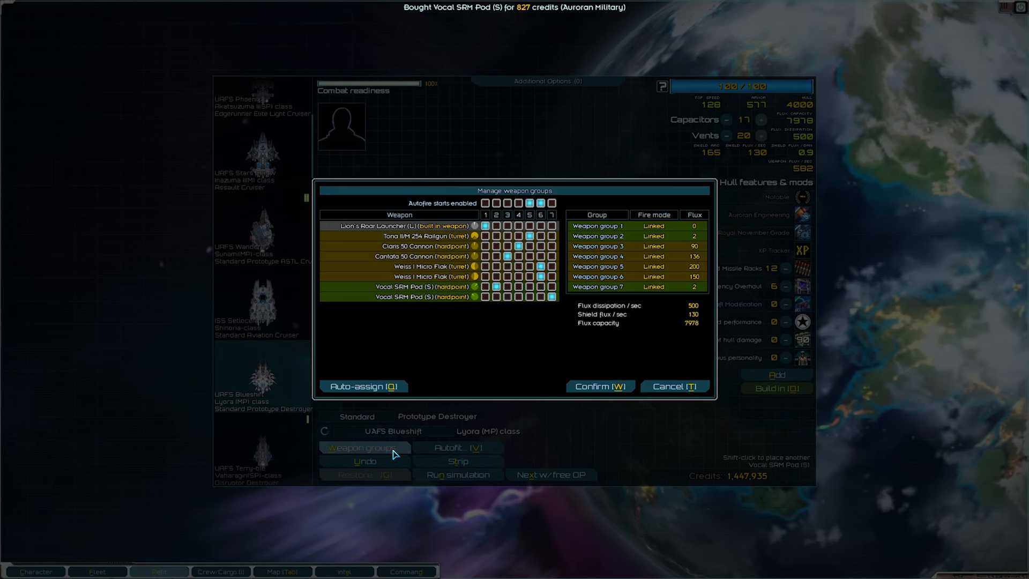
pyautogui.click(364, 386)
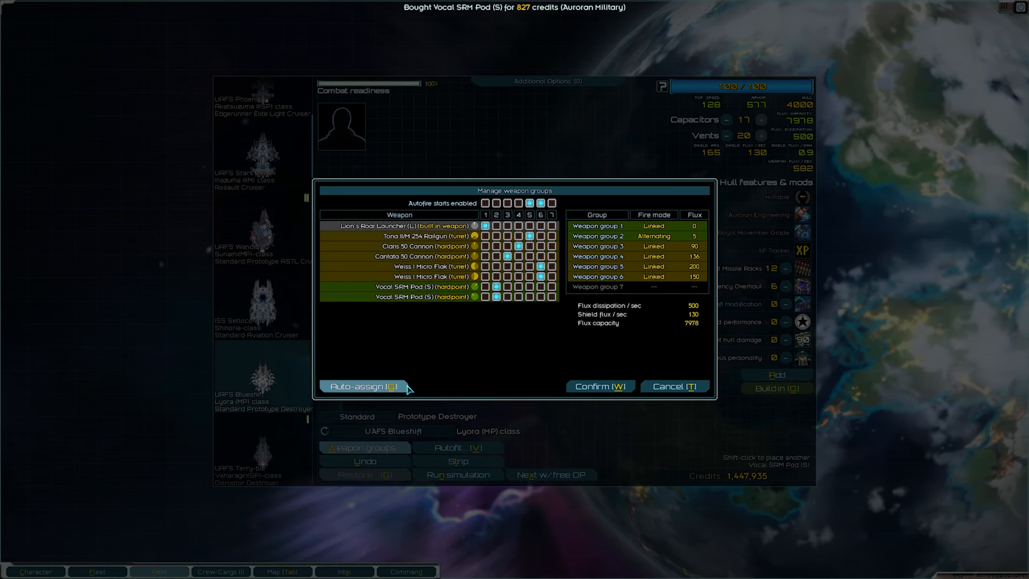
pyautogui.click(599, 386)
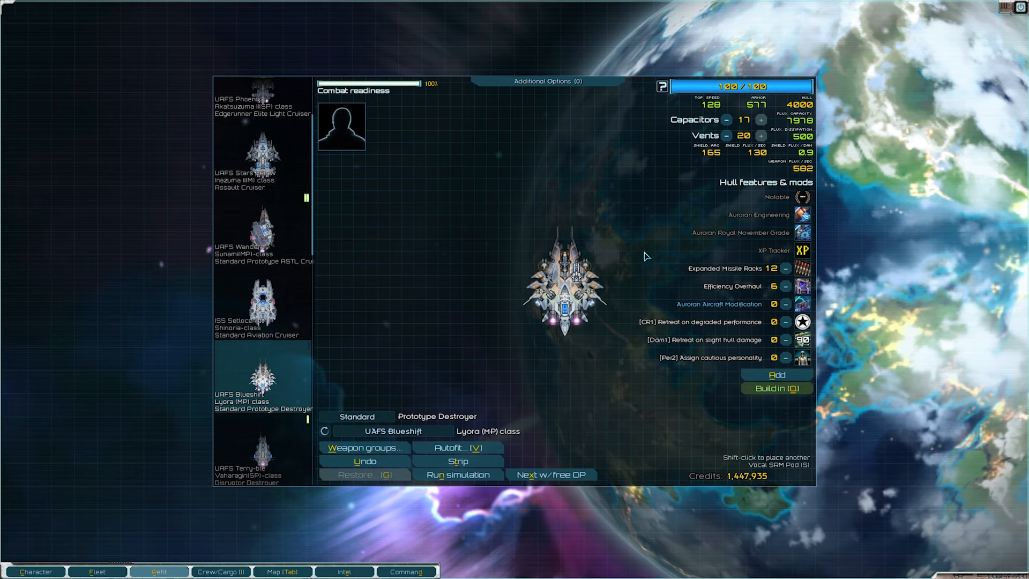
pyautogui.scroll(3)
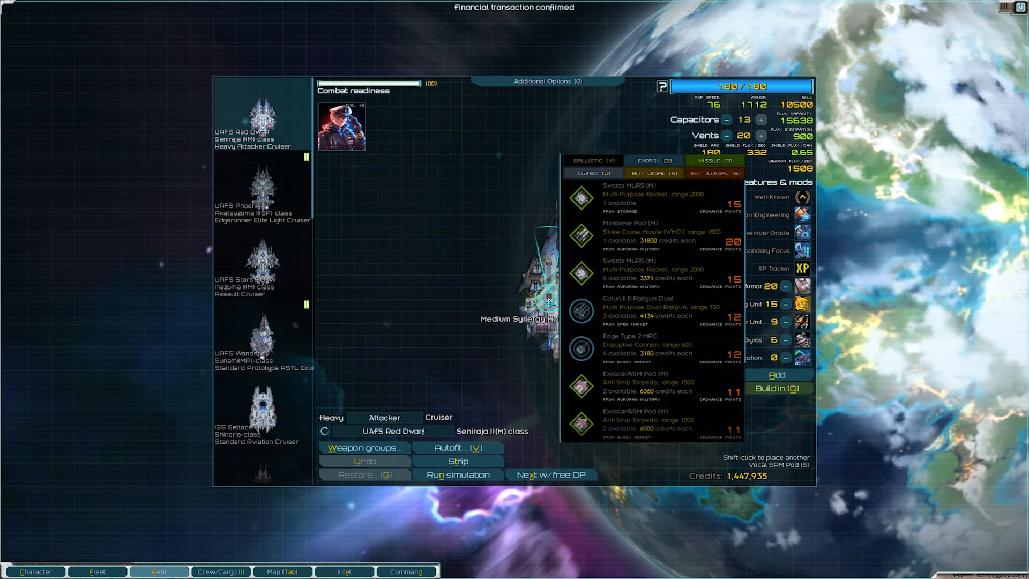
pyautogui.moveTo(650, 236)
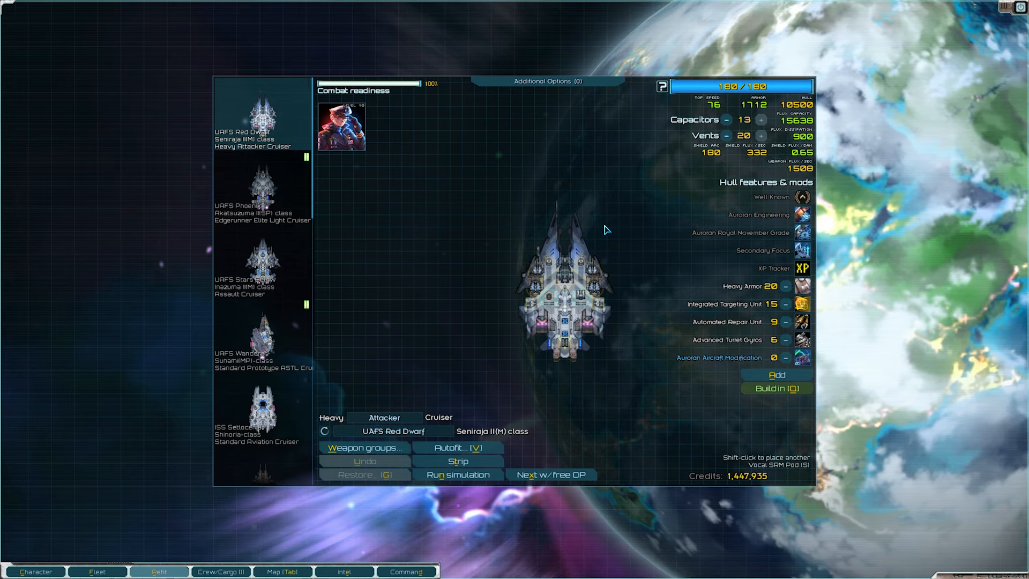
pyautogui.moveTo(427, 219)
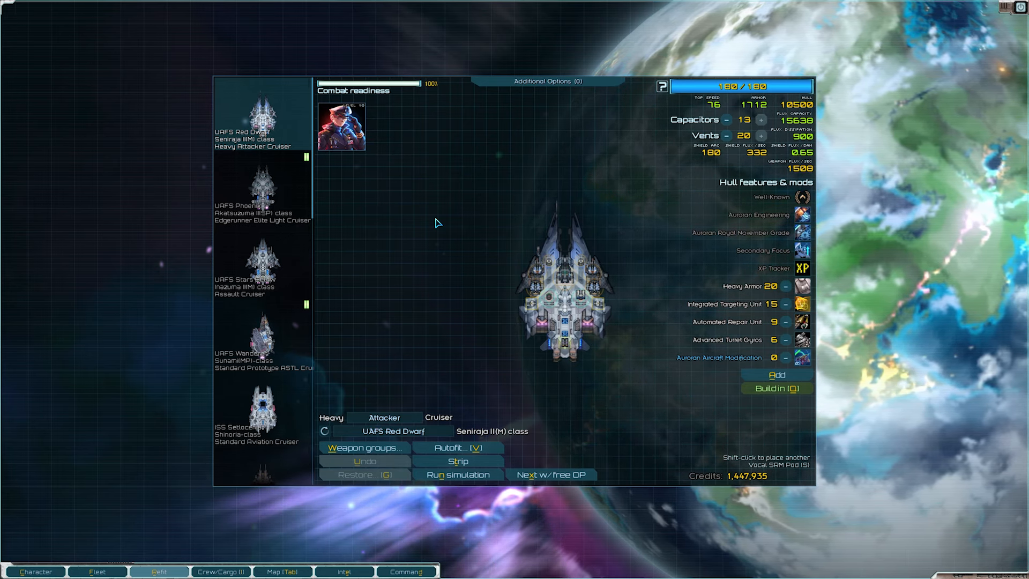
pyautogui.moveTo(399, 292)
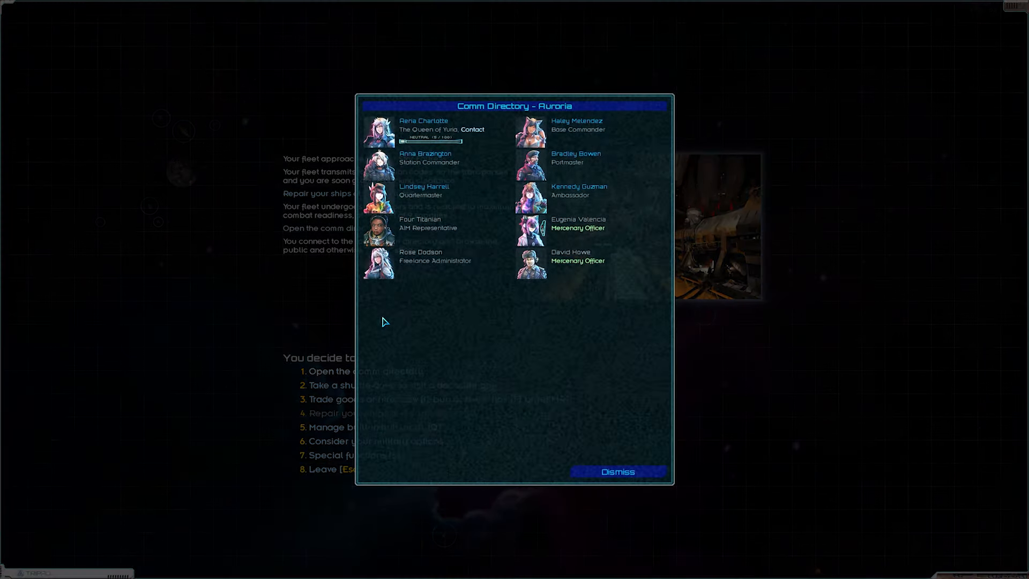
pyautogui.moveTo(458, 319)
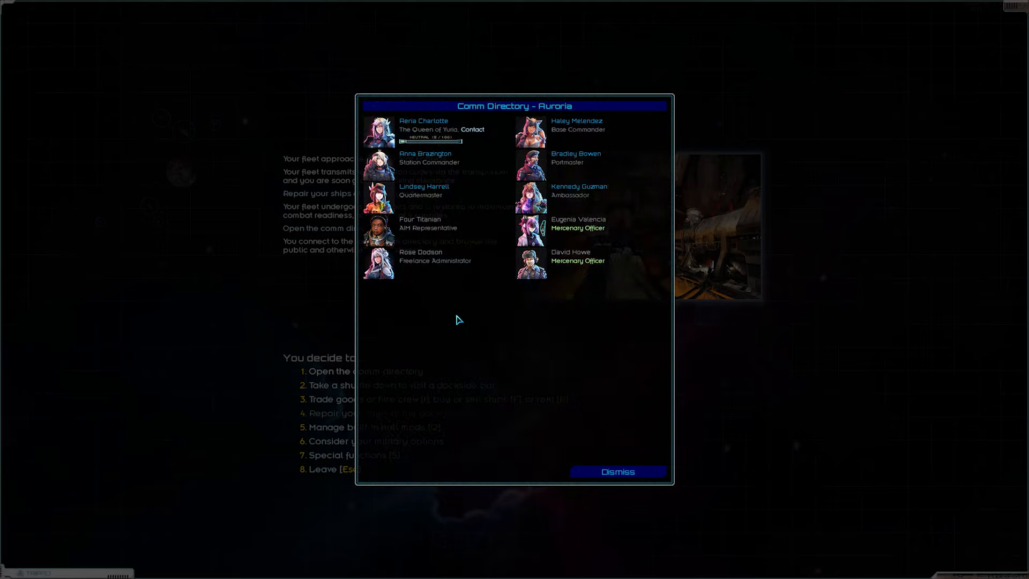
pyautogui.moveTo(517, 320)
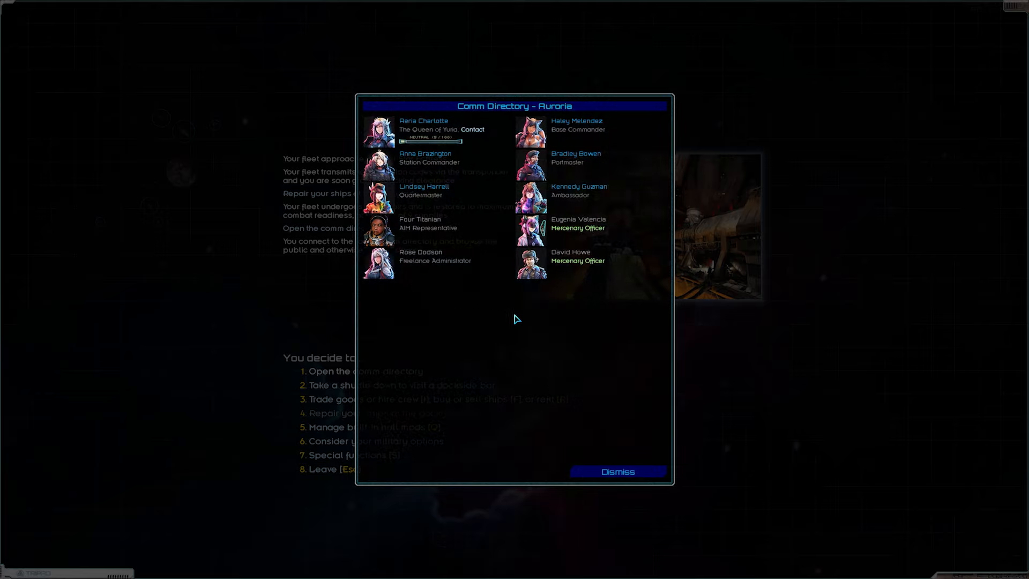
pyautogui.moveTo(504, 357)
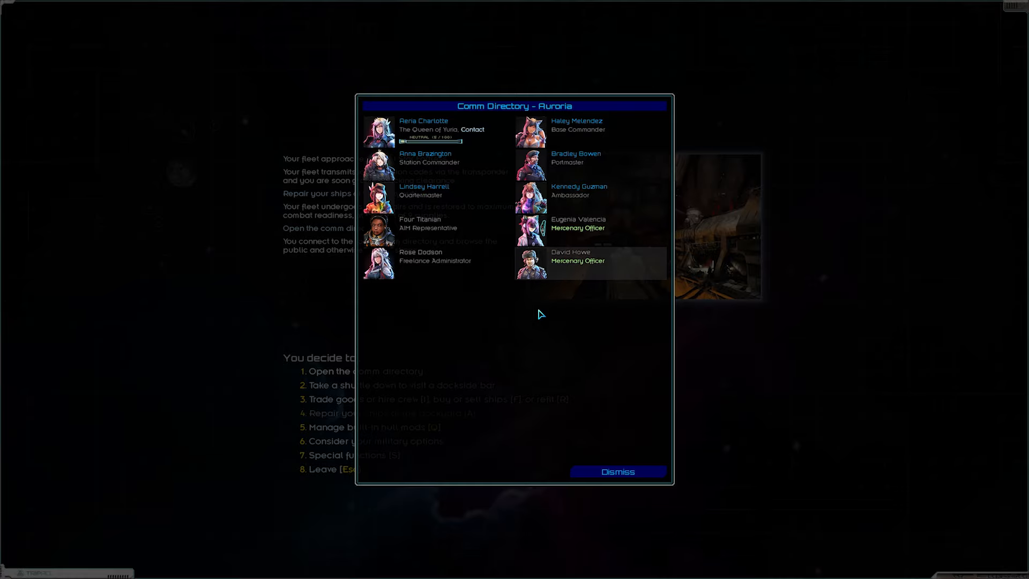
pyautogui.moveTo(458, 341)
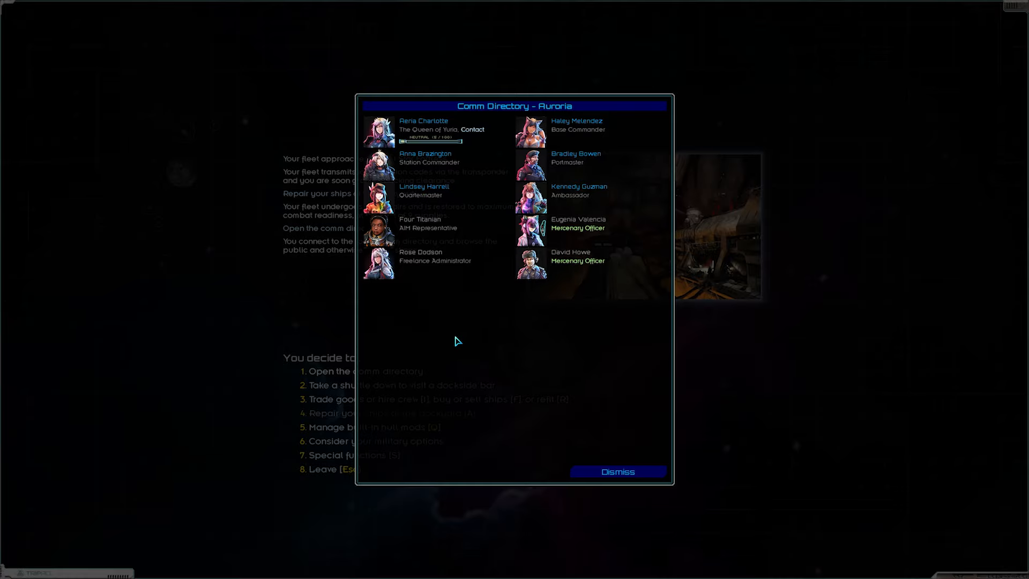
# Dismiss Auroria's comm directory and return to the Aoi system map
pyautogui.click(617, 471)
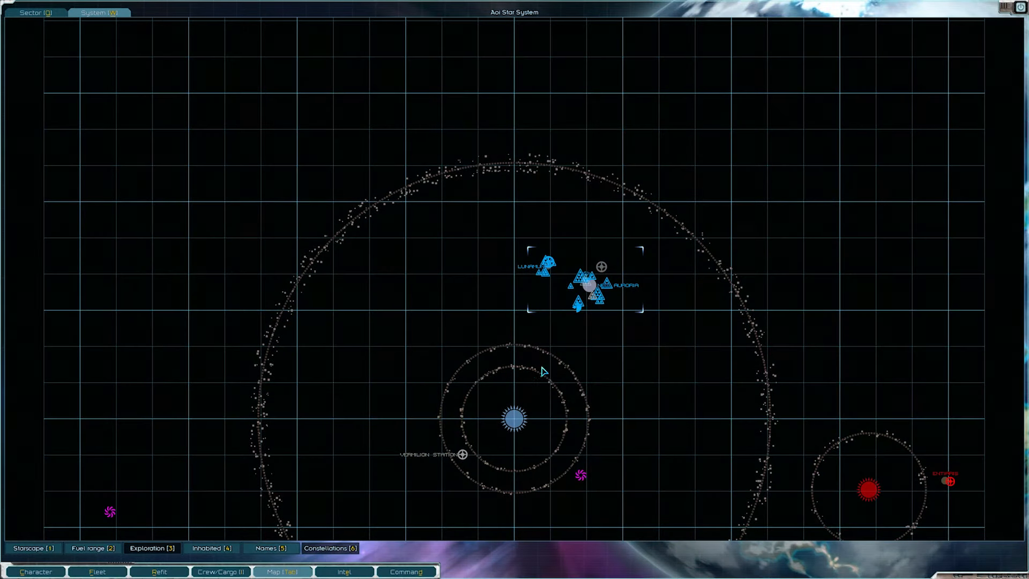
pyautogui.moveTo(551, 276)
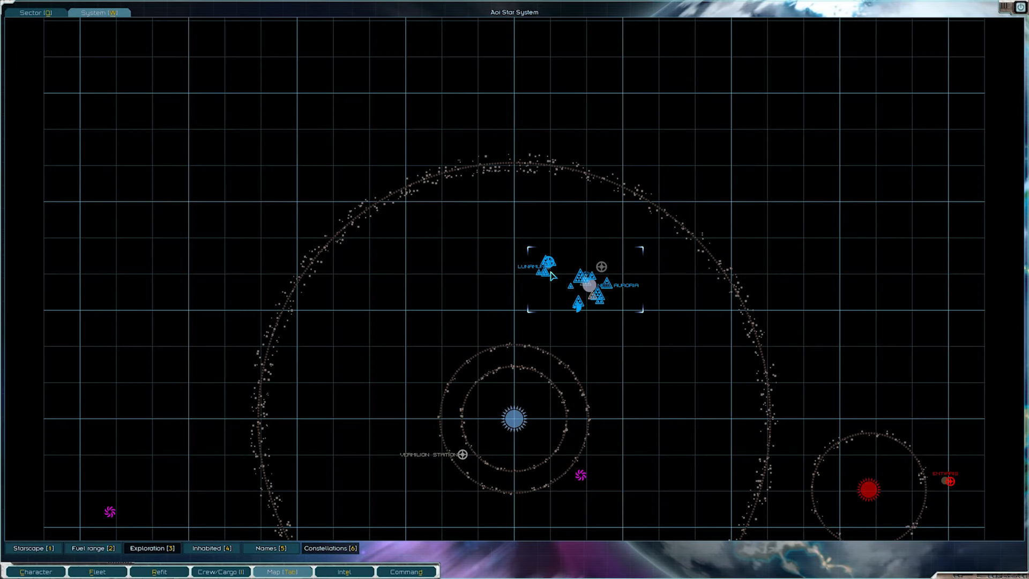
pyautogui.moveTo(547, 269)
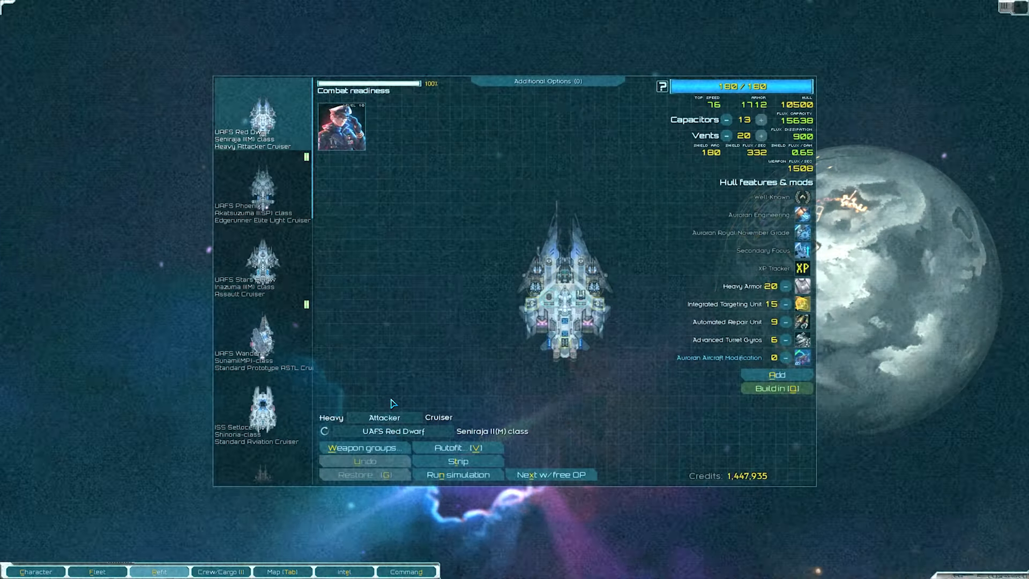
# Browse the weapon options for the medium synergy mount
pyautogui.click(542, 299)
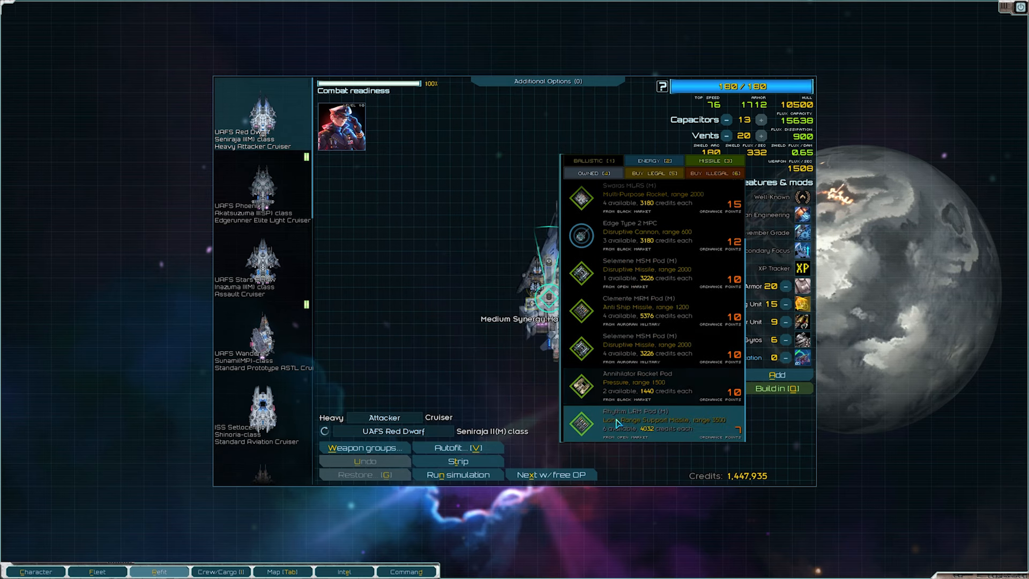
pyautogui.scroll(3)
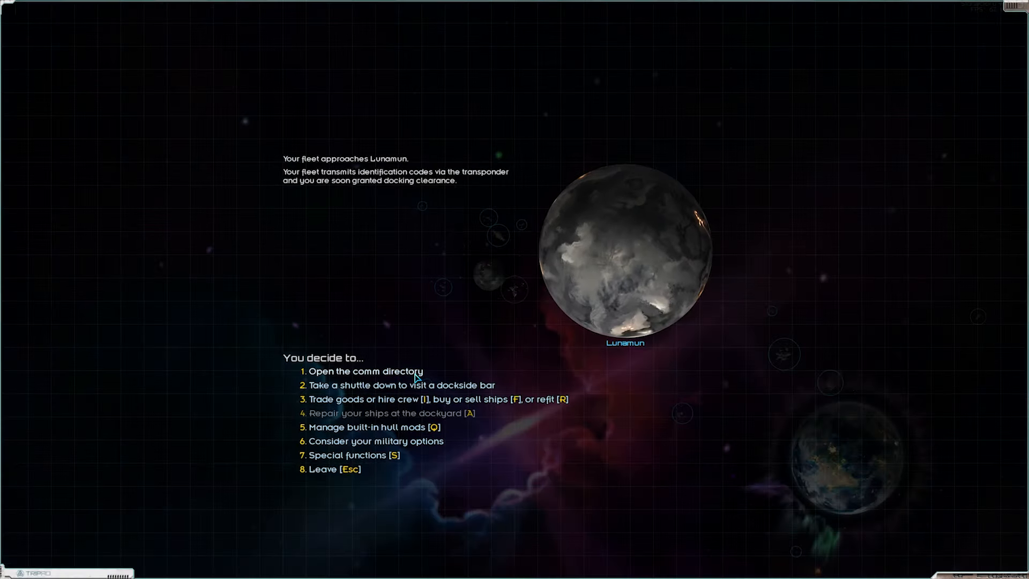
# Contact the first officer for hire at Lunamun, ask about his skills, and end the talk
pyautogui.click(365, 371)
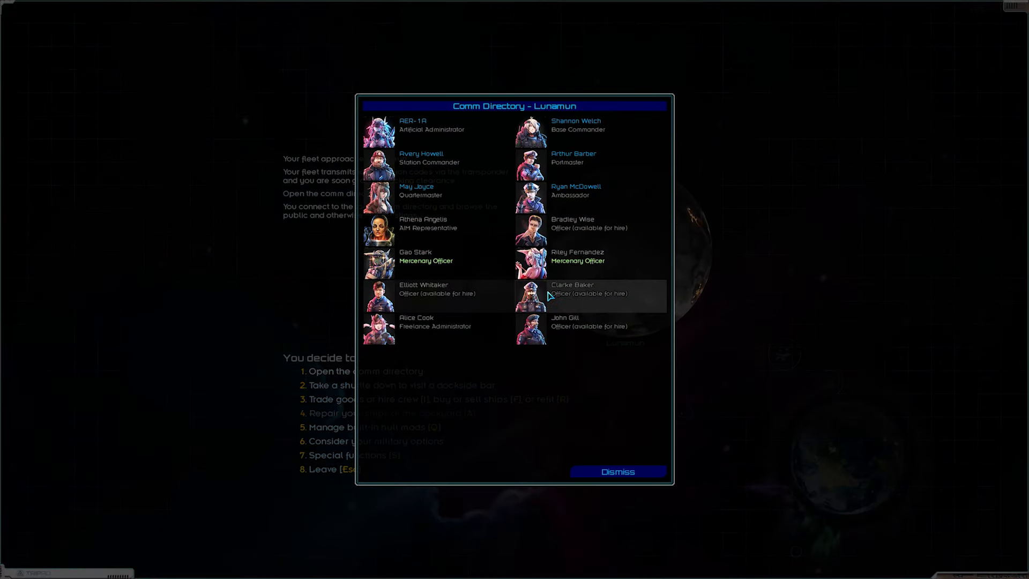
pyautogui.moveTo(431, 306)
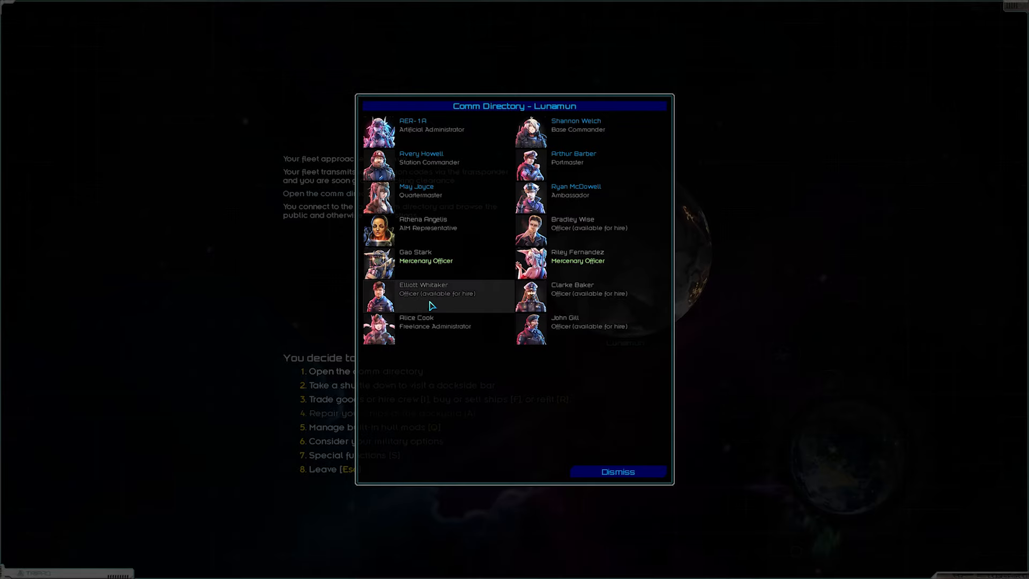
pyautogui.click(424, 289)
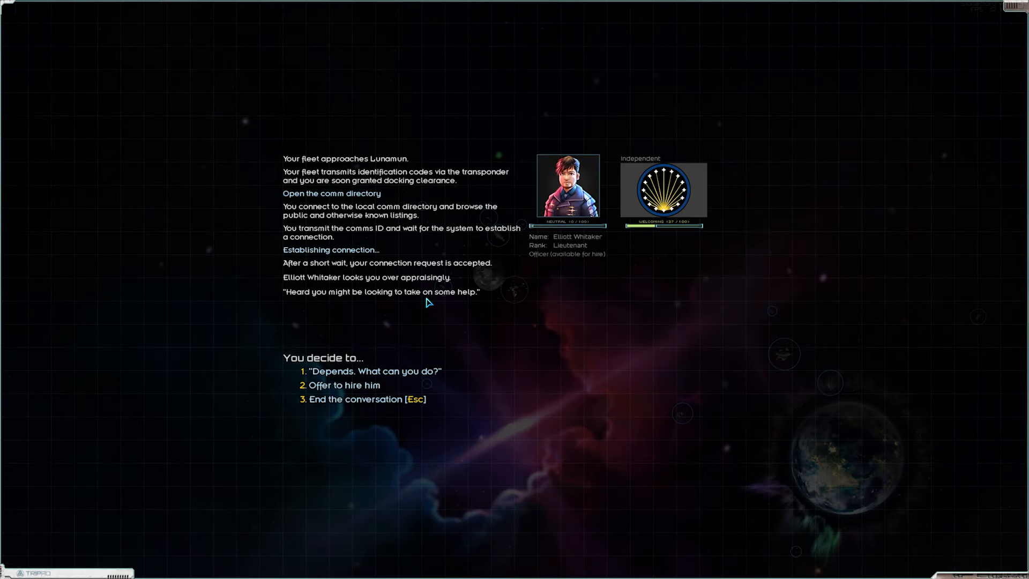
pyautogui.click(374, 371)
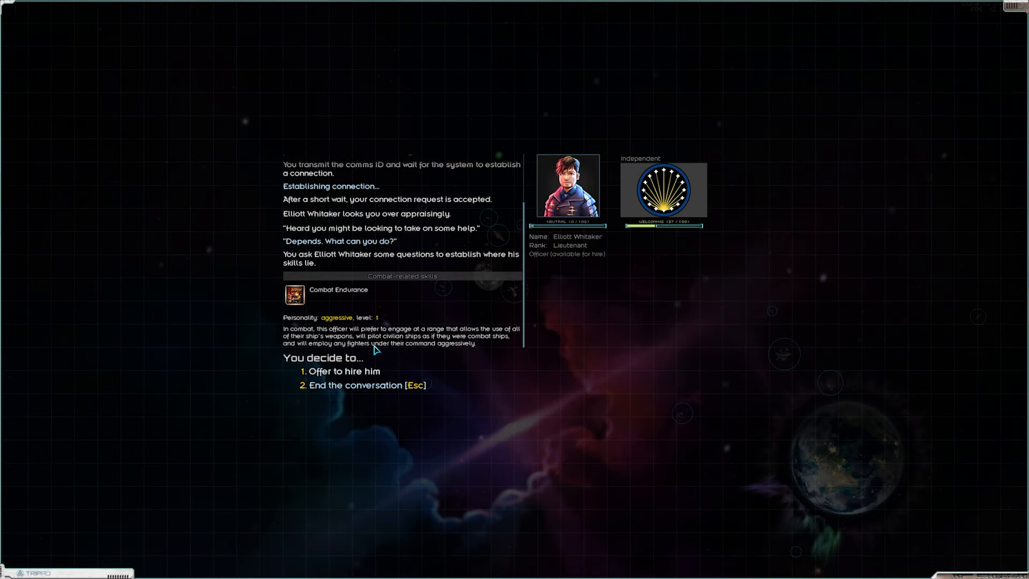
pyautogui.click(361, 385)
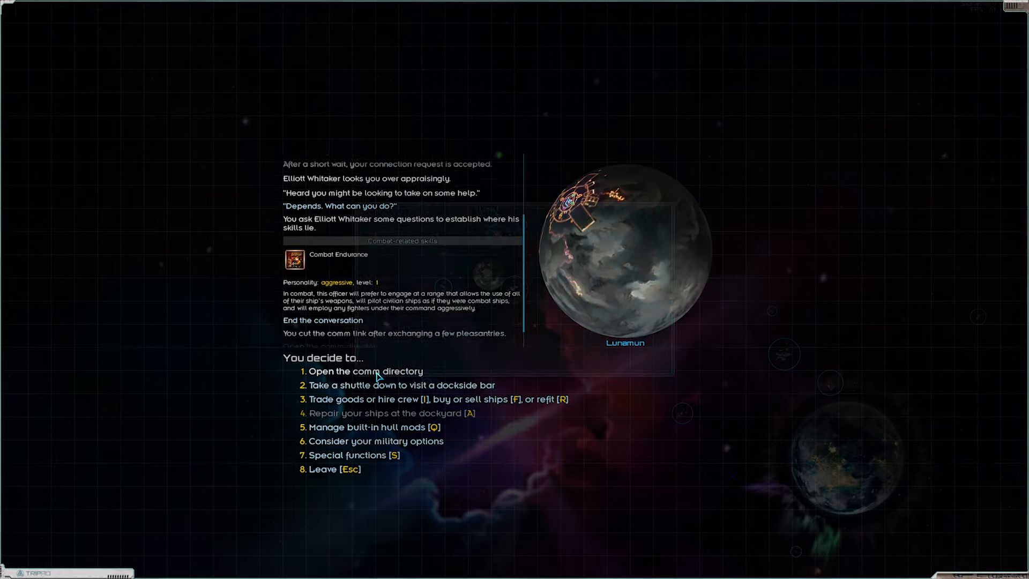
# Interview a second officer for hire about his combat skills and end the conversation
pyautogui.click(365, 371)
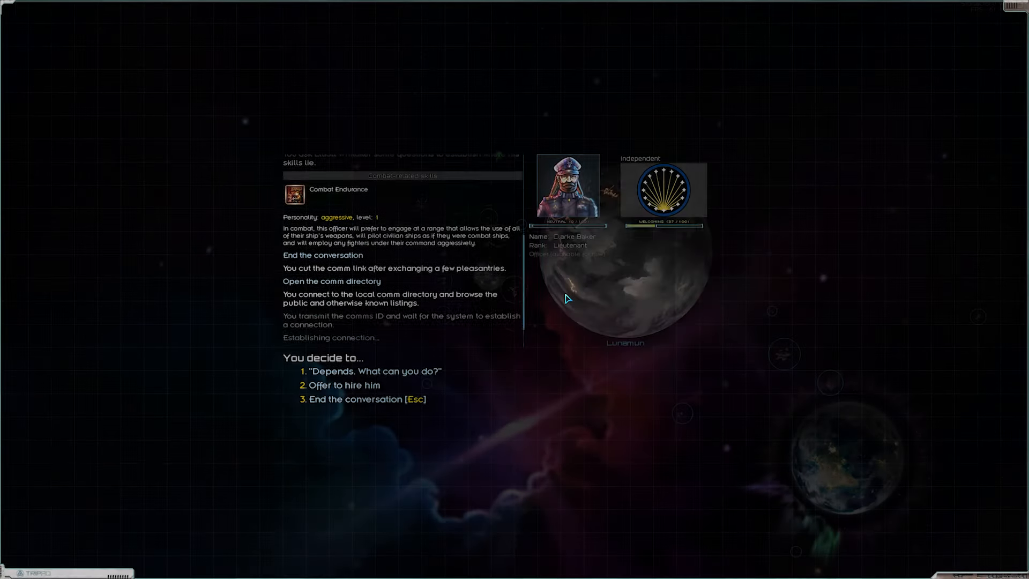
pyautogui.click(372, 371)
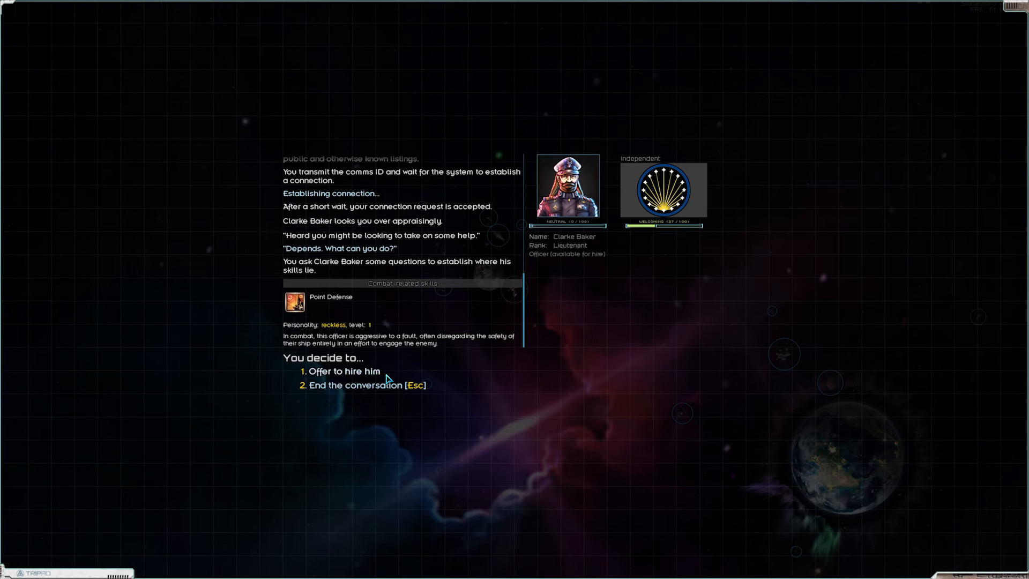
pyautogui.moveTo(382, 391)
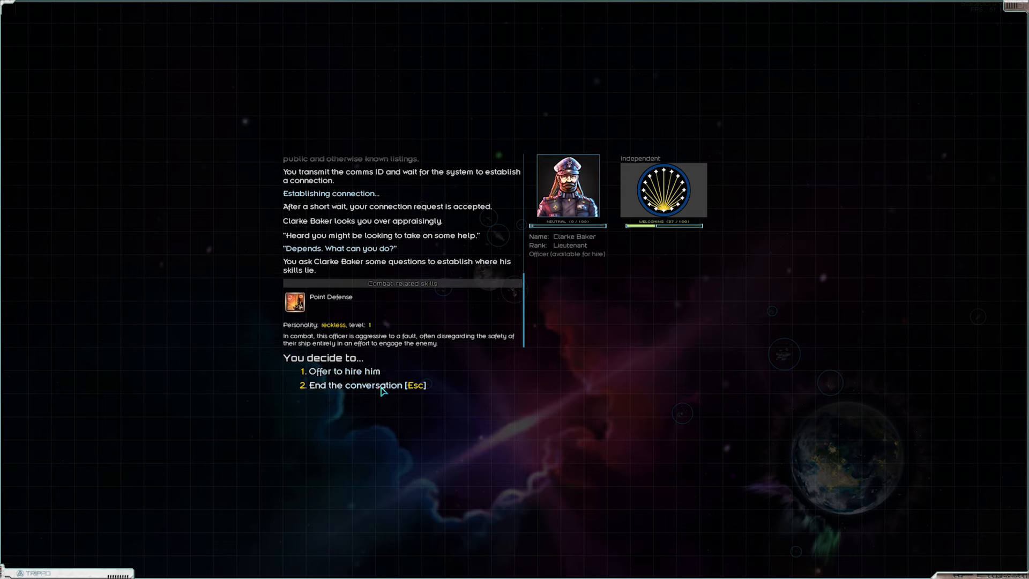
pyautogui.click(355, 385)
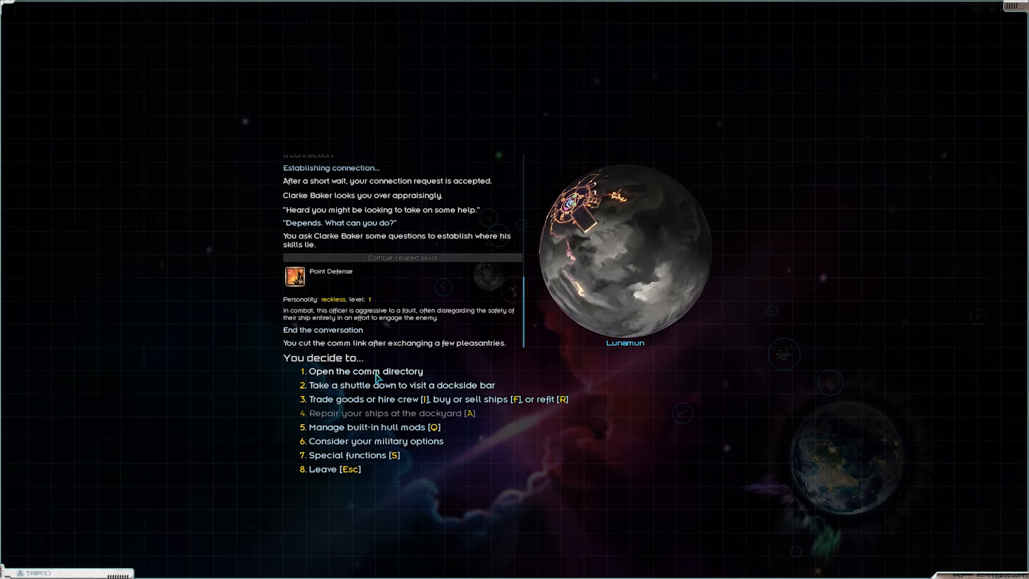
# Contact the next officer, John Gill, and ask what he can do
pyautogui.click(366, 371)
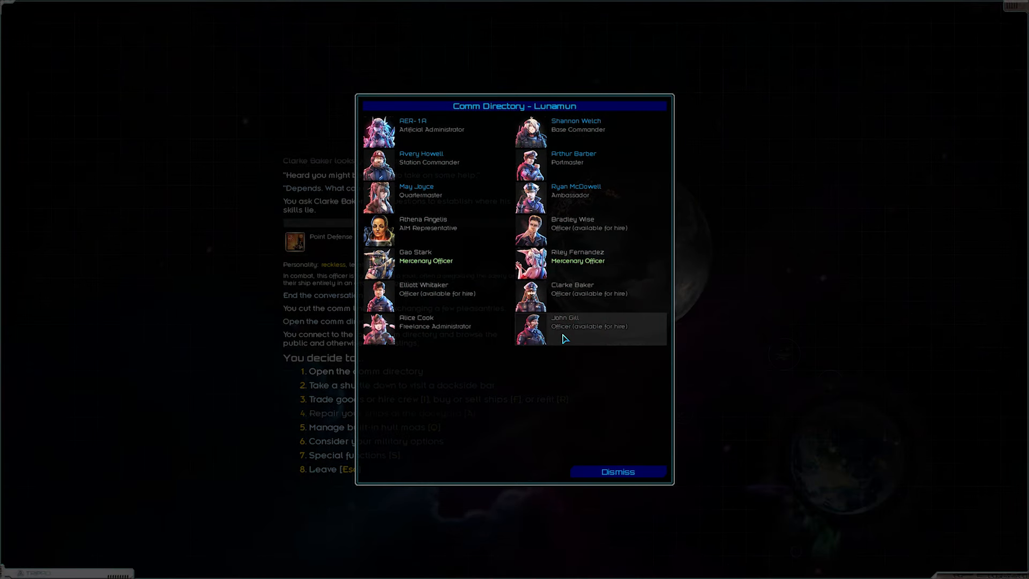
pyautogui.click(565, 326)
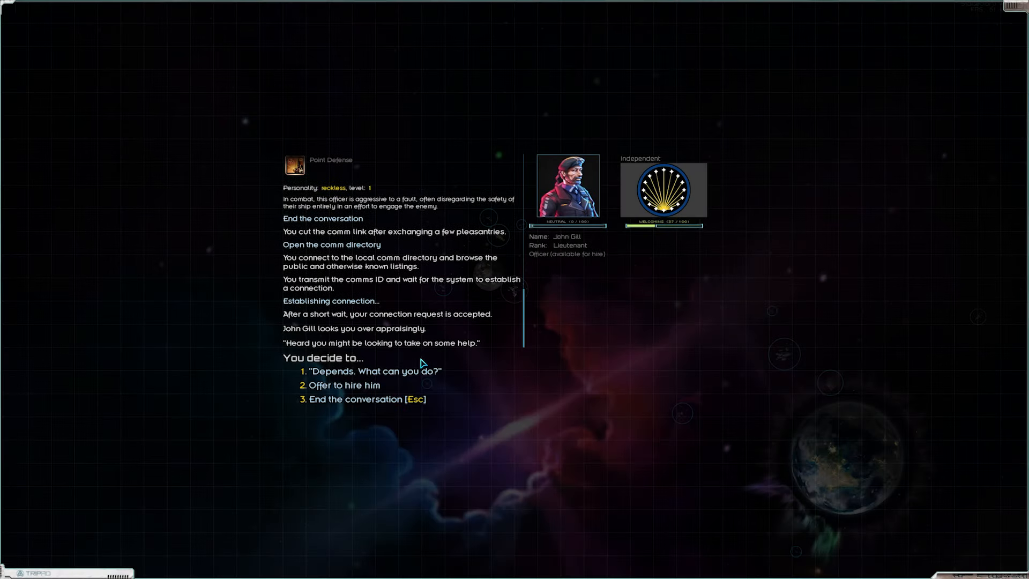
pyautogui.click(372, 371)
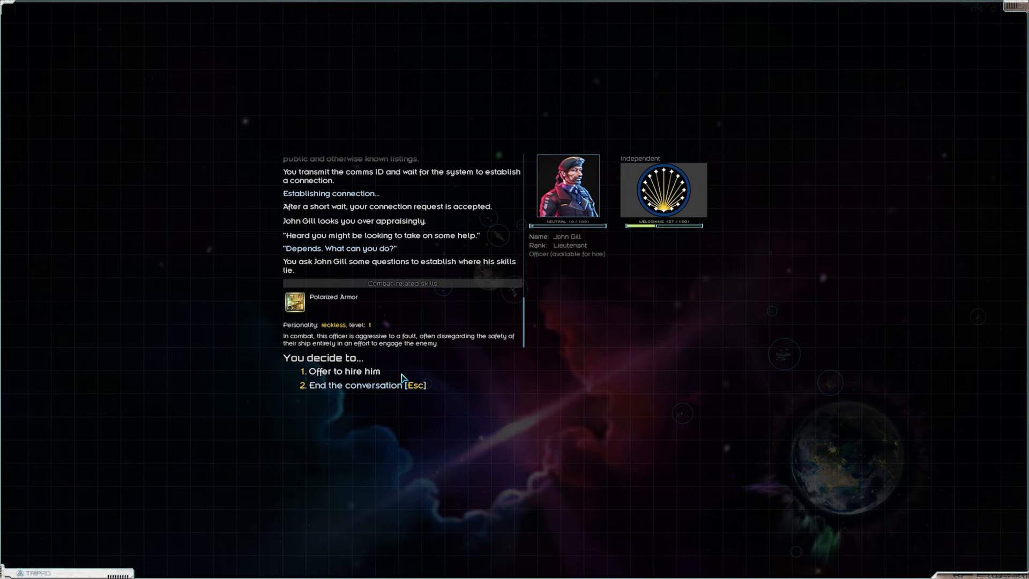
pyautogui.moveTo(351, 299)
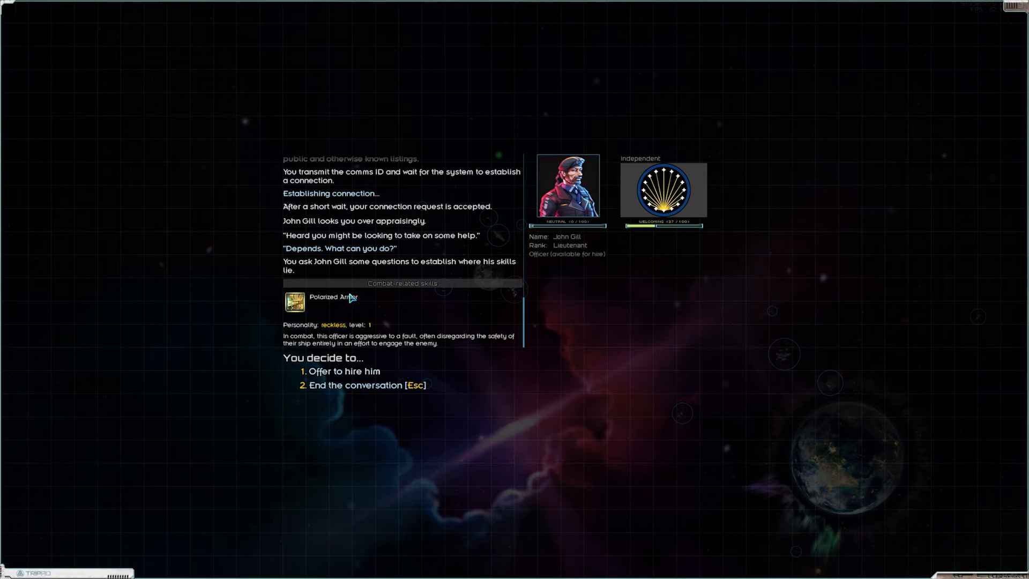
pyautogui.moveTo(392, 303)
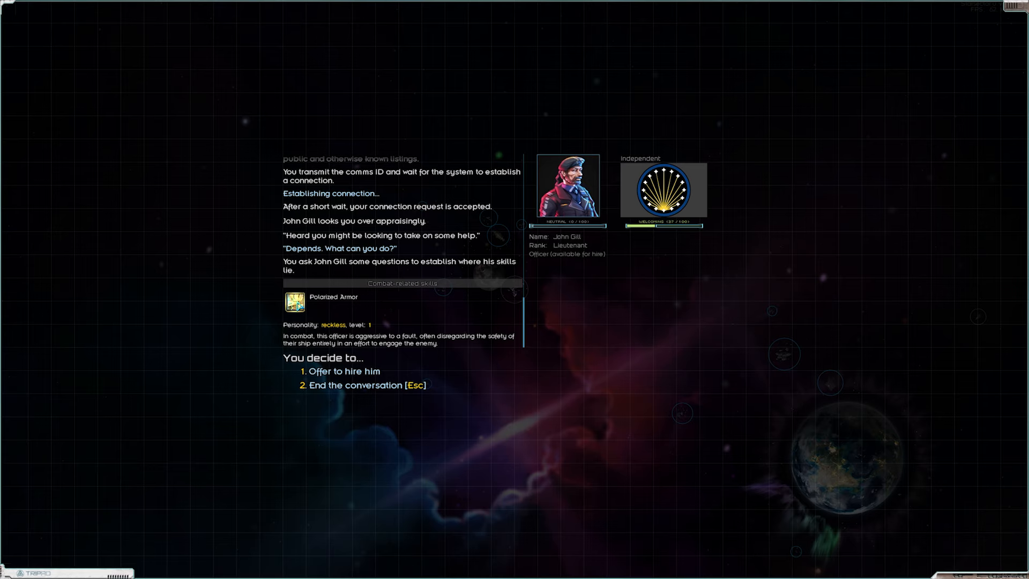
pyautogui.moveTo(295, 303)
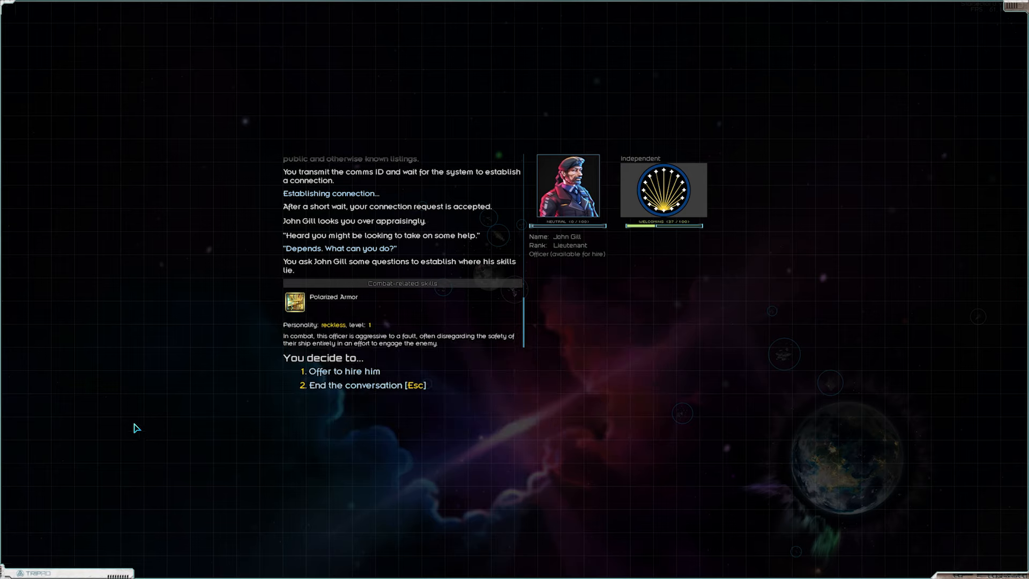
# End John Gill's conversation without hiring him and return to Lunamun's station menu
pyautogui.click(361, 385)
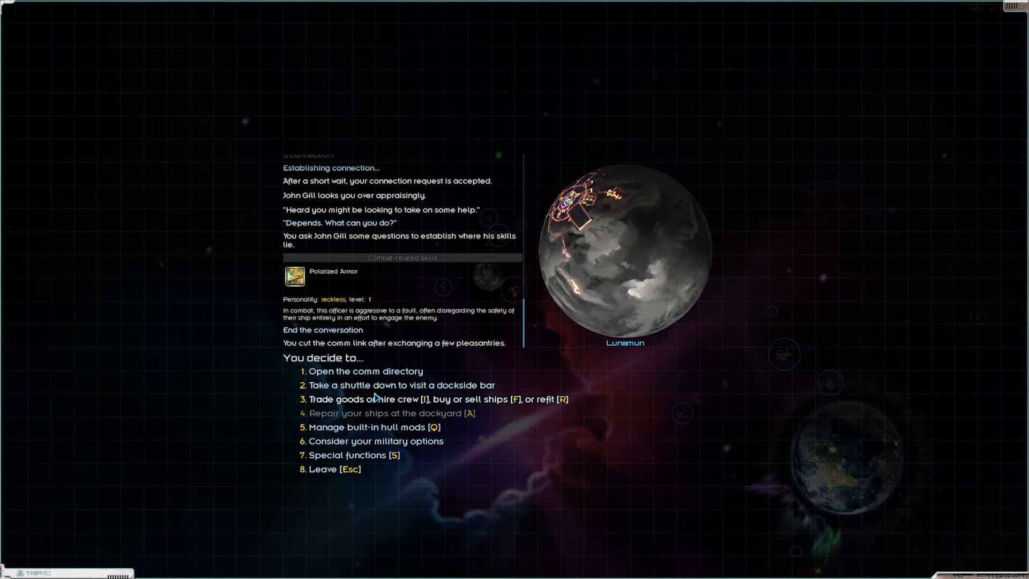
pyautogui.moveTo(604, 367)
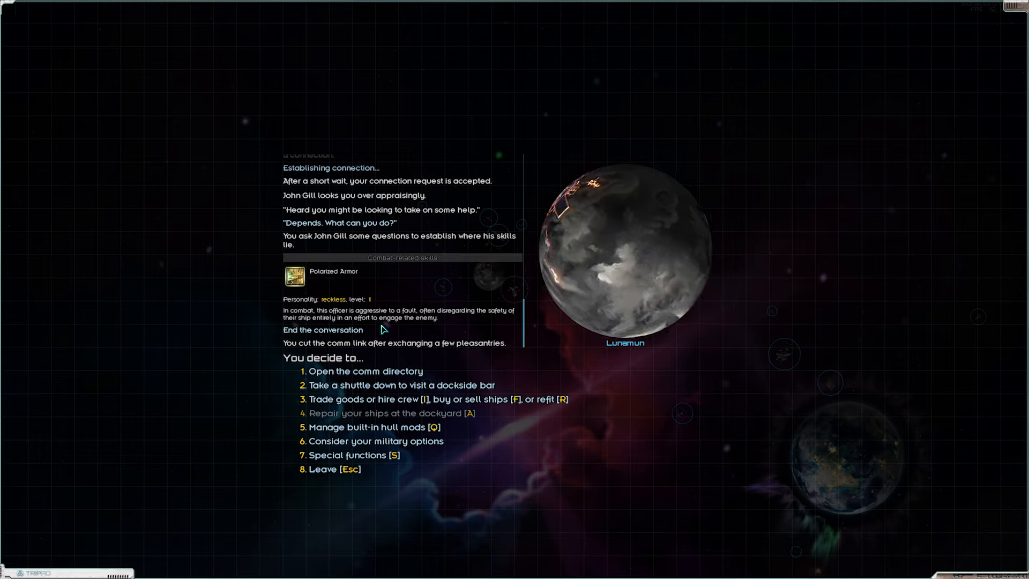
pyautogui.click(365, 371)
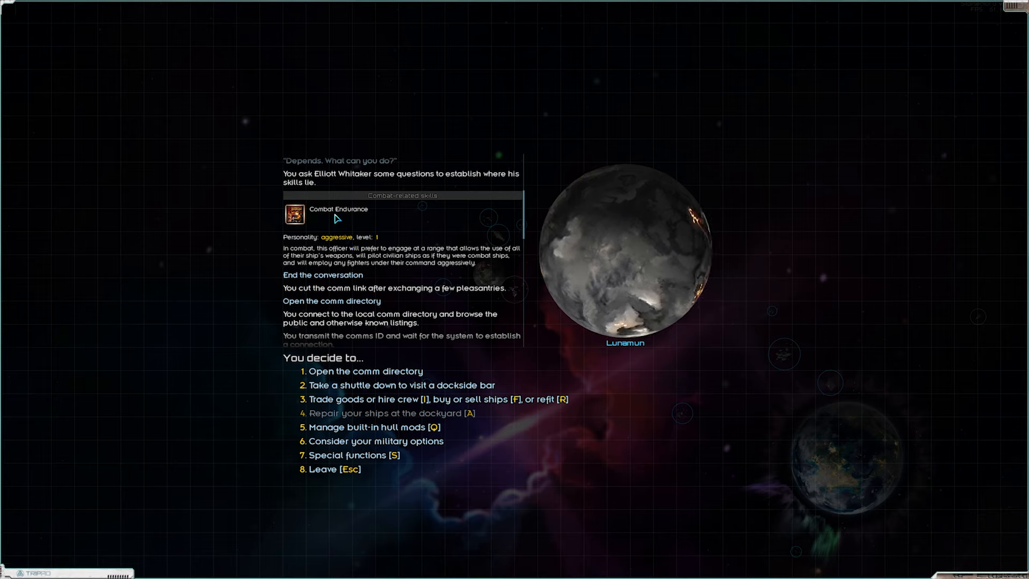
pyautogui.moveTo(341, 243)
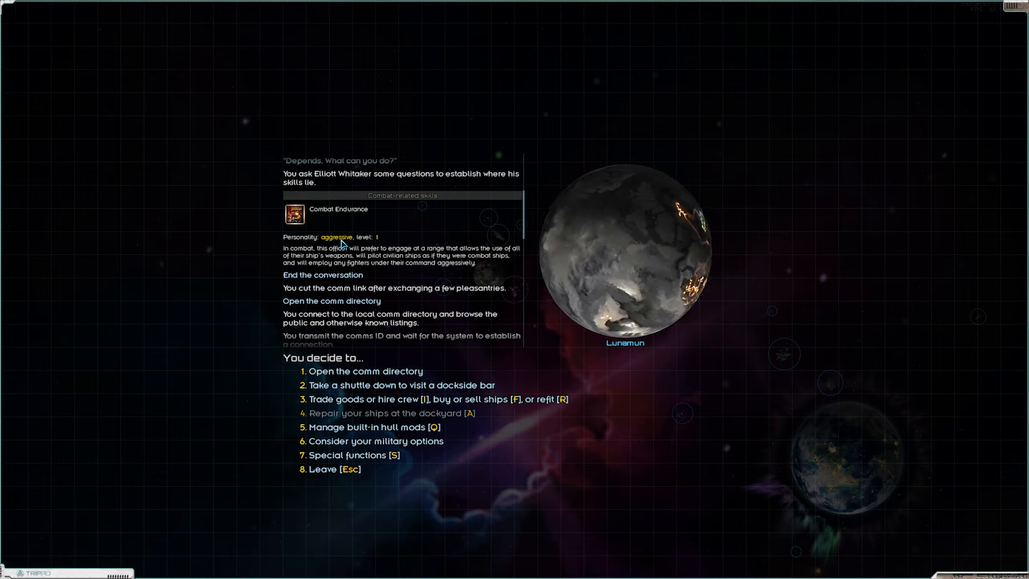
pyautogui.moveTo(436, 272)
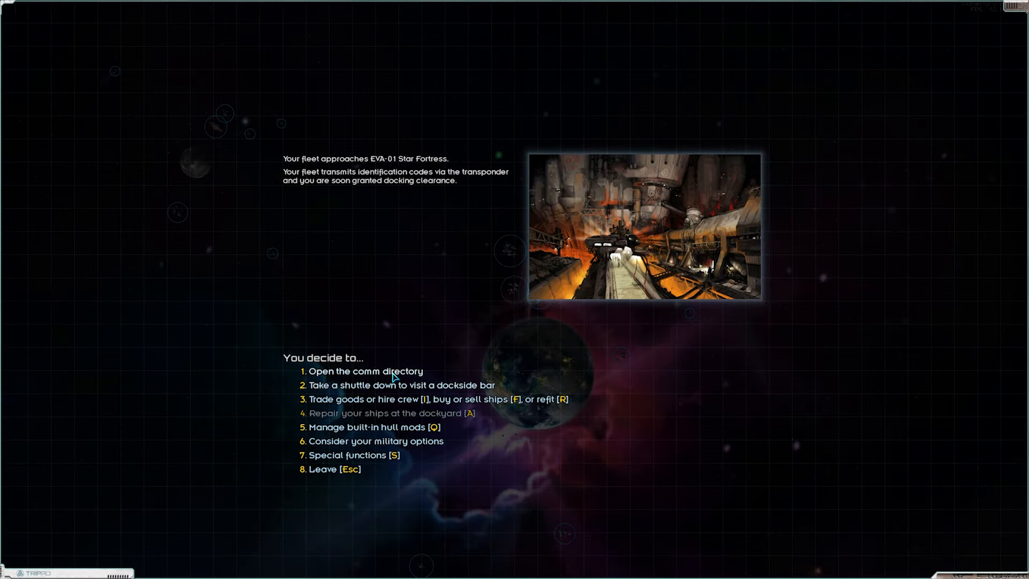
# Contact the Queen of Yuria from the comm directory and ask whether she has work
pyautogui.click(366, 371)
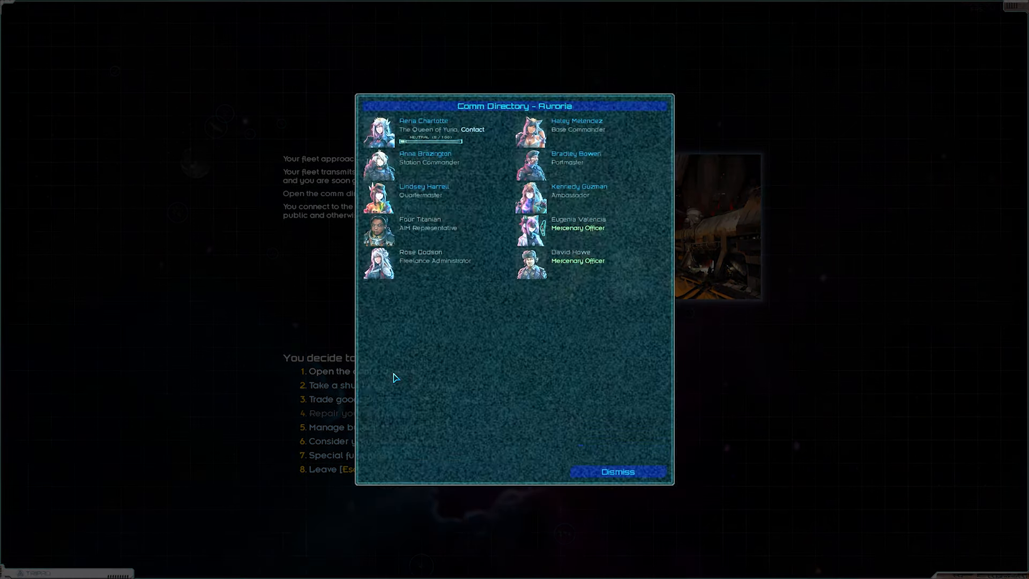
pyautogui.click(424, 121)
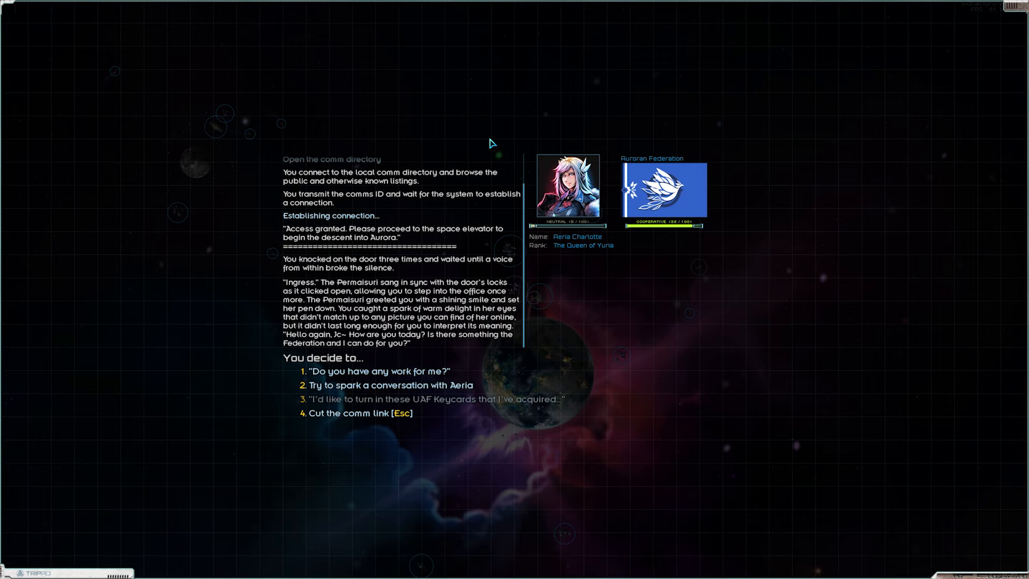
pyautogui.moveTo(414, 377)
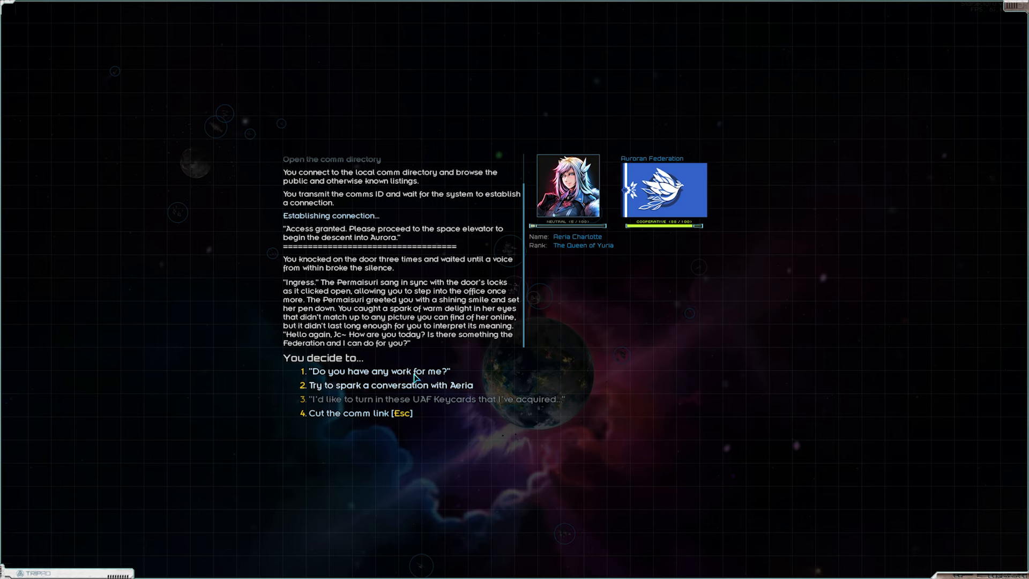
pyautogui.click(376, 371)
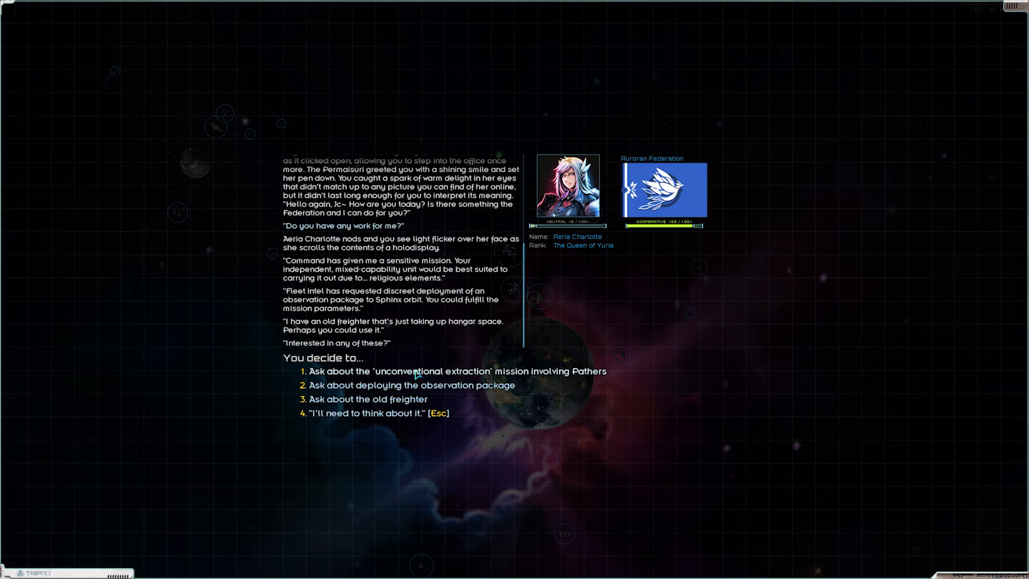
pyautogui.moveTo(438, 405)
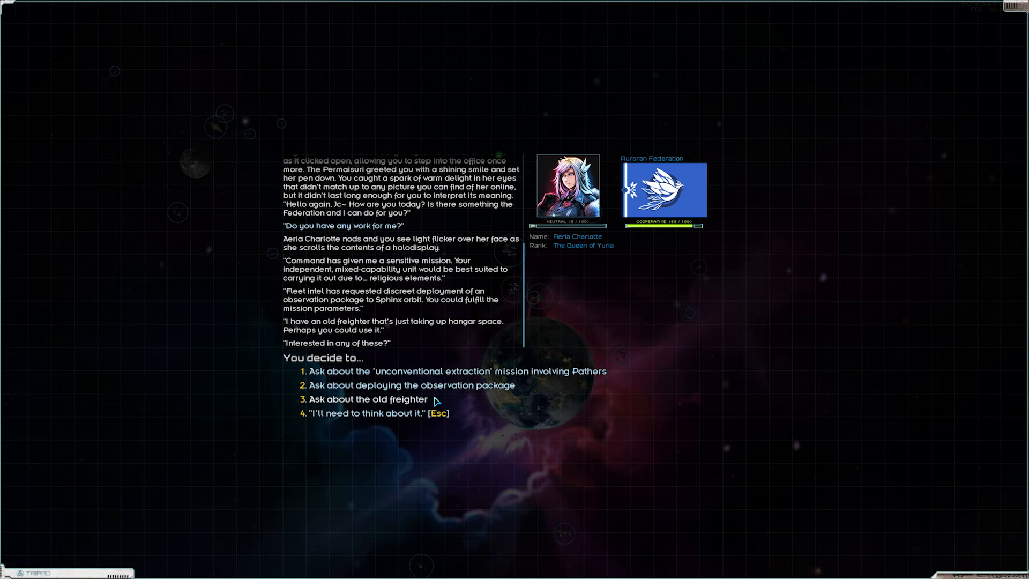
pyautogui.moveTo(435, 401)
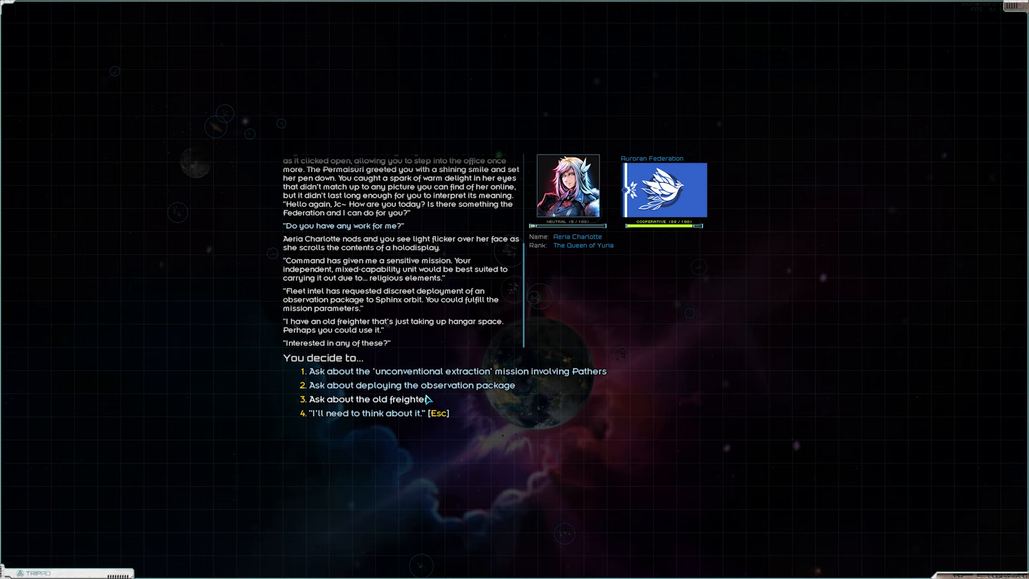
# Ask about the old freighter, buy the Colossus-class ISS Castor for 13,000 credits, and decline the rest
pyautogui.click(370, 399)
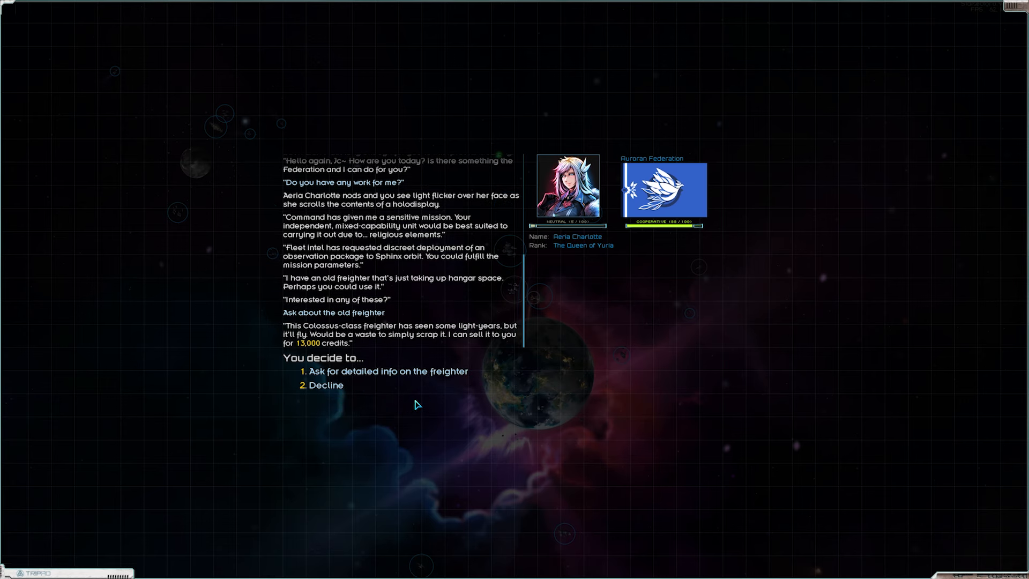
pyautogui.moveTo(398, 336)
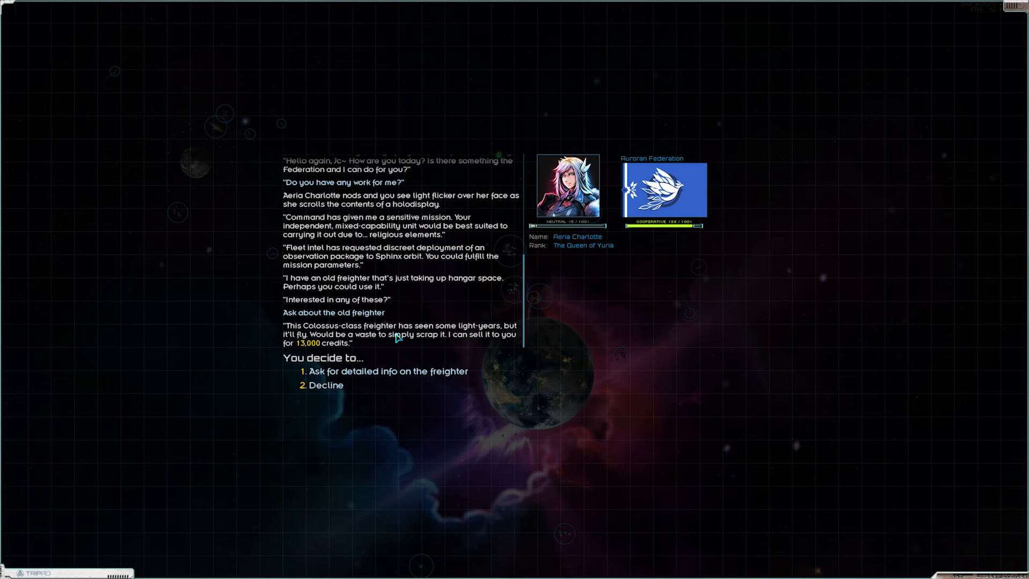
pyautogui.moveTo(291, 343)
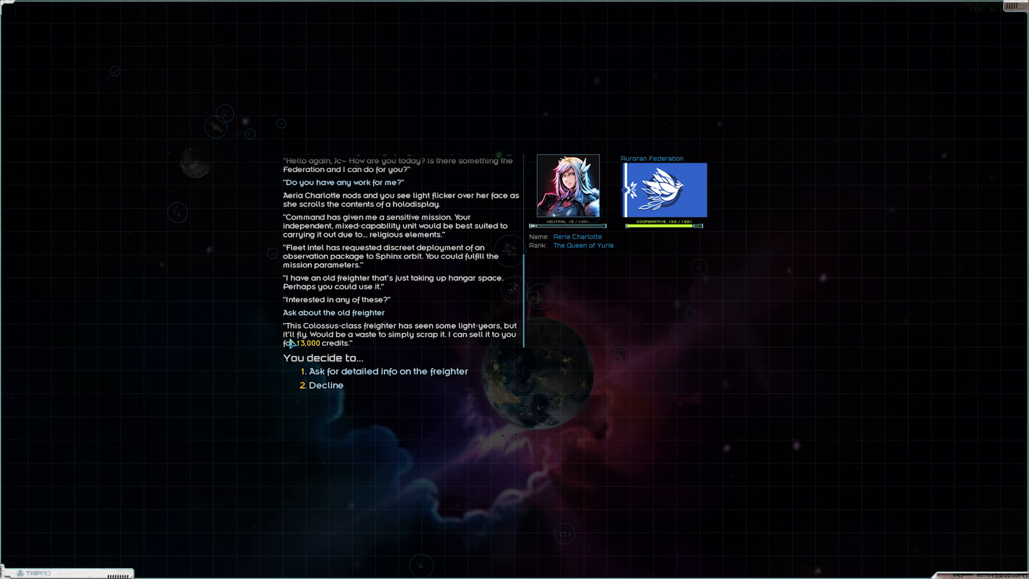
pyautogui.moveTo(460, 344)
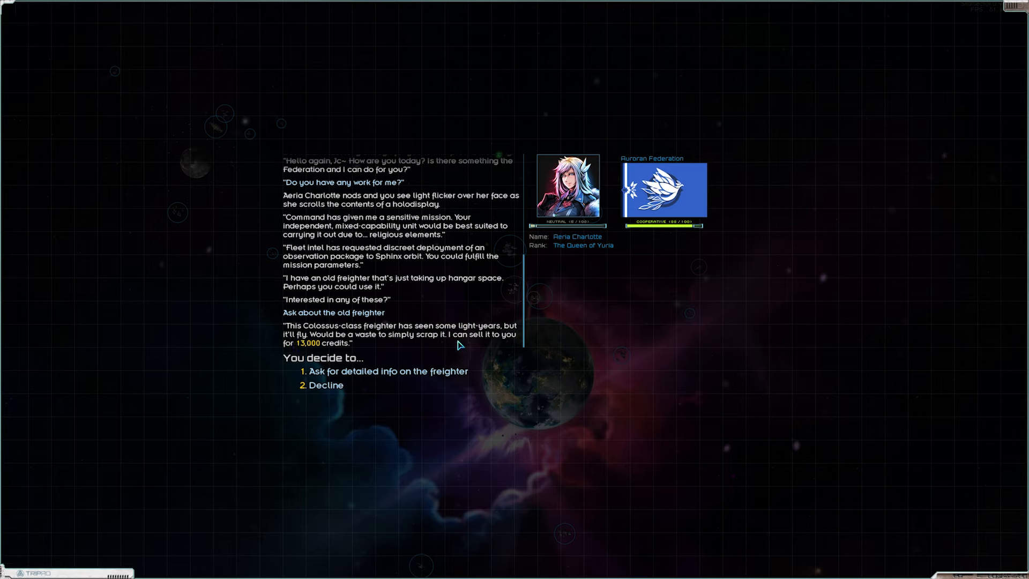
pyautogui.moveTo(309, 351)
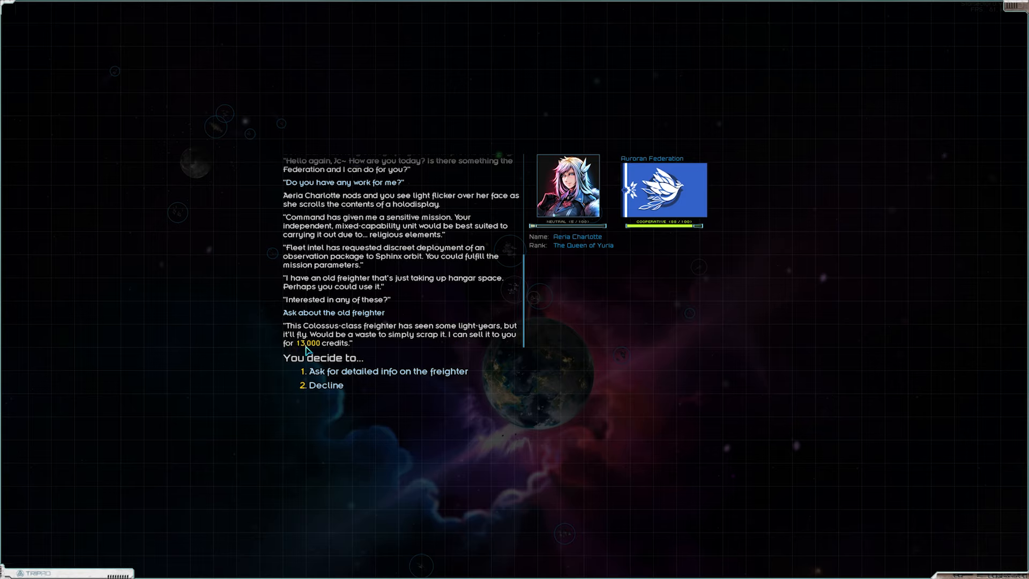
pyautogui.moveTo(384, 352)
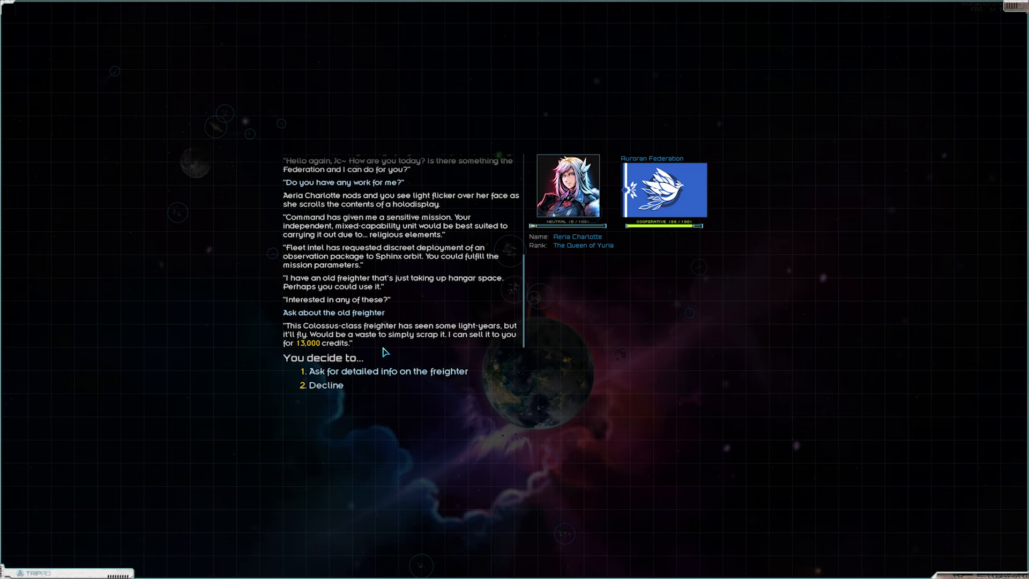
pyautogui.click(389, 371)
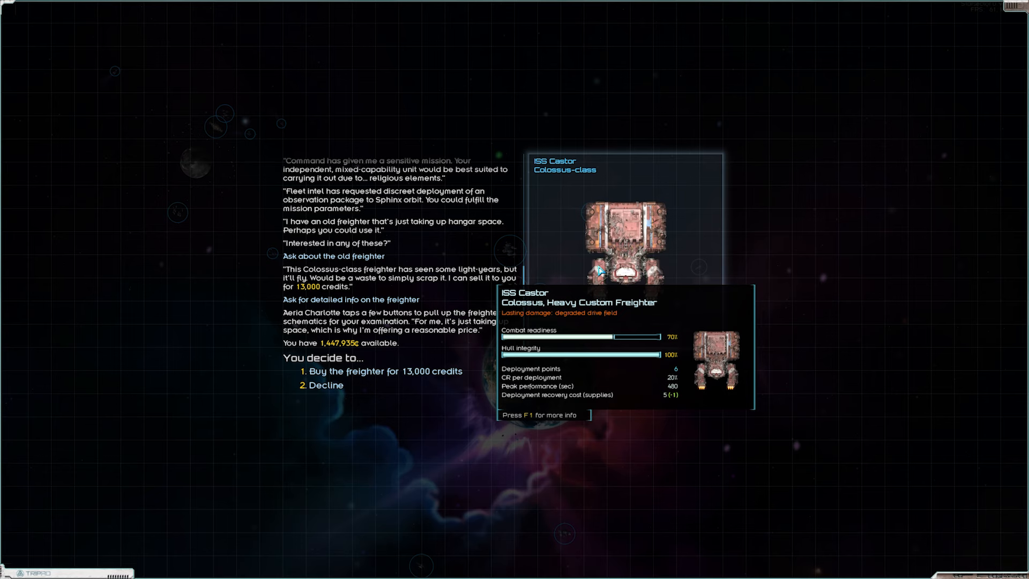
pyautogui.click(378, 372)
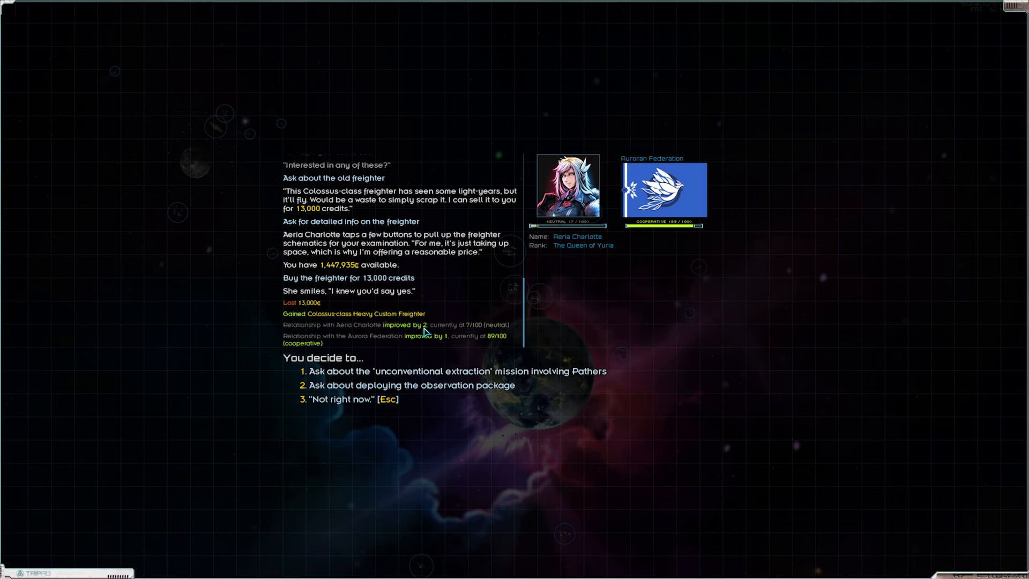
pyautogui.moveTo(431, 336)
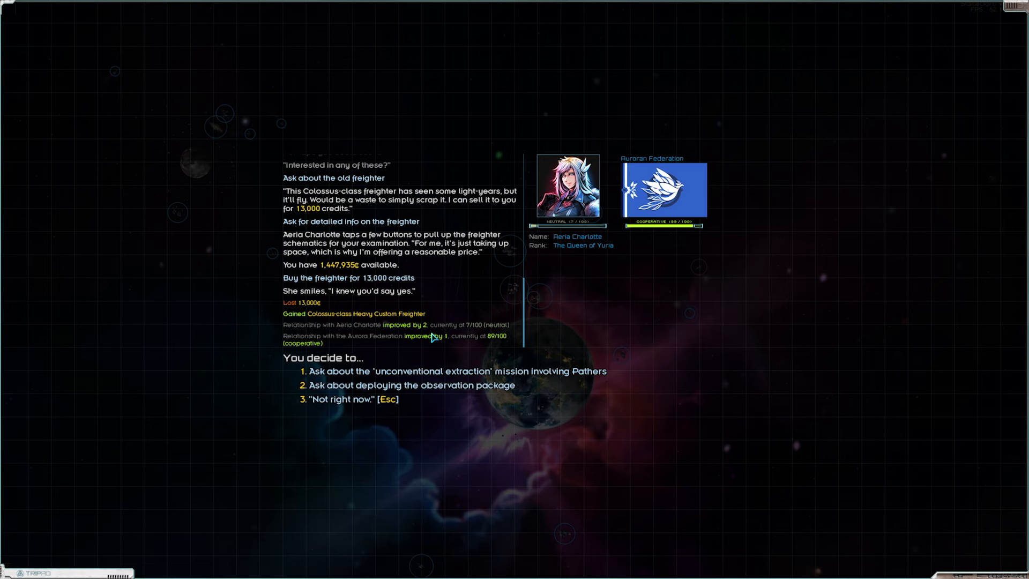
pyautogui.moveTo(338, 409)
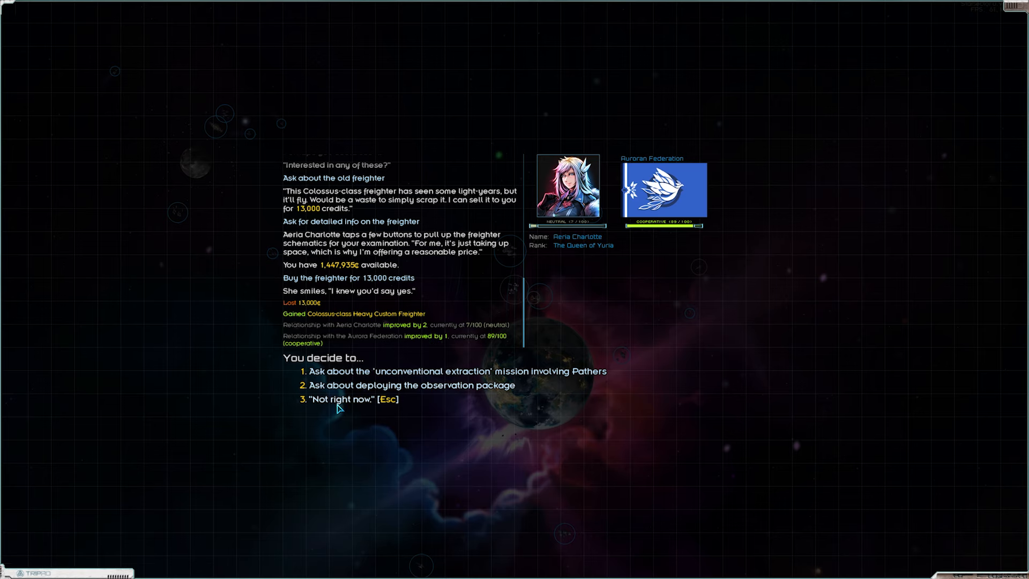
pyautogui.click(340, 399)
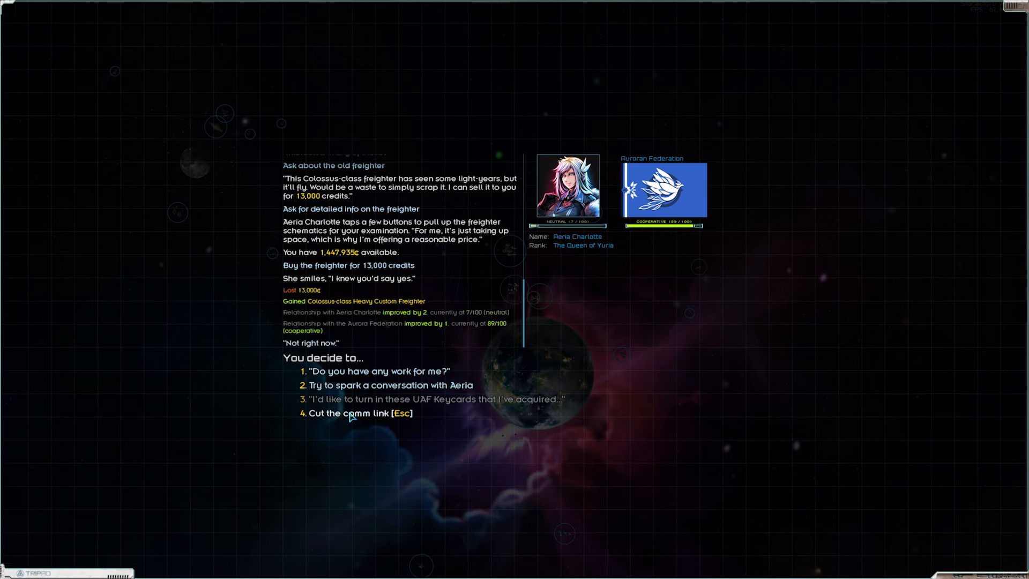
# Cut the comm link and begin refitting the newly bought ISS Castor with its hullmod list
pyautogui.click(358, 413)
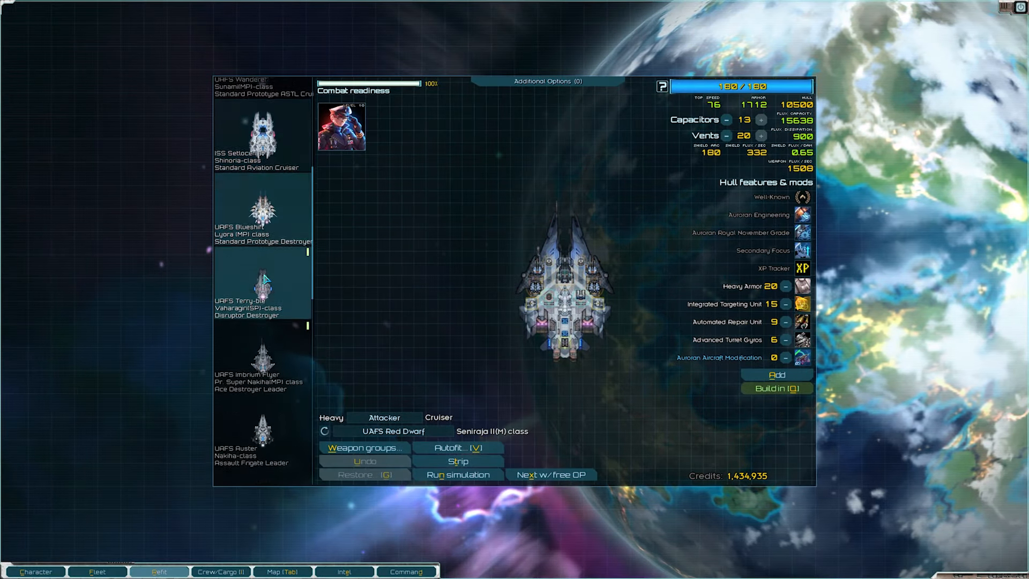
pyautogui.scroll(-3)
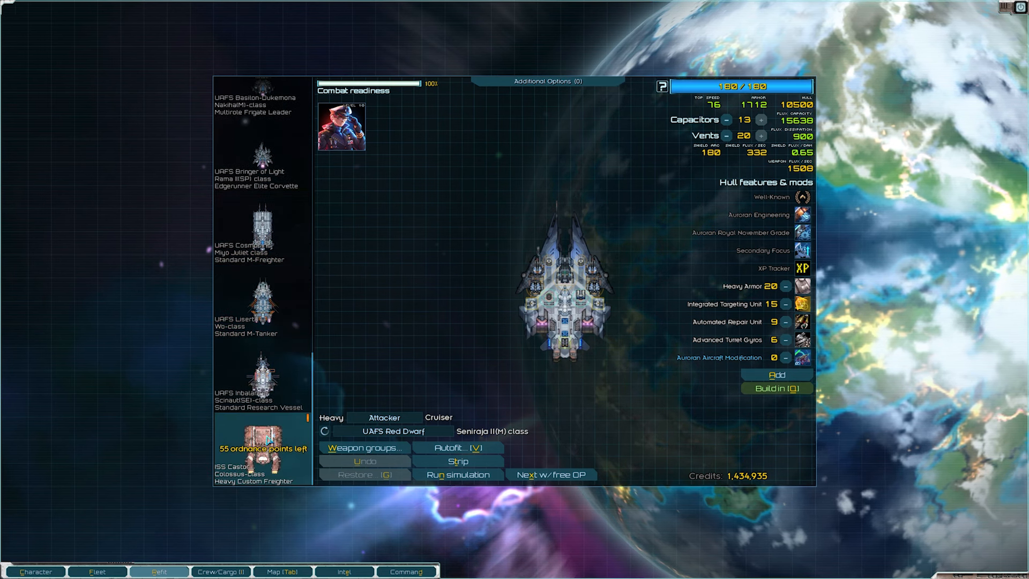
pyautogui.click(262, 449)
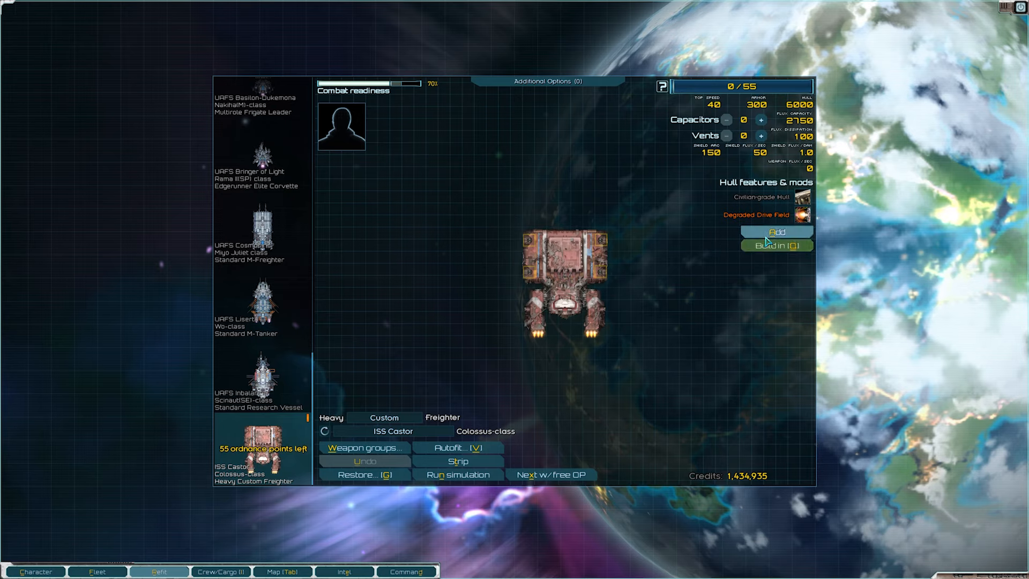
pyautogui.click(776, 231)
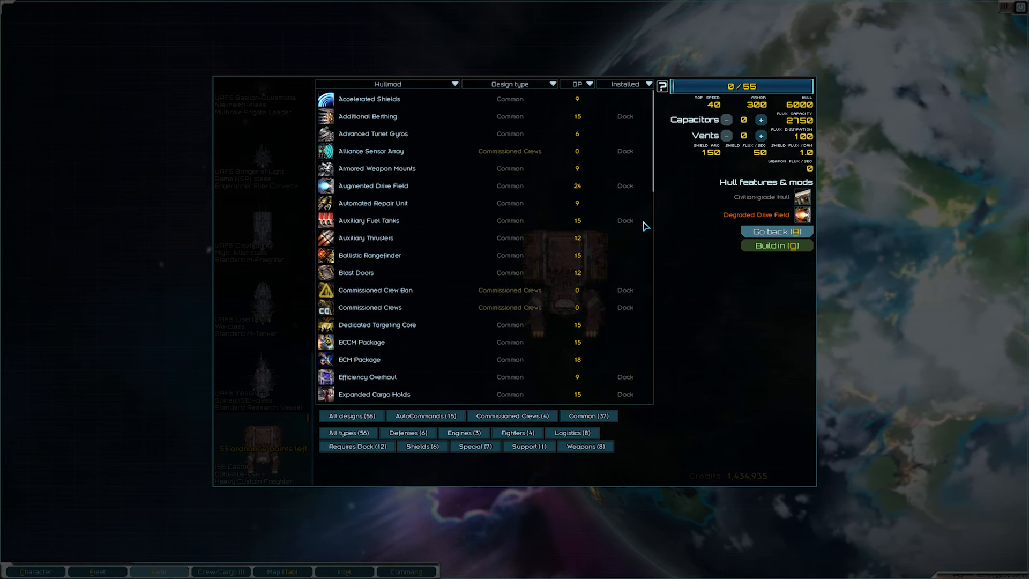
# Install Augmented Drive Field on ISS Castor, using 24 of 55 ordnance points
pyautogui.click(374, 185)
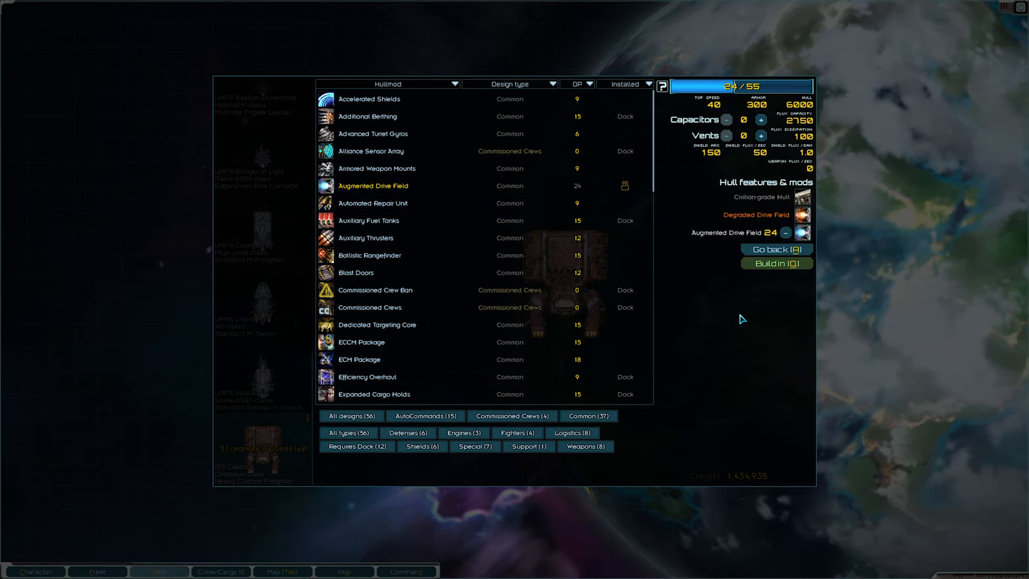
pyautogui.moveTo(736, 319)
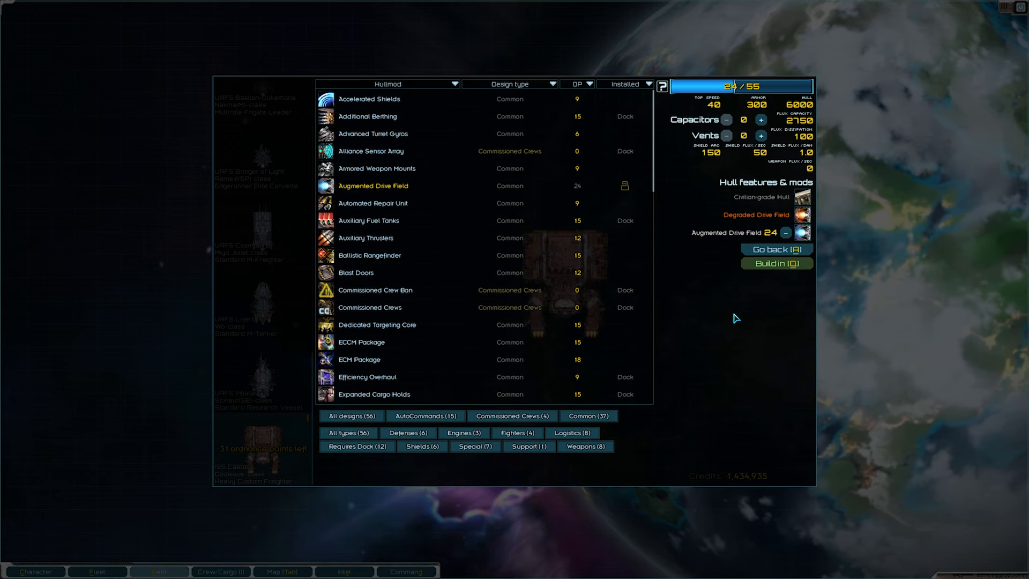
pyautogui.moveTo(776, 249)
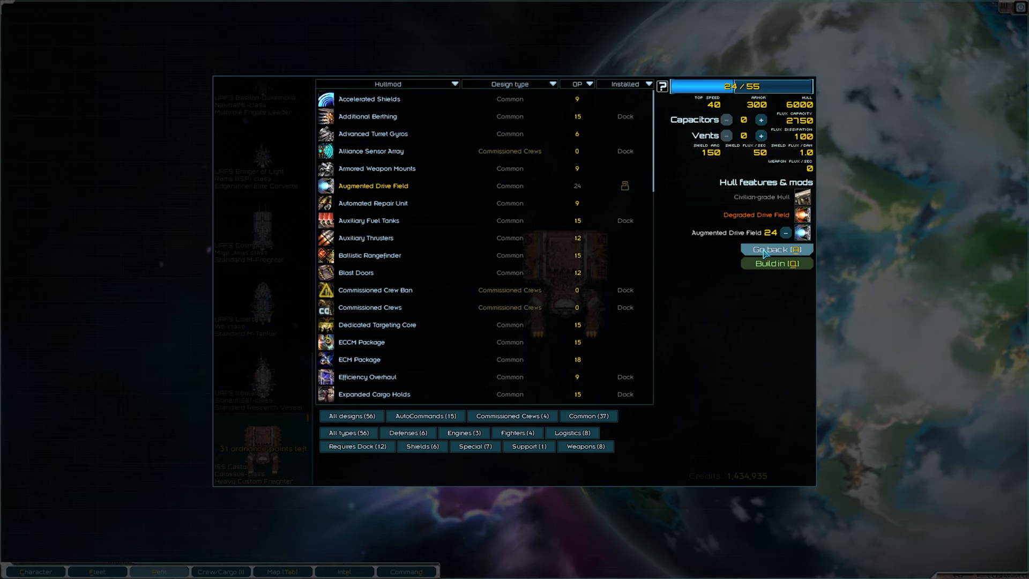
pyautogui.click(777, 250)
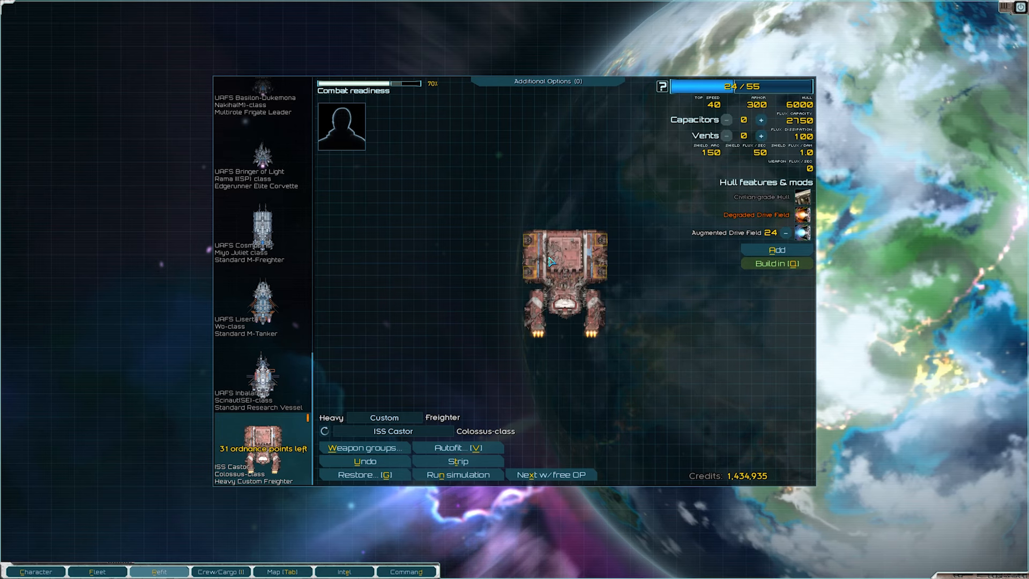
pyautogui.moveTo(492, 212)
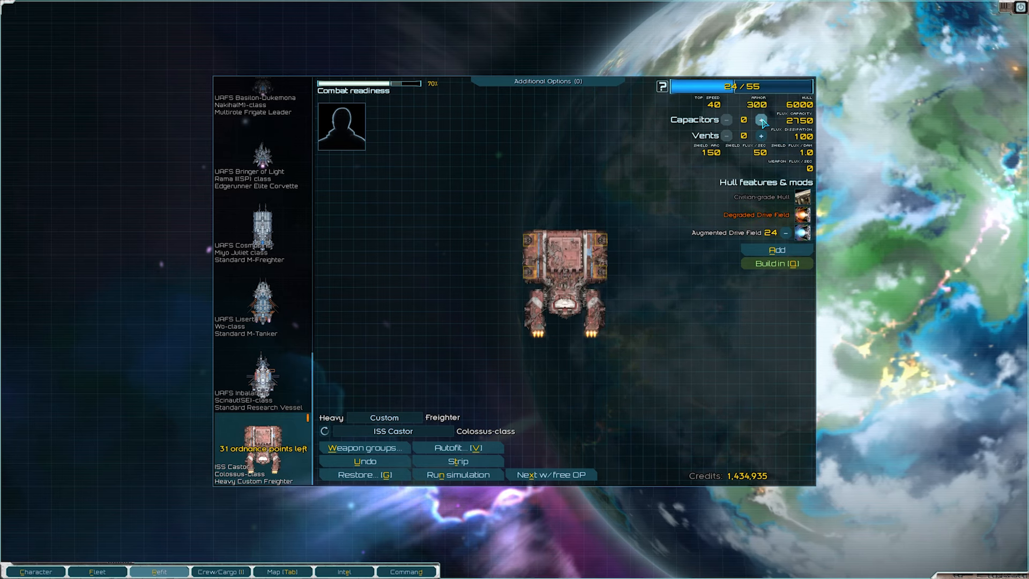
# Fill ISS Castor's remaining ordnance with 30 capacitors and 1 vent (55/55) and return to the fleet overview
pyautogui.click(762, 121)
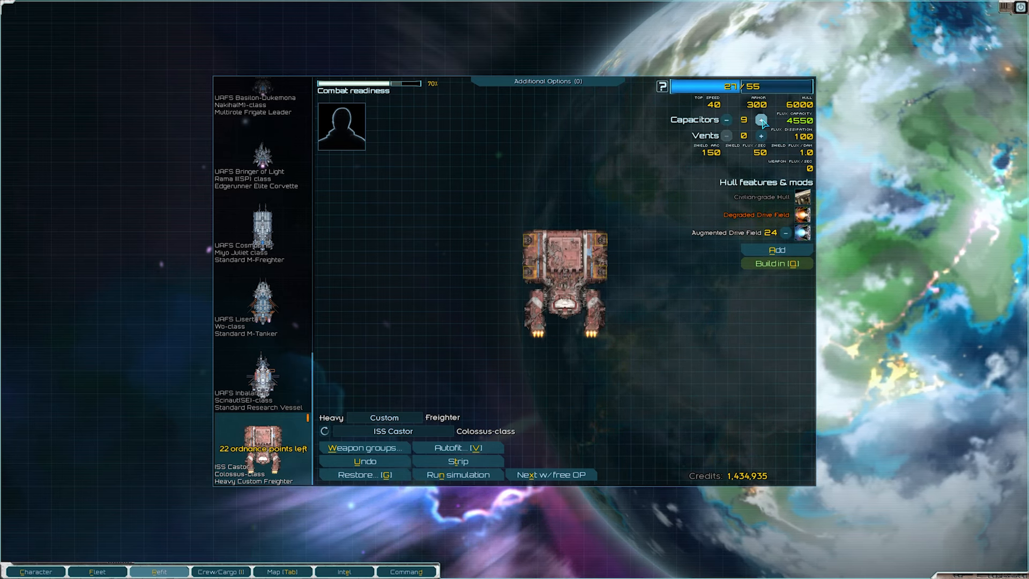
pyautogui.click(761, 136)
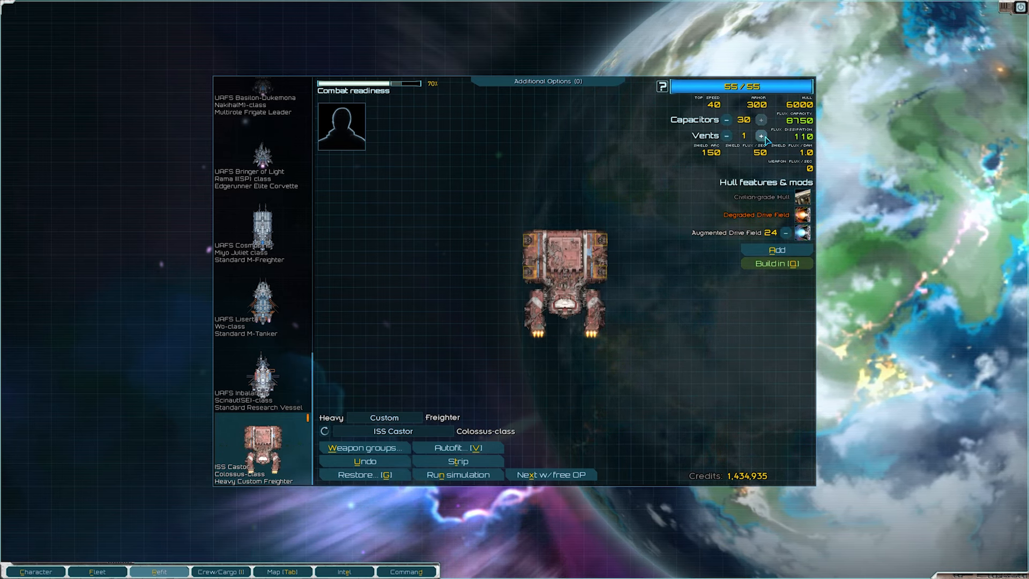
pyautogui.moveTo(648, 294)
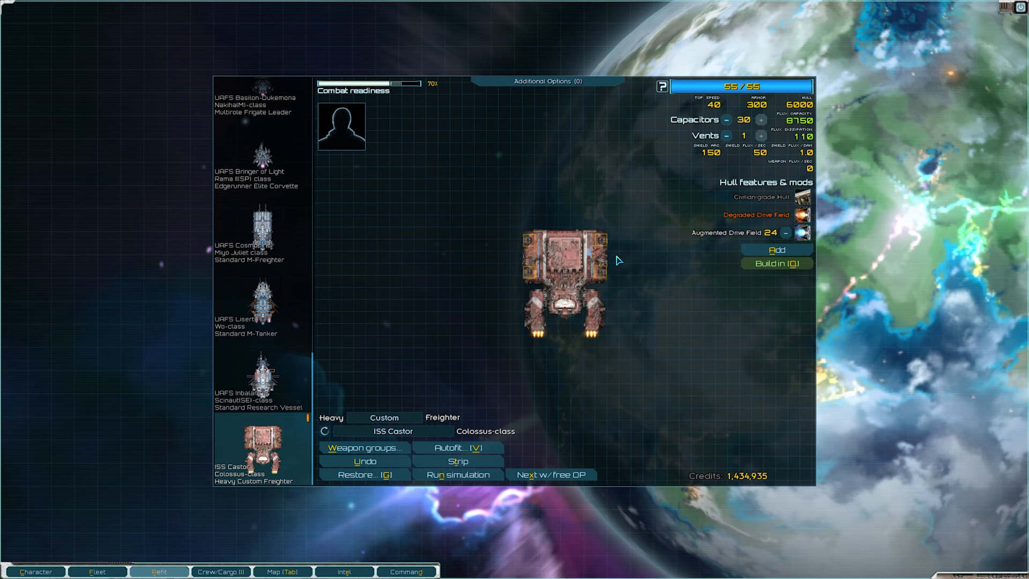
pyautogui.moveTo(628, 277)
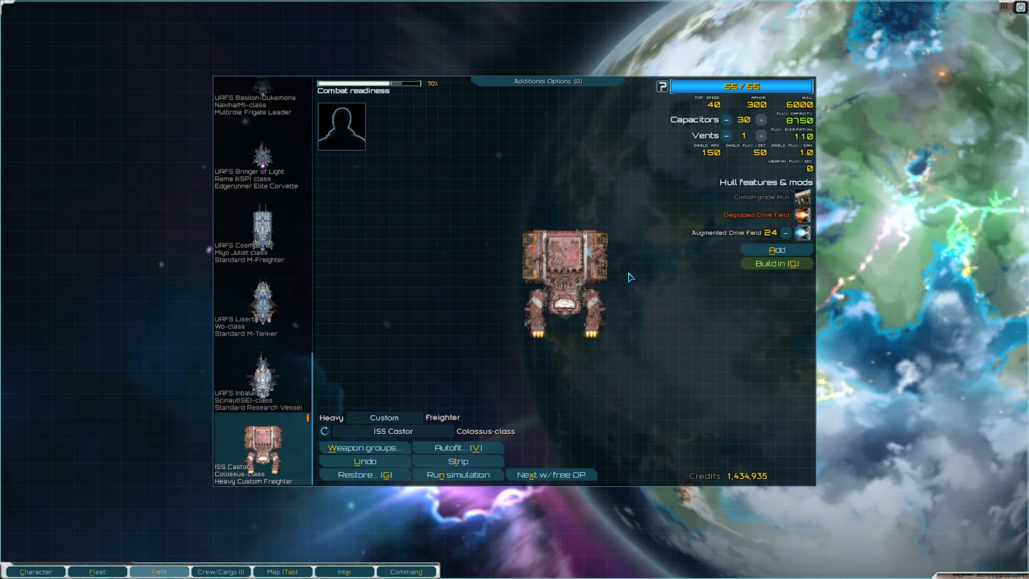
pyautogui.moveTo(803, 234)
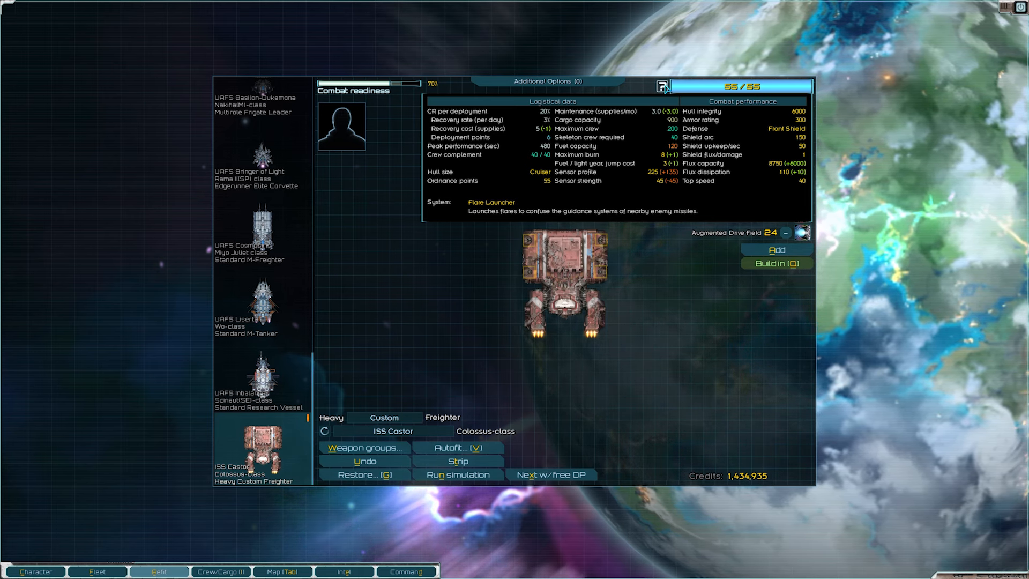
pyautogui.click(664, 86)
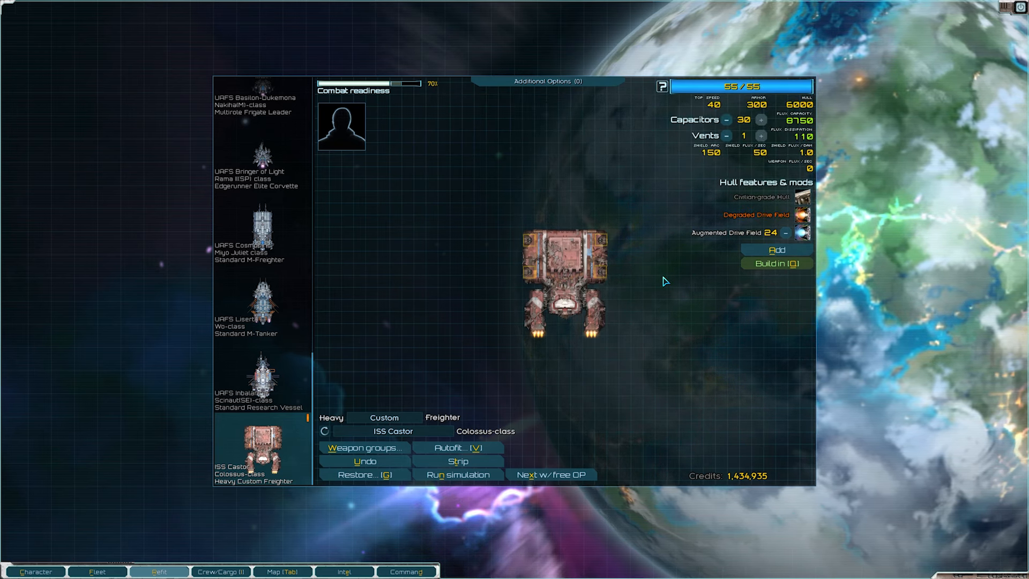
pyautogui.click(98, 571)
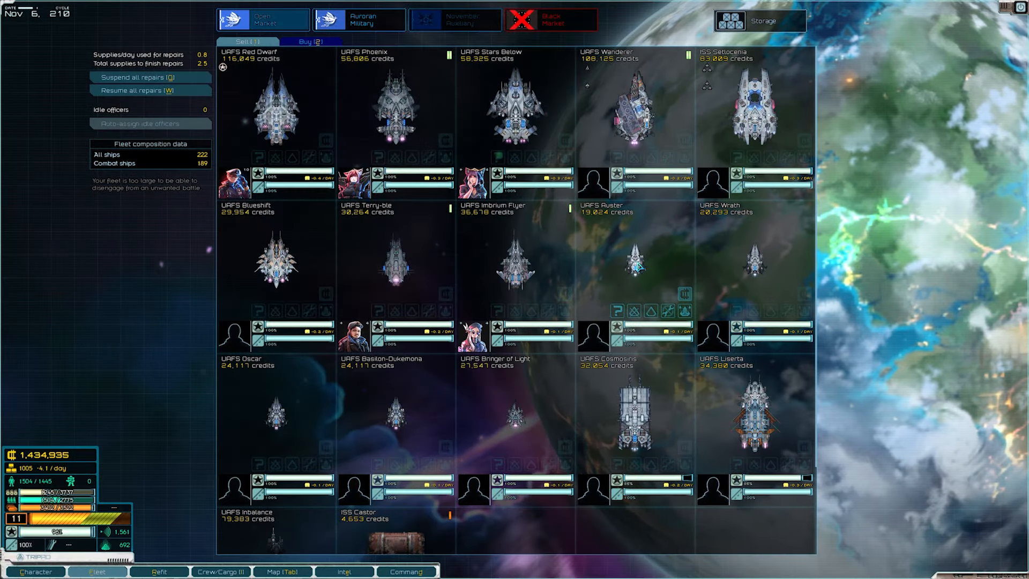
pyautogui.scroll(-3)
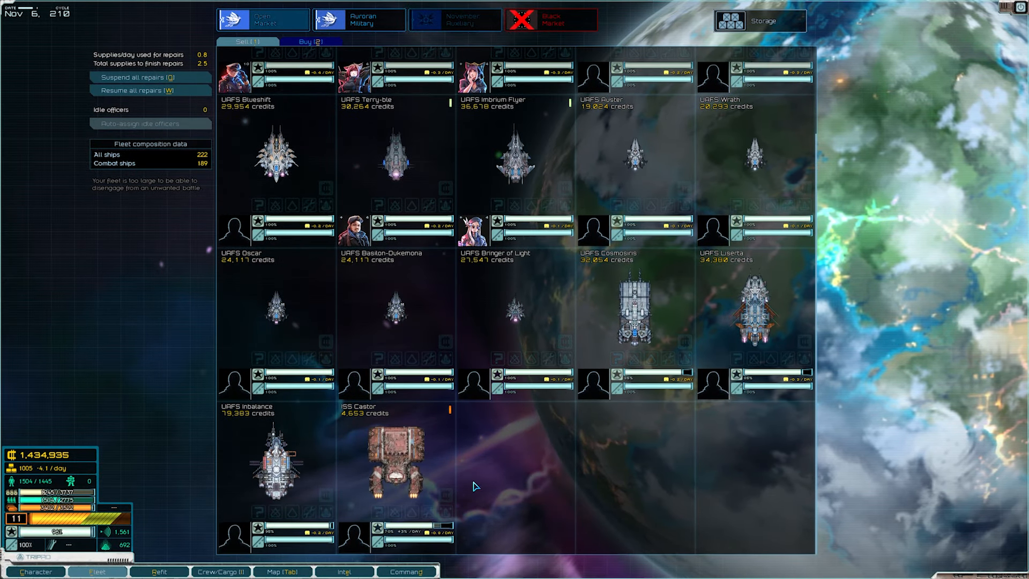
pyautogui.moveTo(447, 492)
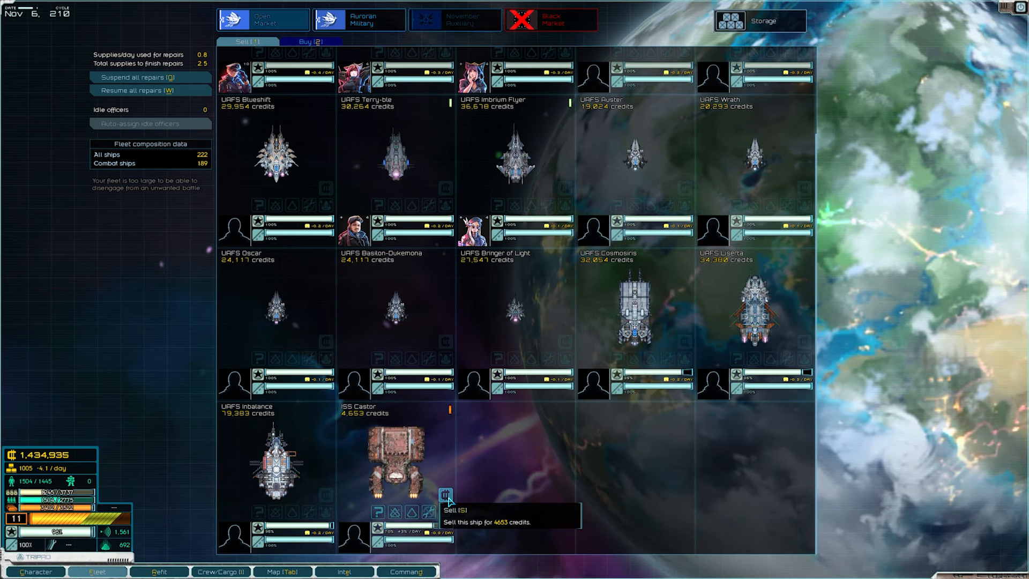
pyautogui.moveTo(452, 417)
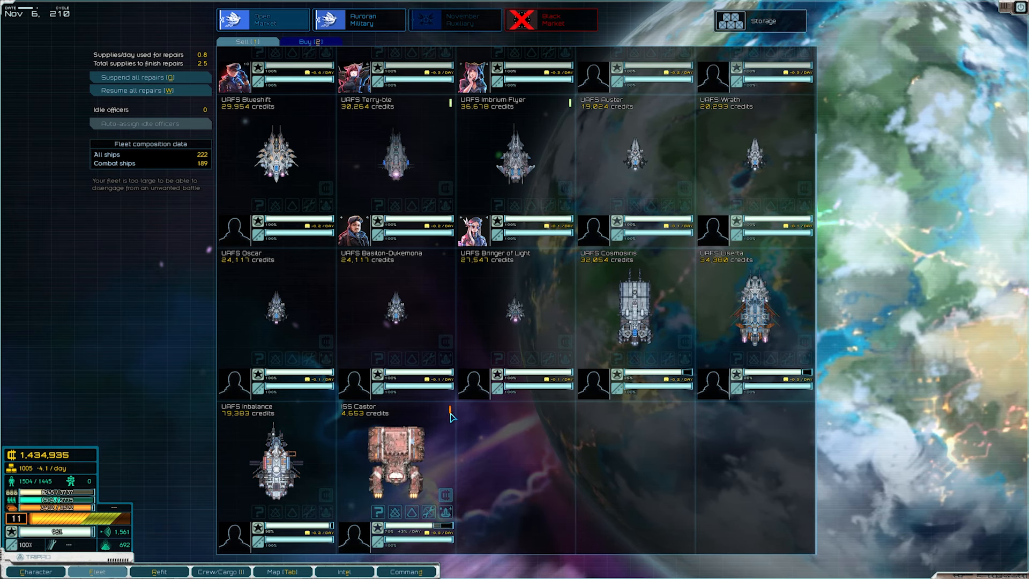
pyautogui.moveTo(451, 415)
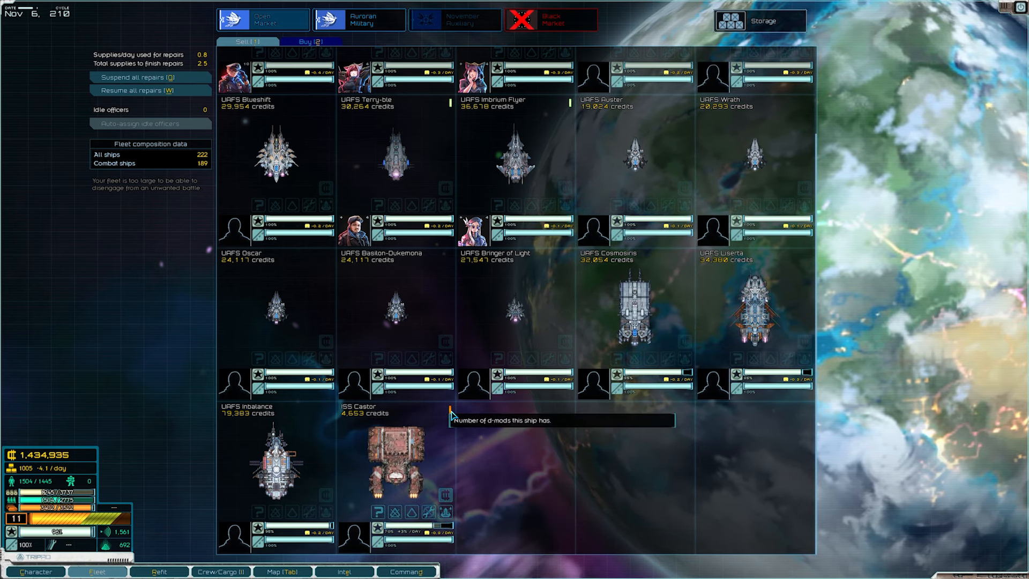
pyautogui.moveTo(460, 450)
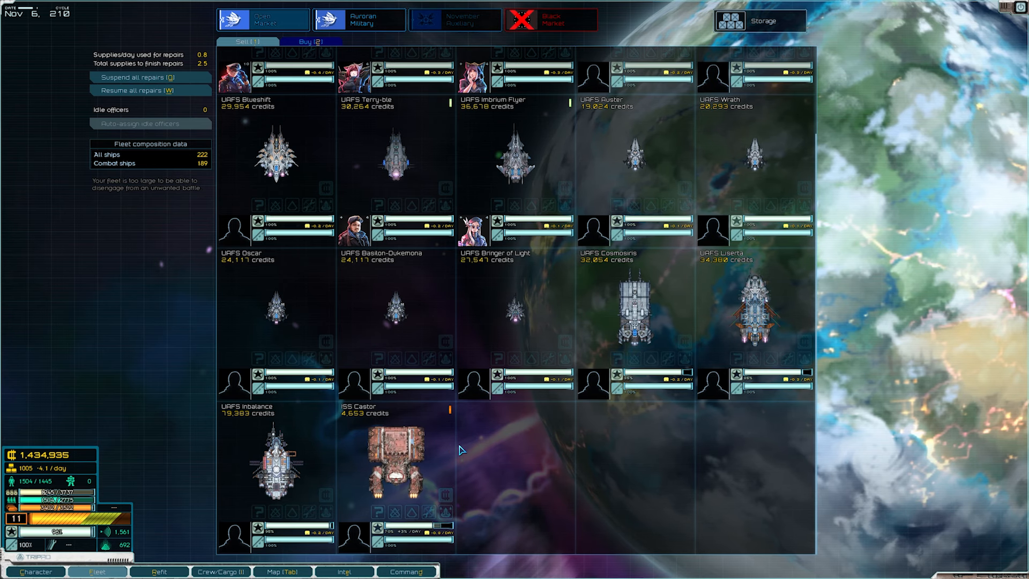
pyautogui.moveTo(586, 476)
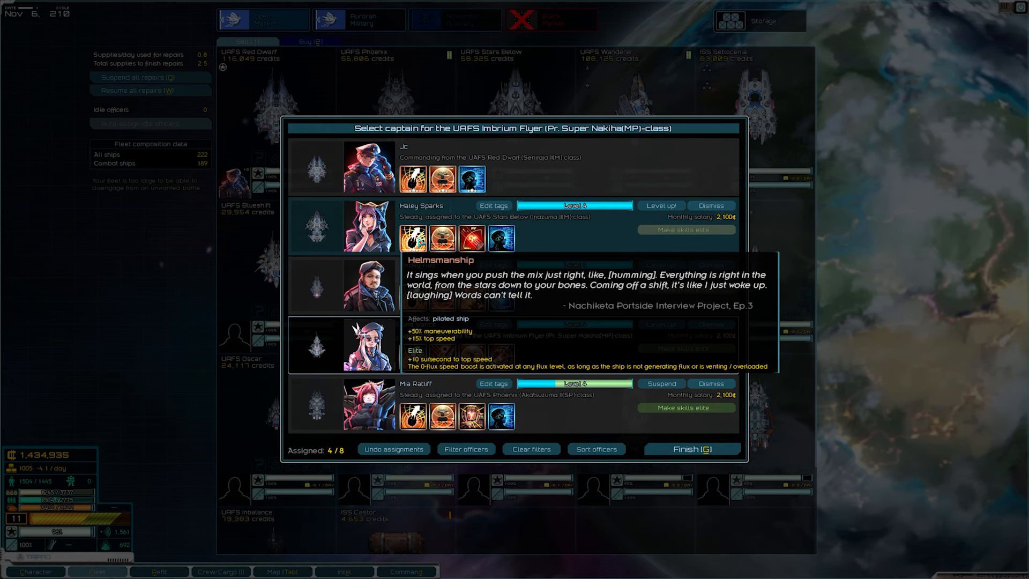
pyautogui.moveTo(500, 239)
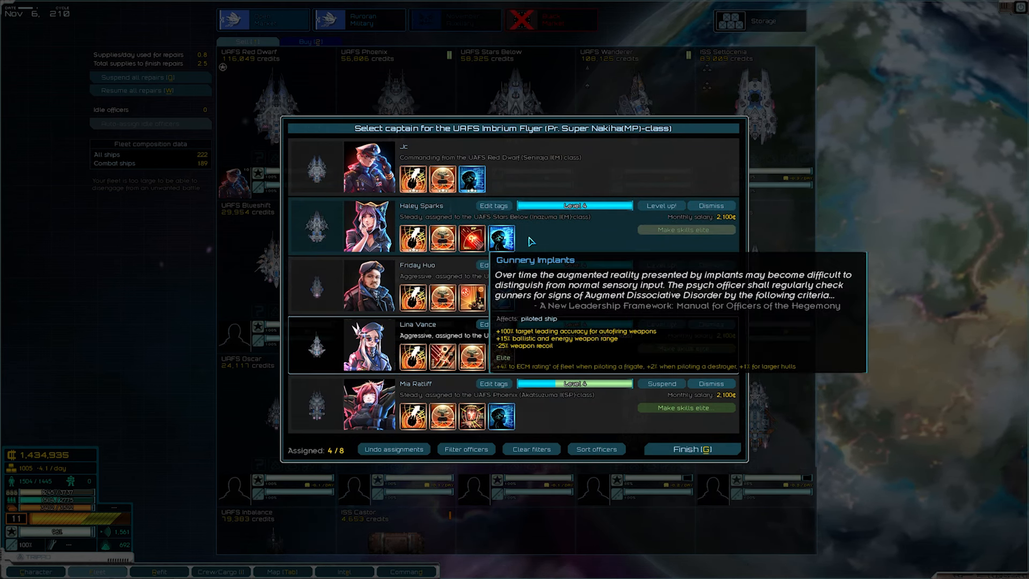
# Level up the Stars Below officer, learning Impact Mitigation
pyautogui.click(661, 206)
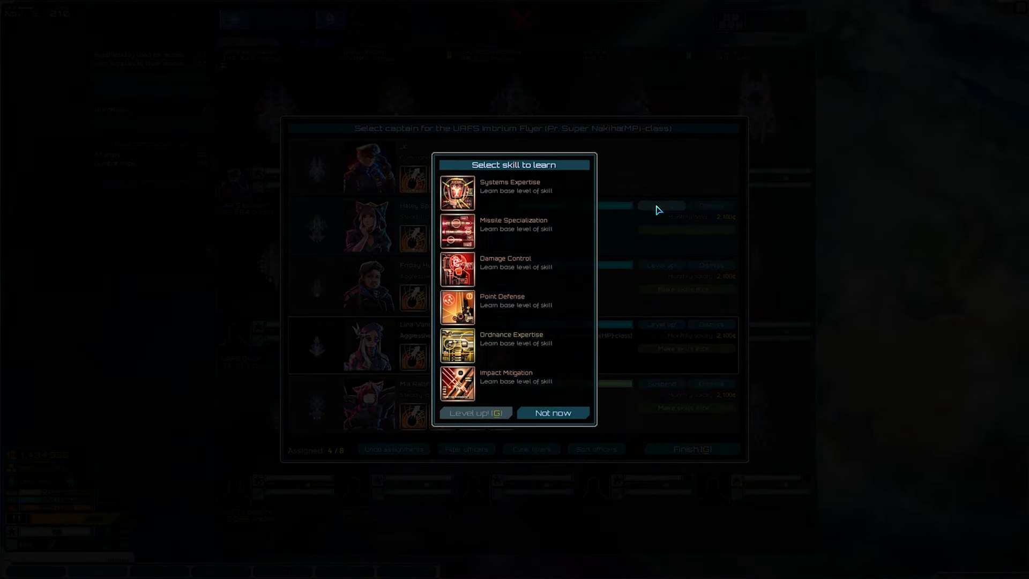
pyautogui.moveTo(505, 382)
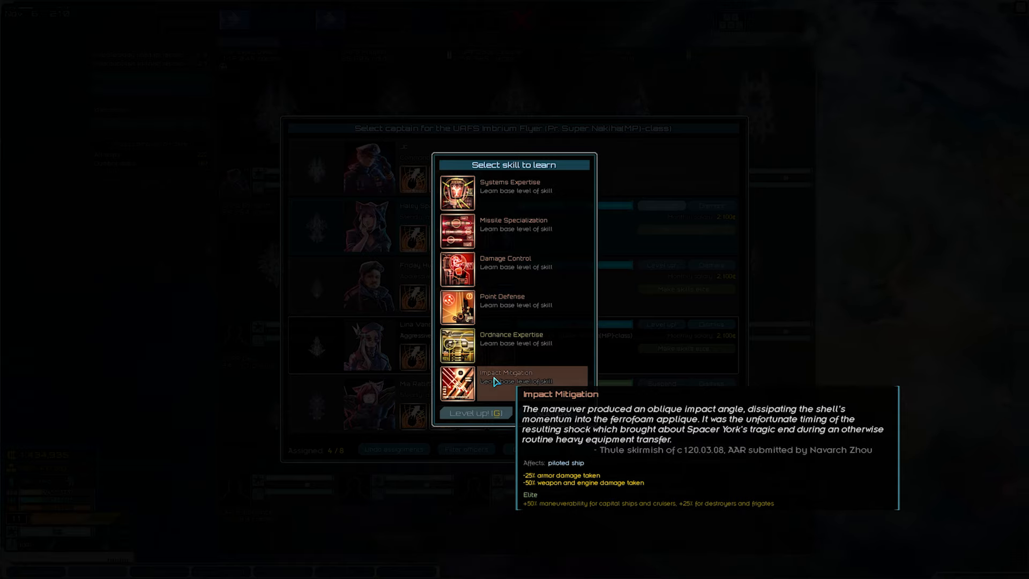
pyautogui.click(514, 383)
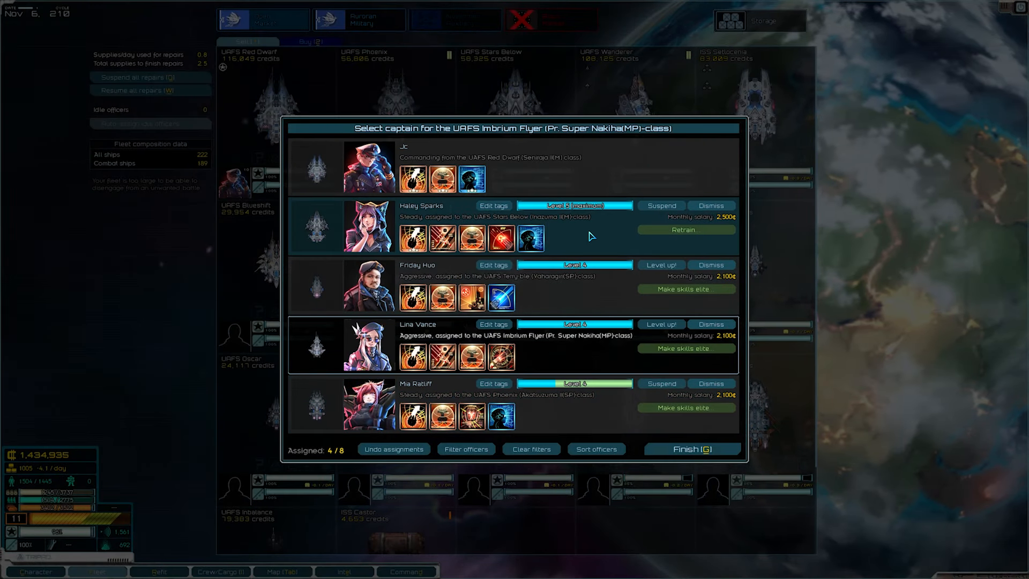
pyautogui.moveTo(588, 238)
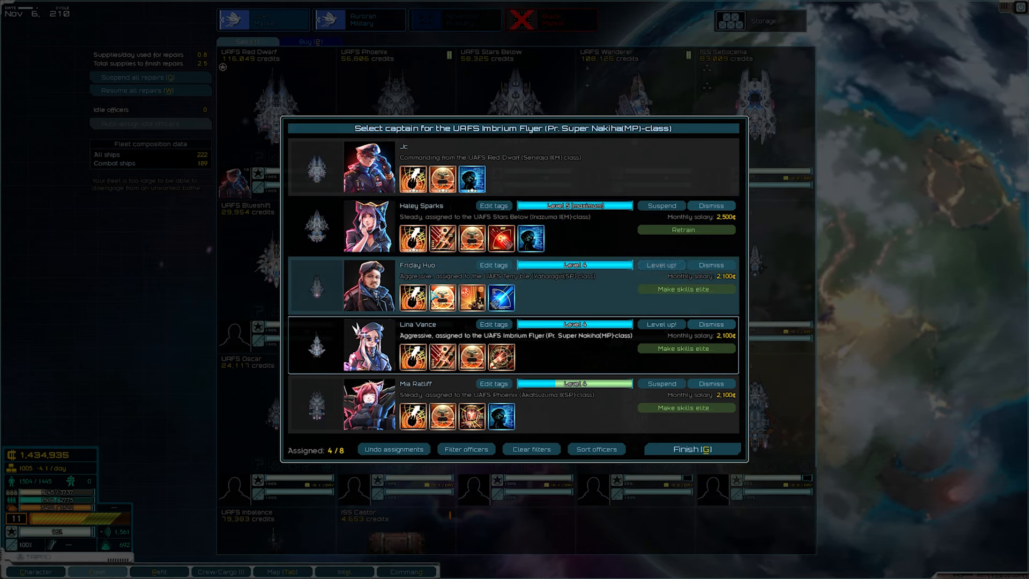
pyautogui.moveTo(502, 297)
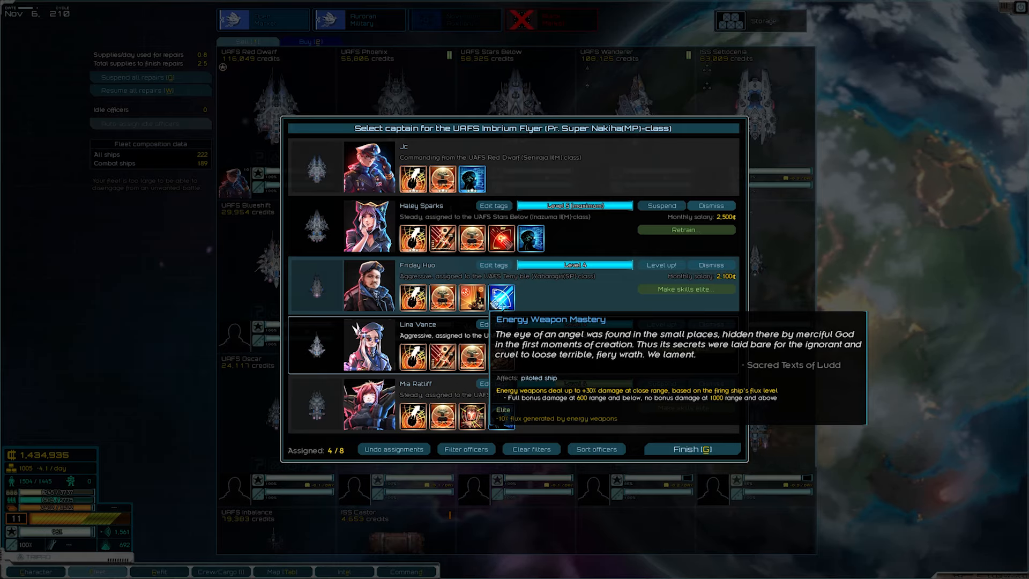
pyautogui.moveTo(667, 276)
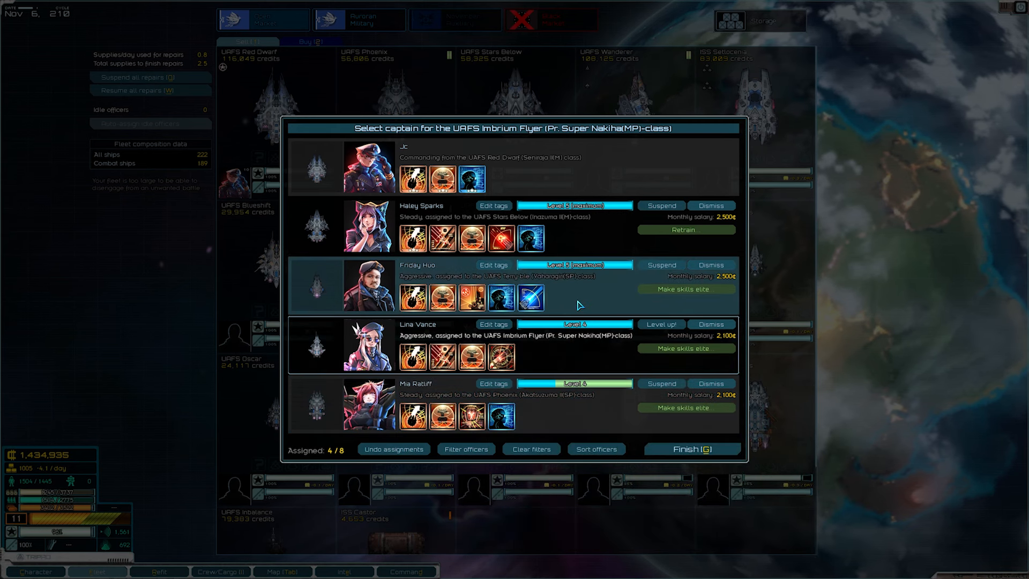
pyautogui.moveTo(556, 356)
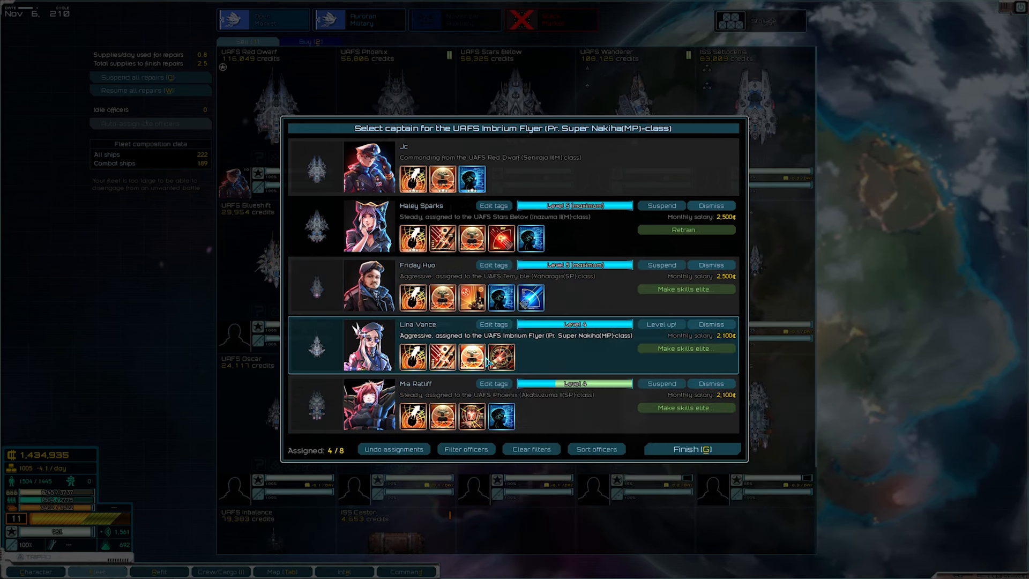
pyautogui.moveTo(500, 357)
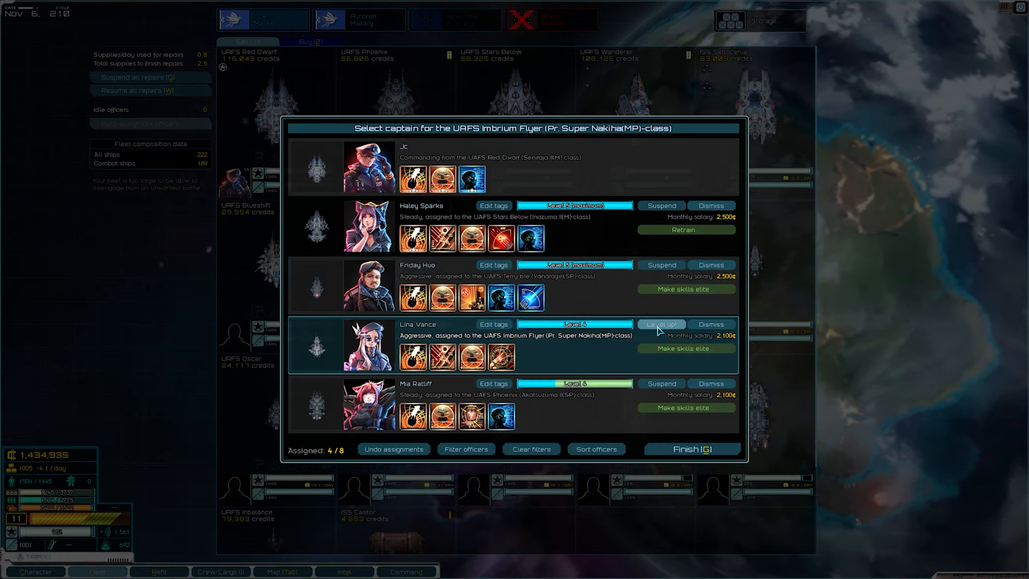
# Level up the Imbrium Flyer's captain to maximum and finish officer assignment
pyautogui.click(661, 324)
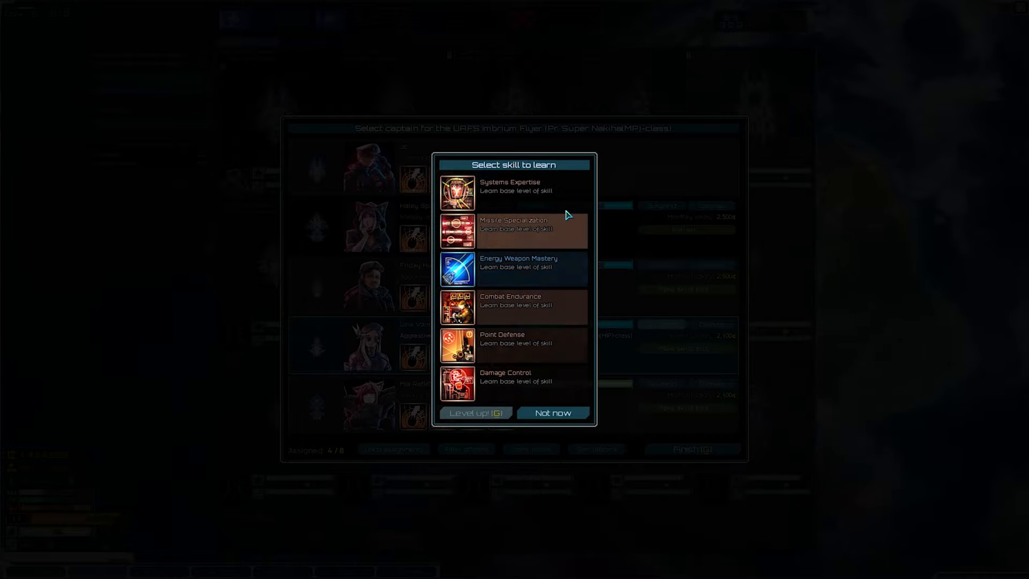
pyautogui.moveTo(610, 305)
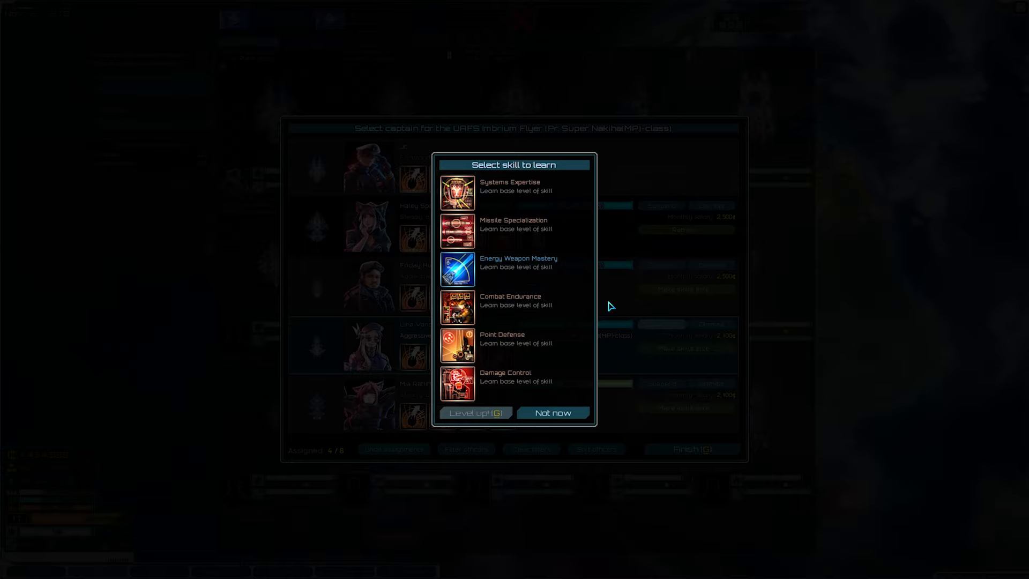
pyautogui.moveTo(505, 376)
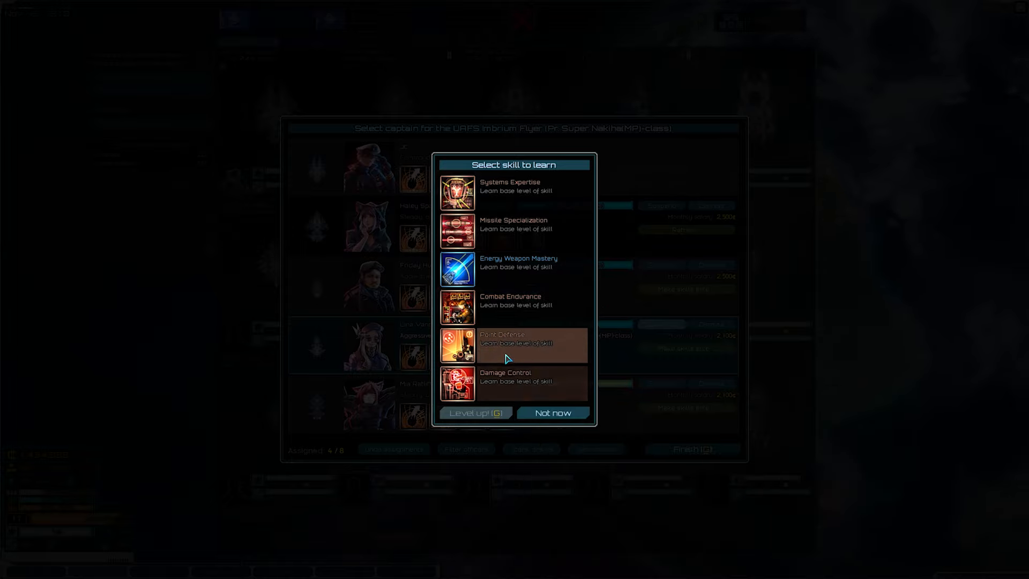
pyautogui.moveTo(512, 346)
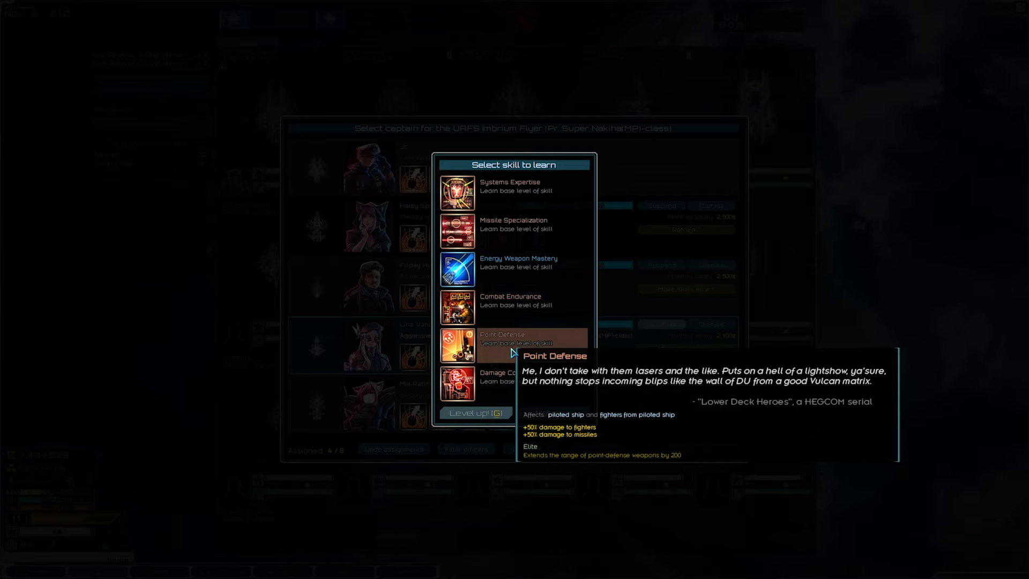
pyautogui.moveTo(511, 307)
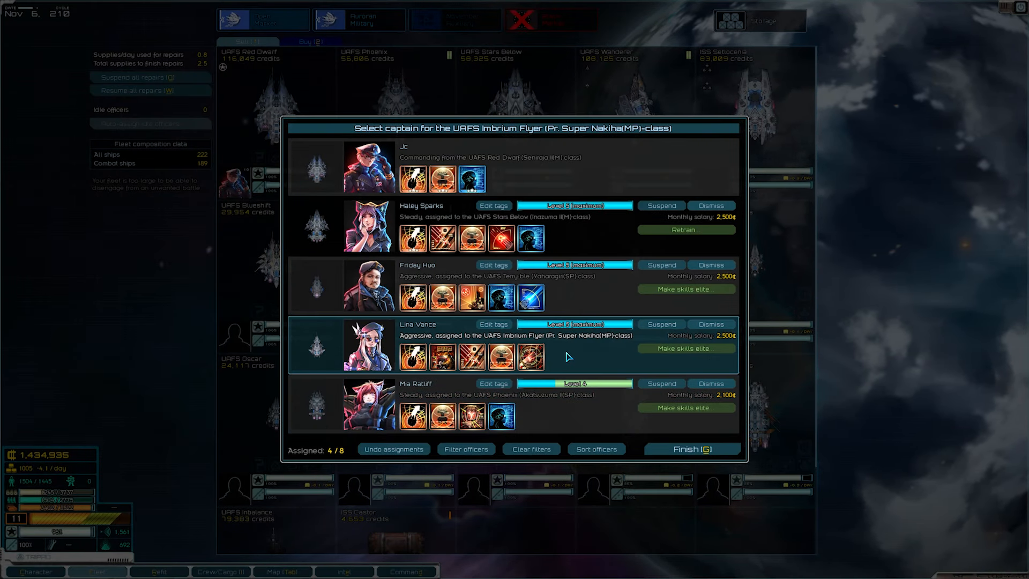
pyautogui.moveTo(543, 416)
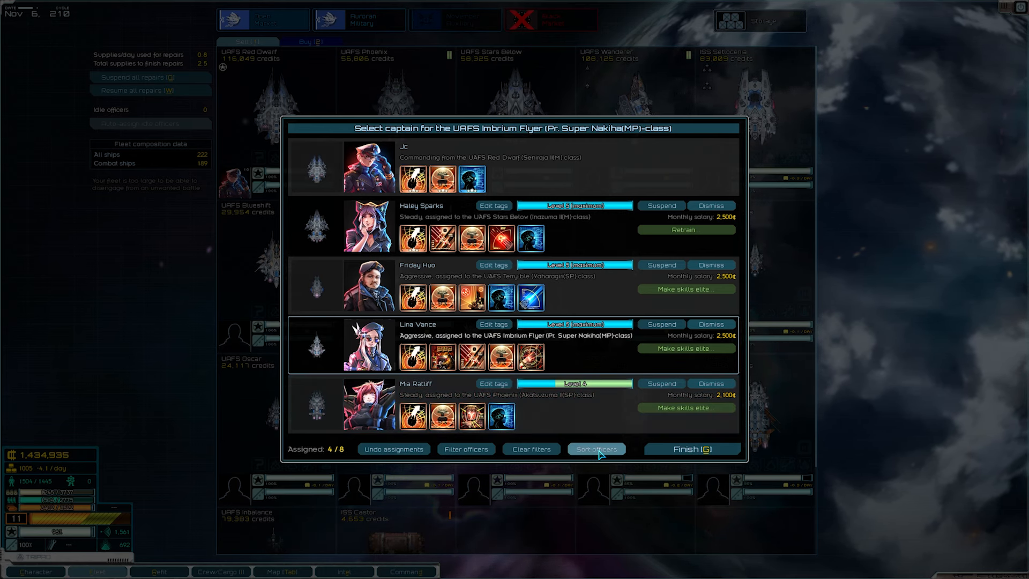
pyautogui.moveTo(489, 456)
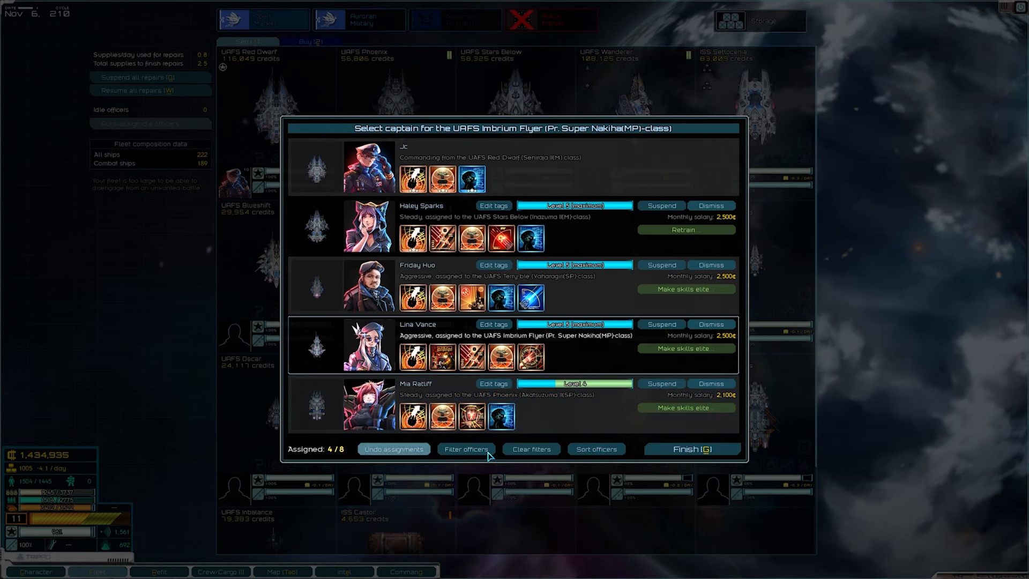
pyautogui.click(690, 449)
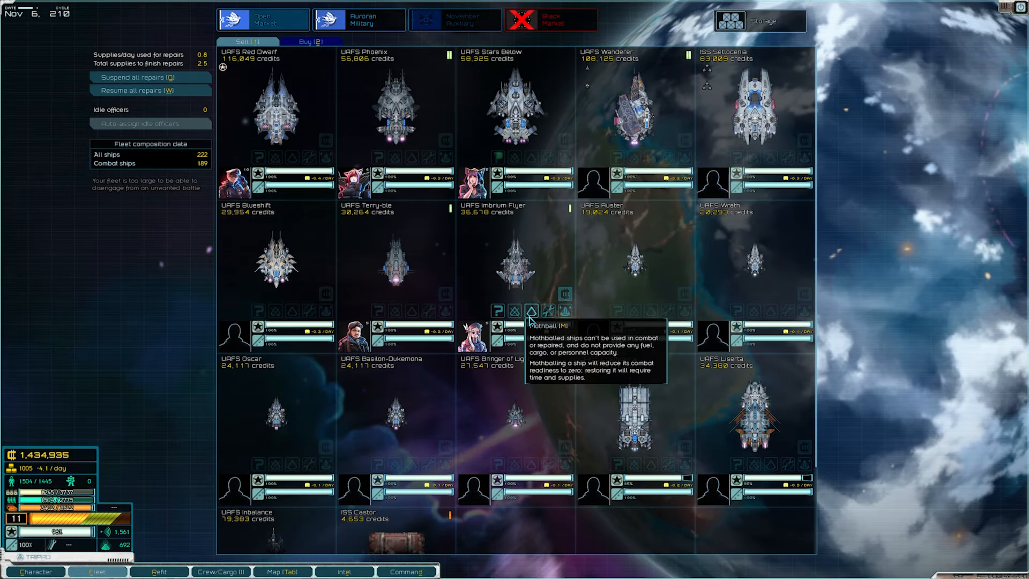
pyautogui.moveTo(576, 260)
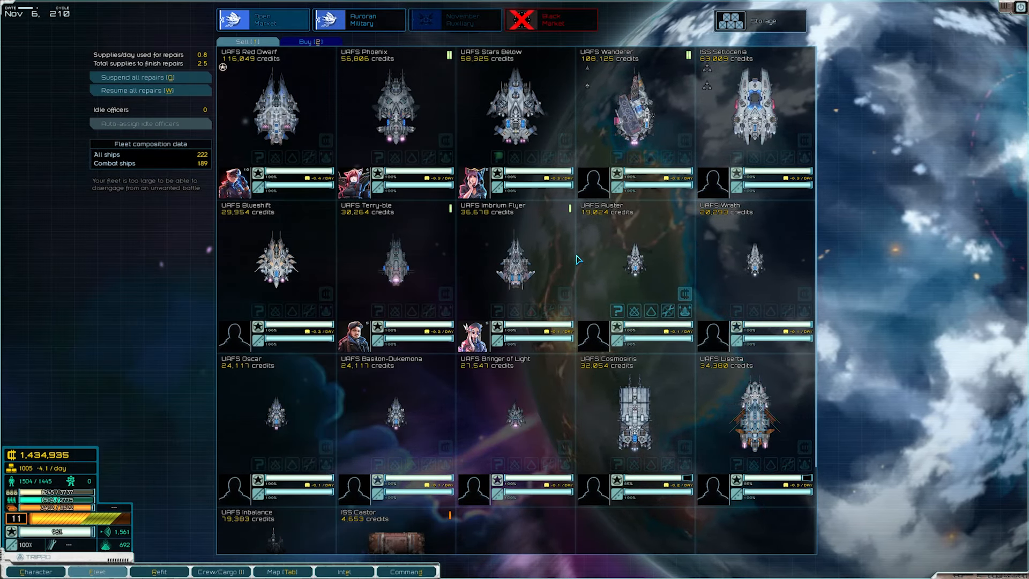
# Buy the Rama II(SP) (D) elite corvette from the market for 54,040 credits
pyautogui.scroll(-3)
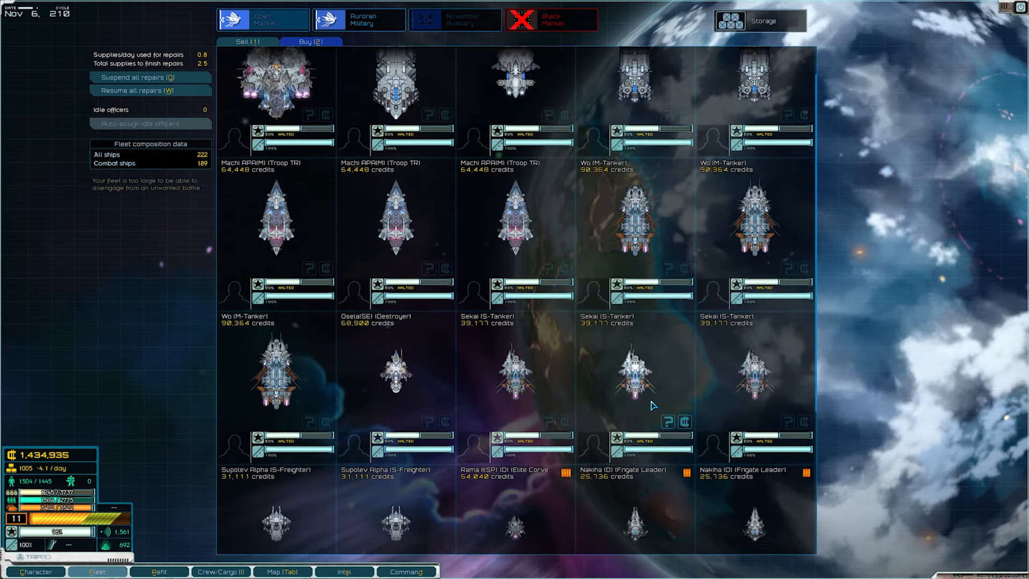
pyautogui.scroll(-3)
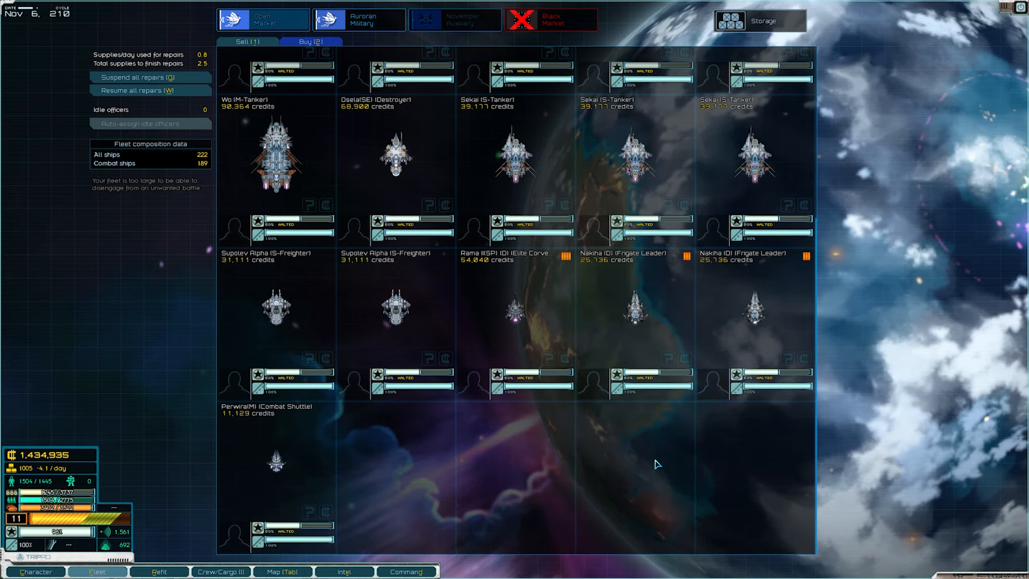
pyautogui.moveTo(483, 257)
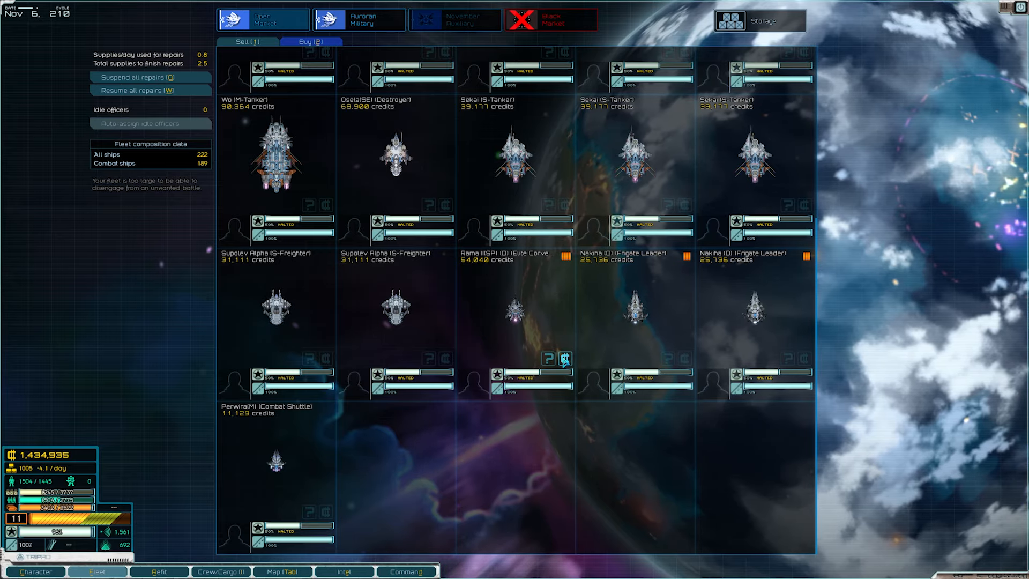
pyautogui.click(565, 359)
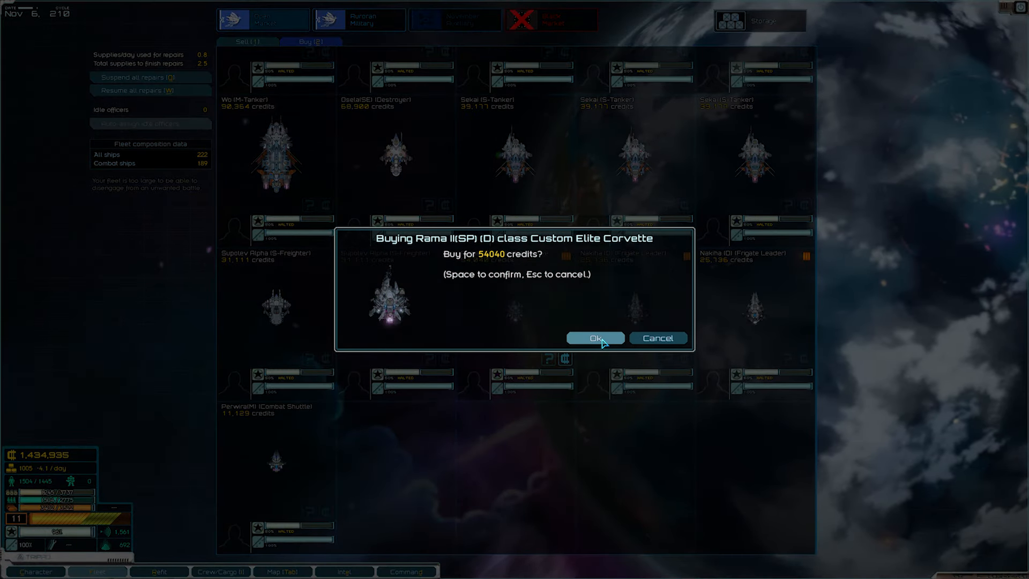
pyautogui.click(594, 338)
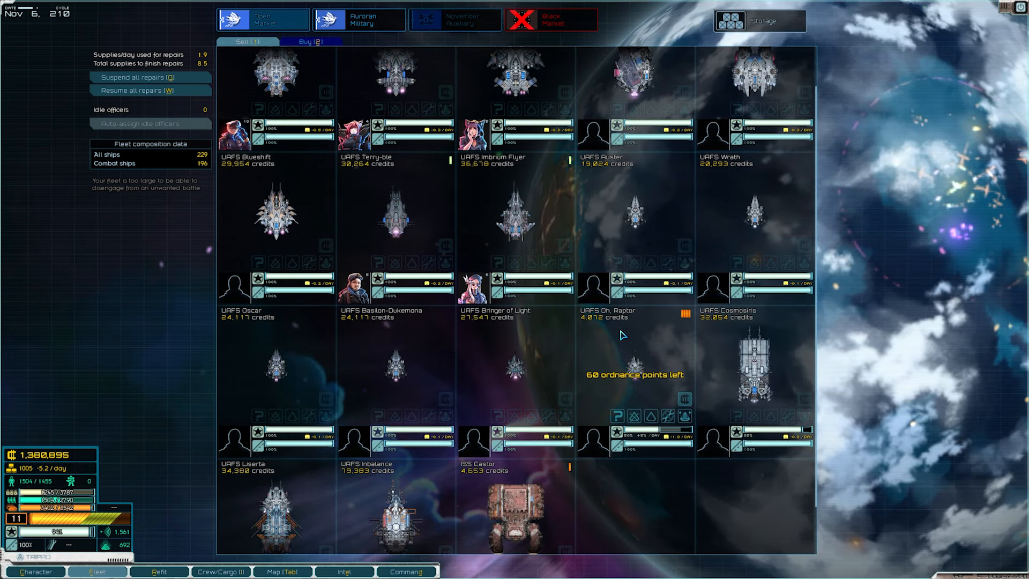
pyautogui.moveTo(693, 319)
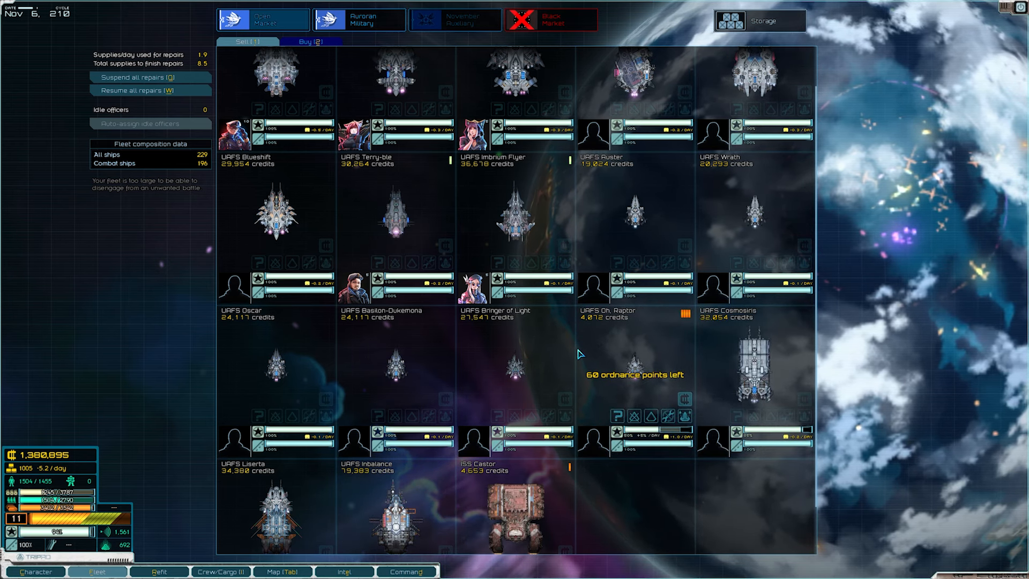
pyautogui.moveTo(685, 417)
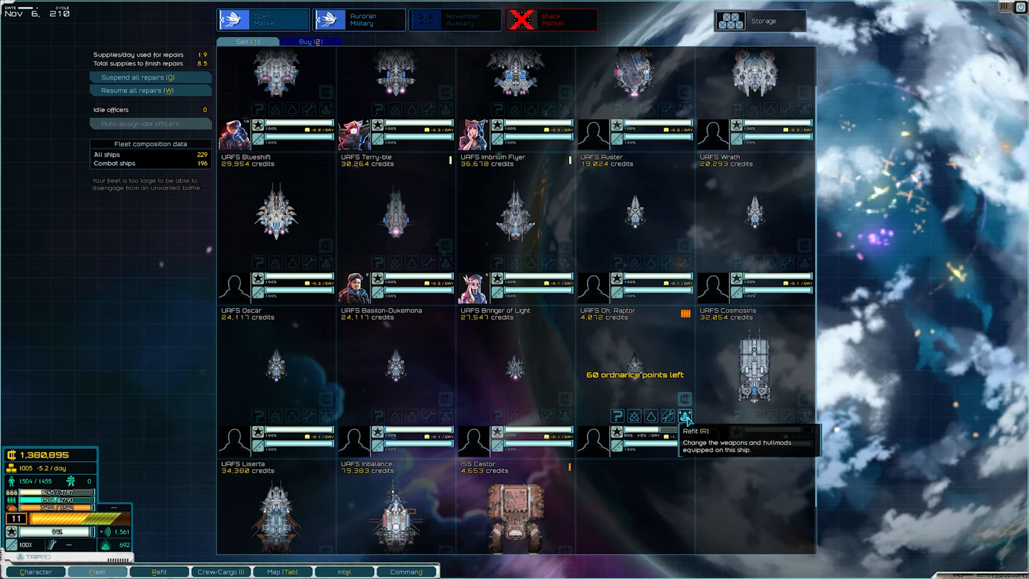
# Open the refit screen for the new corvette UAFS Oh, Raptor
pyautogui.click(686, 416)
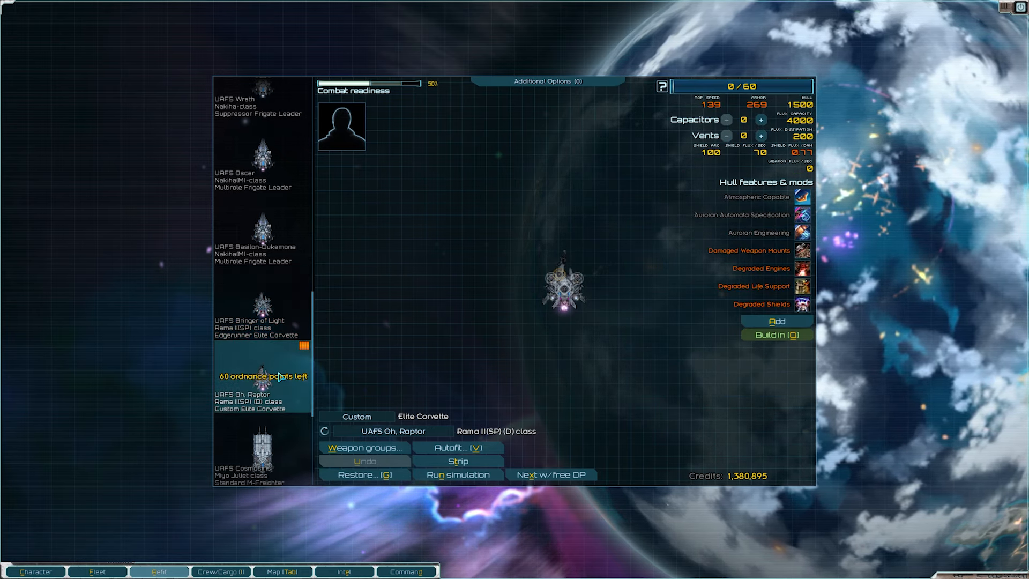
# Autofit UAFS Oh, Raptor to the Edgerunner goal variant, using all 60 ordnance points
pyautogui.click(449, 448)
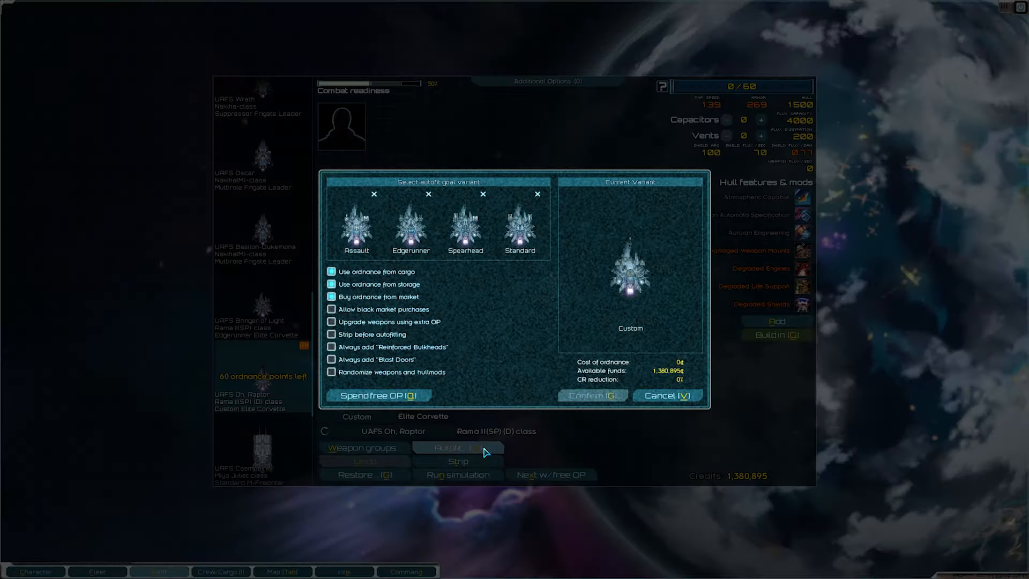
pyautogui.moveTo(411, 226)
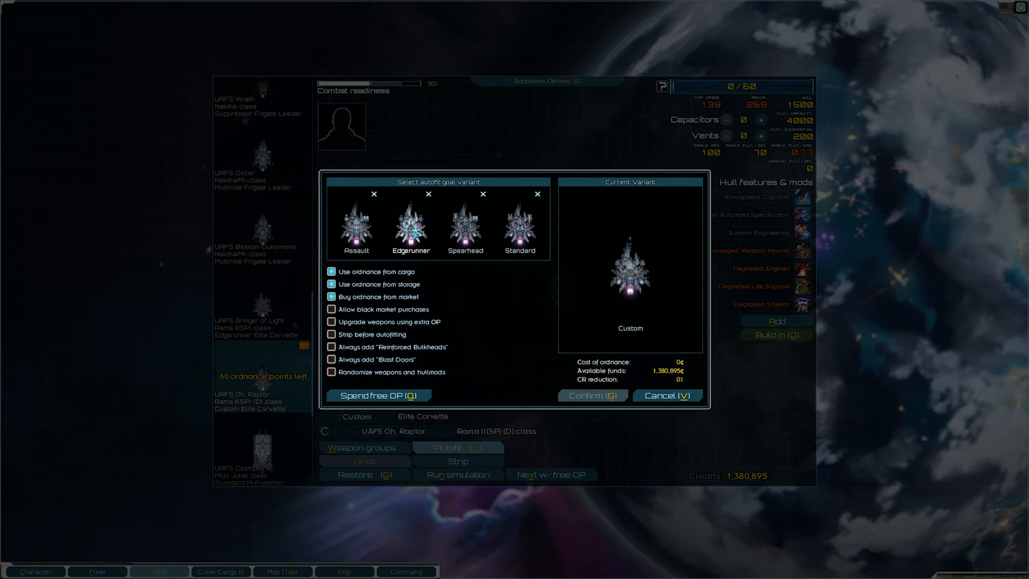
pyautogui.moveTo(465, 226)
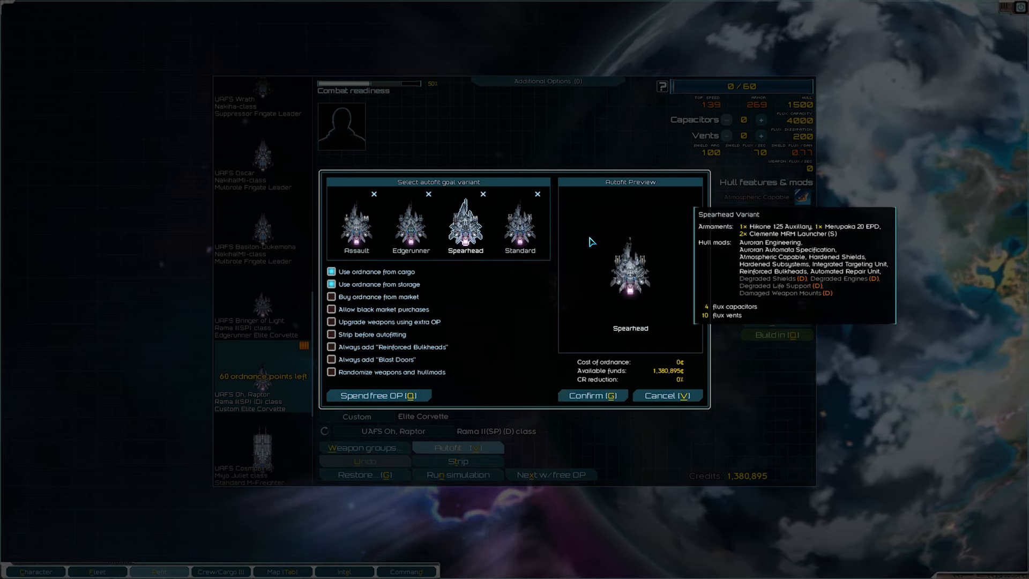
pyautogui.moveTo(411, 226)
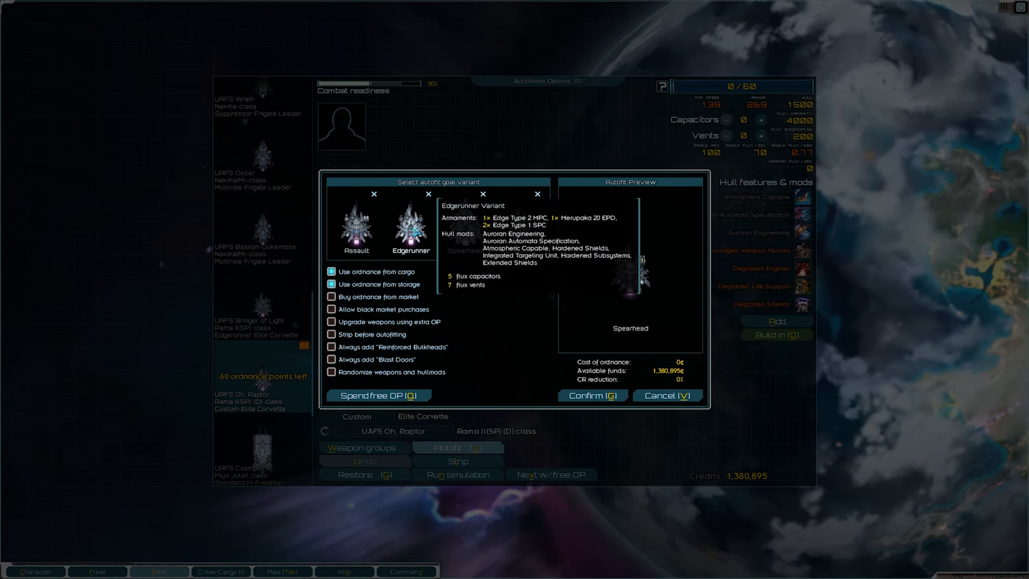
pyautogui.click(411, 226)
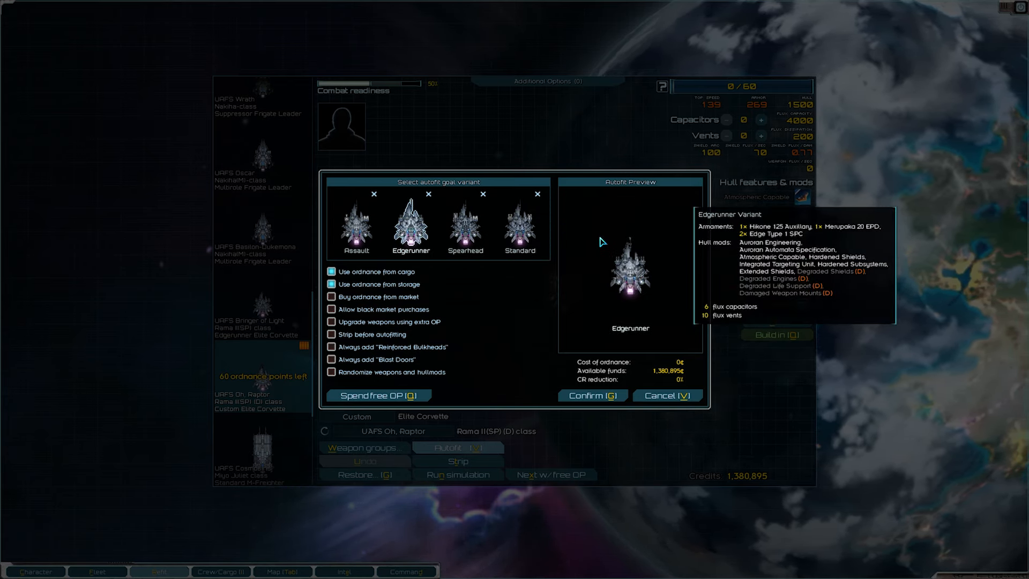
pyautogui.moveTo(604, 256)
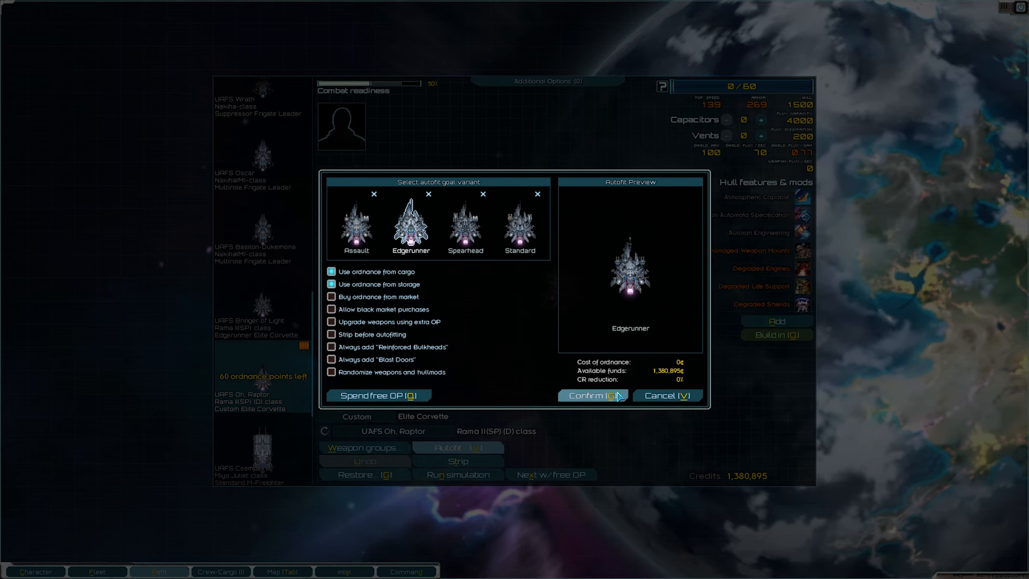
pyautogui.click(592, 396)
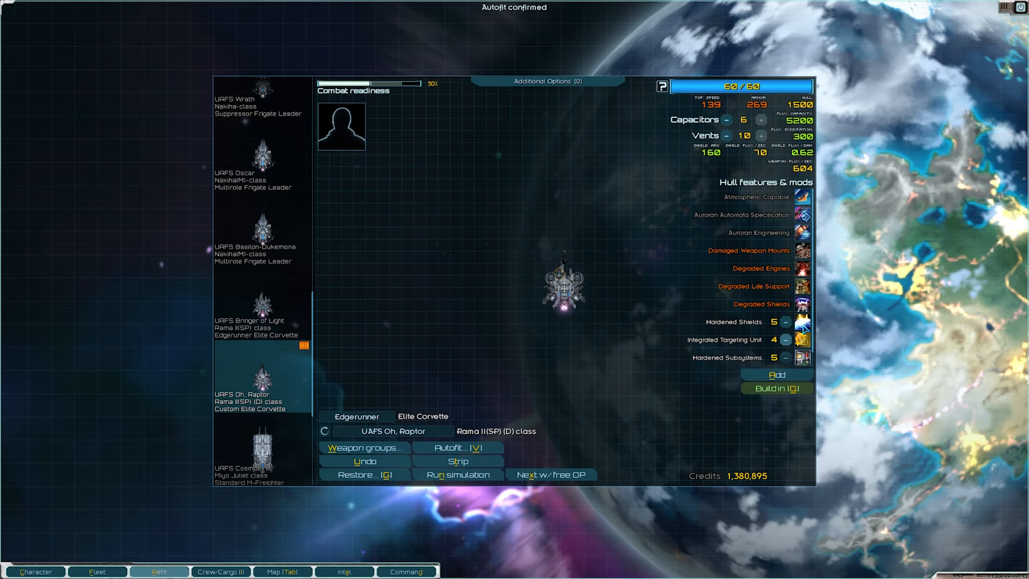
pyautogui.moveTo(803, 323)
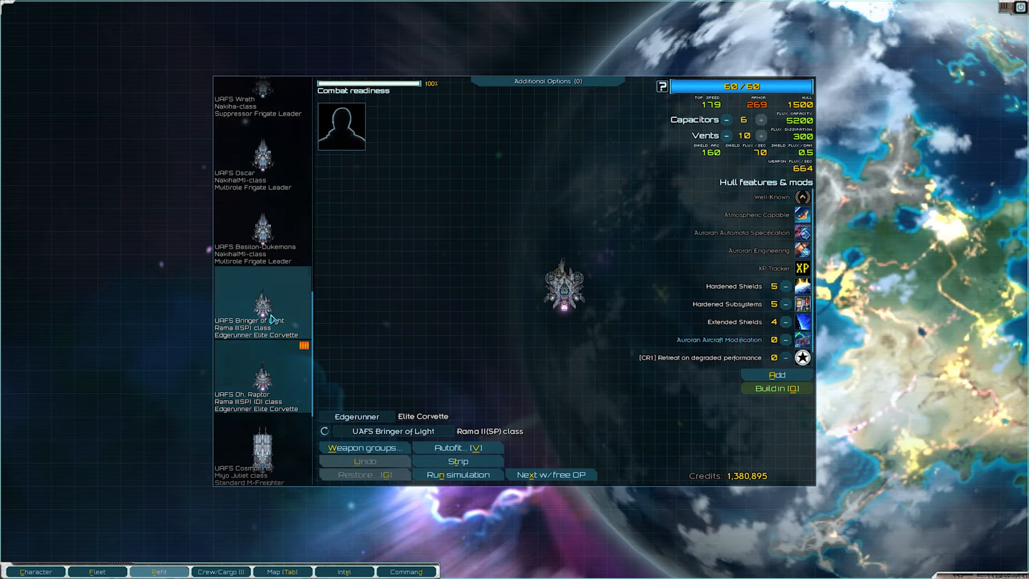
pyautogui.moveTo(275, 365)
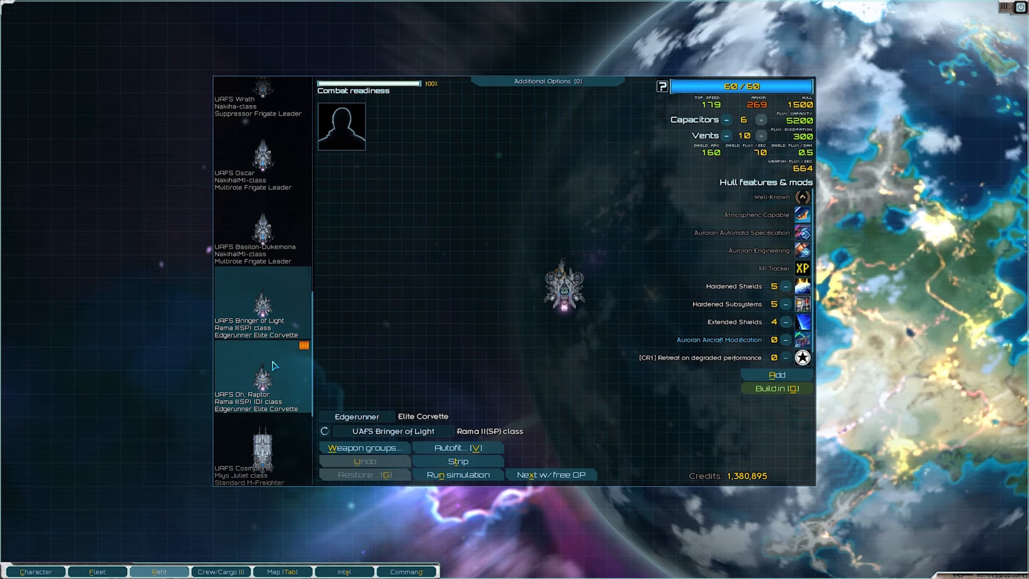
pyautogui.click(258, 380)
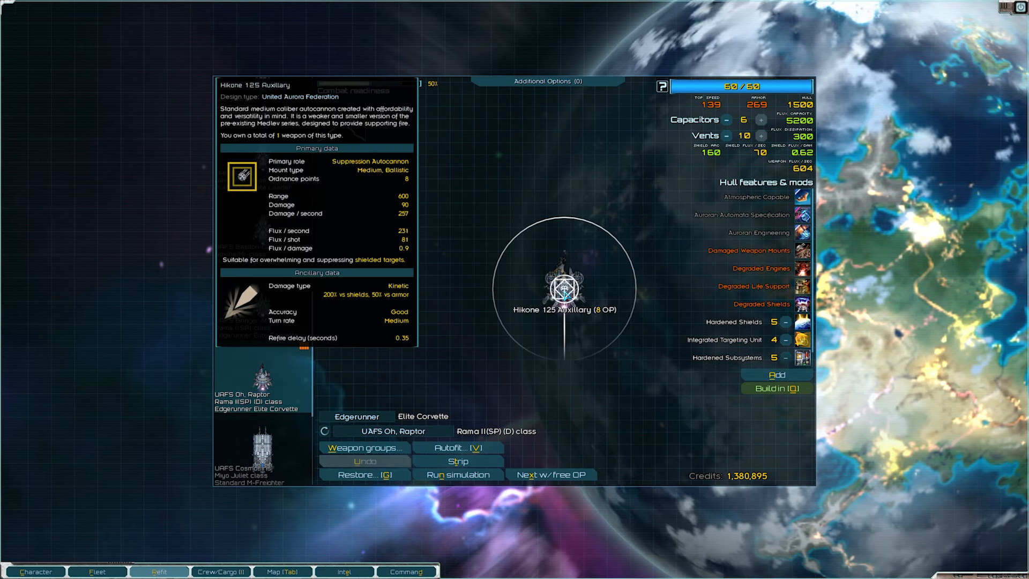
pyautogui.click(563, 292)
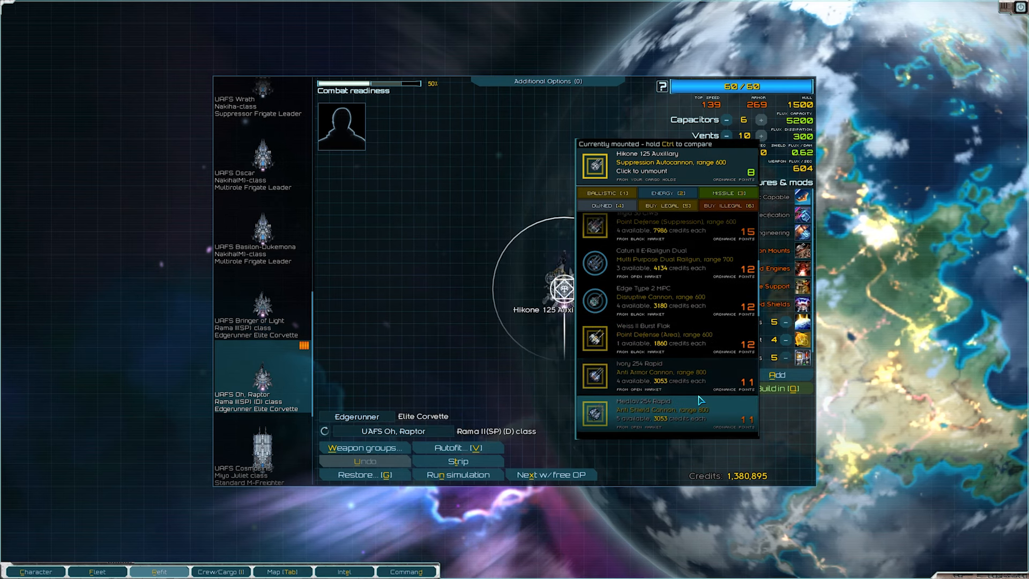
pyautogui.scroll(-3)
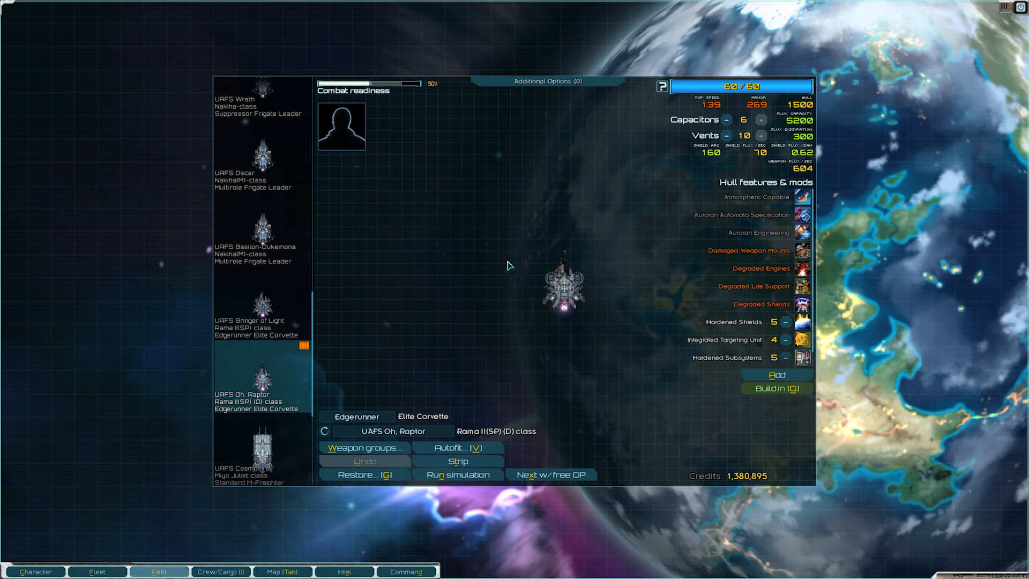
pyautogui.moveTo(571, 279)
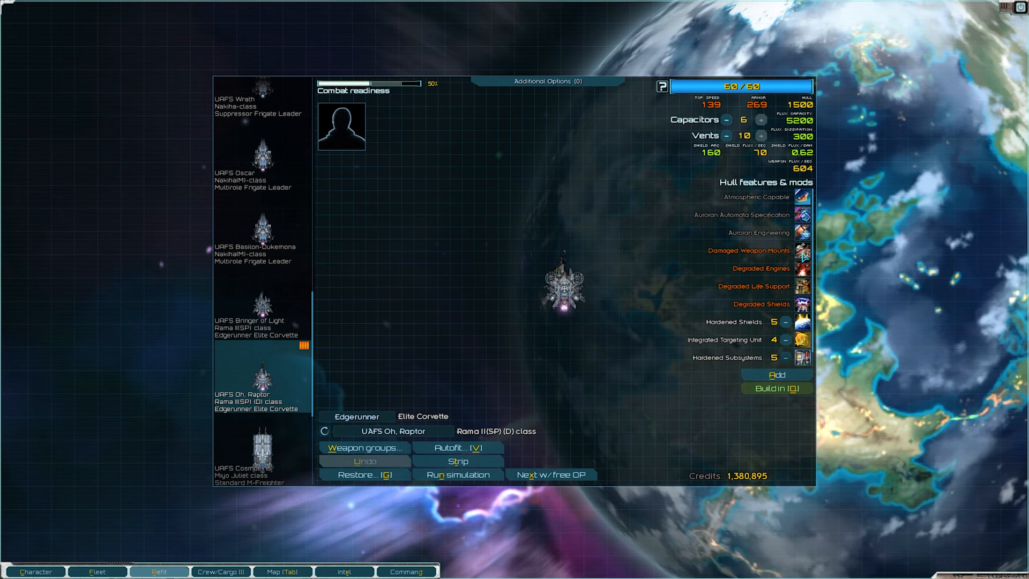
pyautogui.moveTo(803, 268)
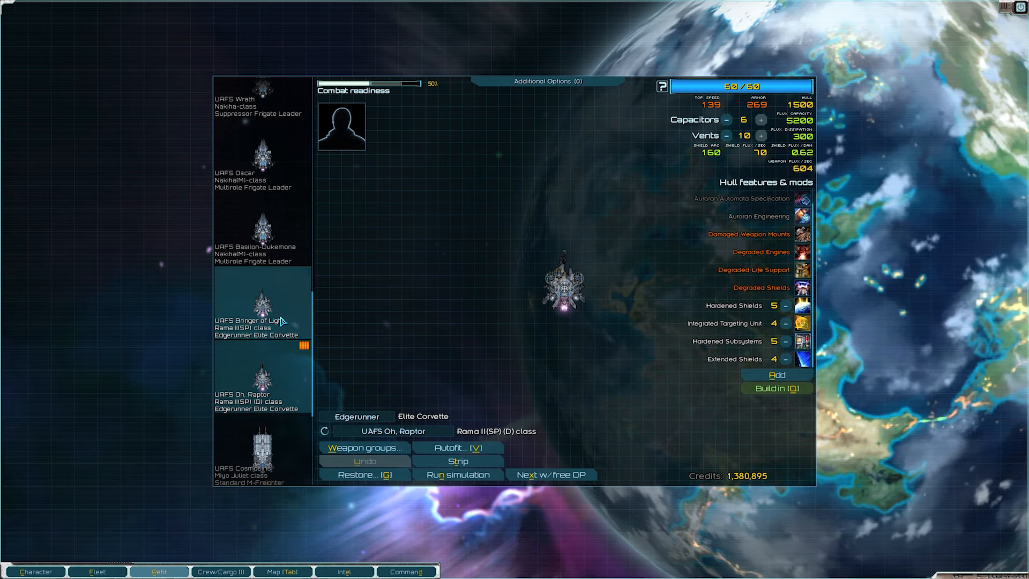
# Compare Bringer of Light's loadout, return to Oh, Raptor and bring up the addable hullmods
pyautogui.click(262, 302)
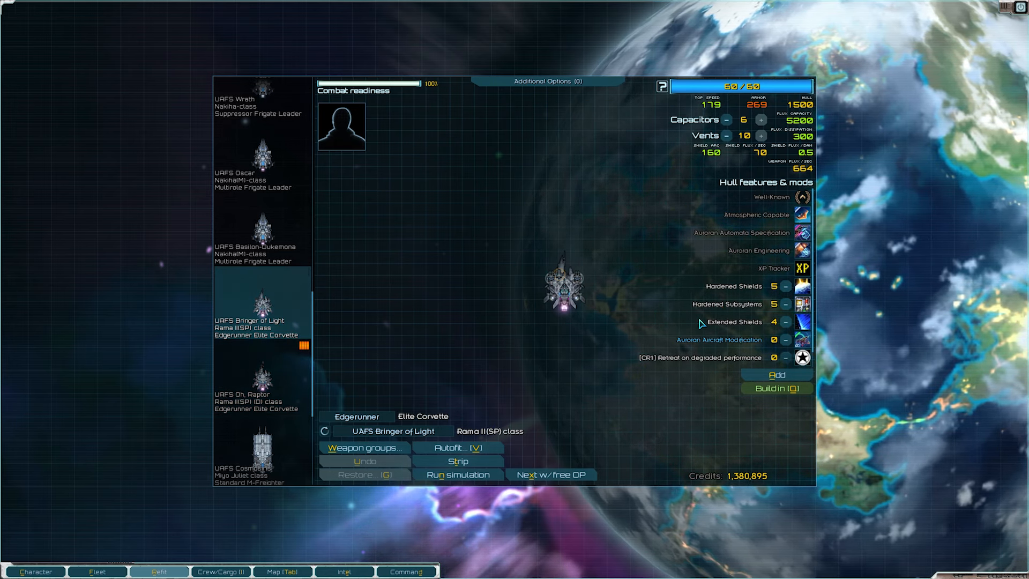
pyautogui.click(259, 380)
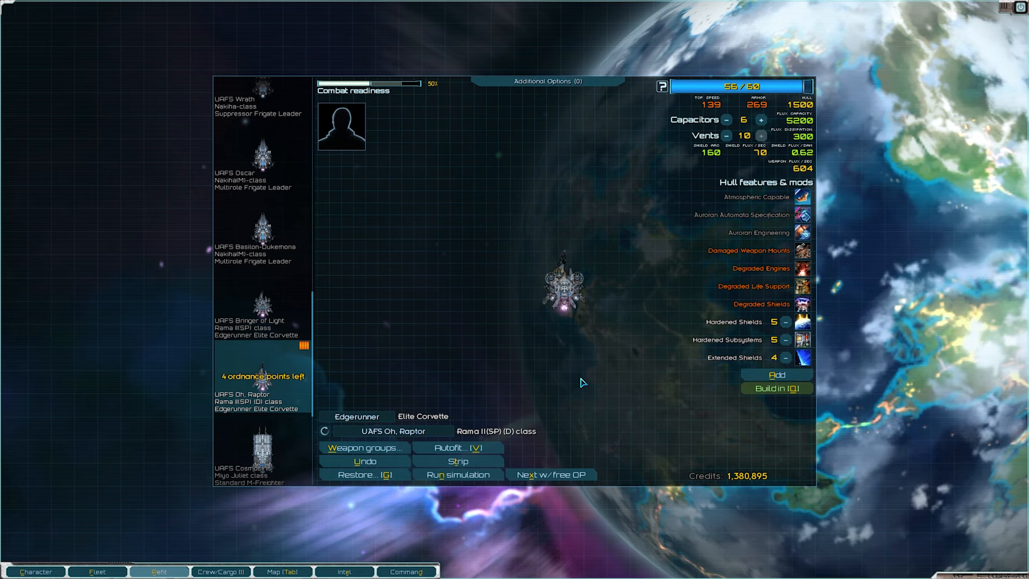
pyautogui.moveTo(585, 329)
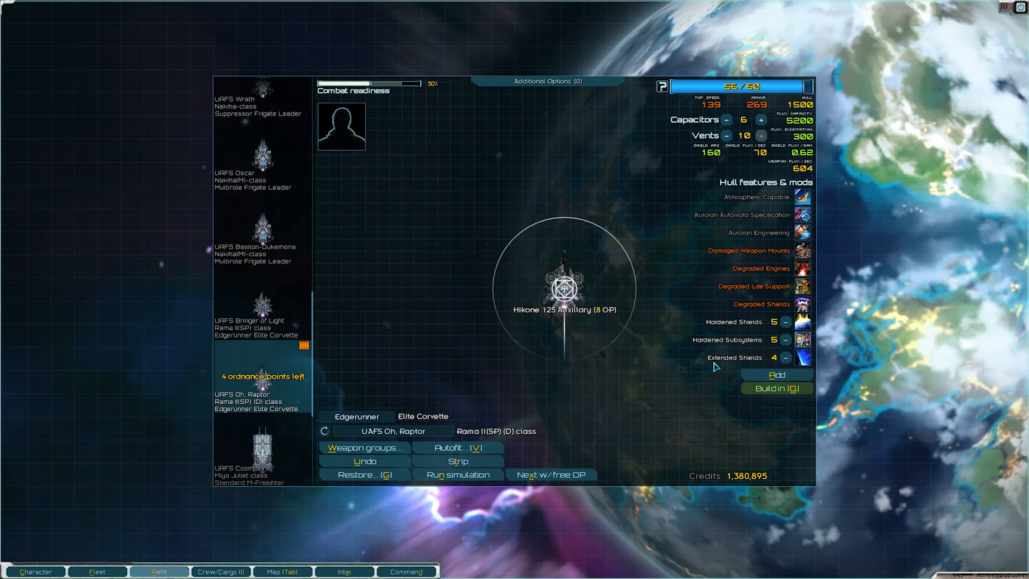
pyautogui.click(776, 375)
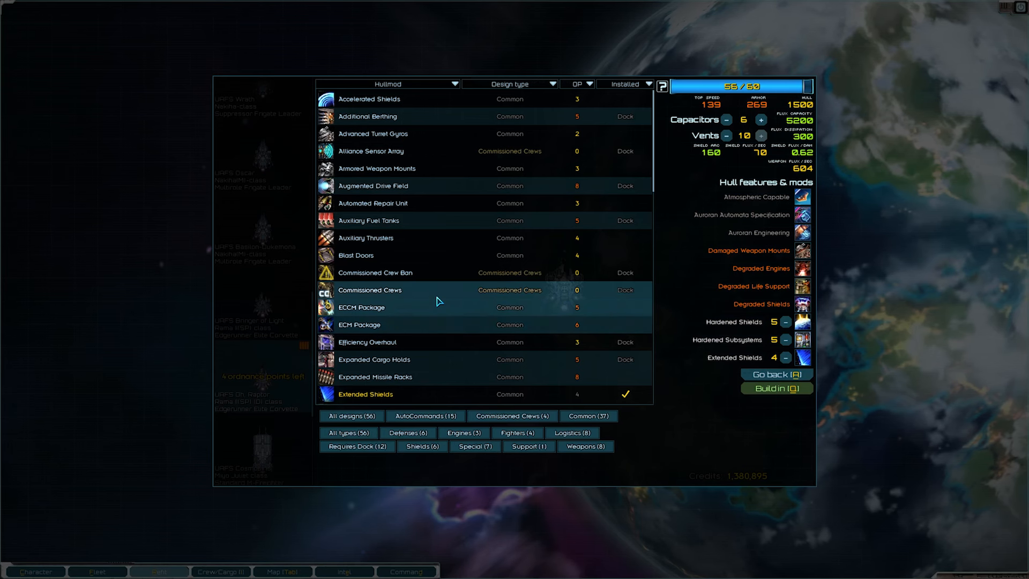
# Close the hullmod list without adding anything, leaving Oh, Raptor 4 ordnance points free
pyautogui.scroll(-3)
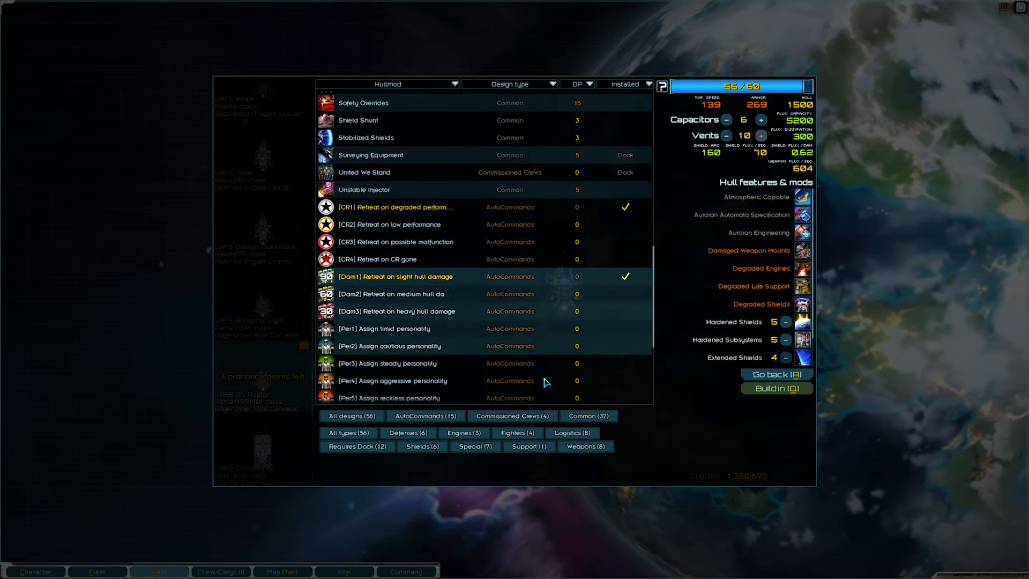
pyautogui.click(776, 374)
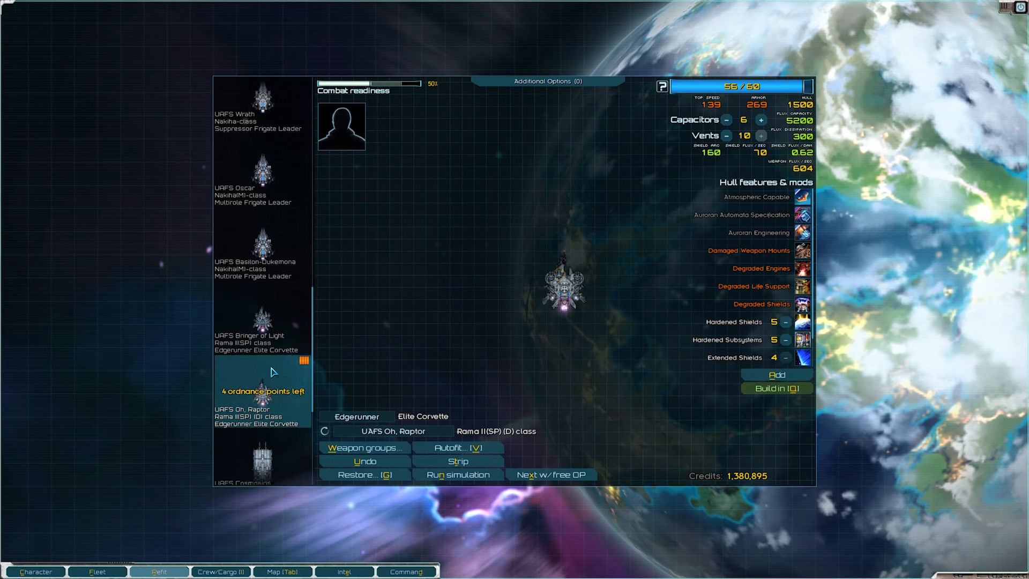
pyautogui.scroll(3)
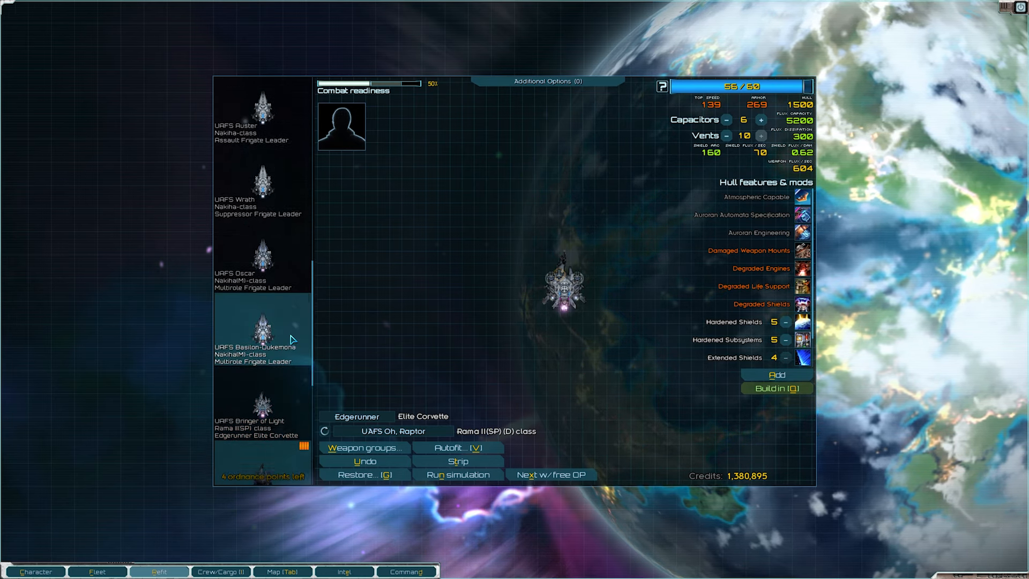
pyautogui.scroll(3)
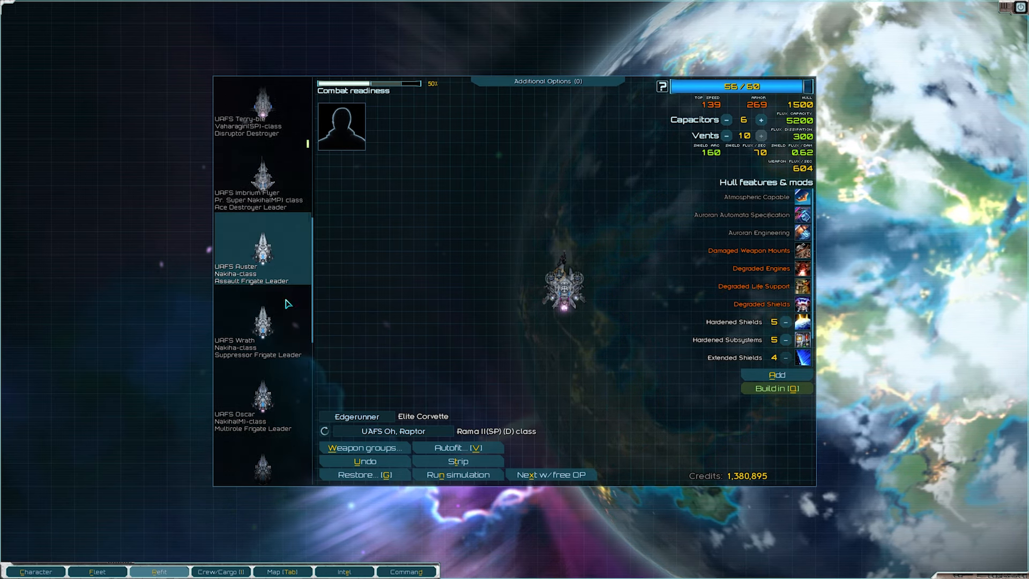
pyautogui.scroll(-3)
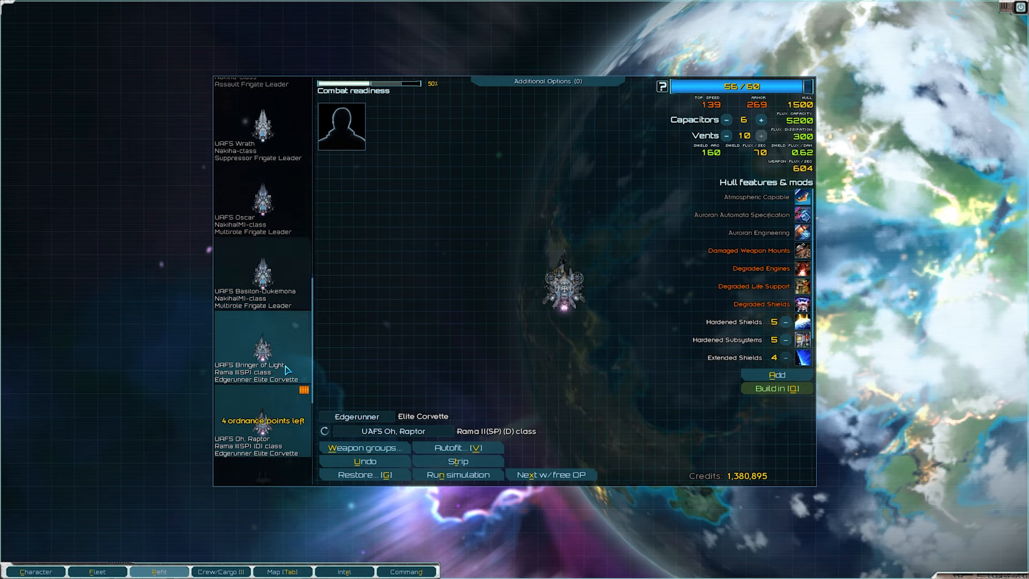
pyautogui.scroll(-3)
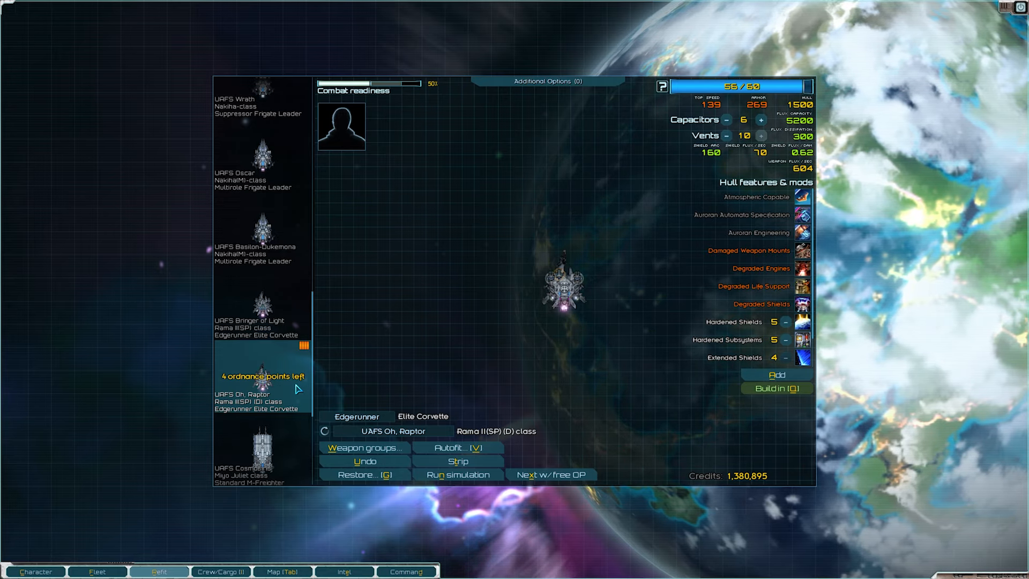
pyautogui.click(98, 572)
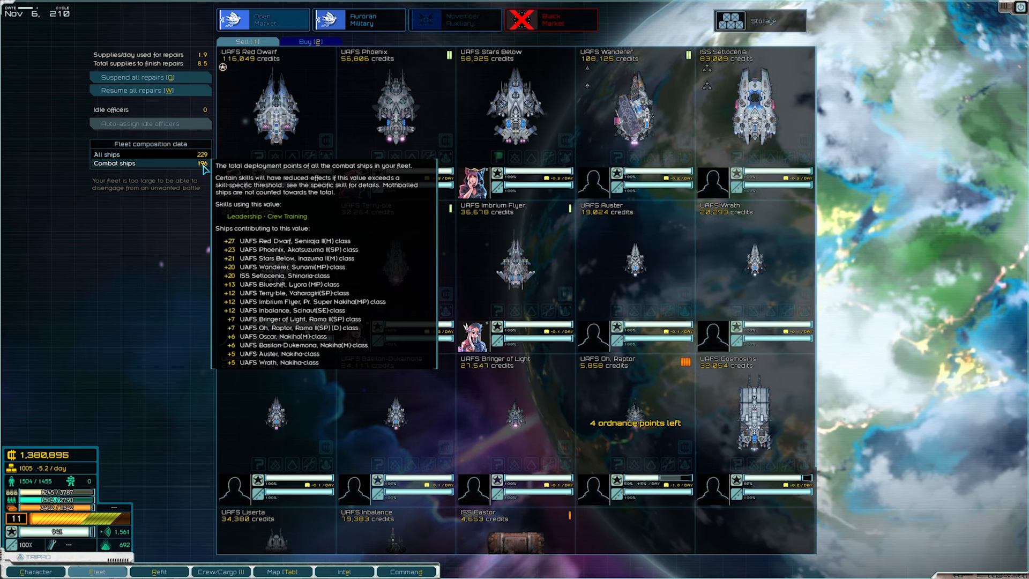
# Scroll the fleet overview listing each ship with its officer and value
pyautogui.scroll(-3)
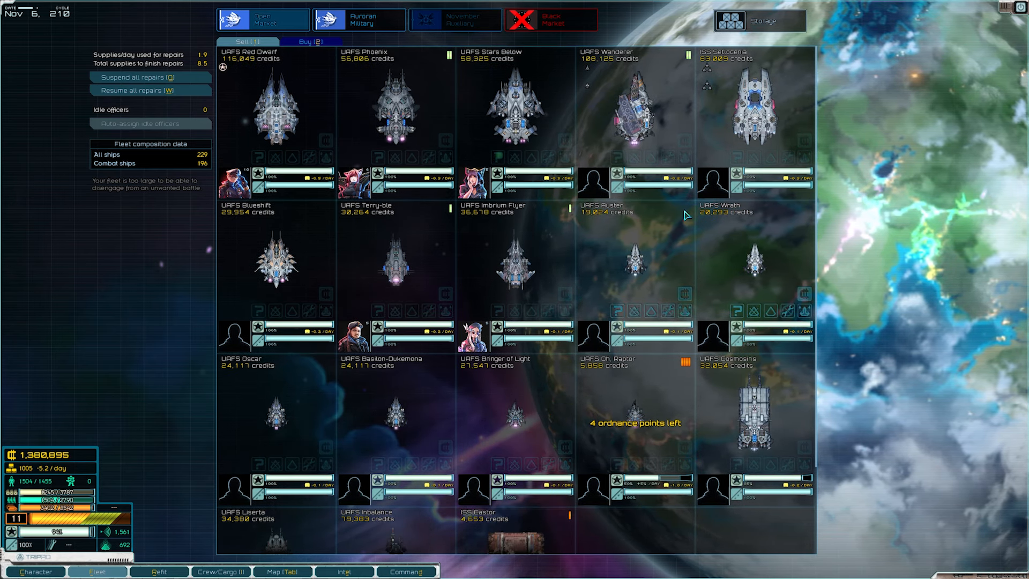
pyautogui.moveTo(717, 180)
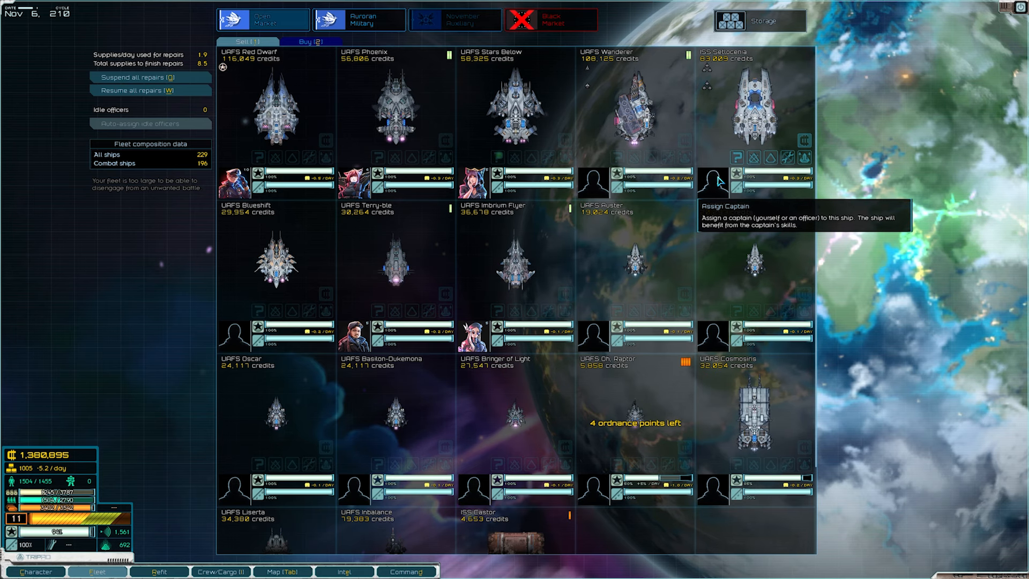
pyautogui.moveTo(235, 338)
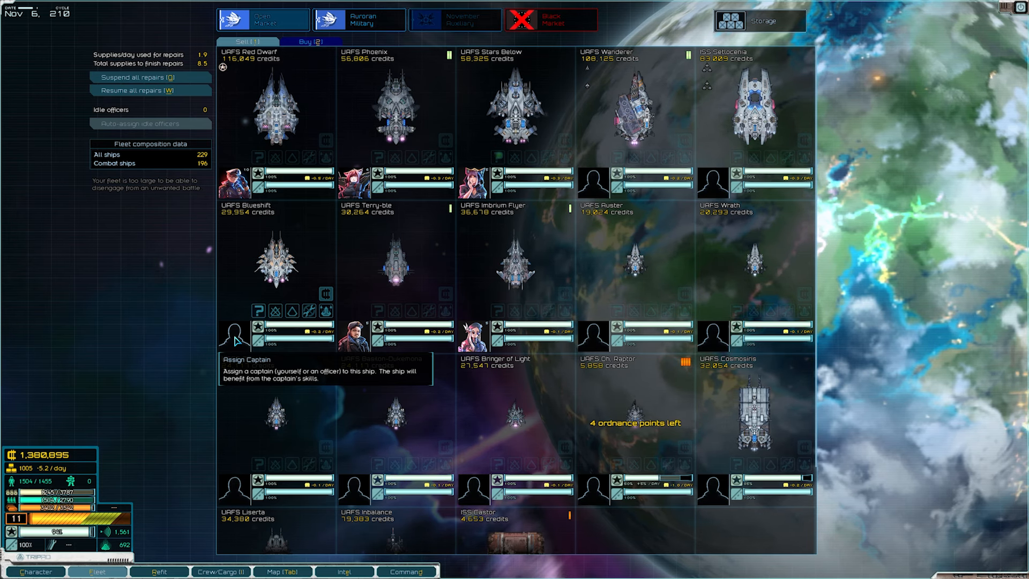
pyautogui.moveTo(619, 117)
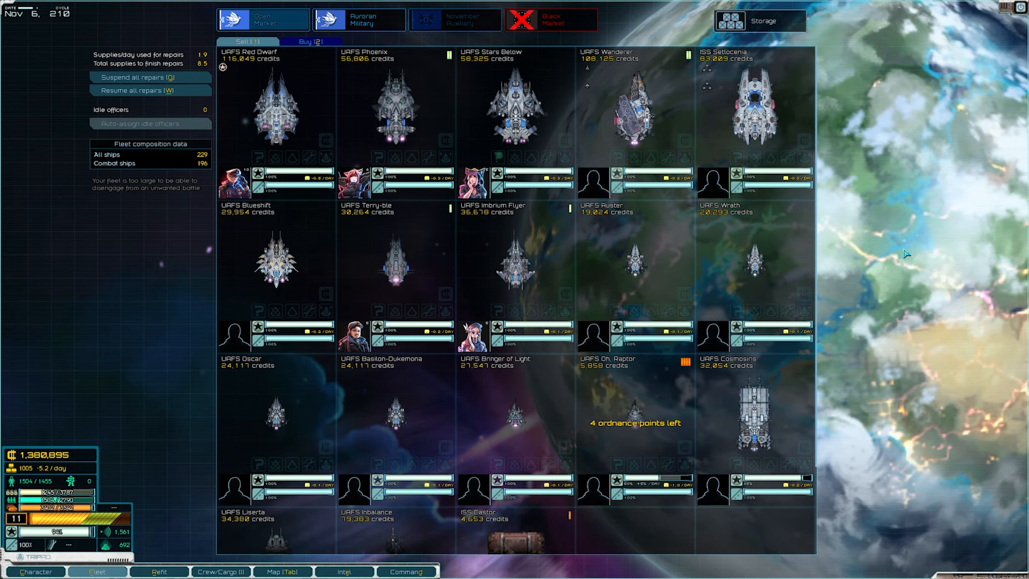
pyautogui.moveTo(513, 402)
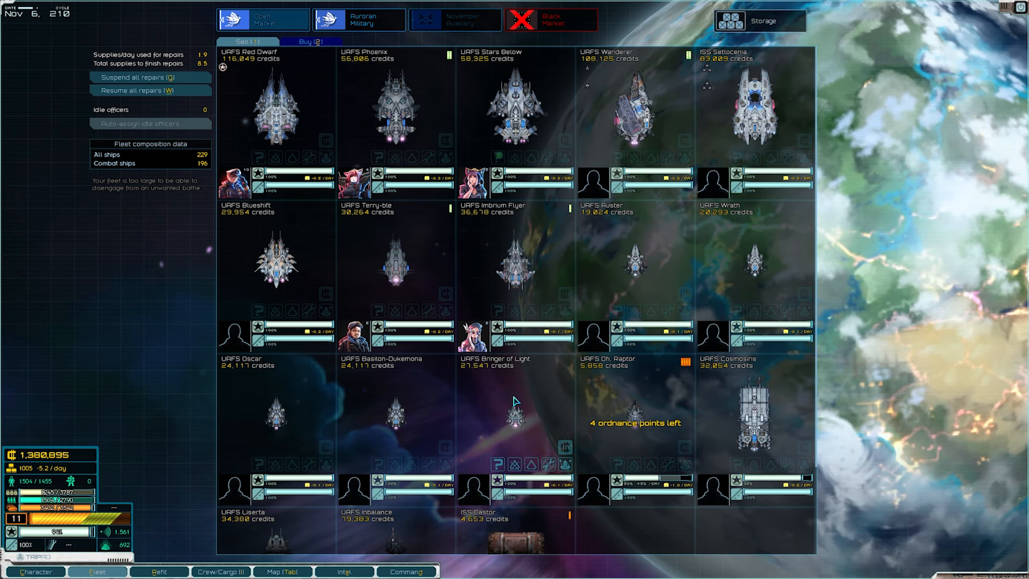
pyautogui.moveTo(779, 261)
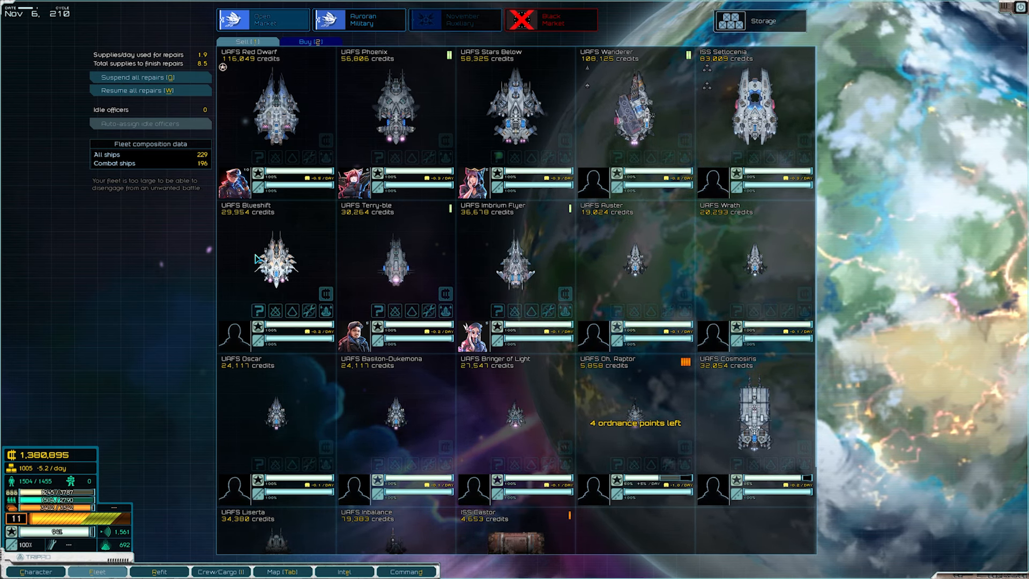
pyautogui.moveTo(510, 258)
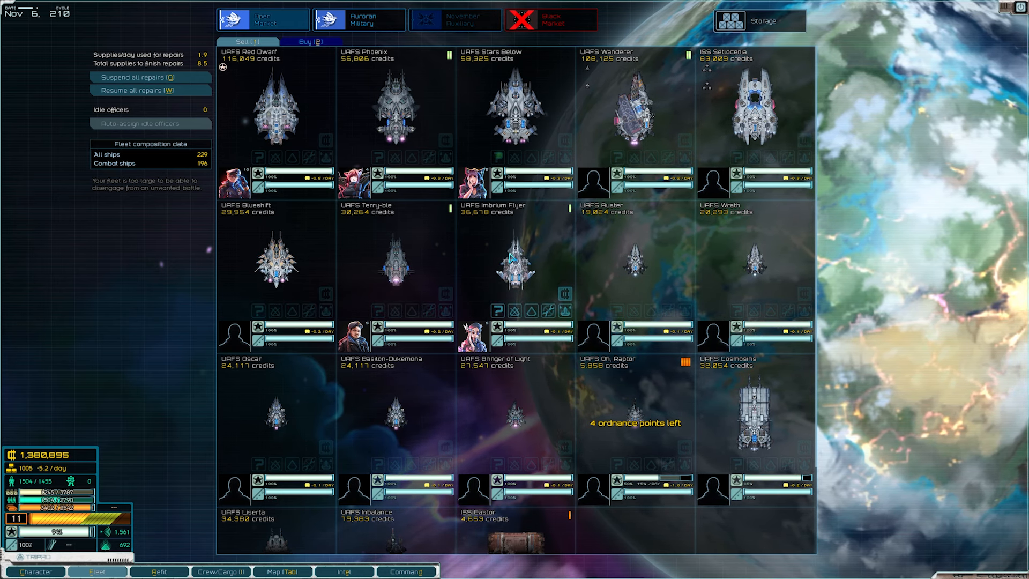
pyautogui.moveTo(589, 128)
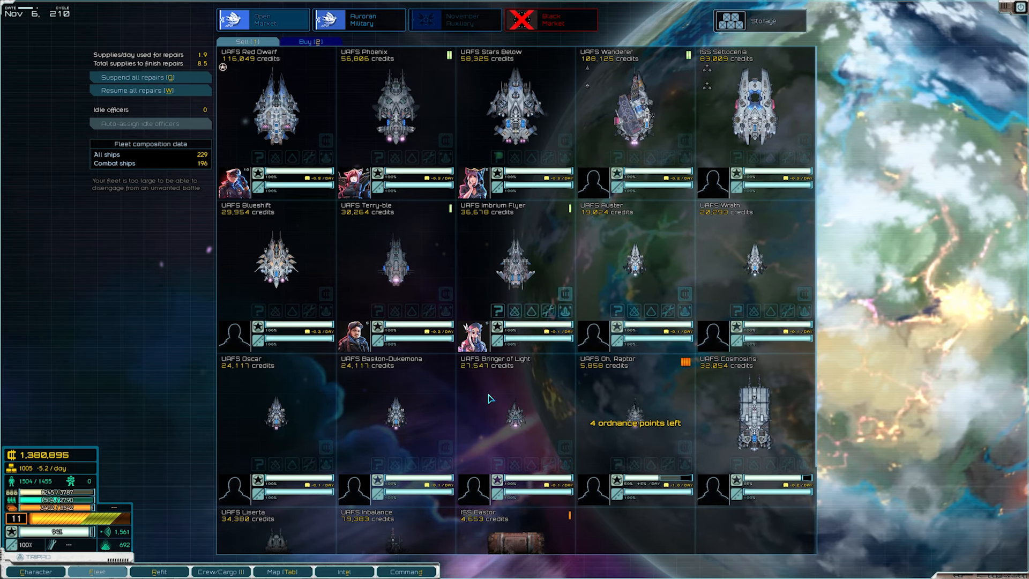
pyautogui.moveTo(720, 281)
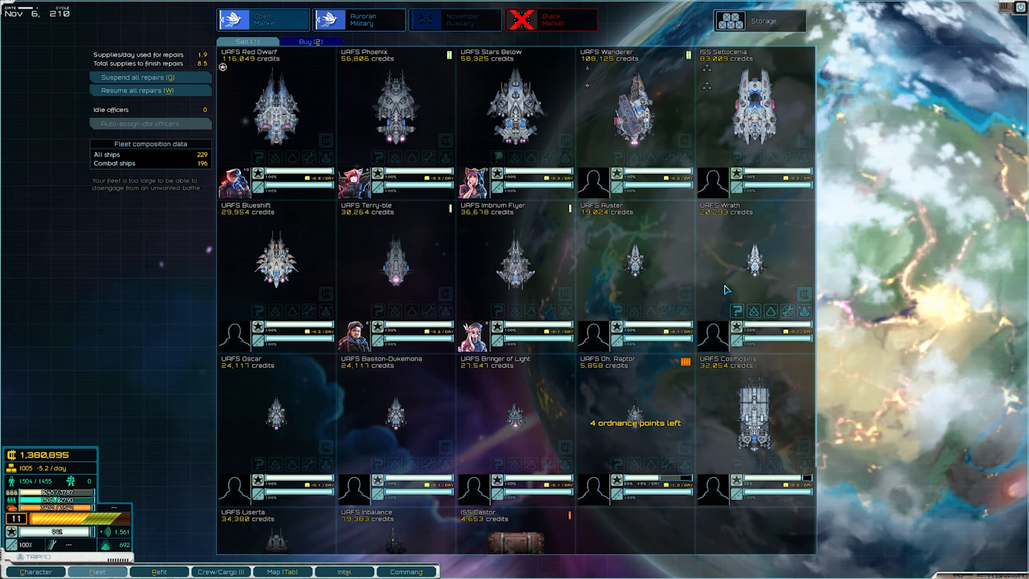
pyautogui.moveTo(697, 275)
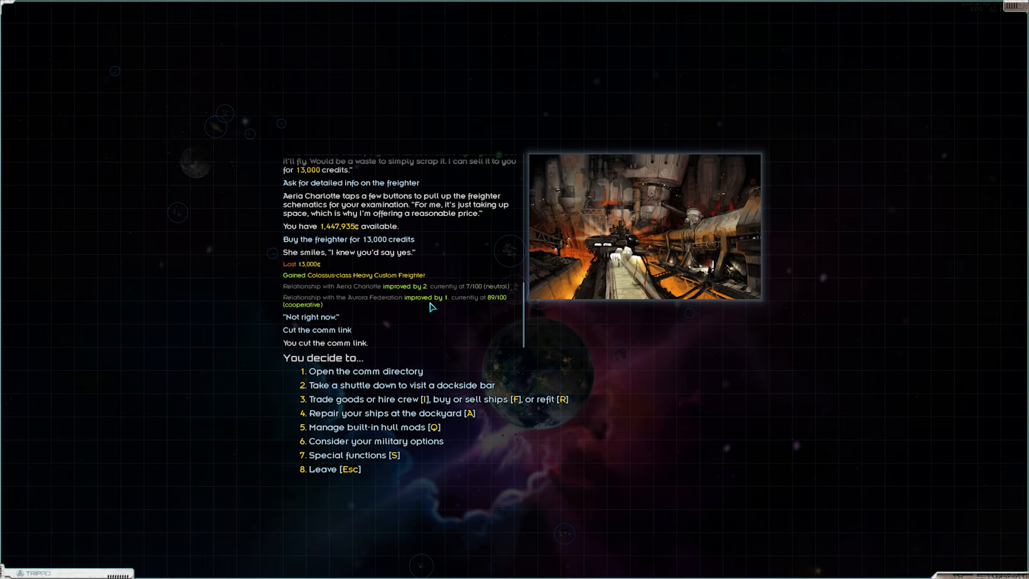
pyautogui.moveTo(351, 318)
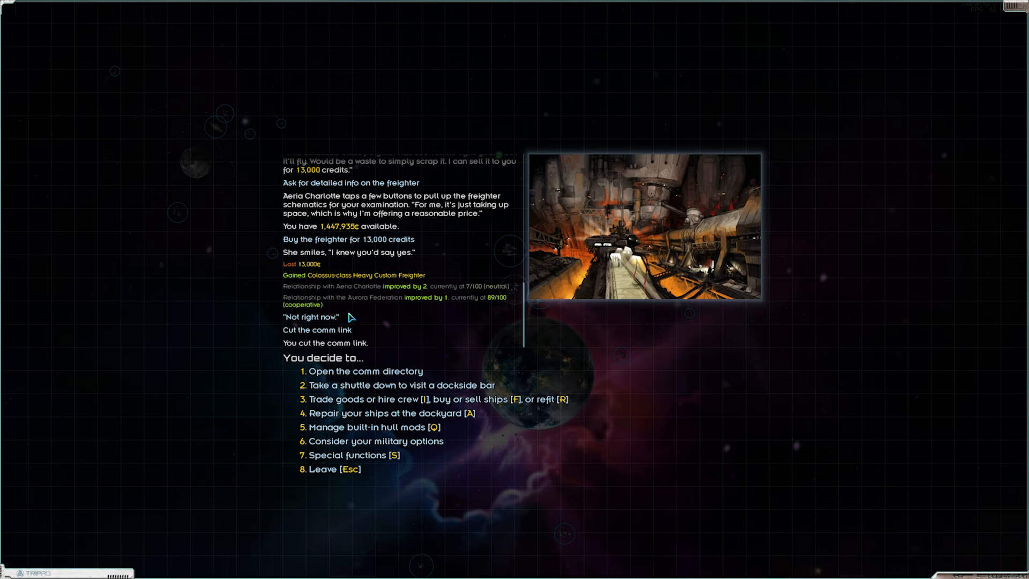
pyautogui.moveTo(466, 360)
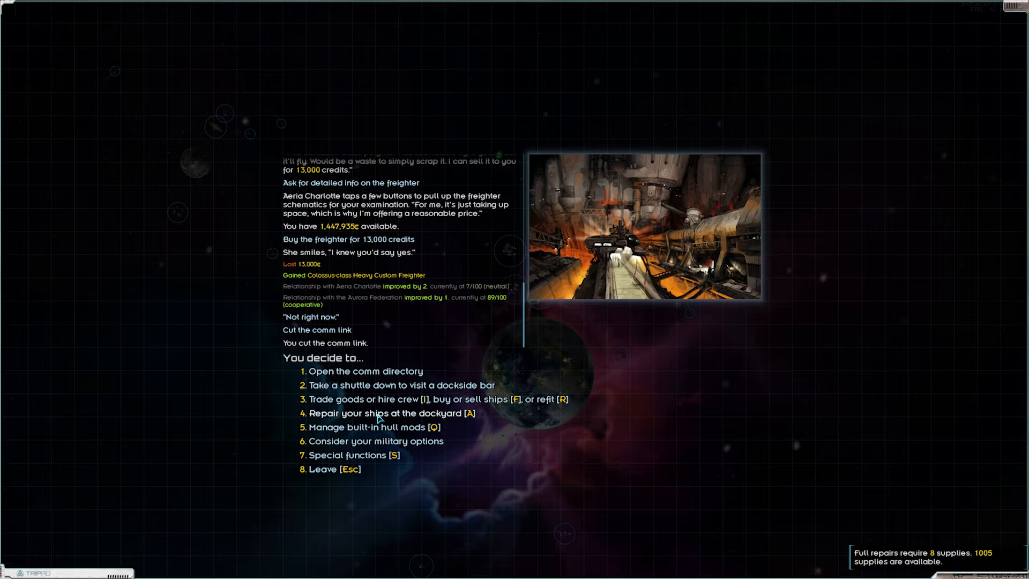
# Fully repair the fleet at the dockyard for 8 supplies
pyautogui.click(357, 413)
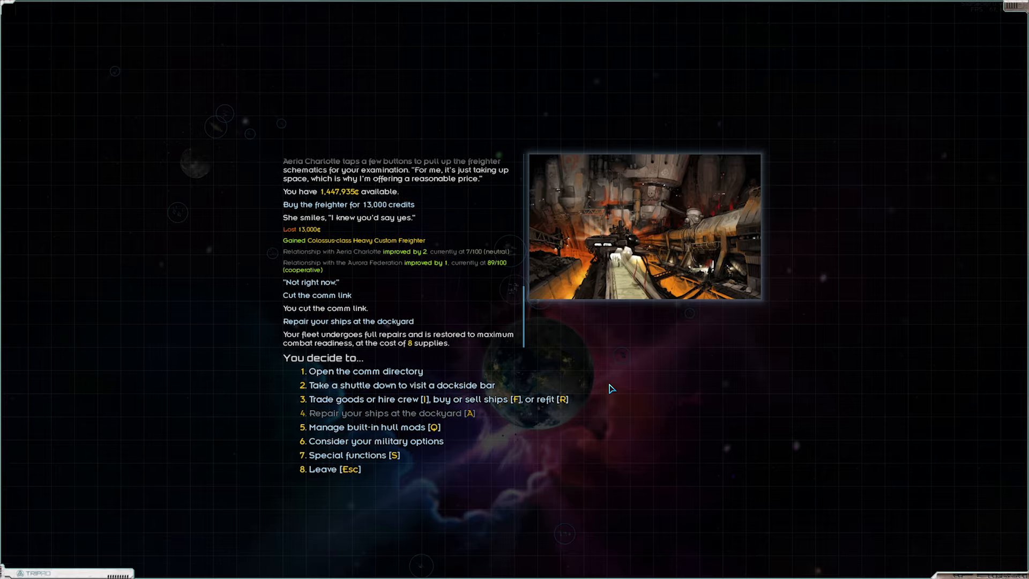